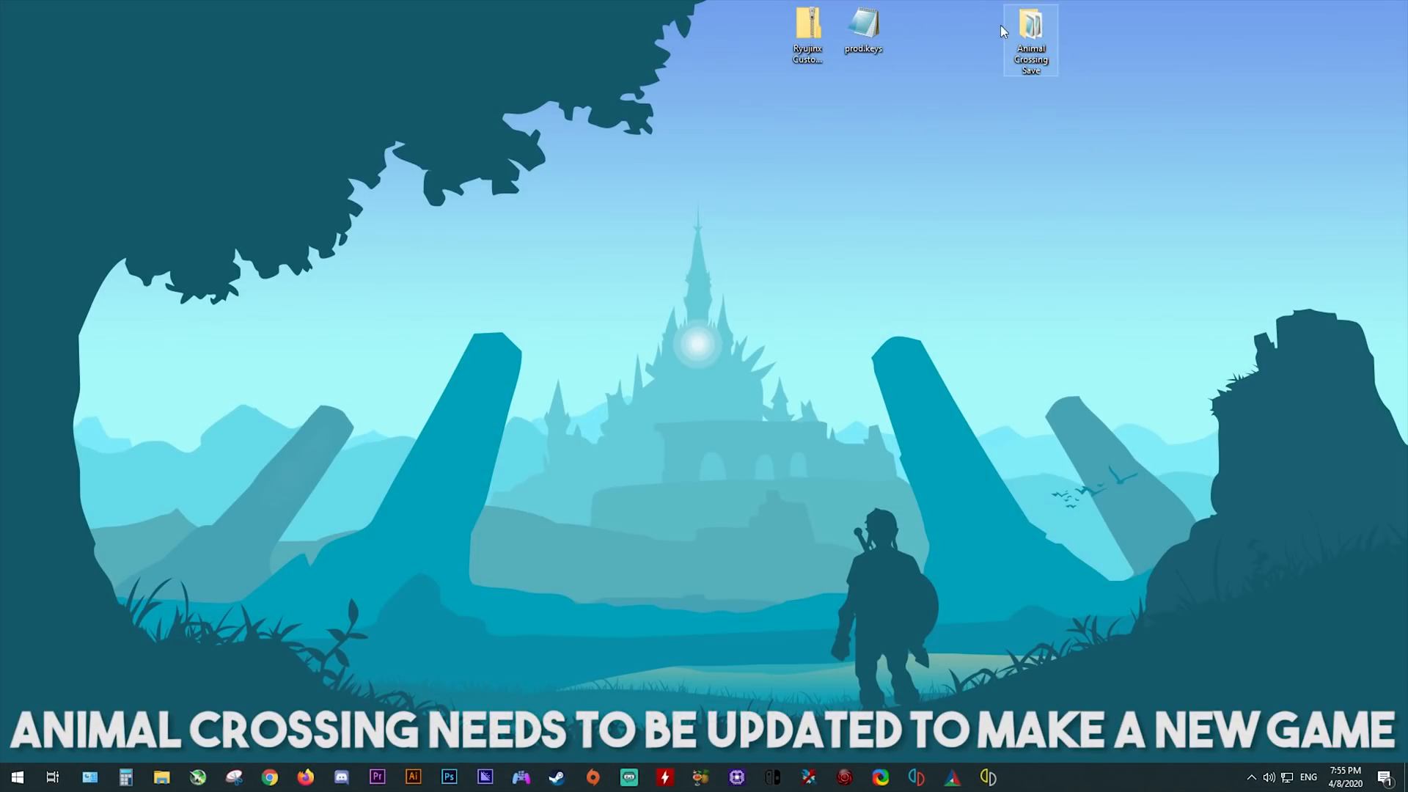
mouse_move(1029, 36)
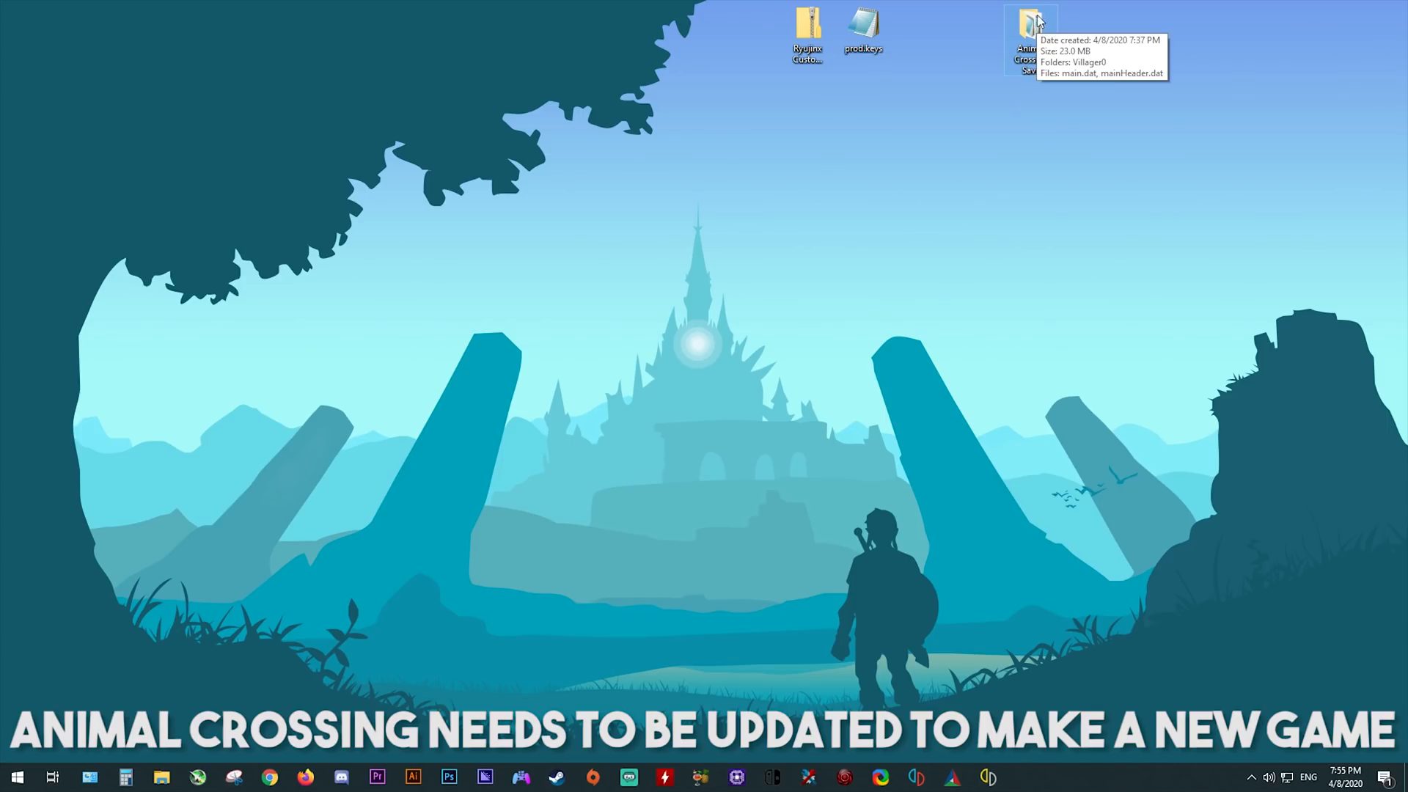
mouse_move(1027, 261)
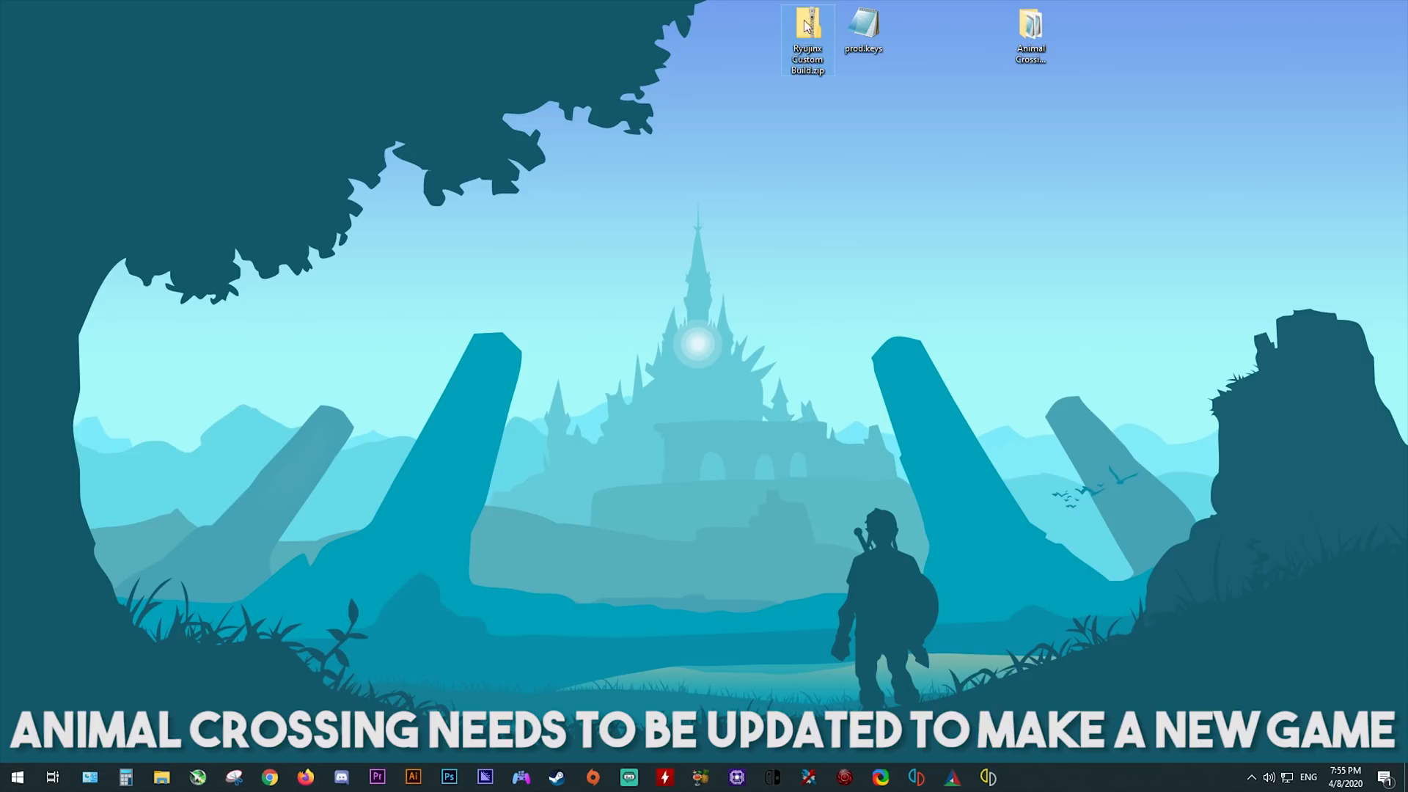
mouse_move(788, 135)
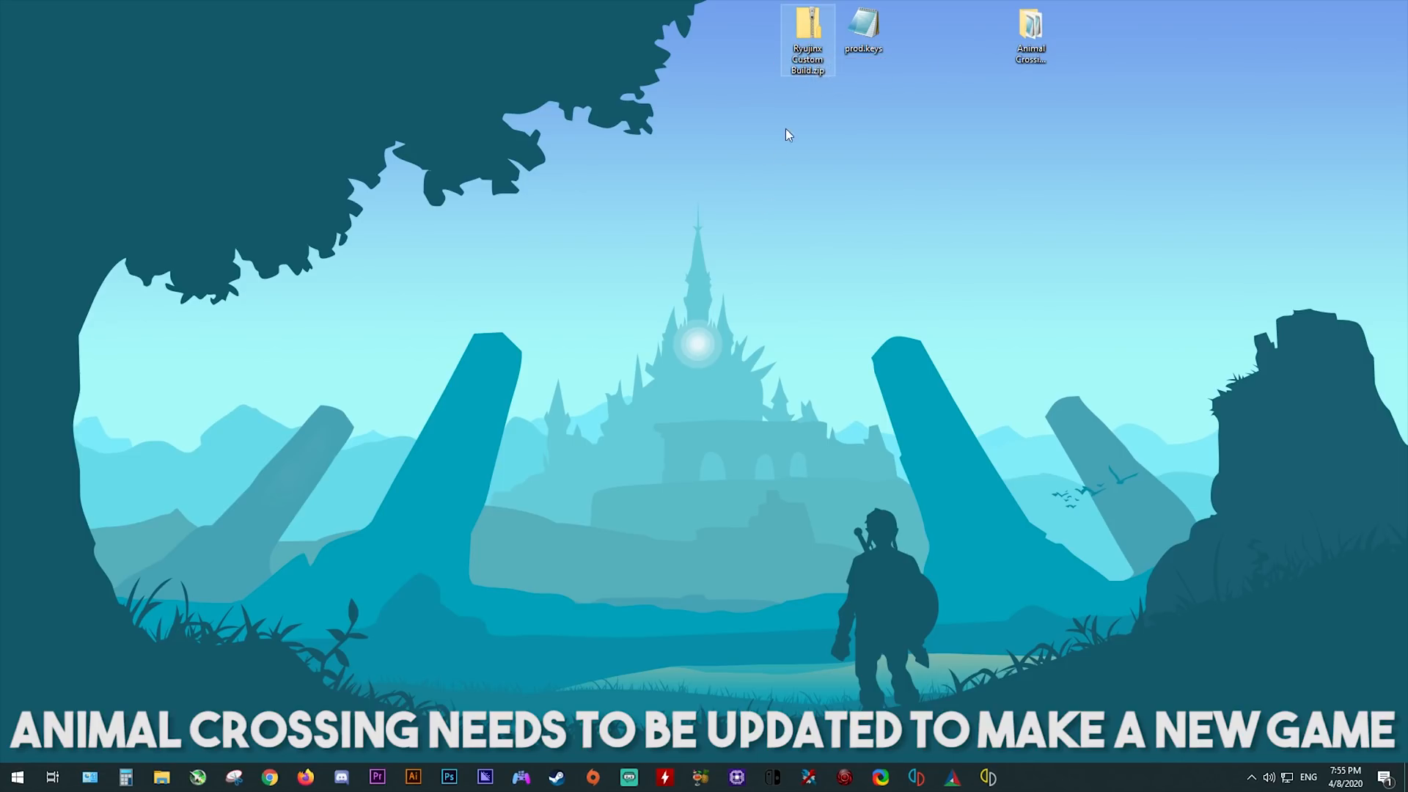
Extract the Ryujinx Custom Build zip on the desktop to its own folder with 7-Zip.
right_click(805, 40)
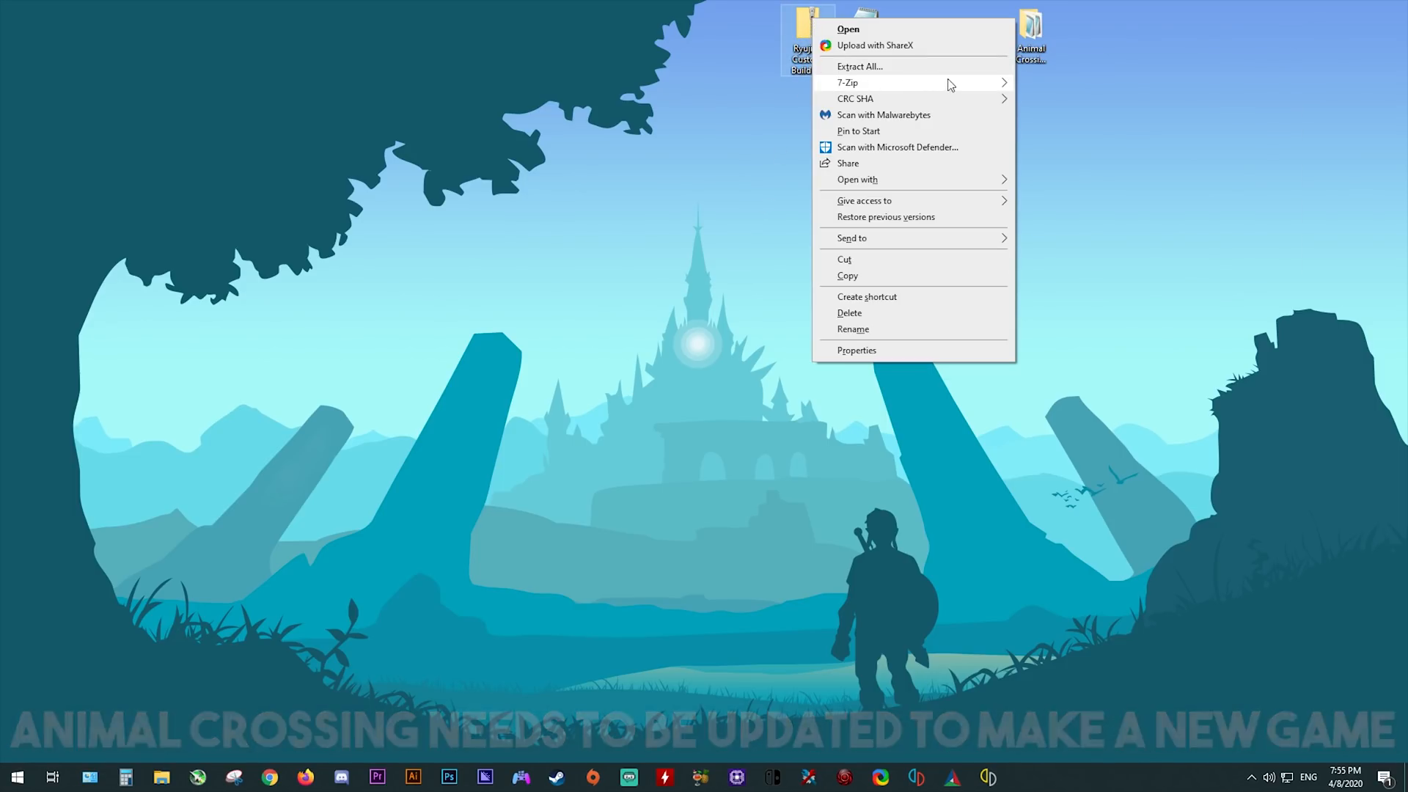
left_click(859, 65)
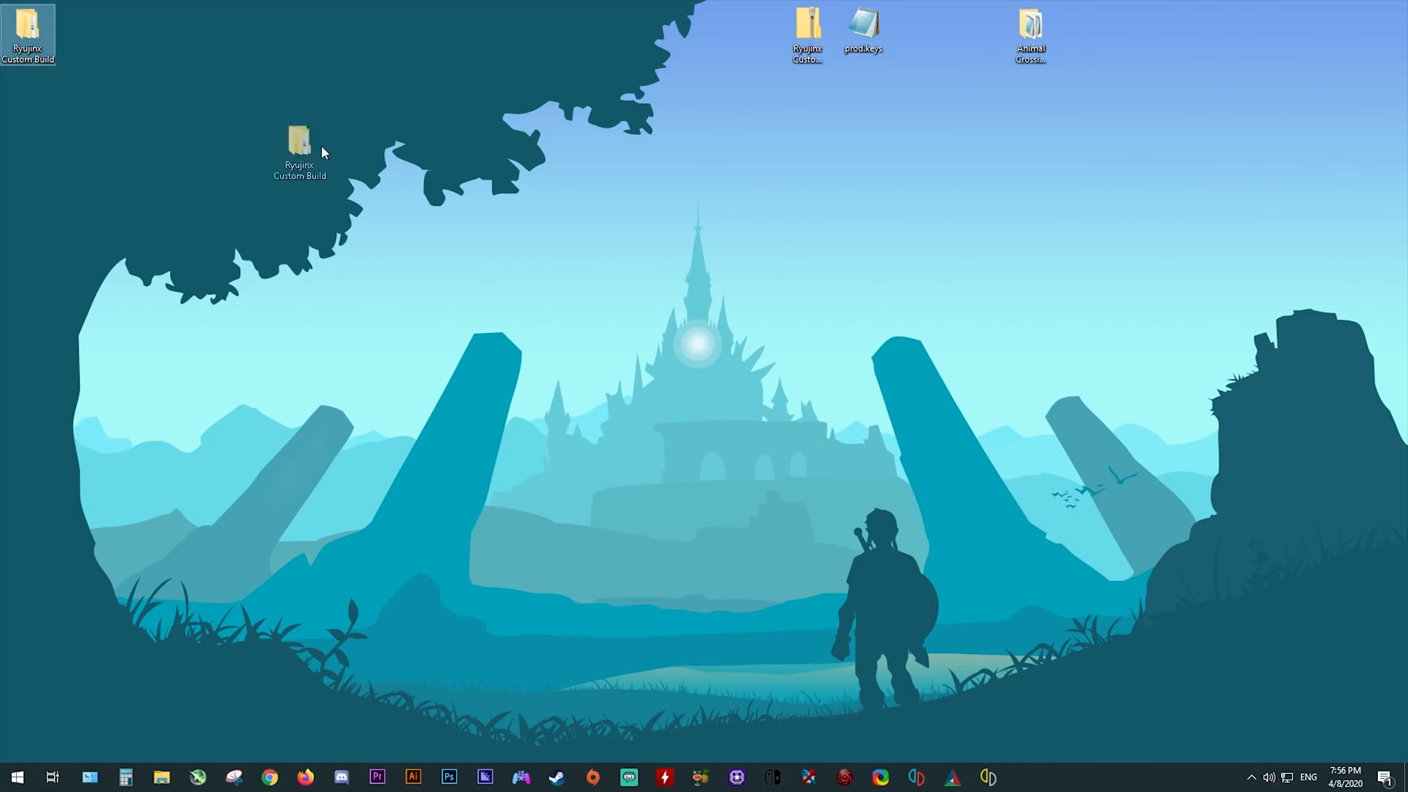
Go into Ryujinx Custom Build > publish and select Ryujinx.exe.
double_click(299, 142)
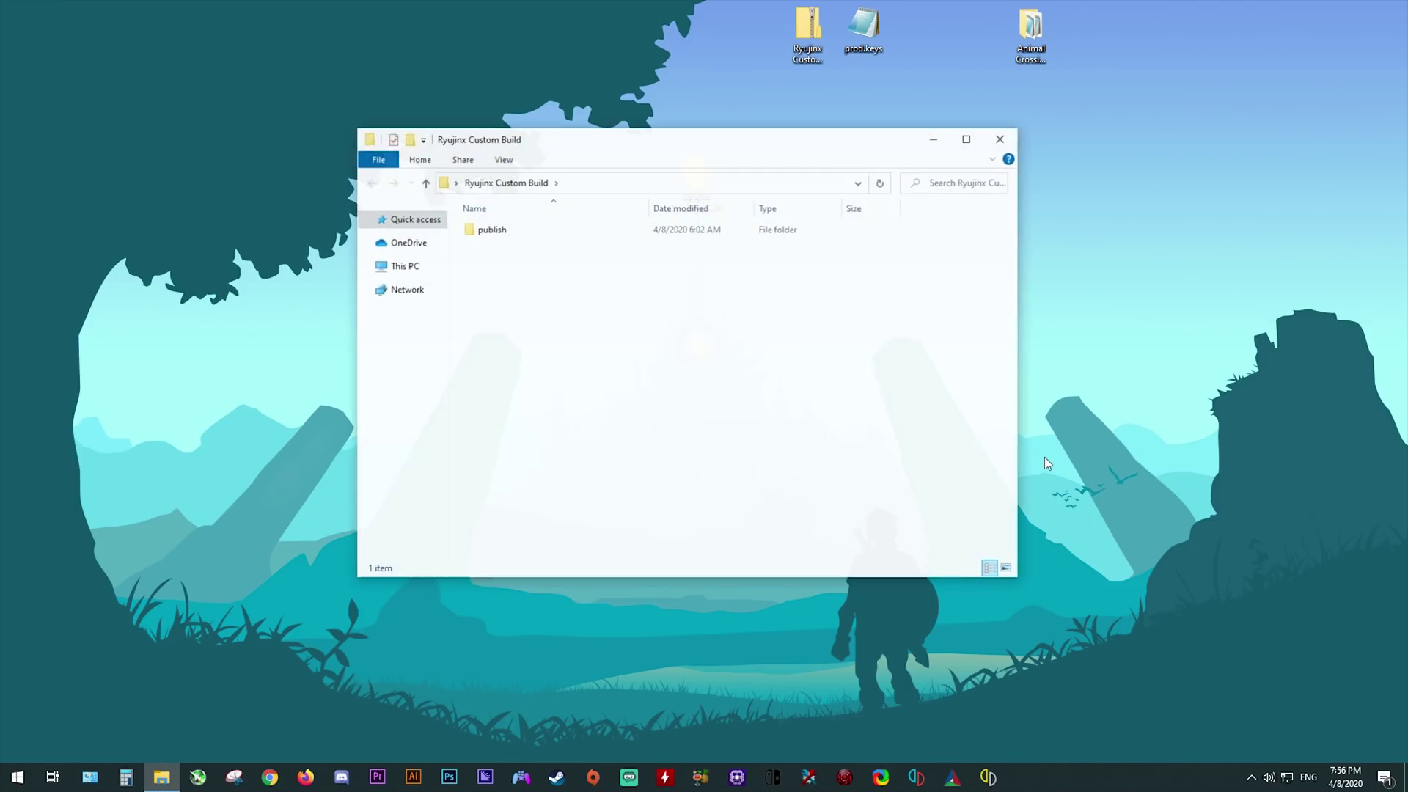
left_click(492, 229)
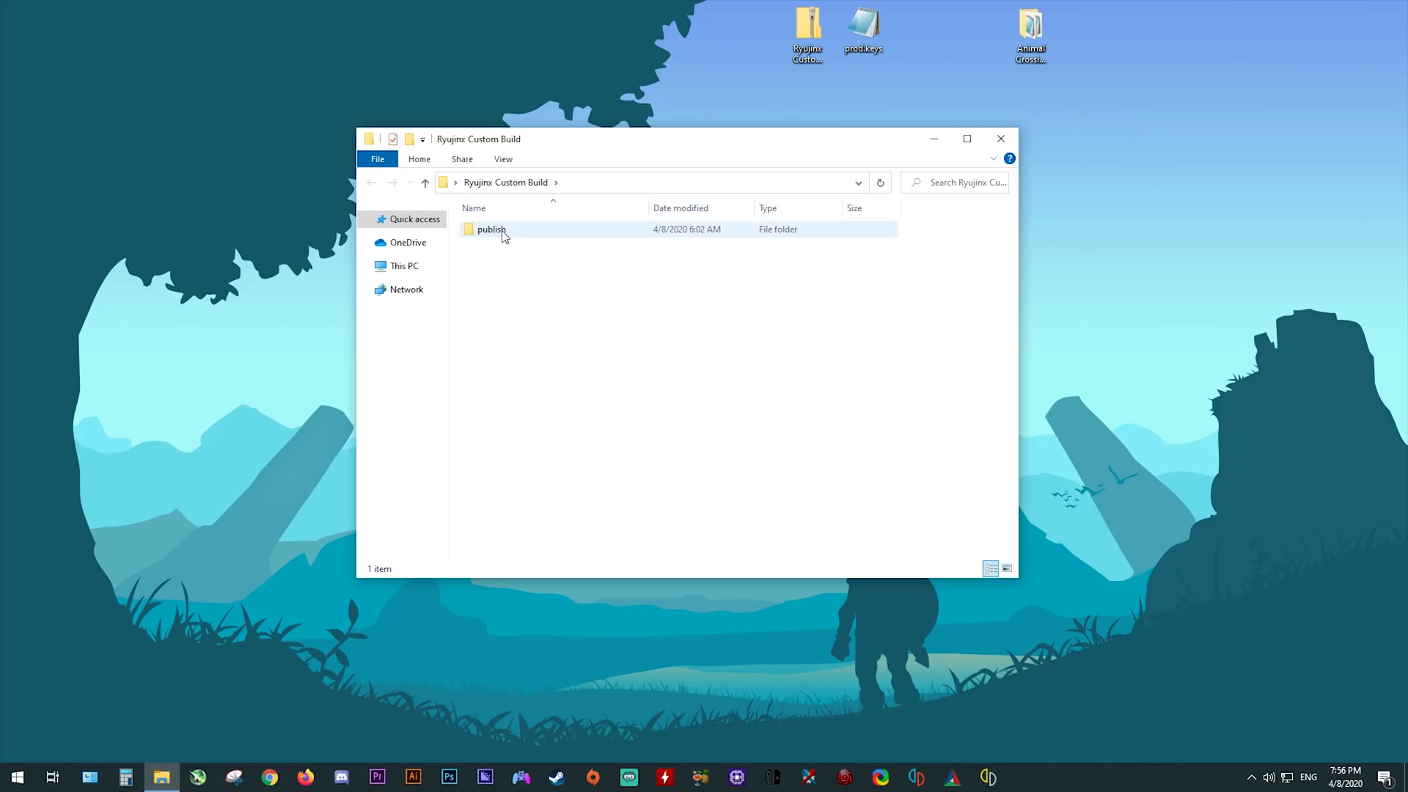
double_click(491, 229)
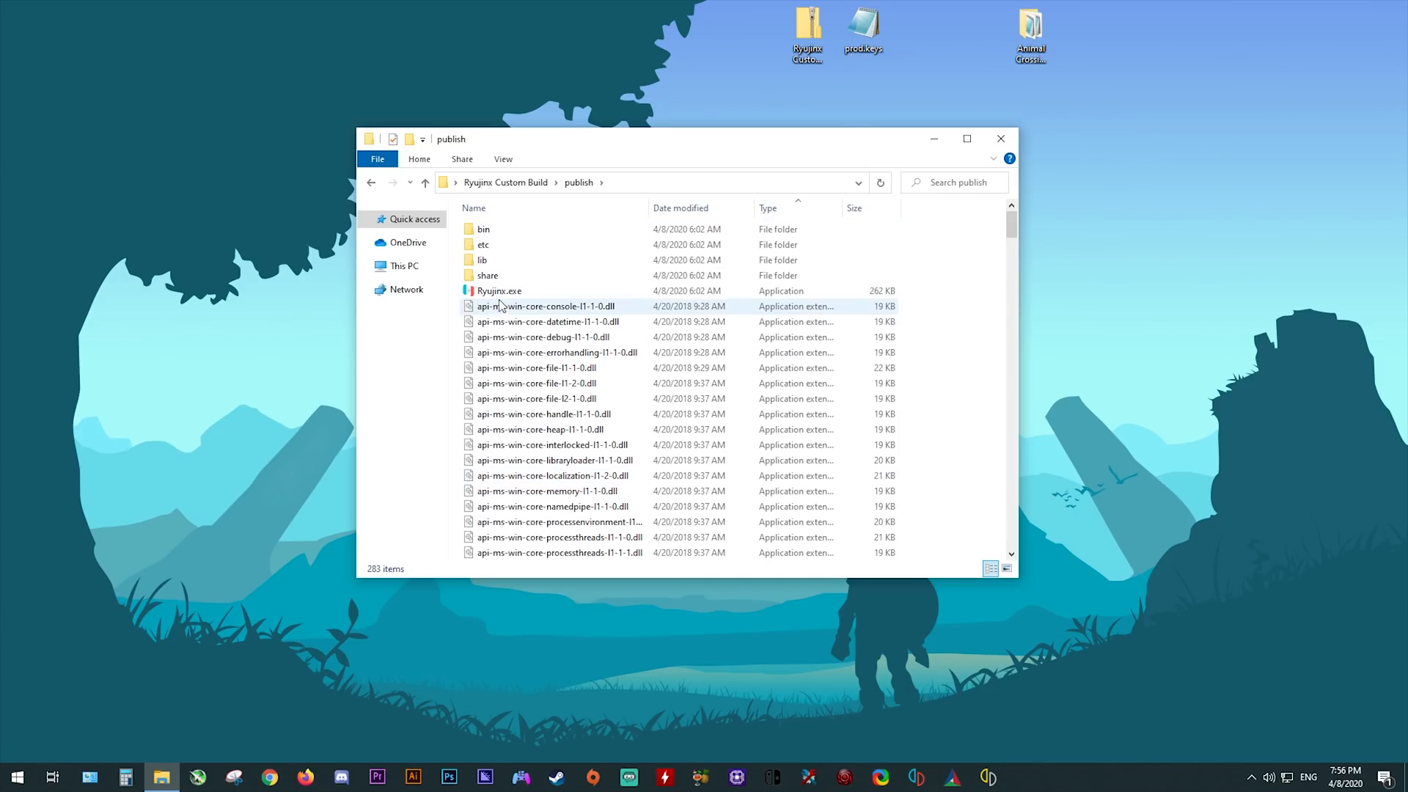
mouse_move(787, 208)
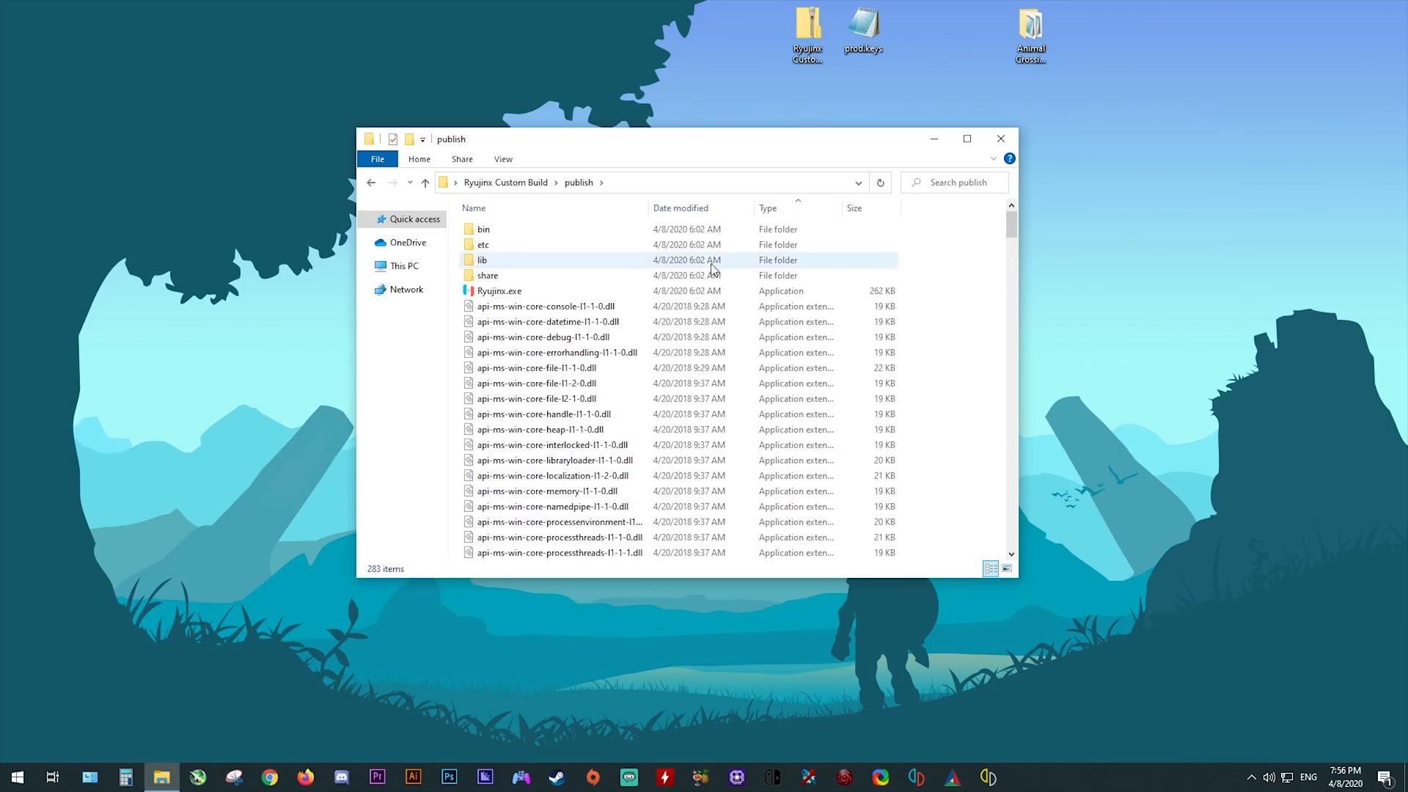
left_click(499, 291)
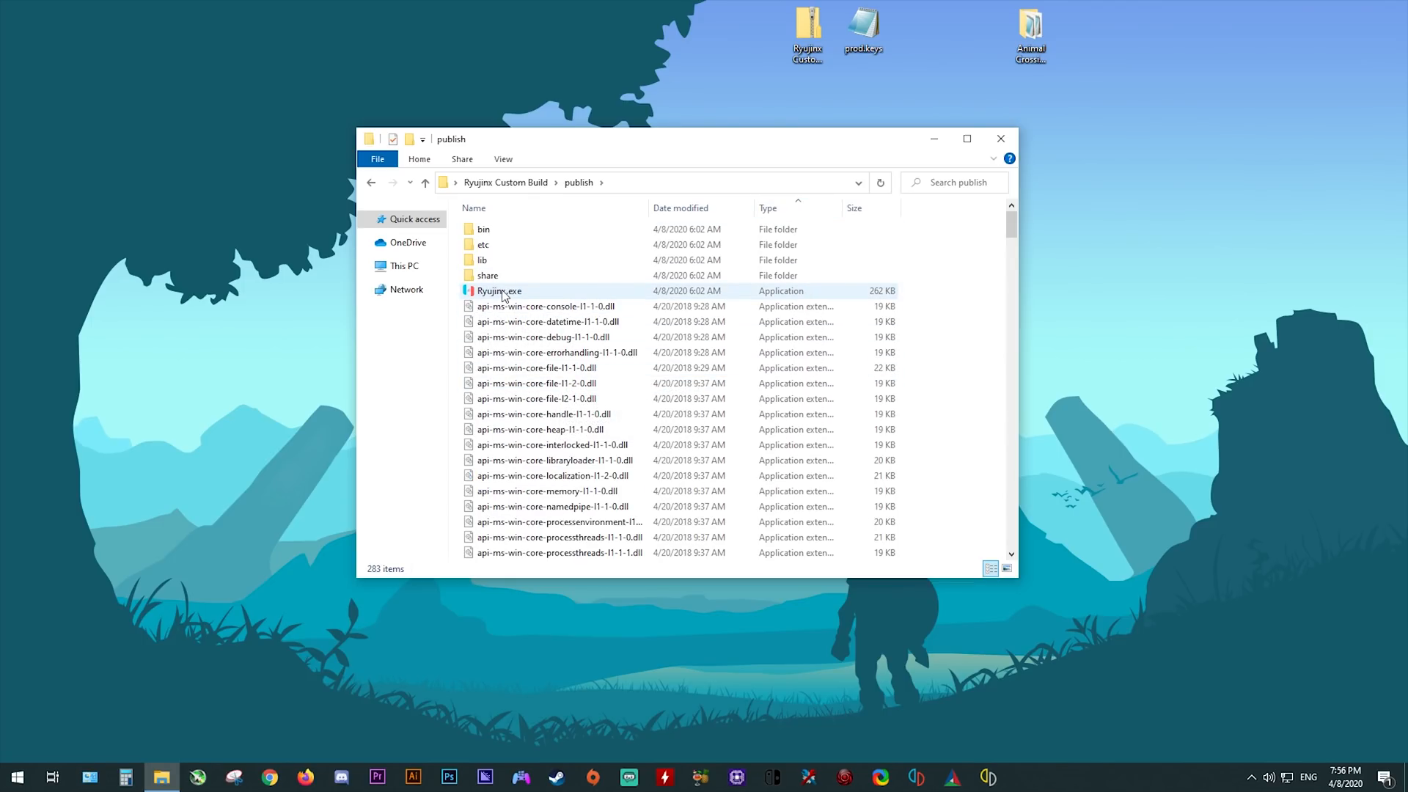
Launch Ryujinx.exe and dismiss the 'Key file was not found' warning.
double_click(499, 291)
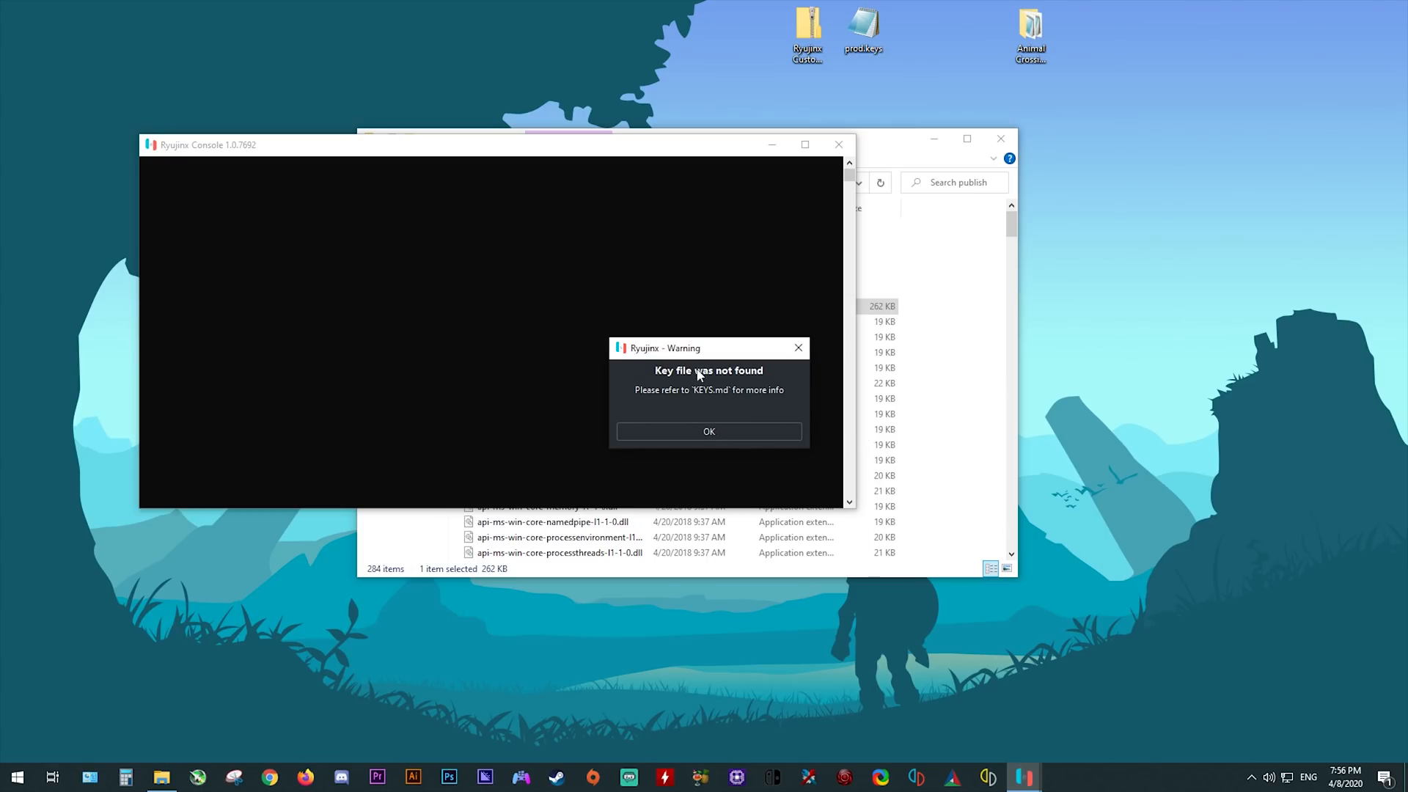
mouse_move(857, 118)
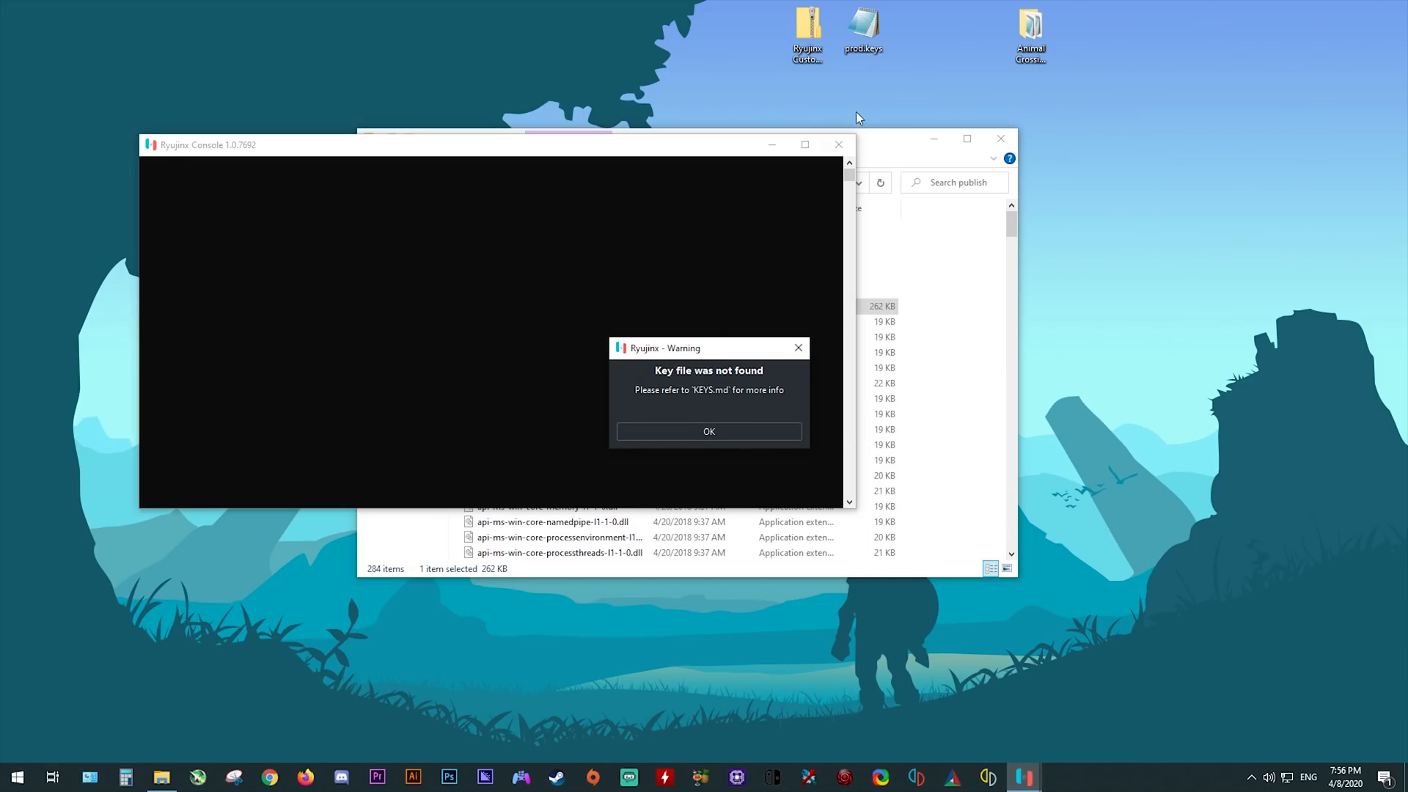
mouse_move(676, 459)
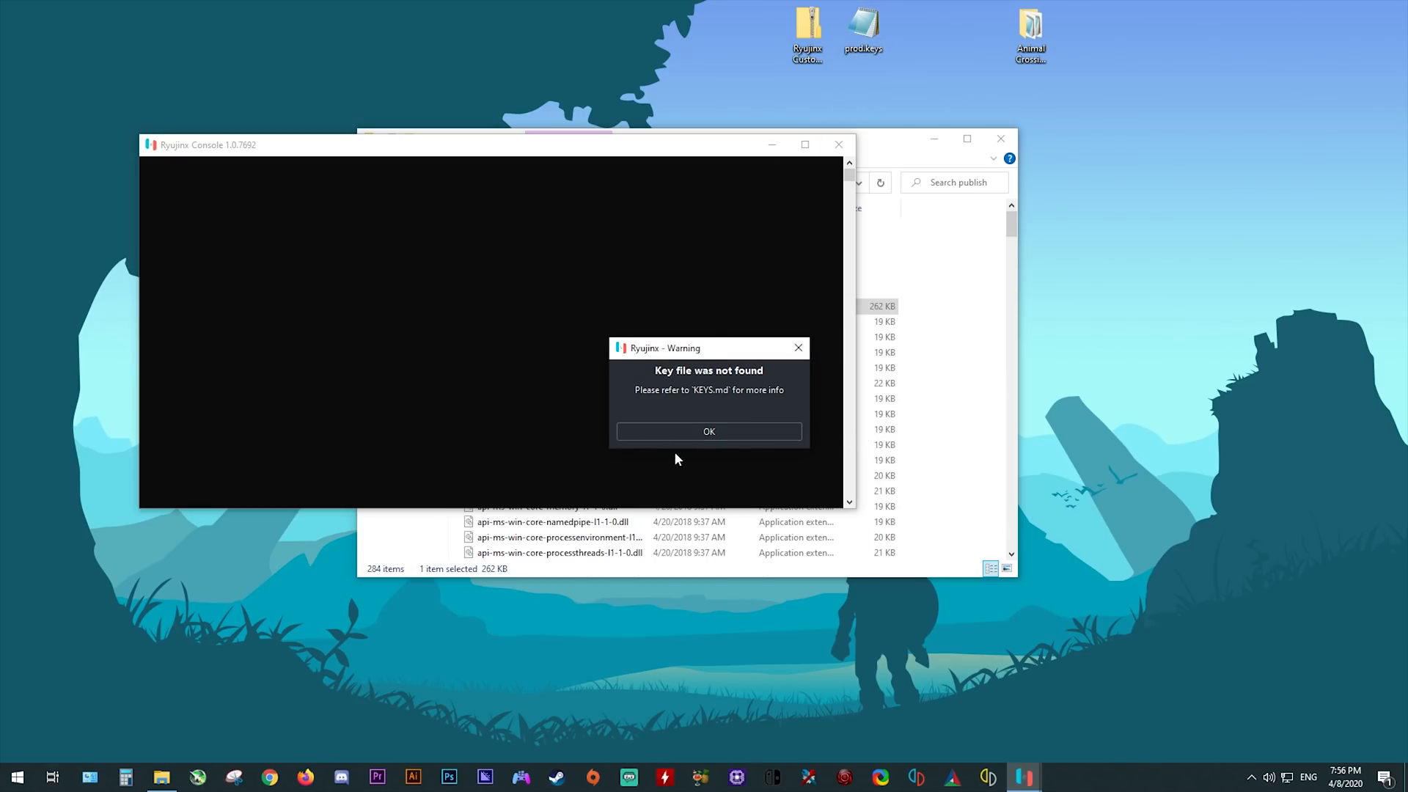
left_click(708, 431)
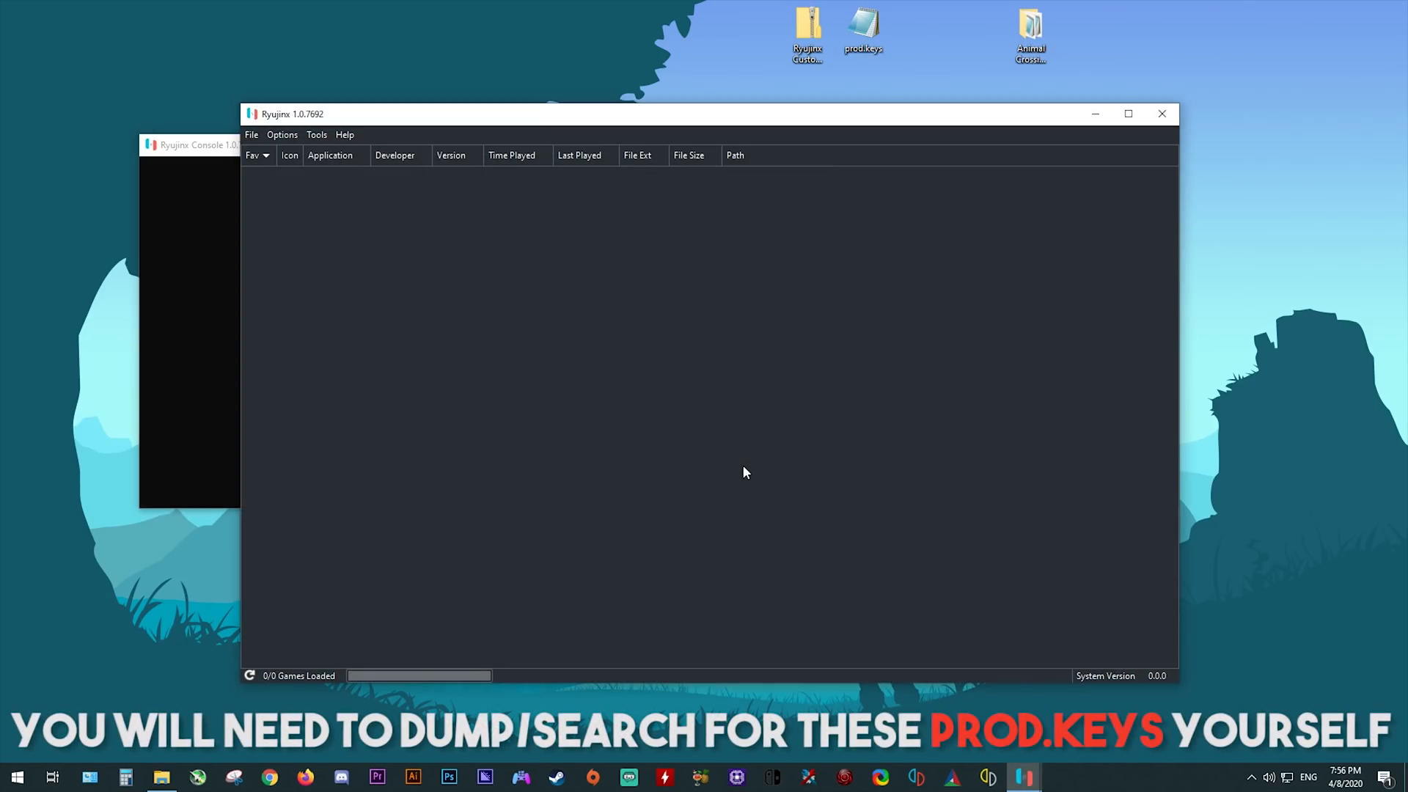
mouse_move(296, 200)
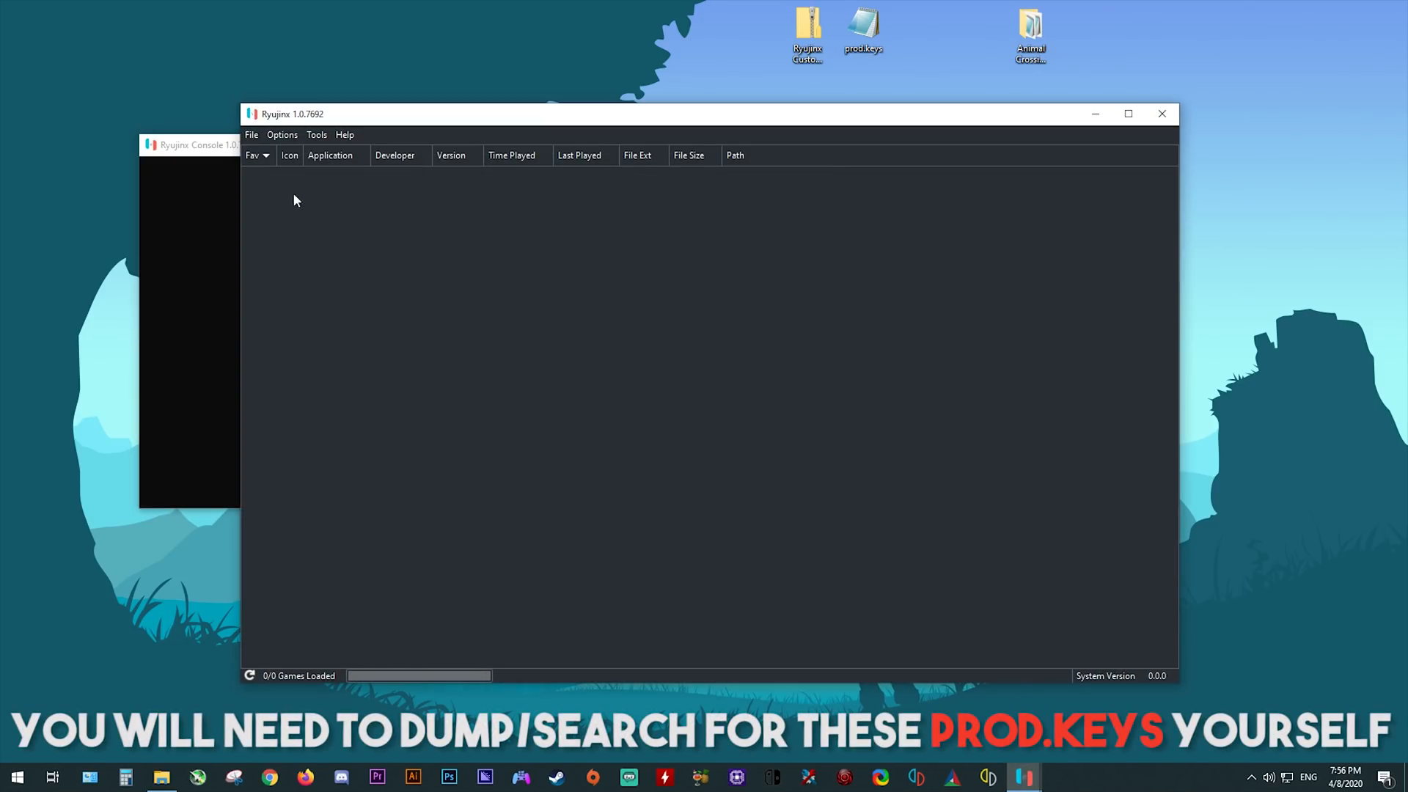
Move prod.keys into the Ryujinx data folder's system subfolder, then close Explorer.
left_click(251, 135)
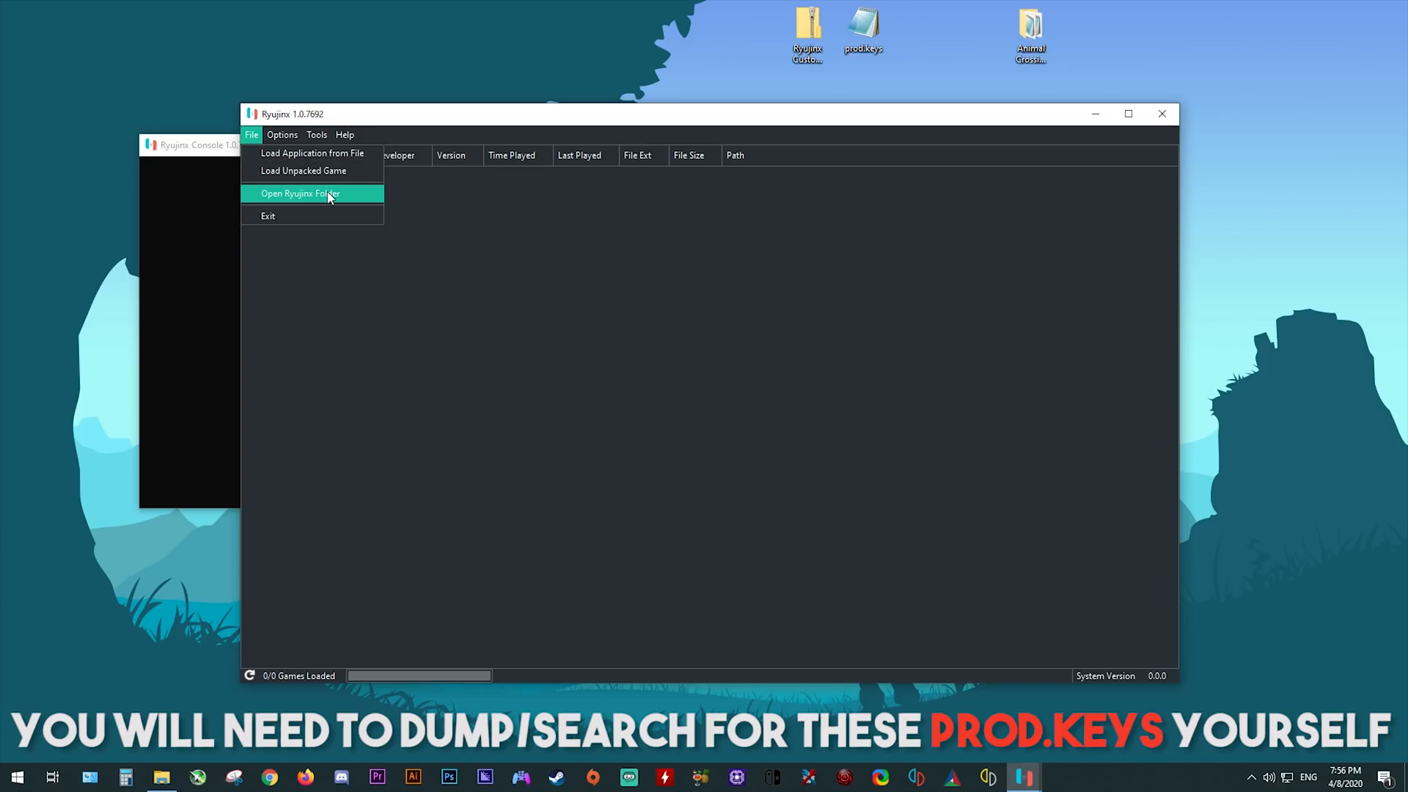
left_click(300, 193)
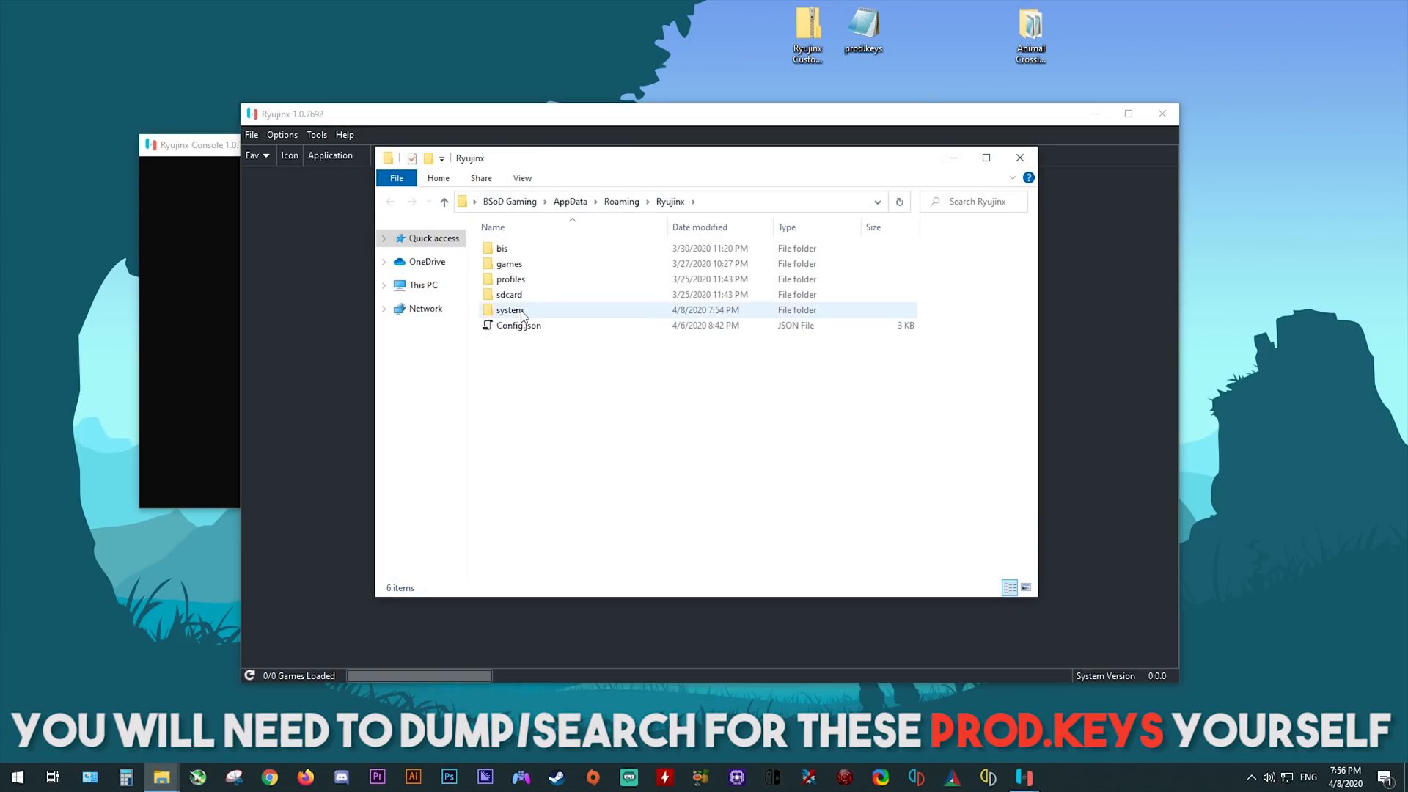
double_click(509, 309)
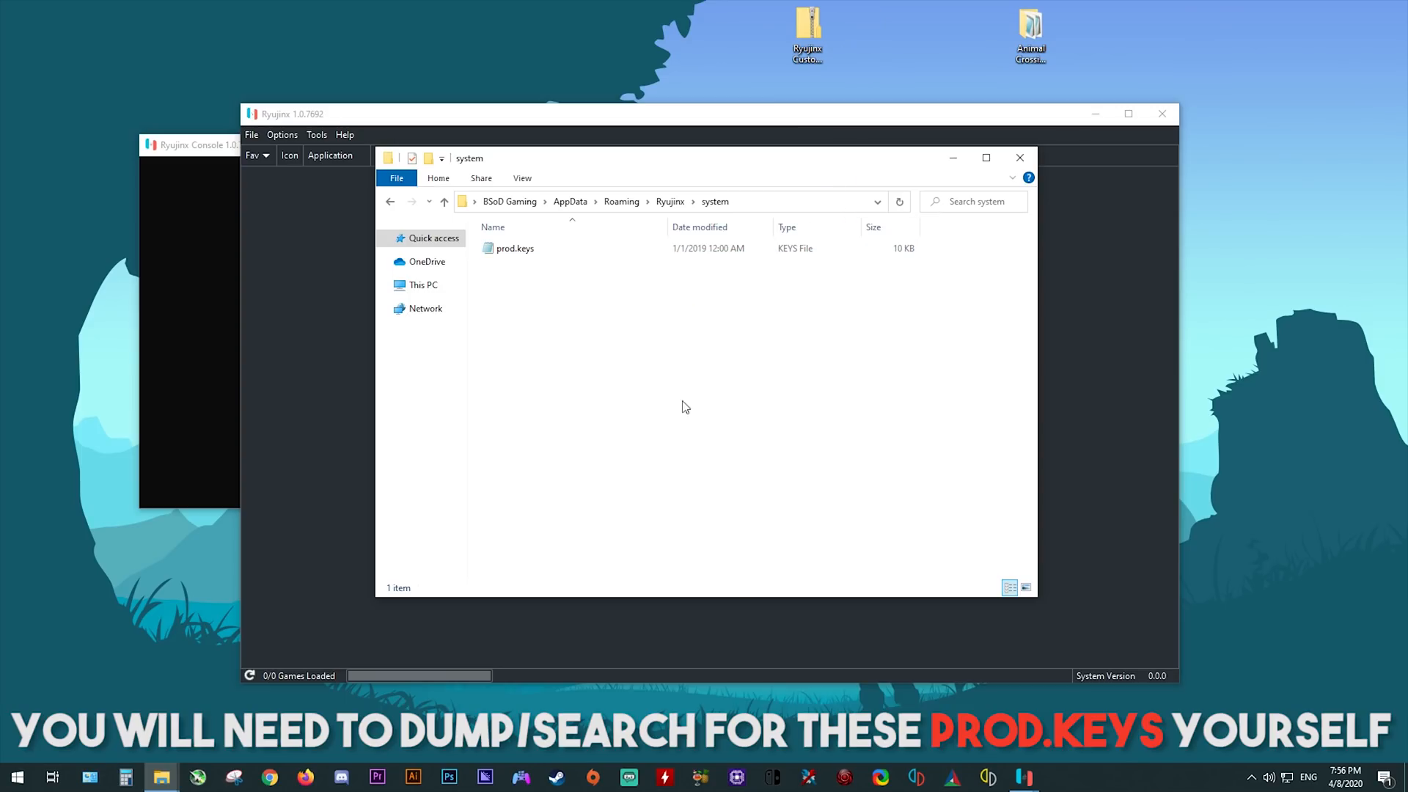
mouse_move(511, 252)
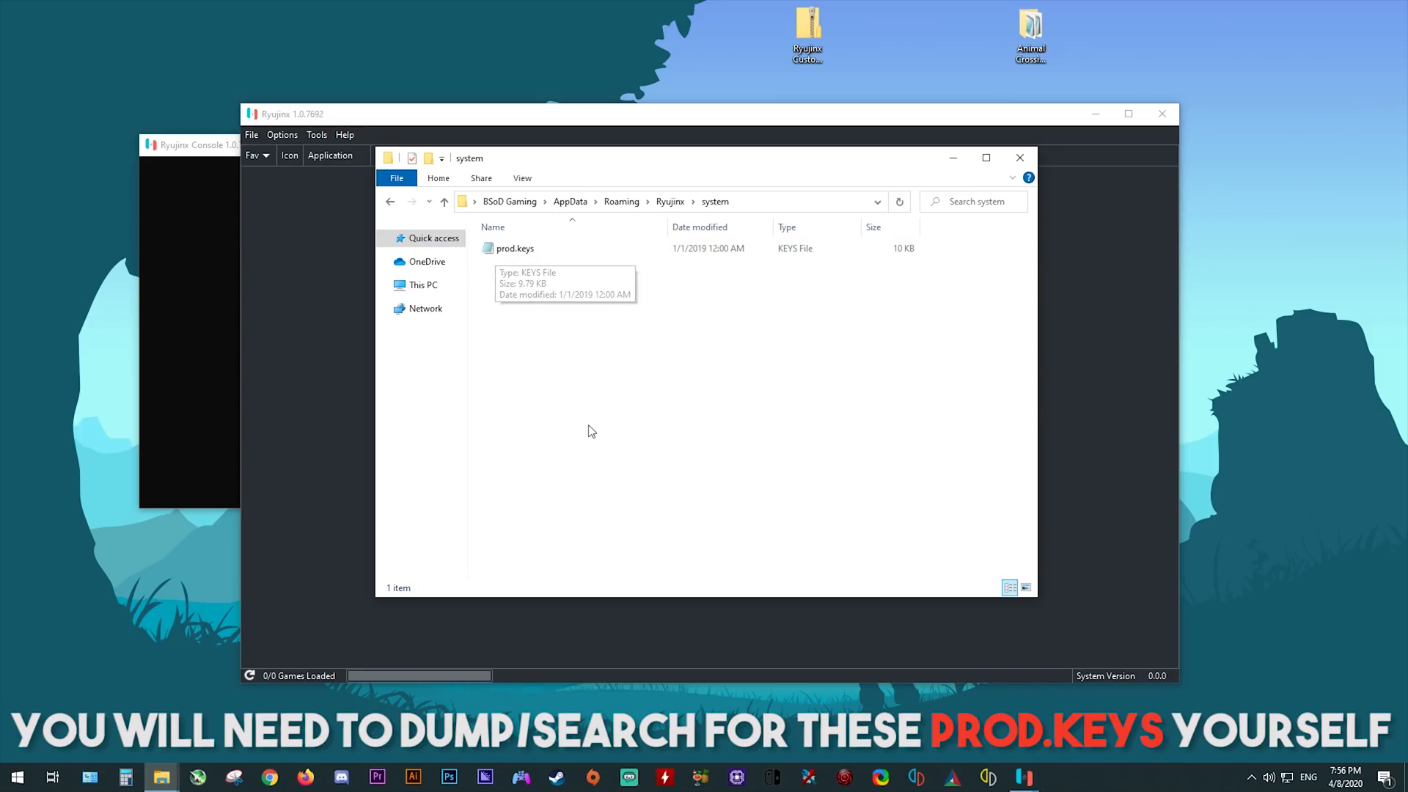
left_click(1019, 157)
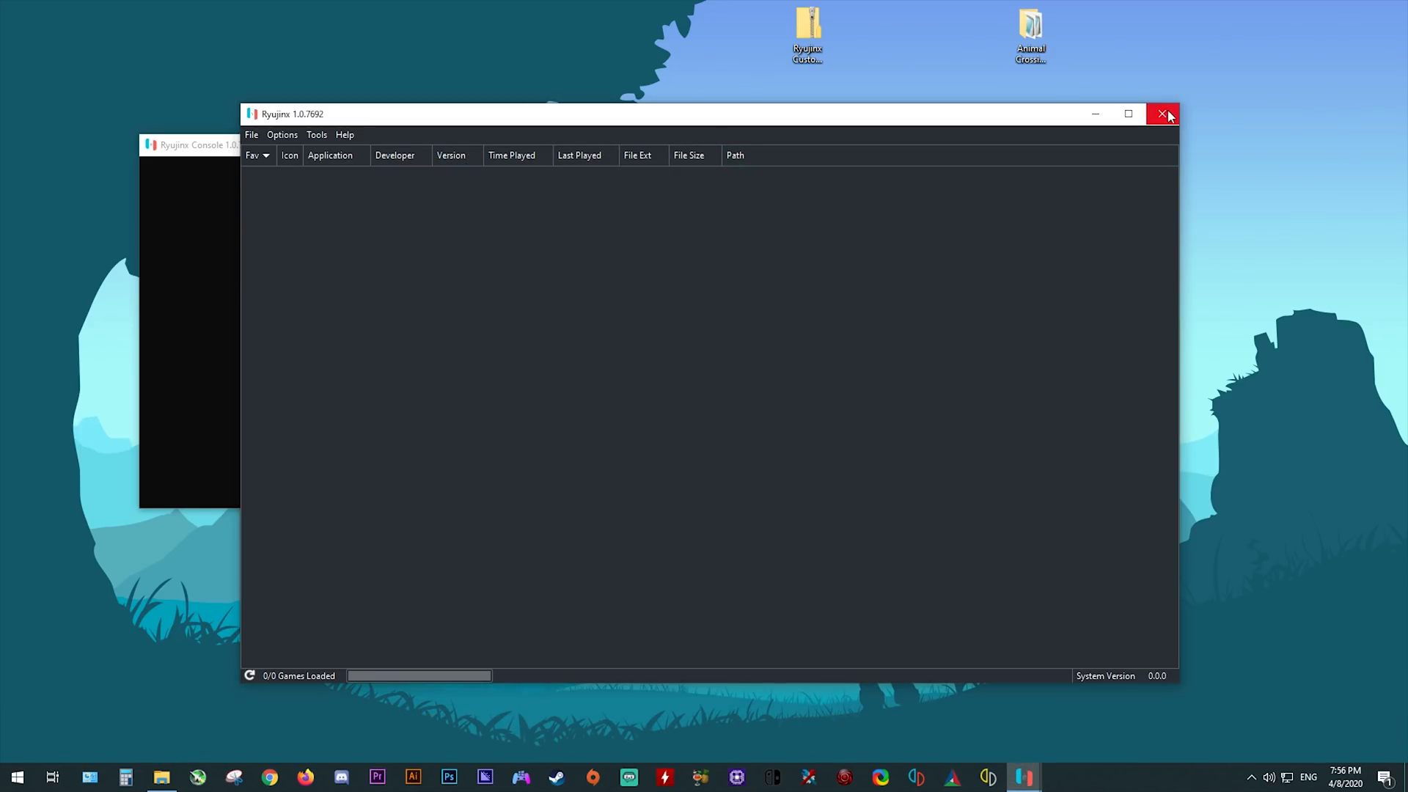
Close Ryujinx and relaunch Ryujinx.exe from the publish folder.
left_click(1163, 114)
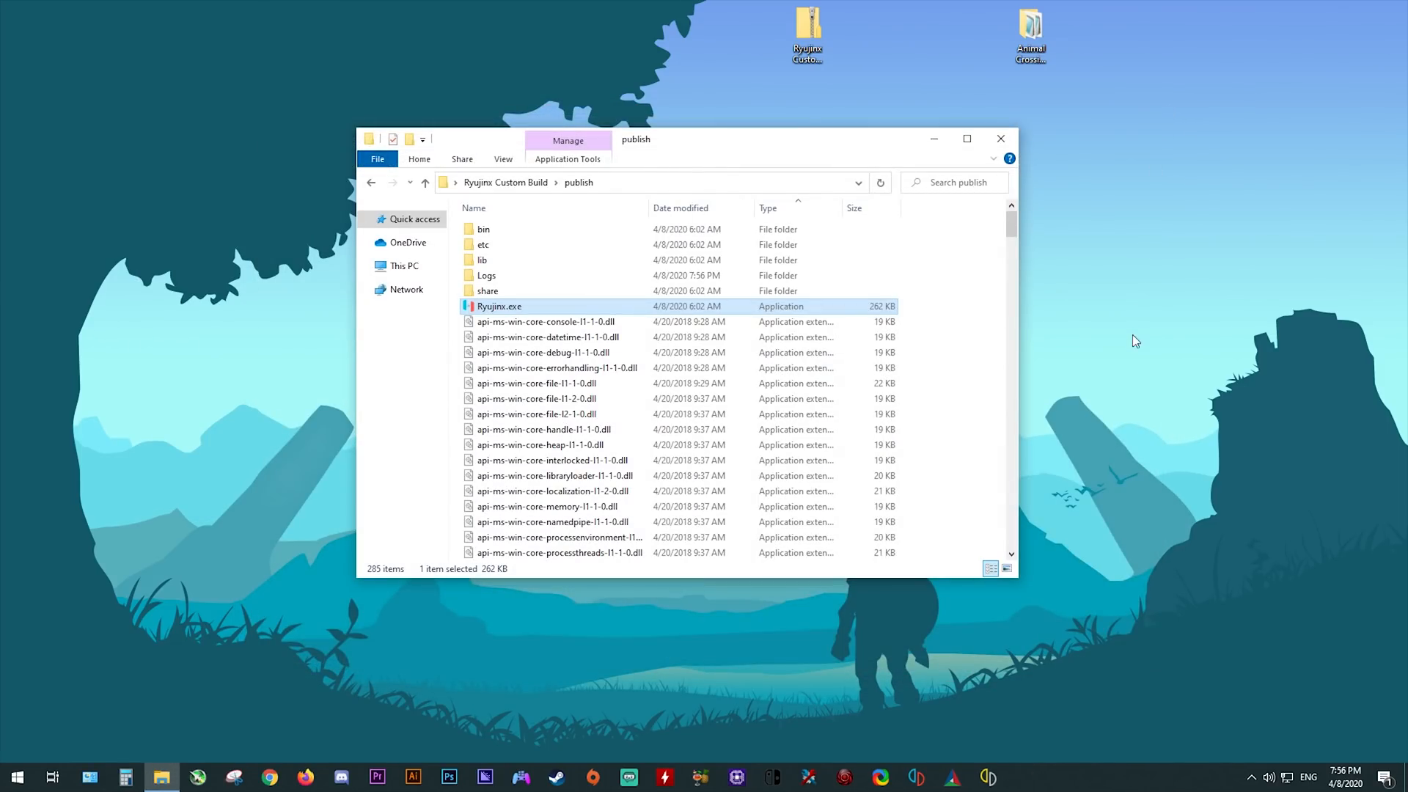
double_click(497, 305)
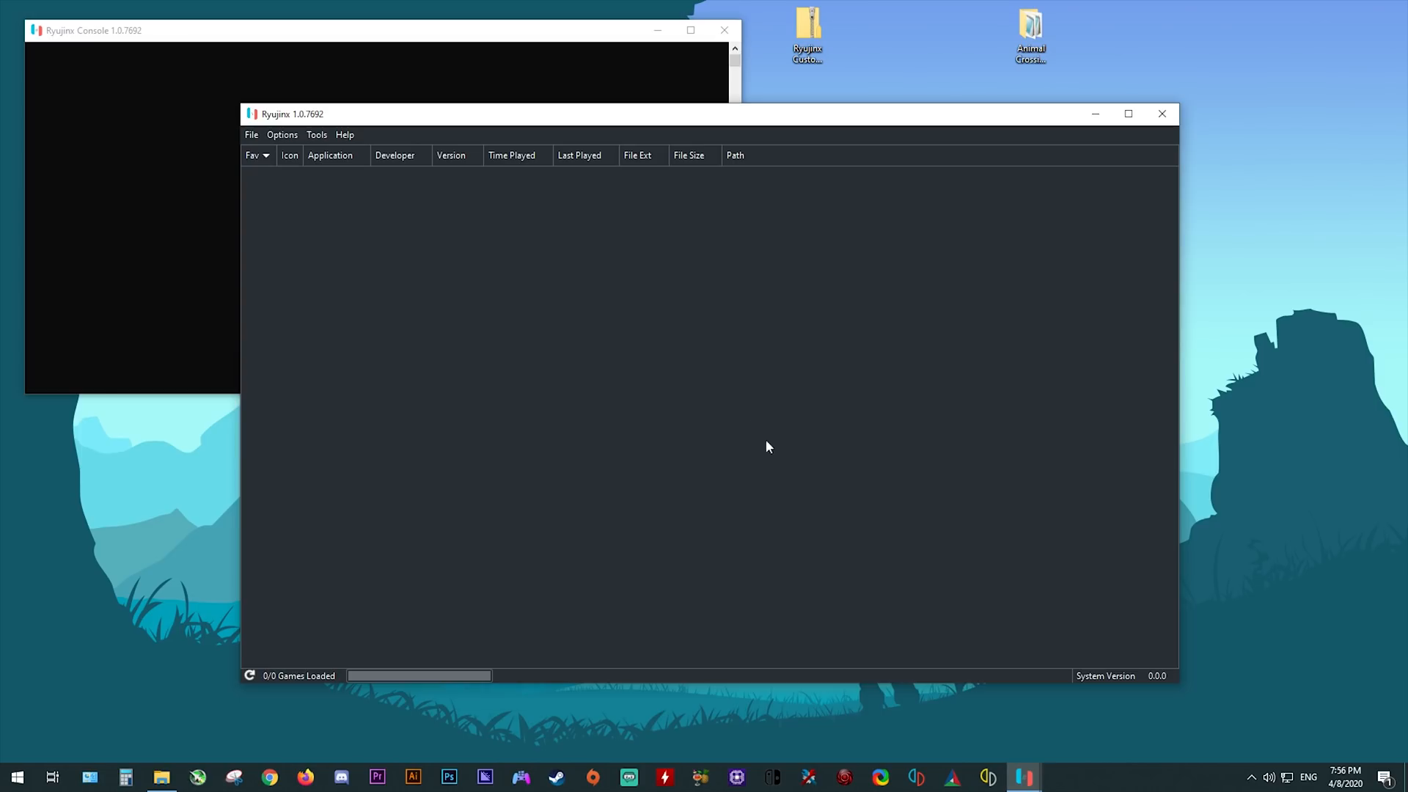
mouse_move(791, 463)
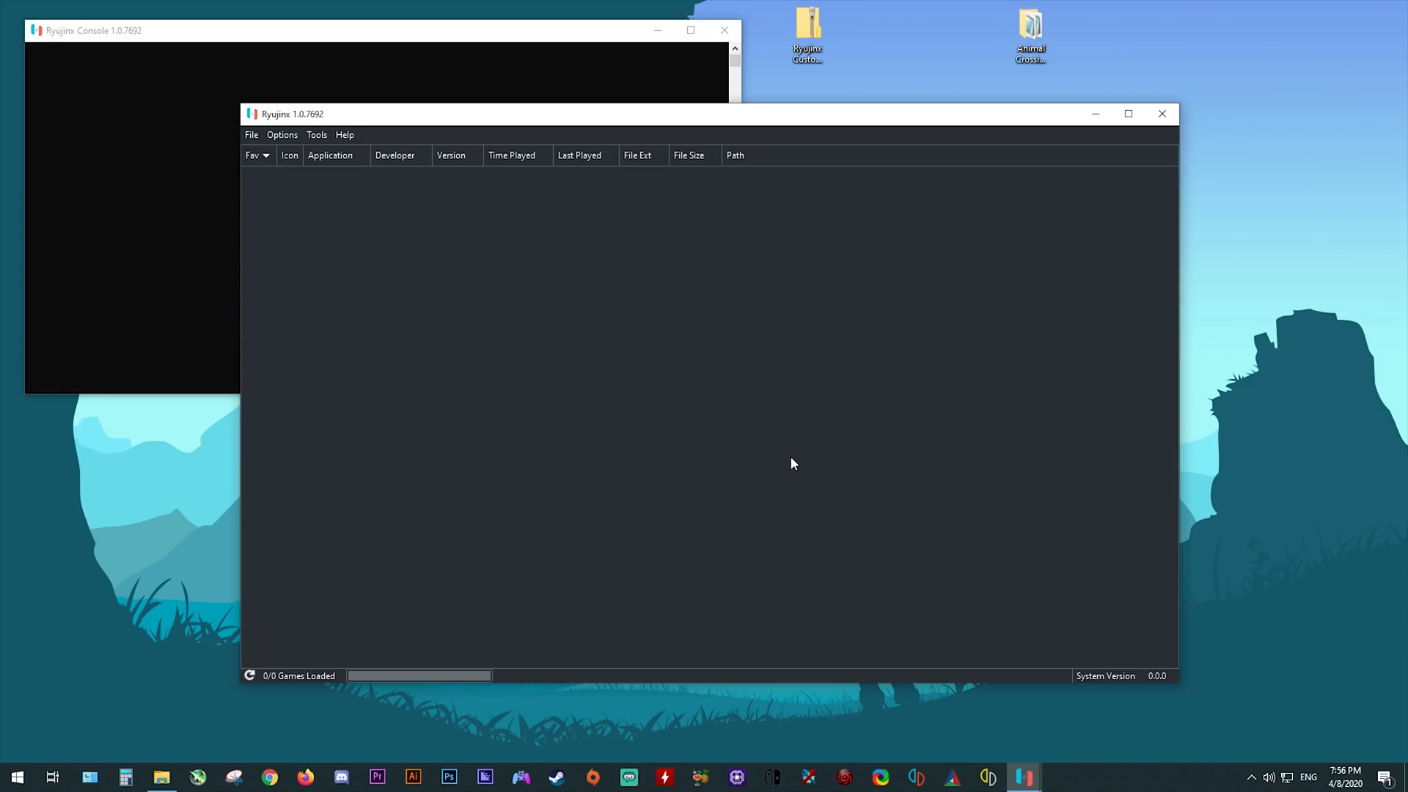
mouse_move(317, 135)
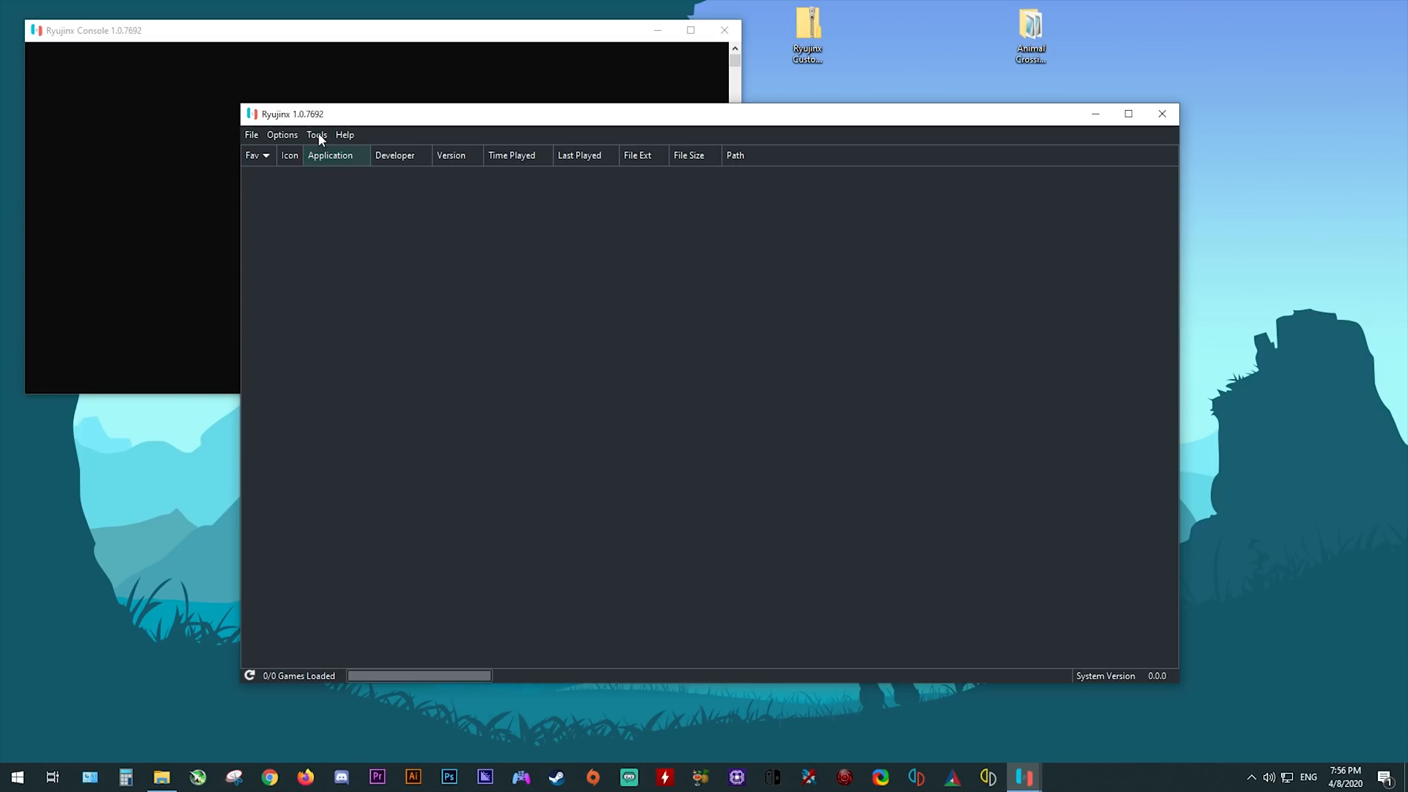
Choose Tools > Install Firmware > Install a firmware from XCI or ZIP.
left_click(316, 135)
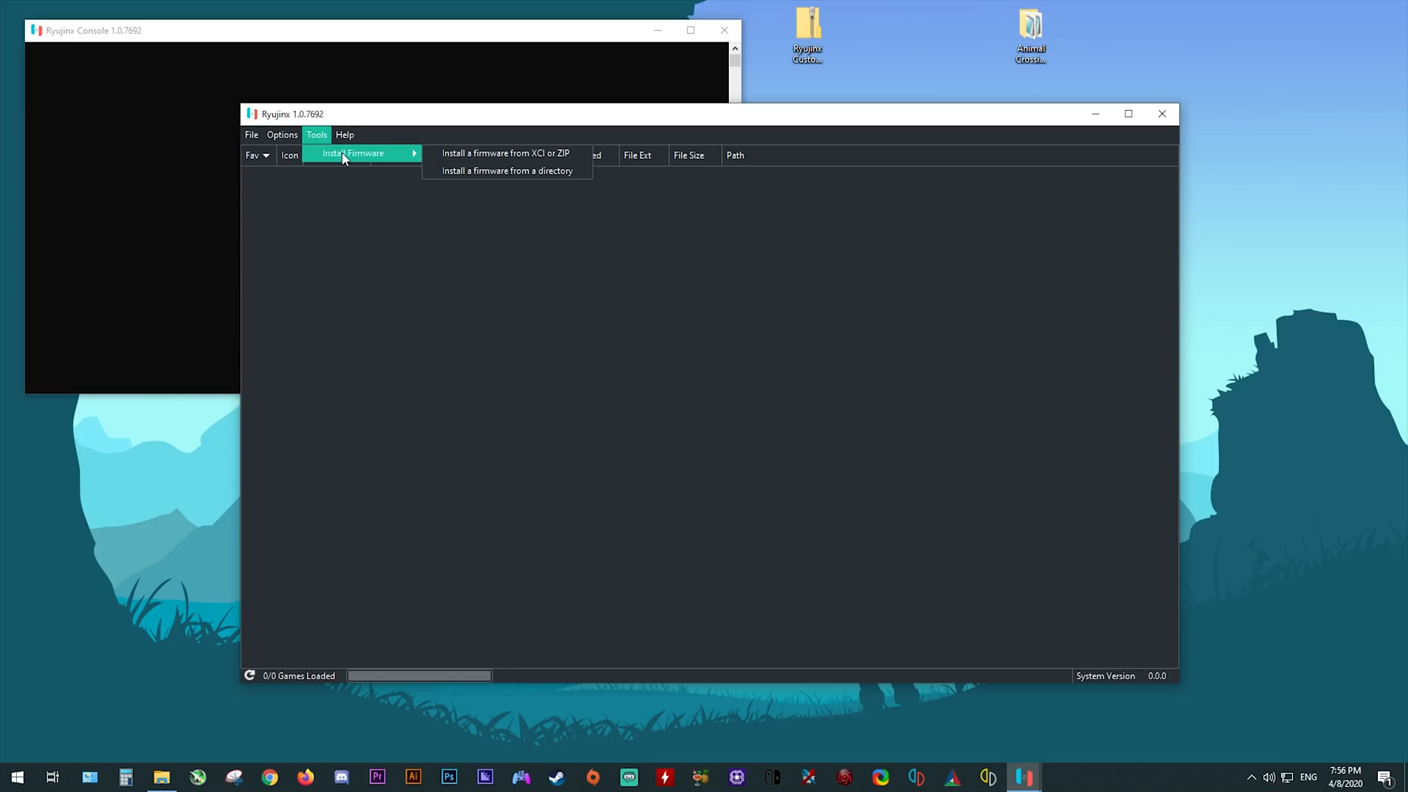
mouse_move(505, 153)
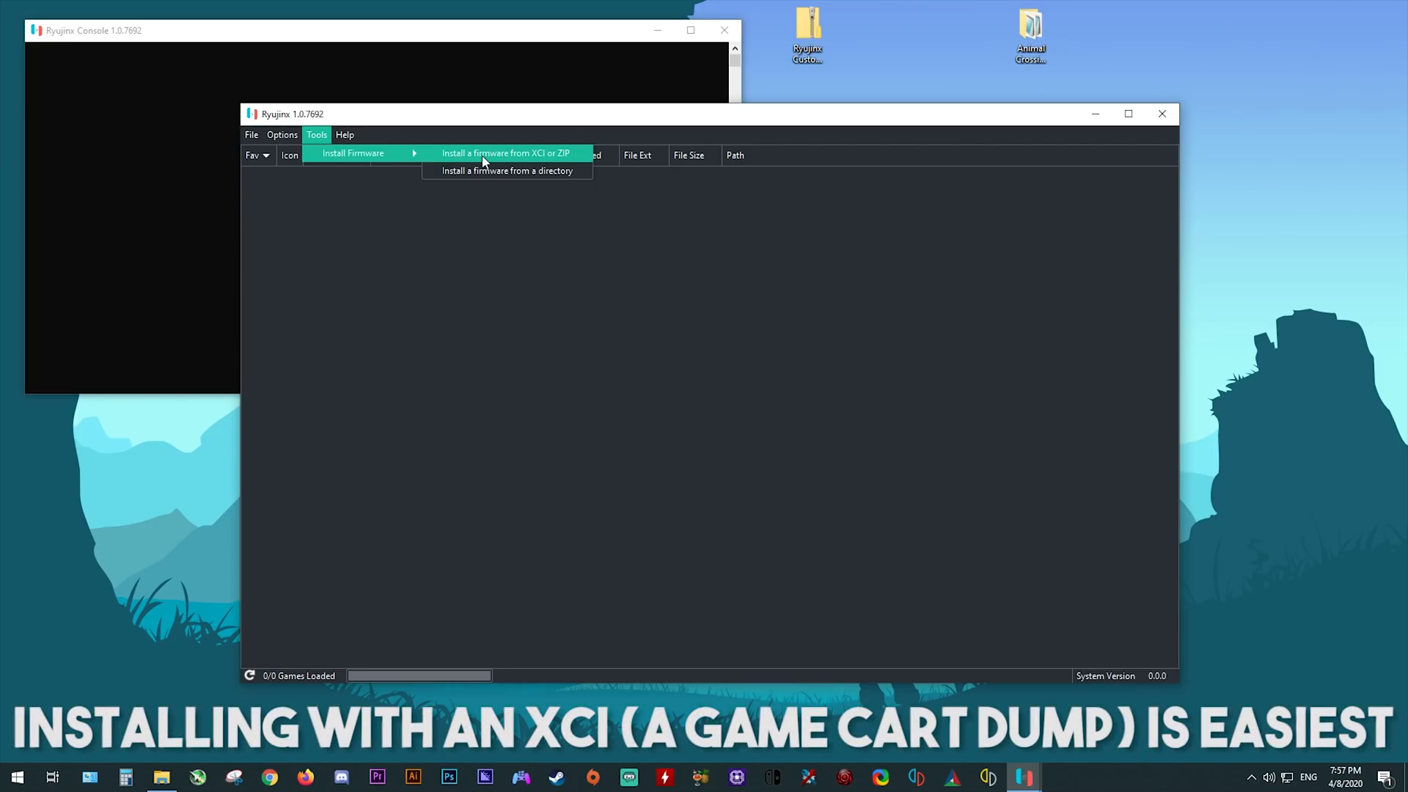
mouse_move(536, 161)
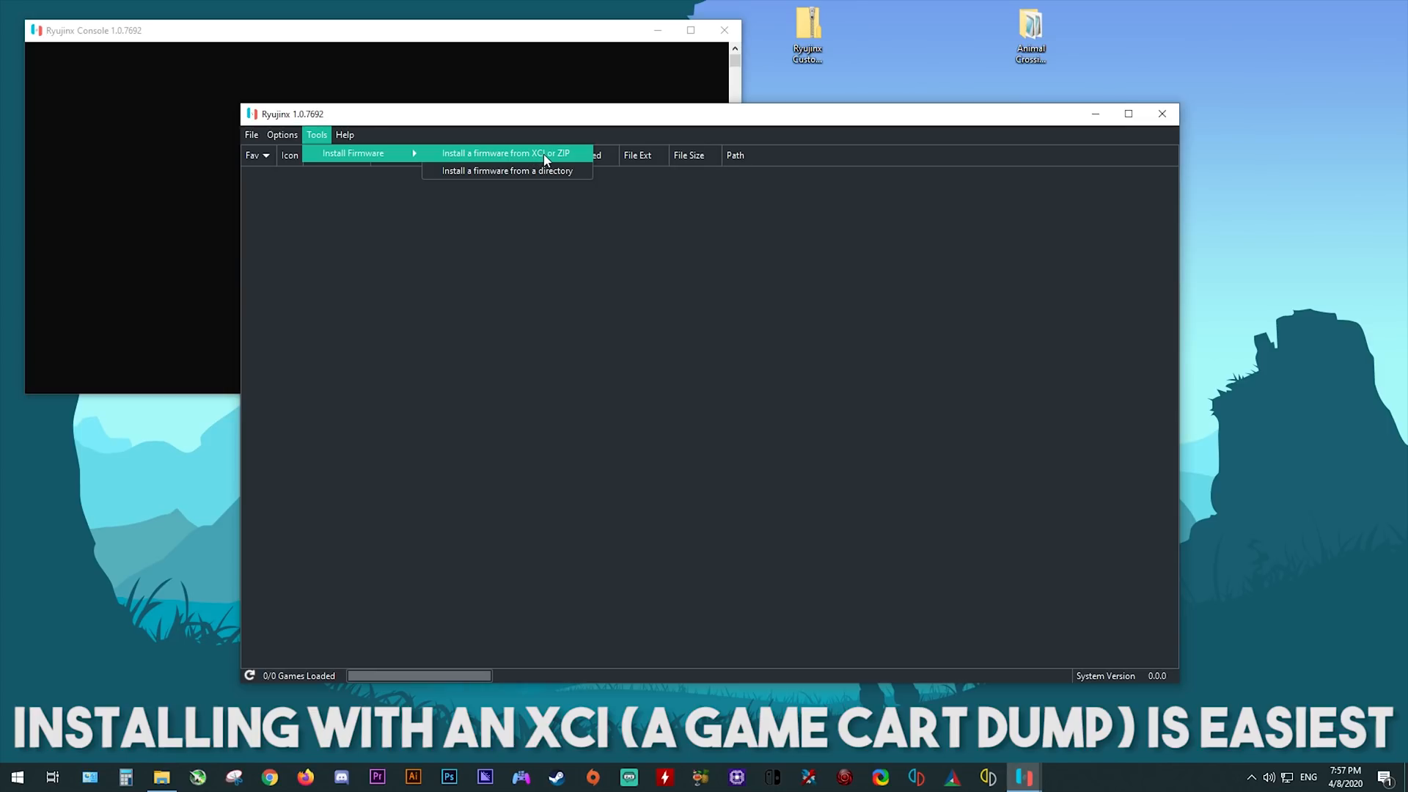
mouse_move(564, 160)
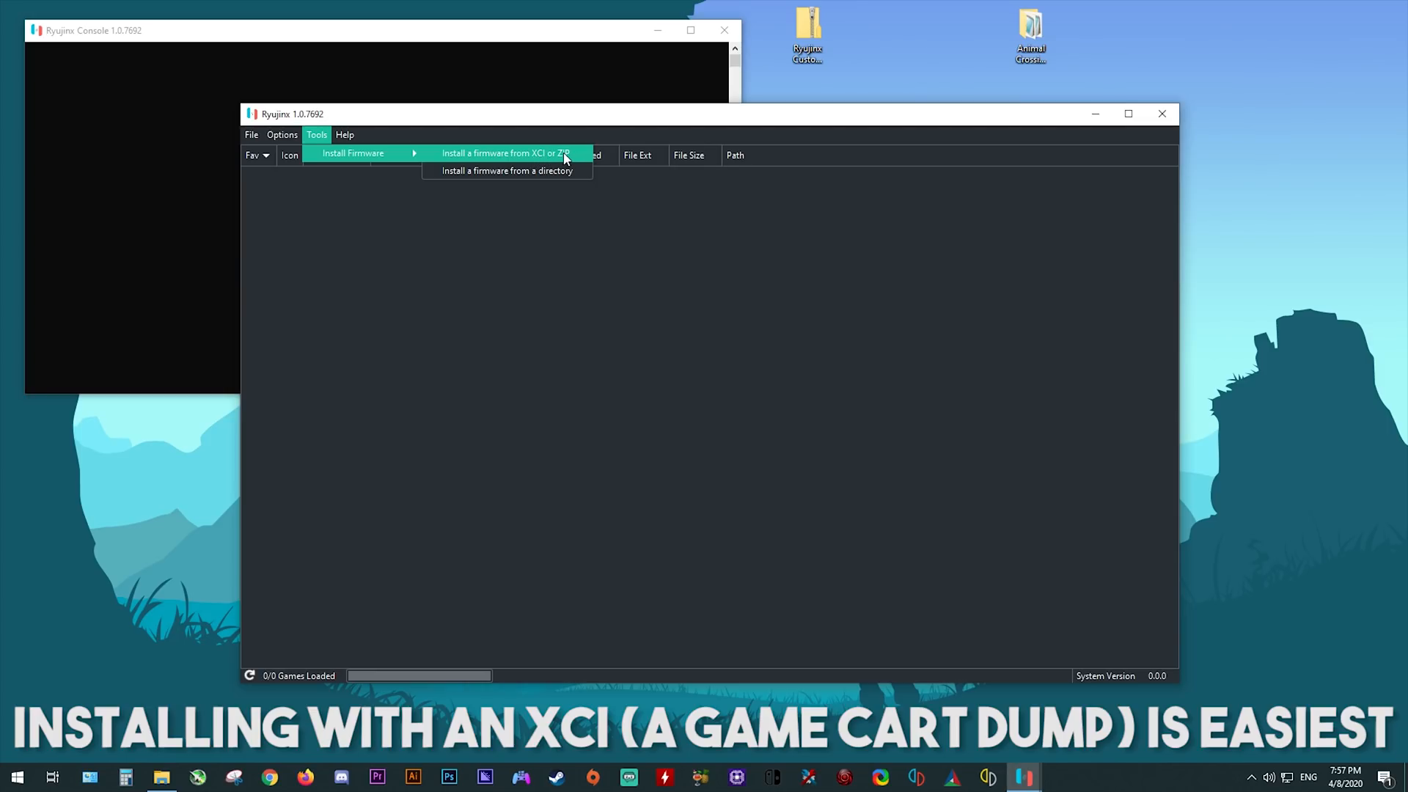
mouse_move(539, 160)
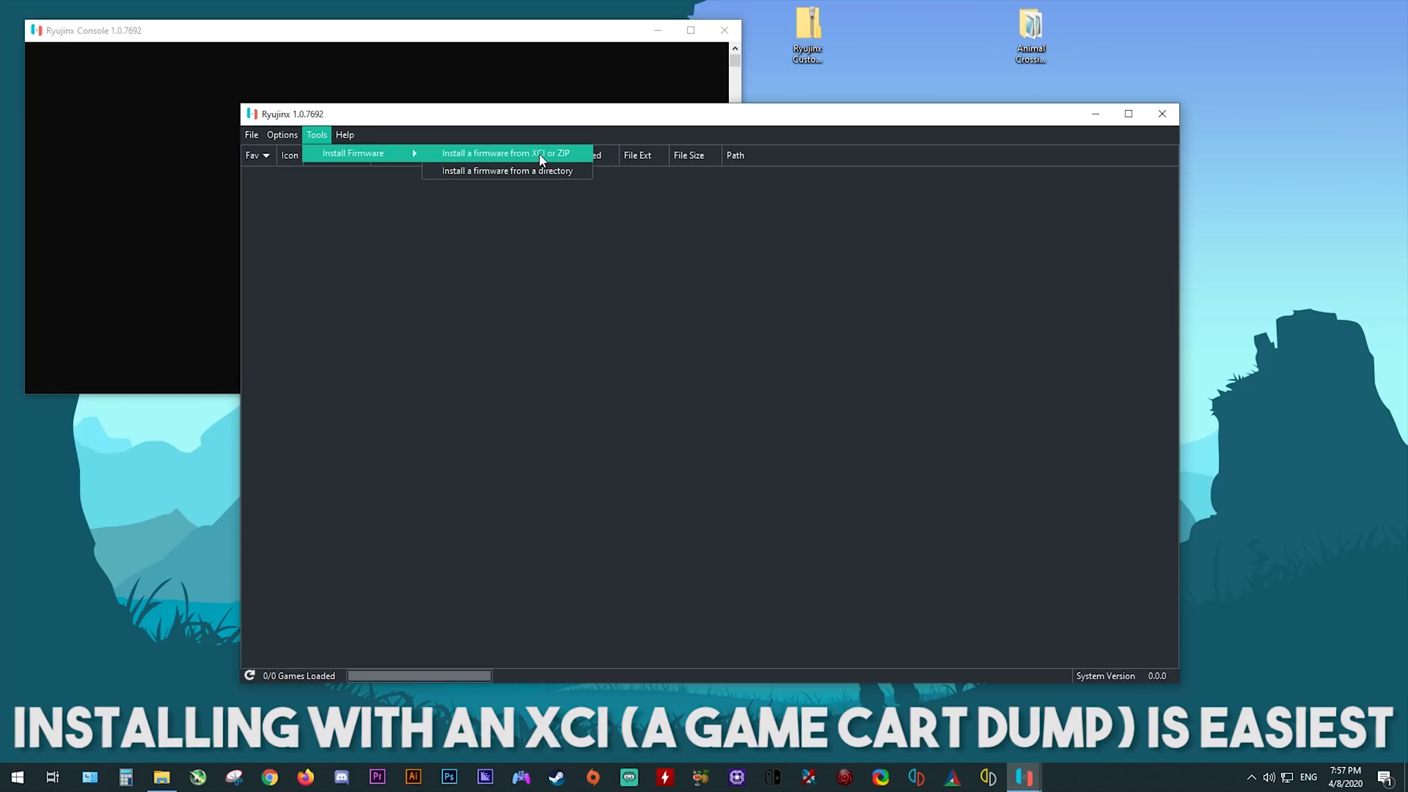
left_click(506, 153)
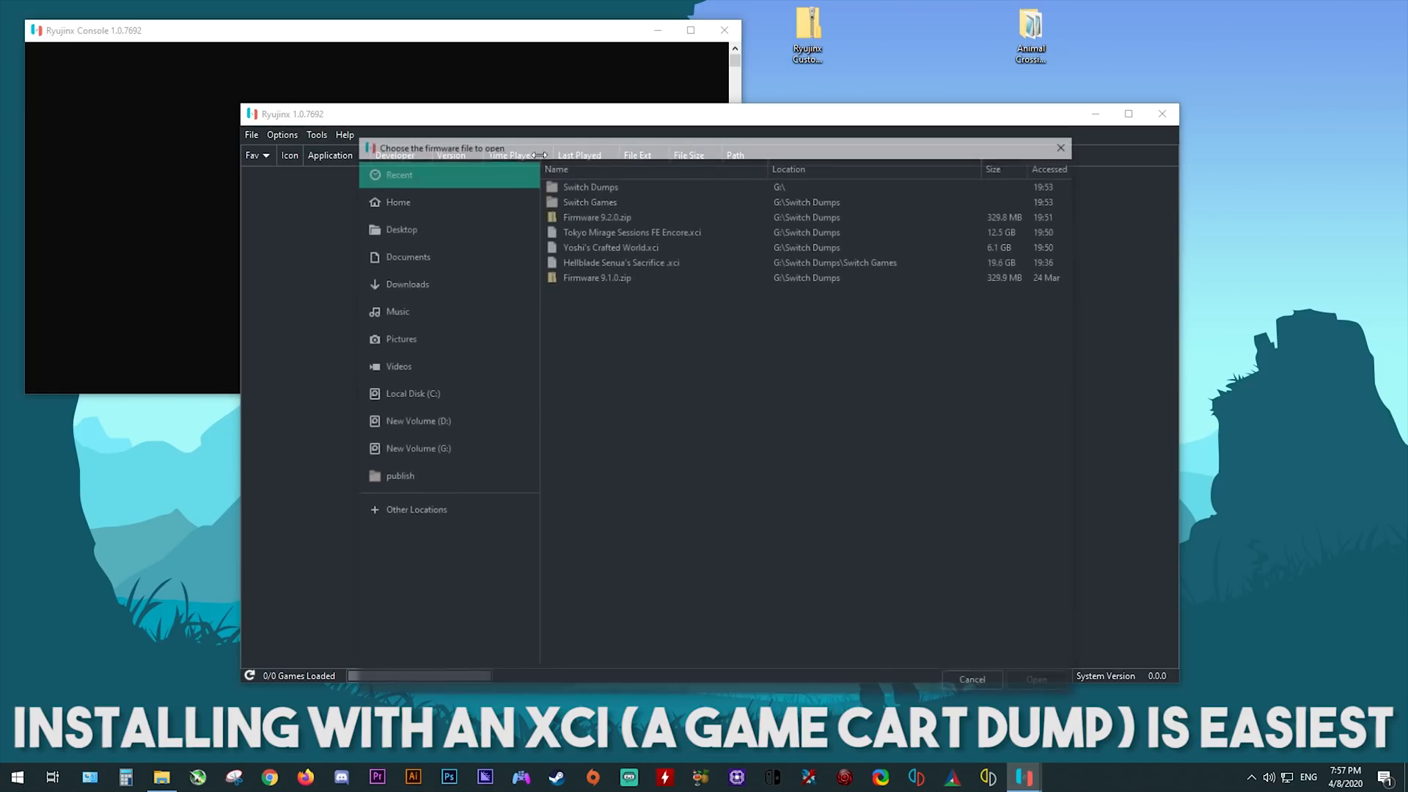
Select Yoshi's Crafted World.xci inside the Switch Dumps folder.
left_click(413, 449)
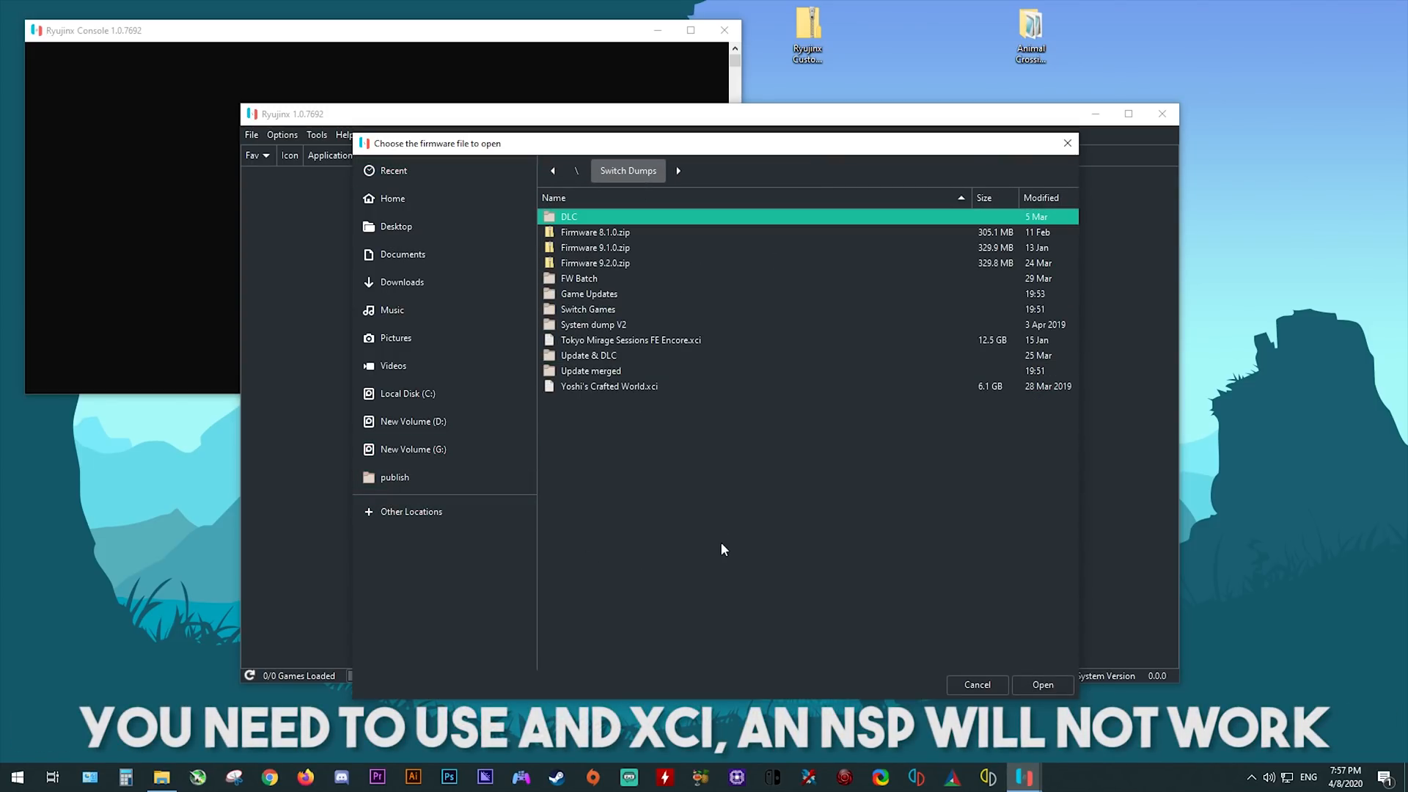
mouse_move(648, 388)
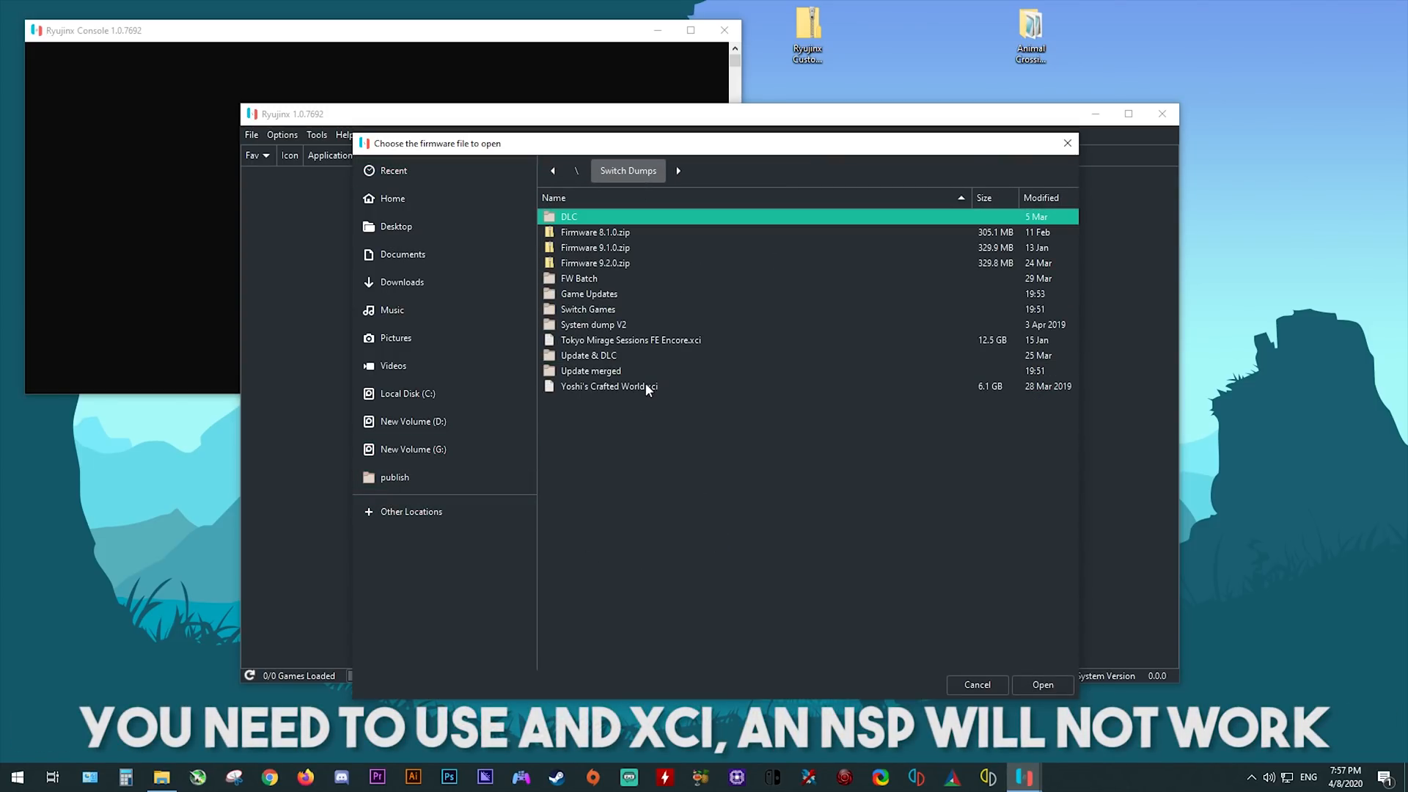
left_click(608, 387)
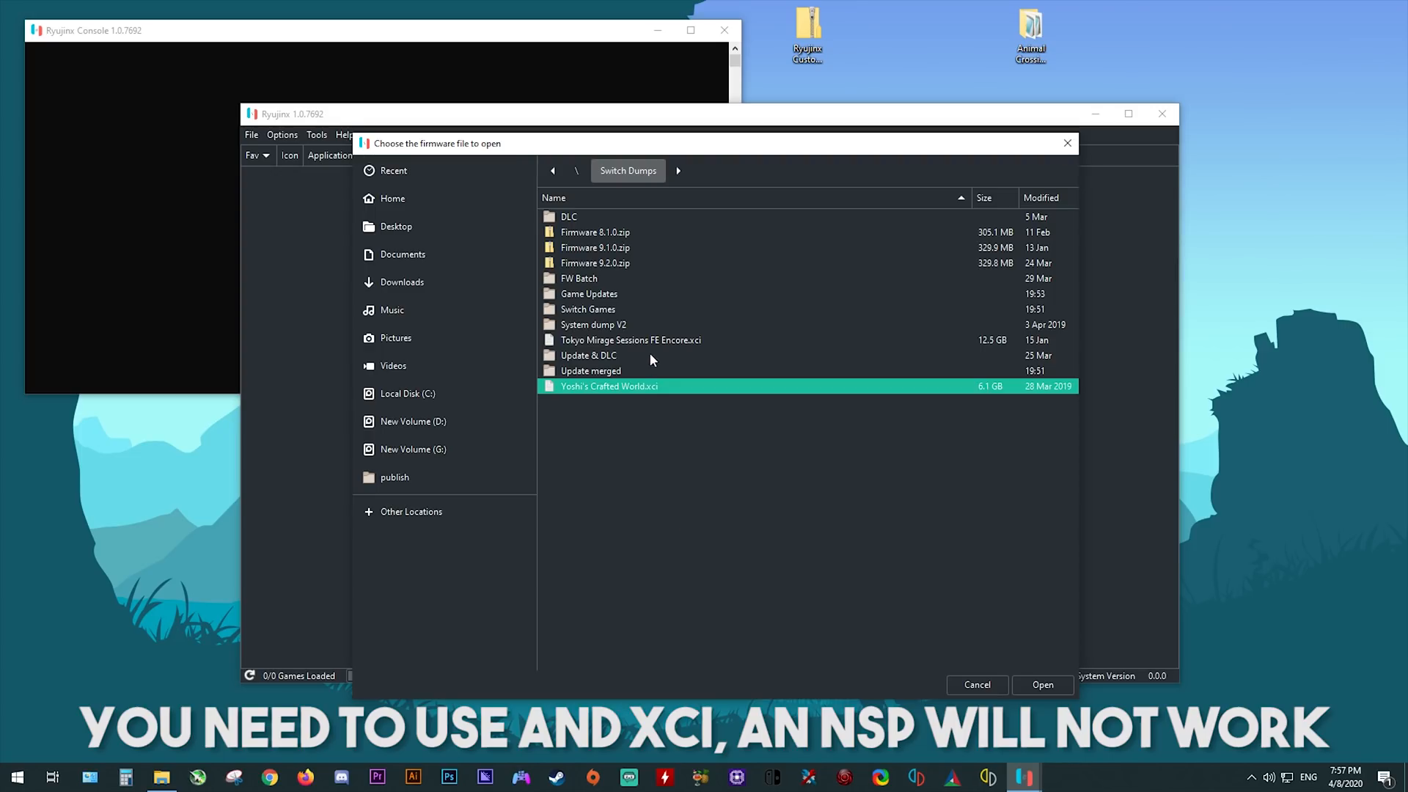
mouse_move(625, 394)
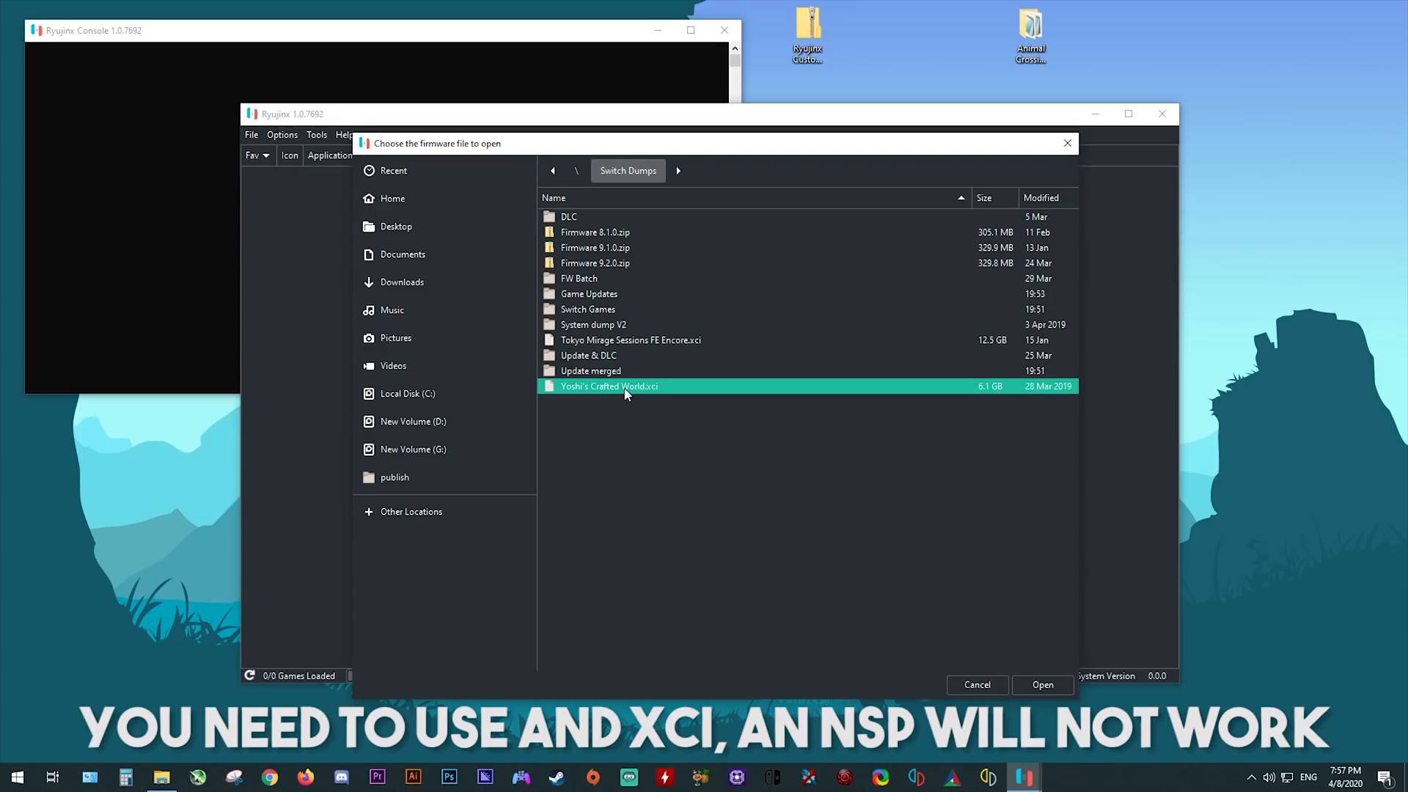
mouse_move(1038, 703)
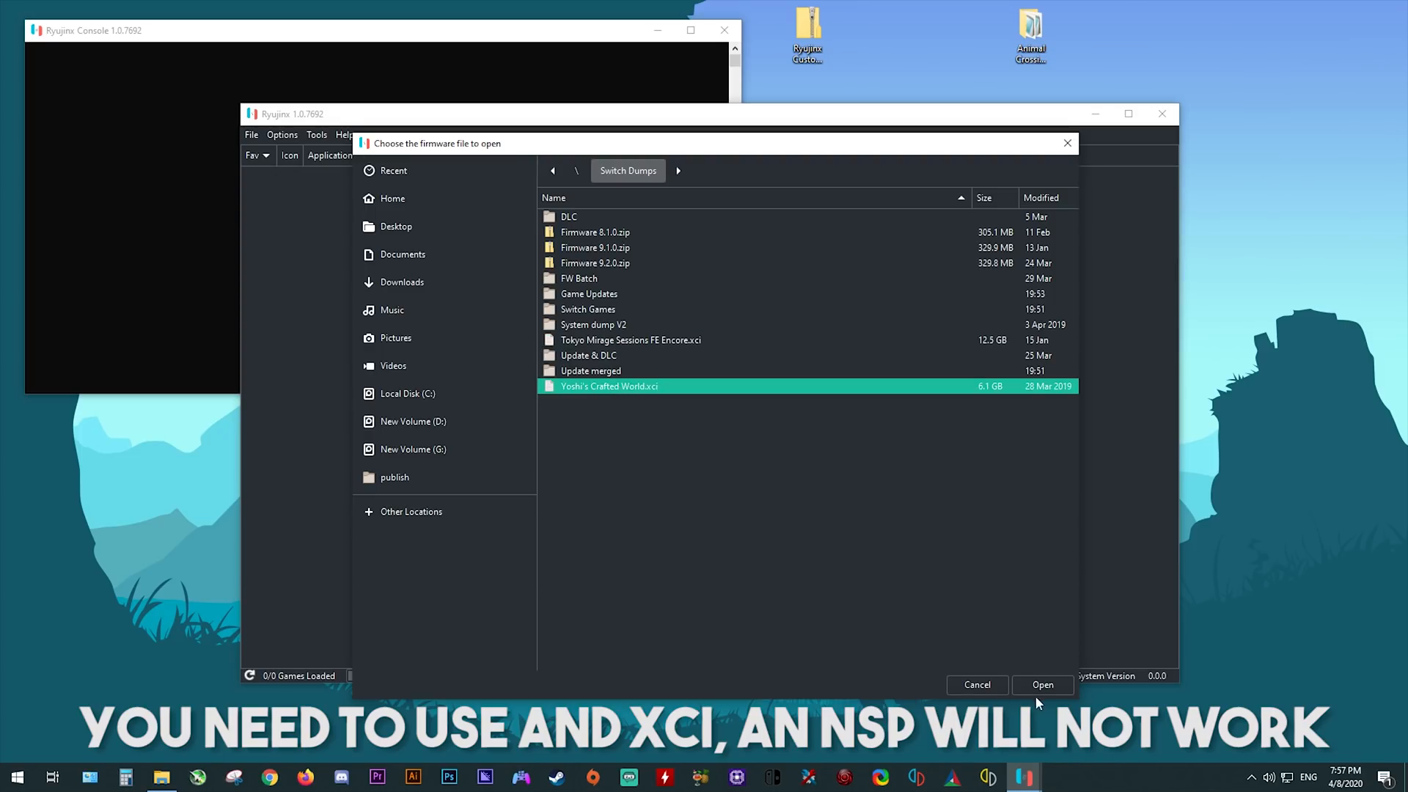
Install firmware 5.1.0 from the Yoshi's Crafted World dump and acknowledge the success message.
left_click(1041, 684)
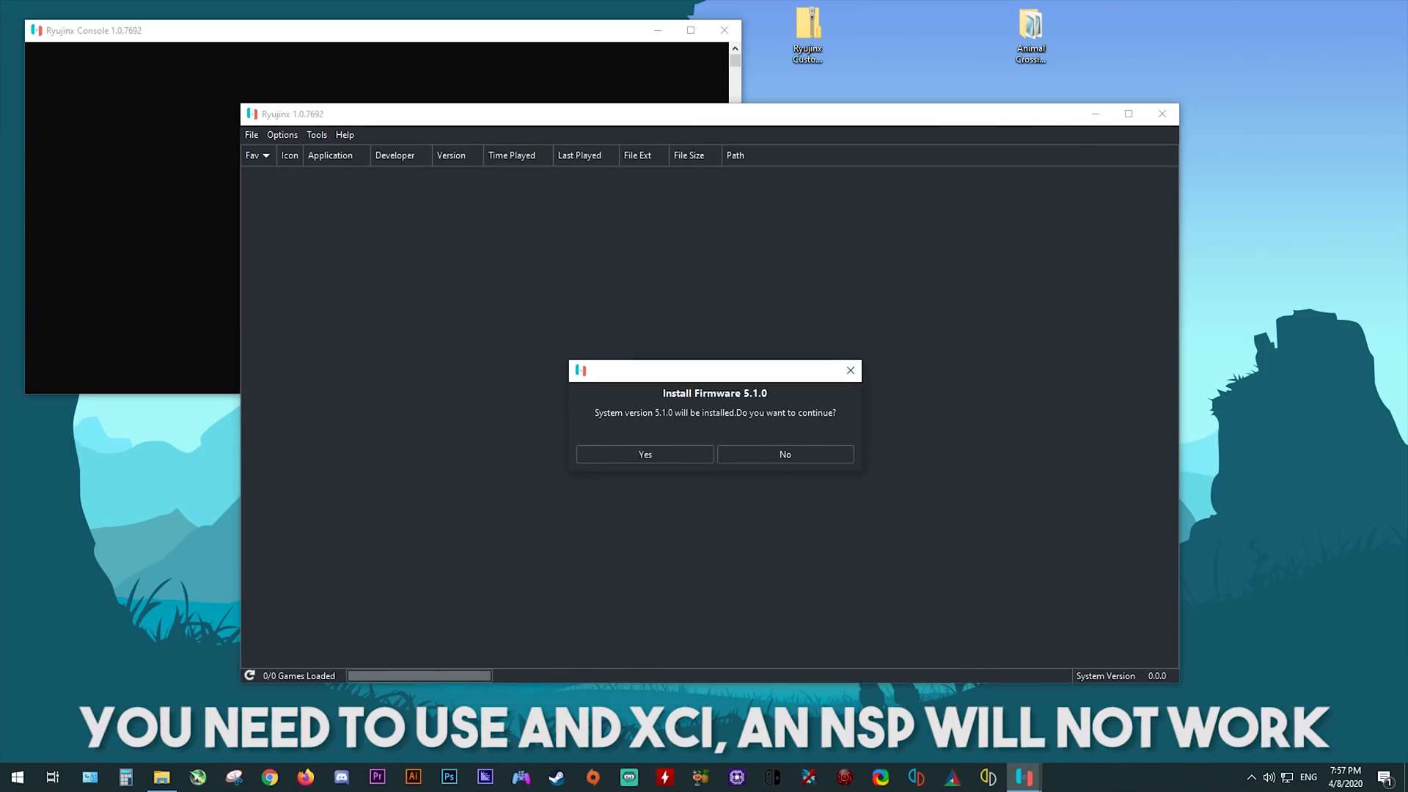
mouse_move(619, 418)
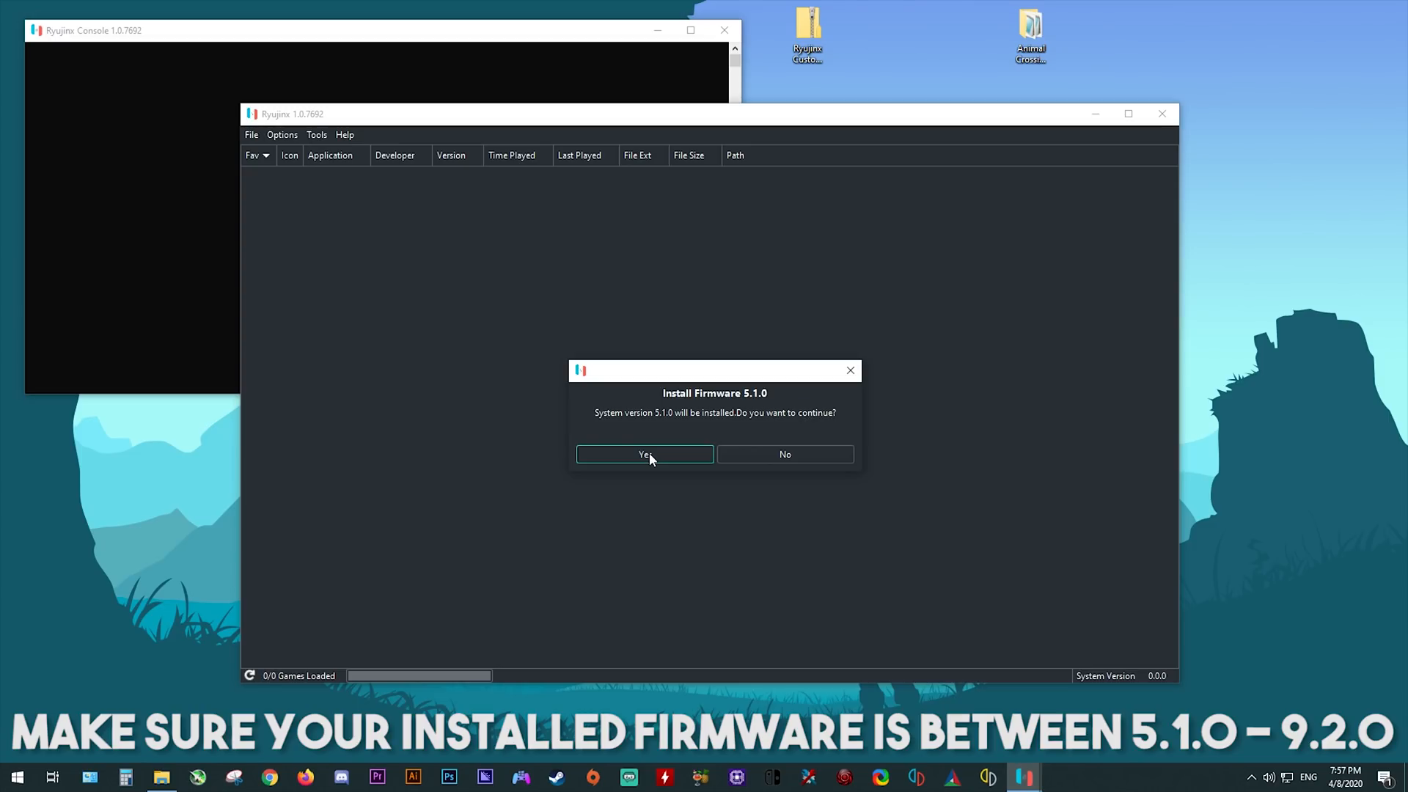
left_click(644, 453)
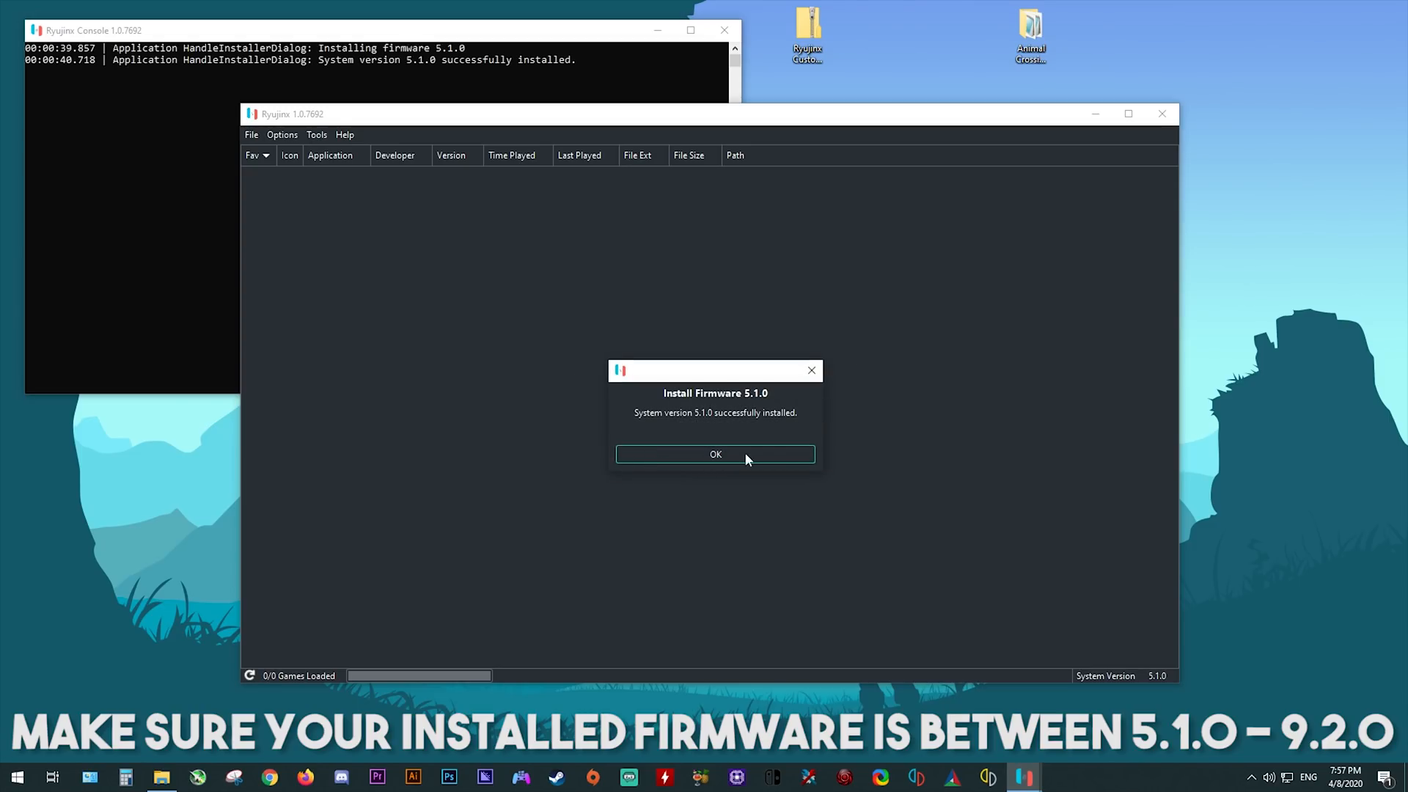
left_click(715, 453)
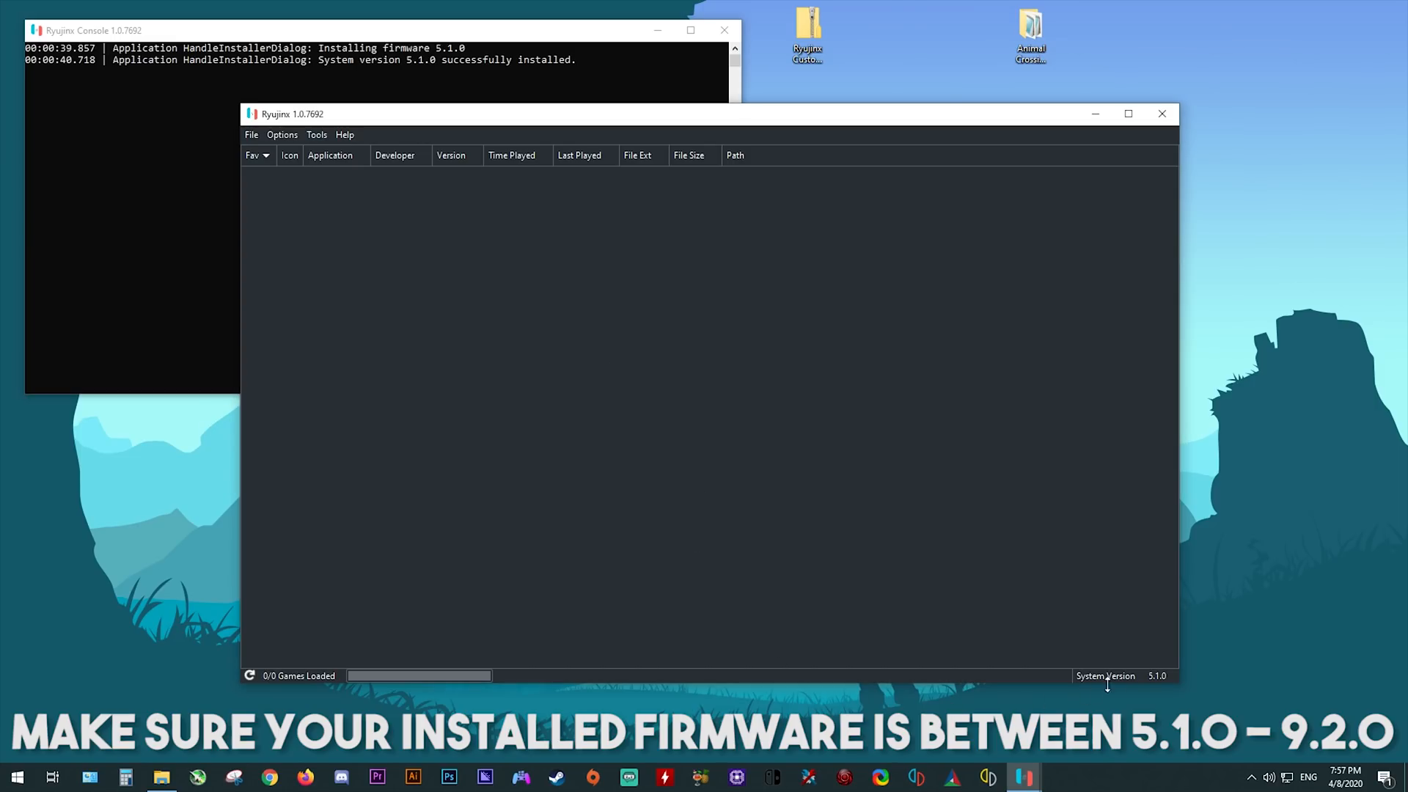
mouse_move(1172, 683)
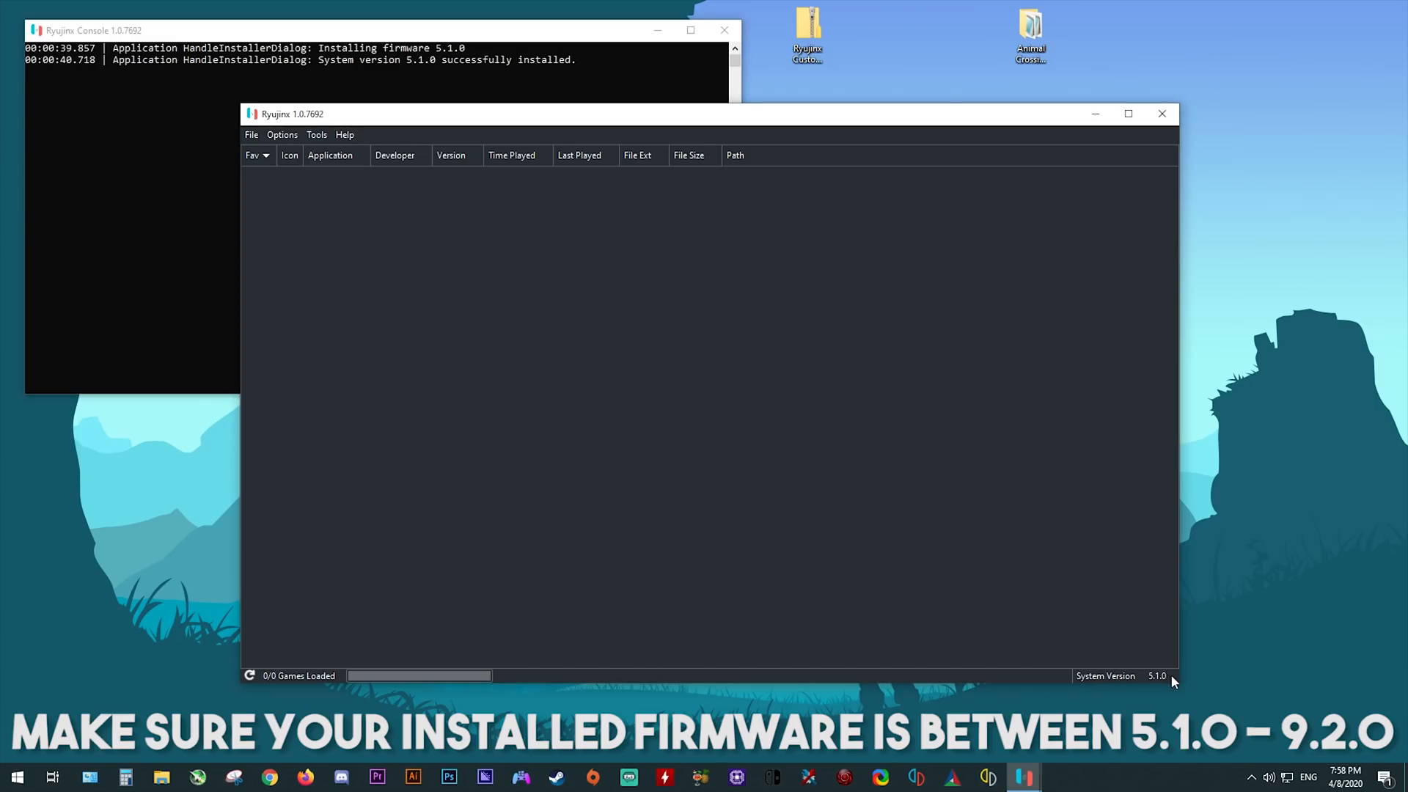
mouse_move(1165, 684)
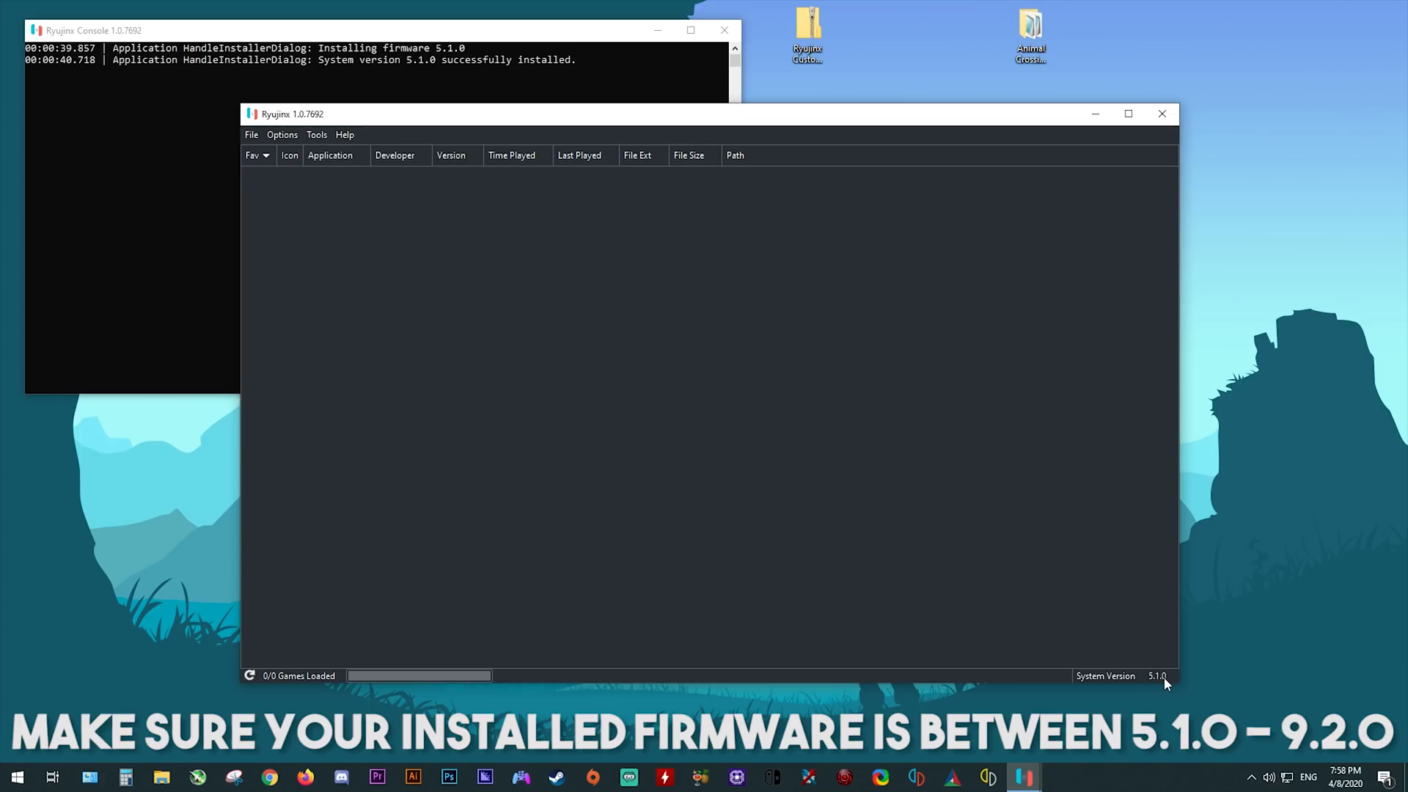
mouse_move(1125, 688)
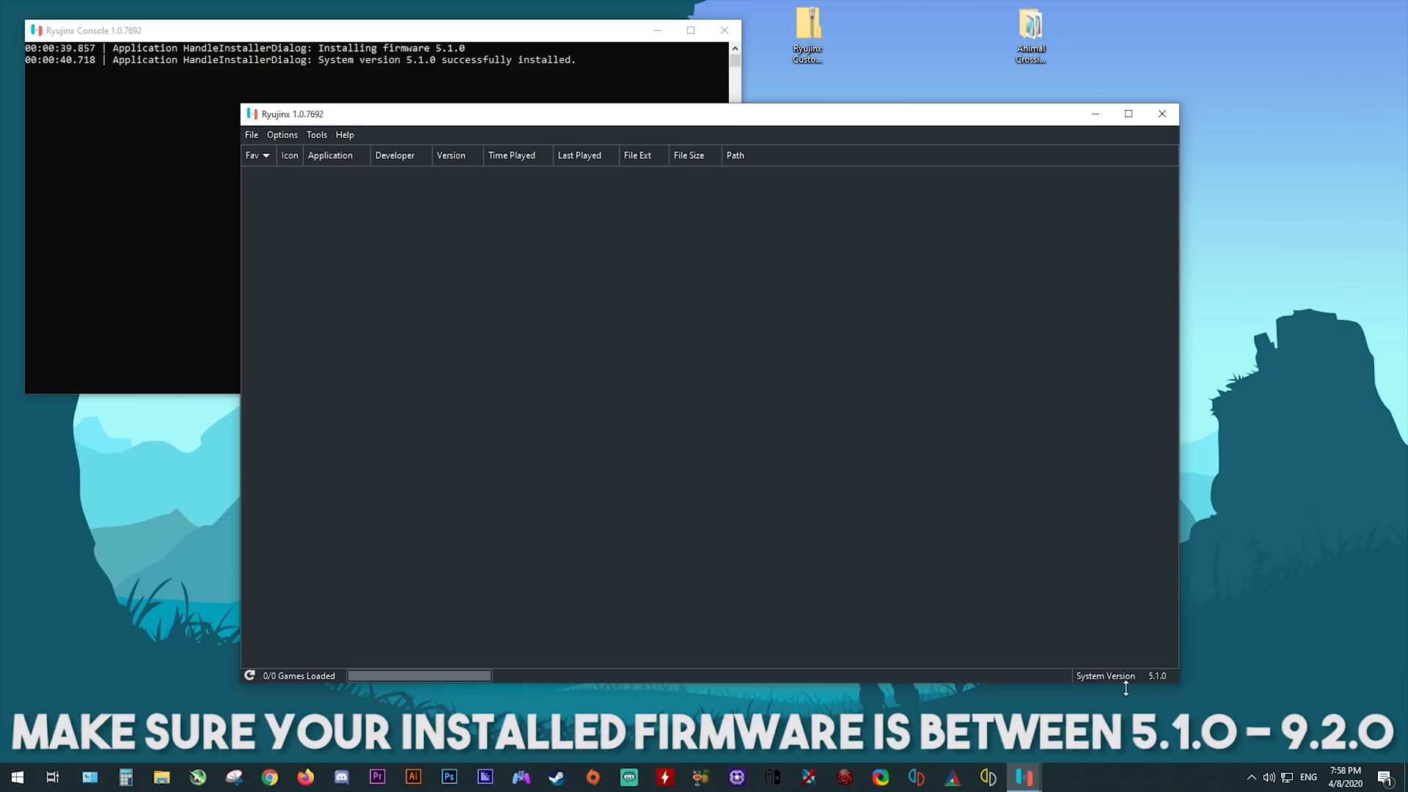
mouse_move(1165, 682)
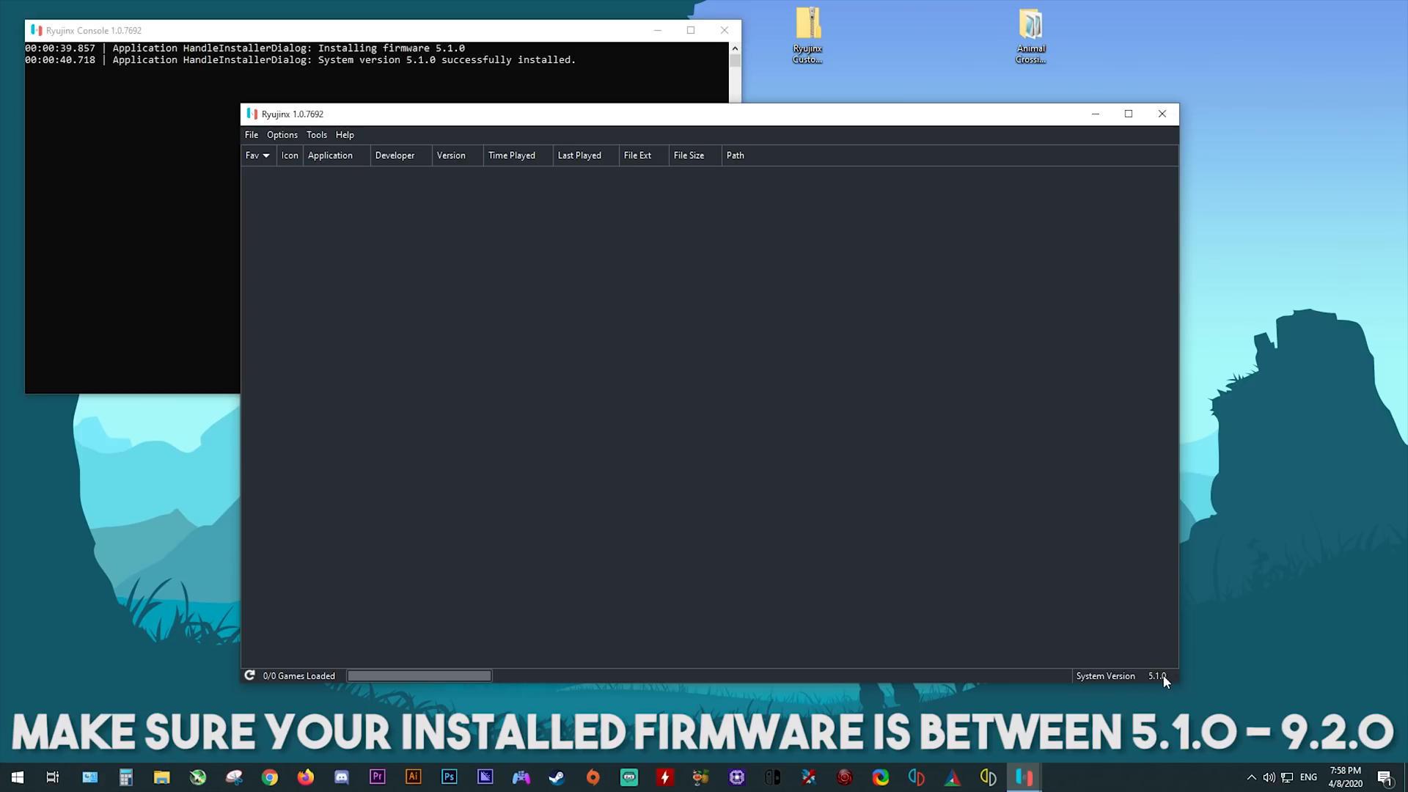
Reopen Tools > Install Firmware.
left_click(316, 135)
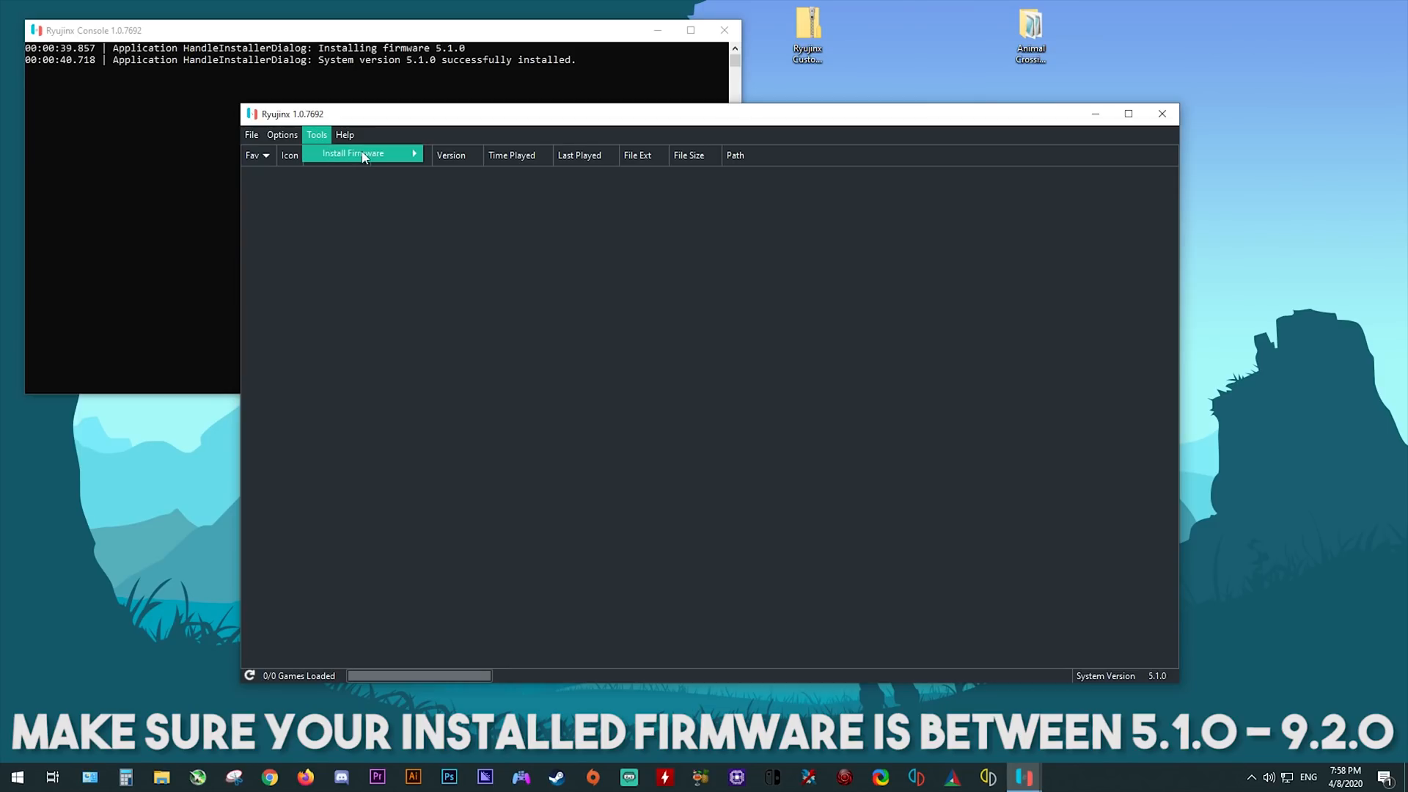
Install firmware 8.0.1 from Tokyo Mirage Sessions FE Encore.xci in G:\Switch Dumps over 5.1.0.
left_click(352, 153)
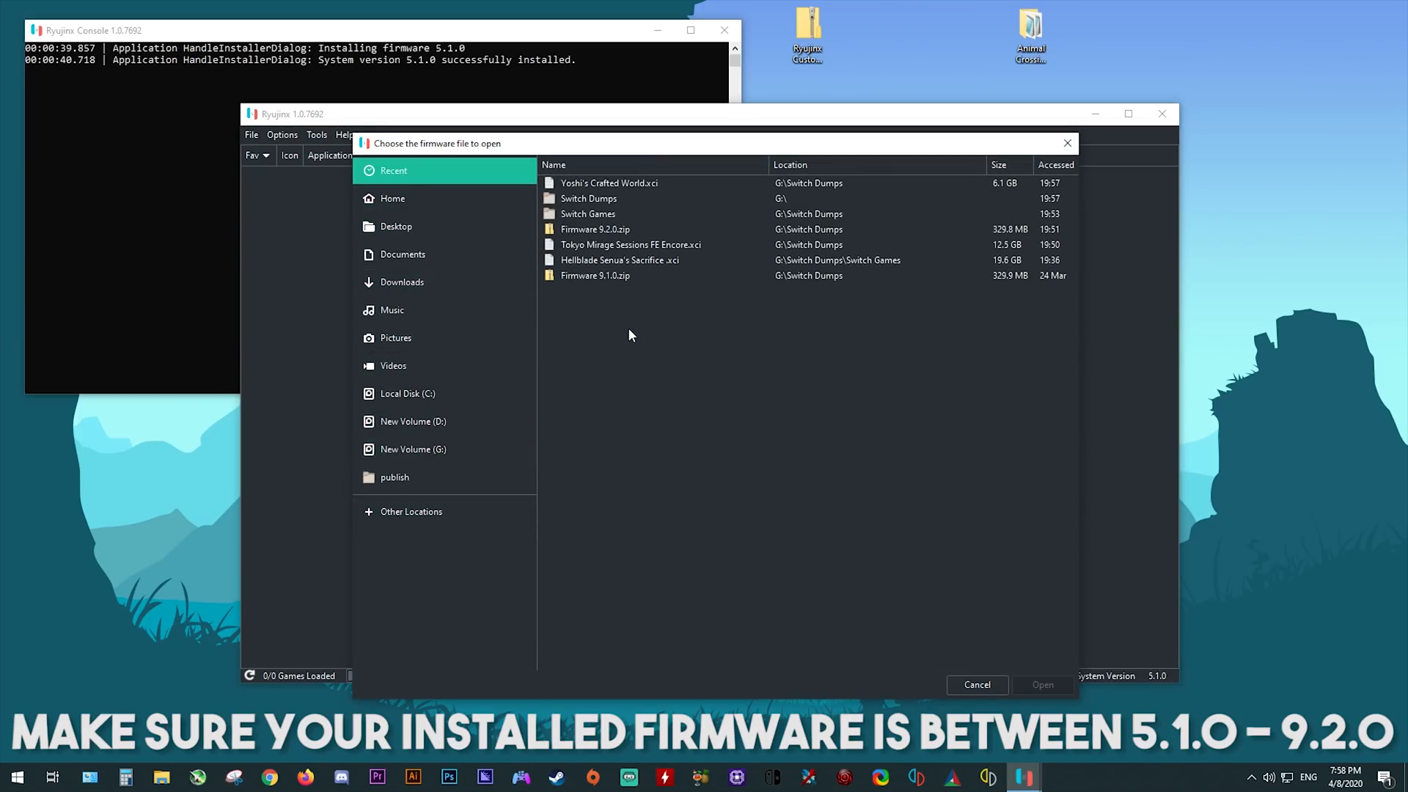
left_click(413, 449)
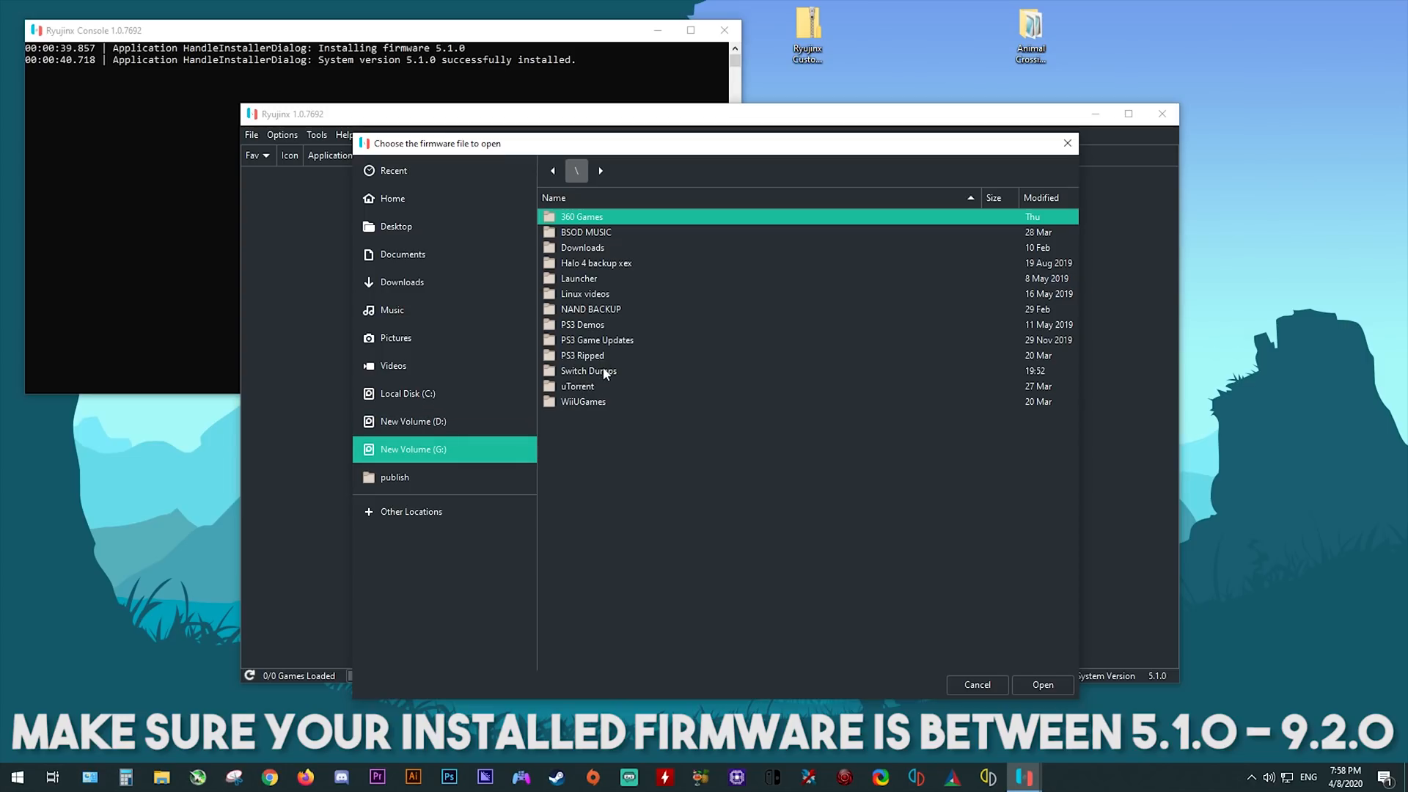
double_click(587, 370)
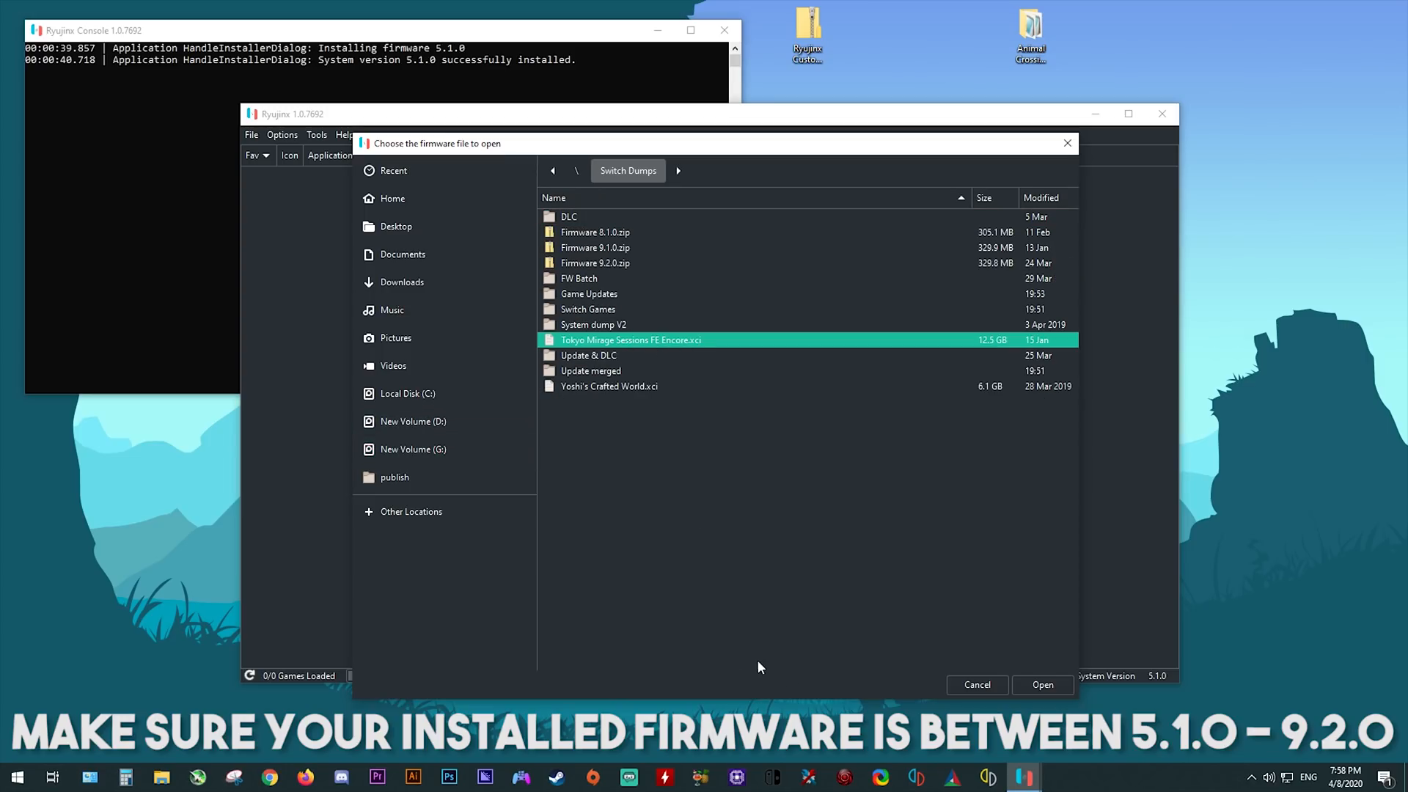
left_click(975, 684)
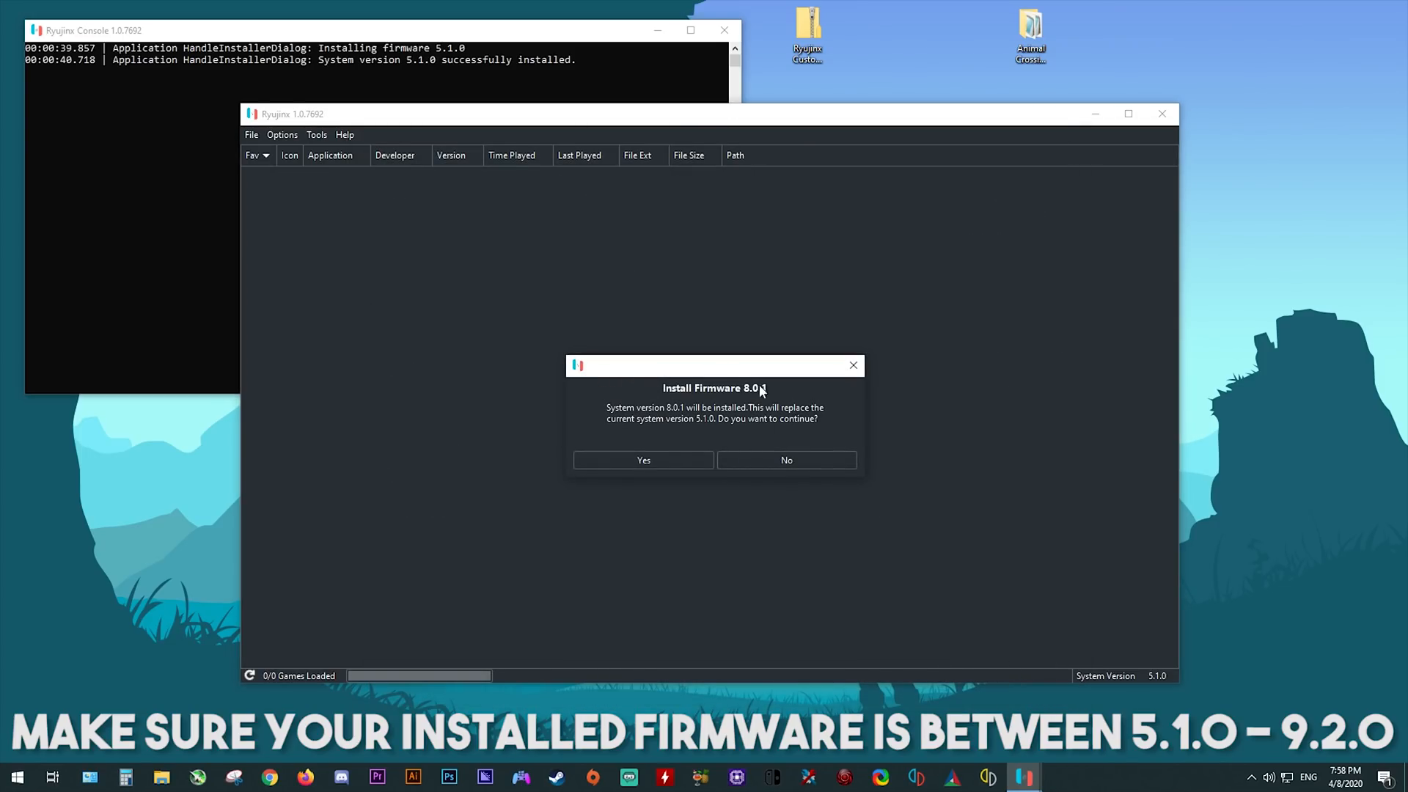
left_click(643, 460)
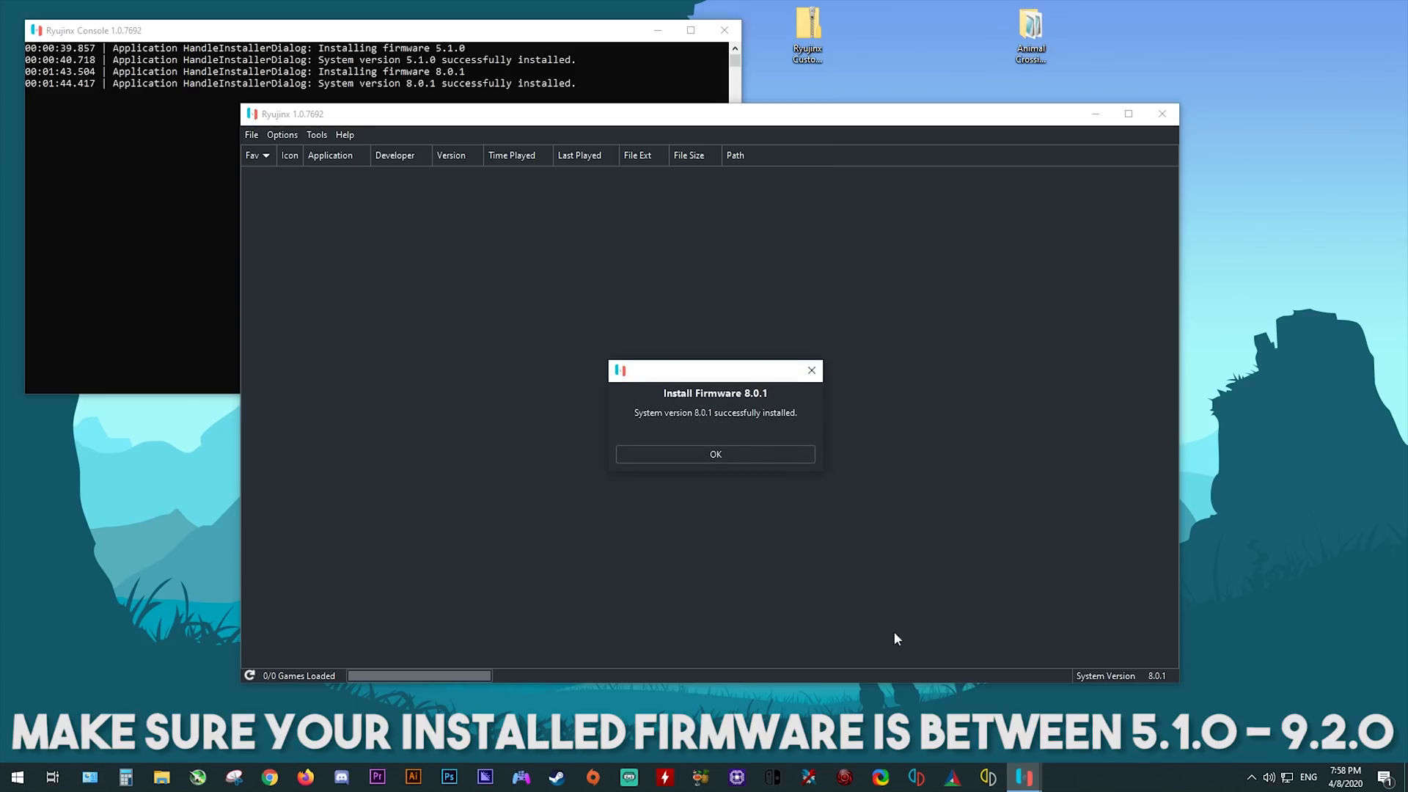
left_click(715, 453)
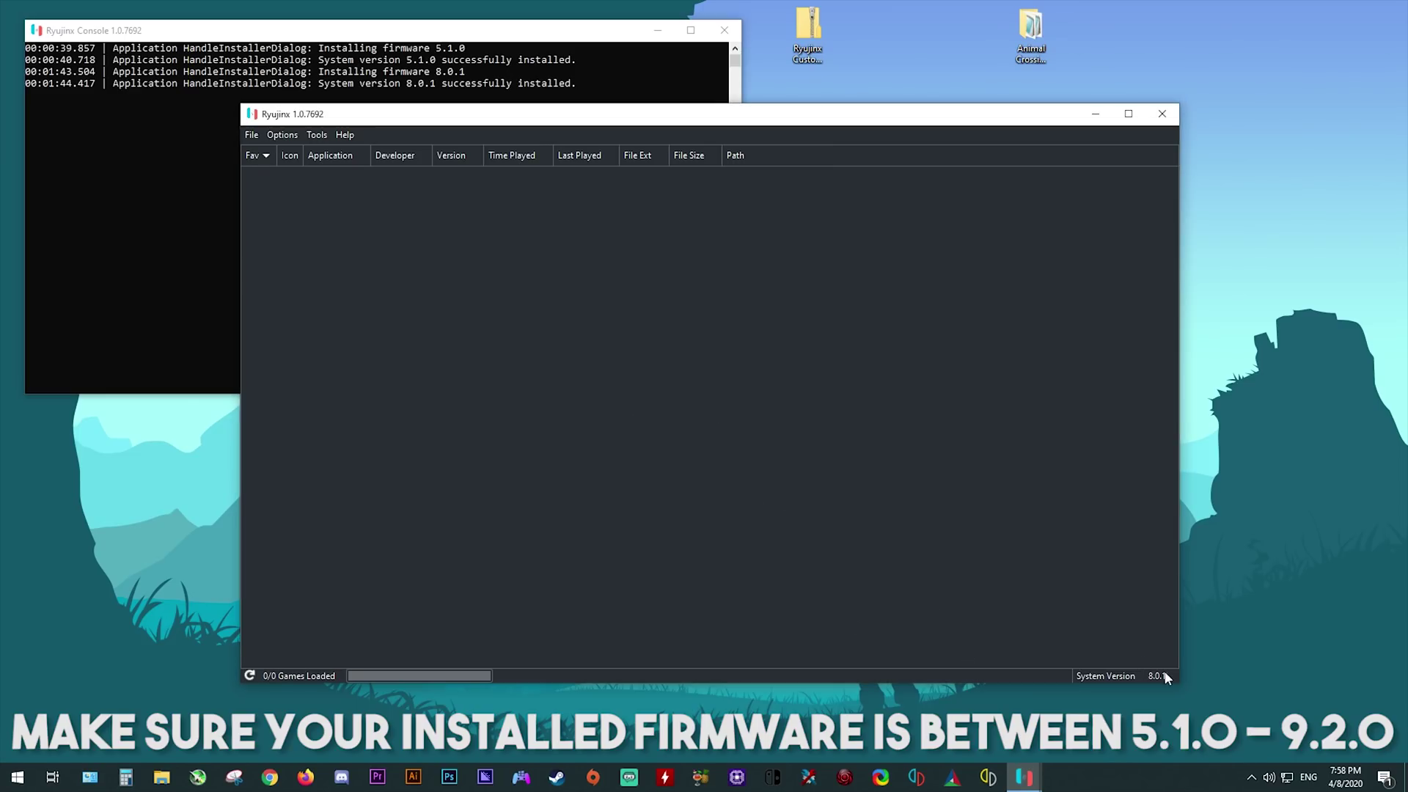
mouse_move(1161, 675)
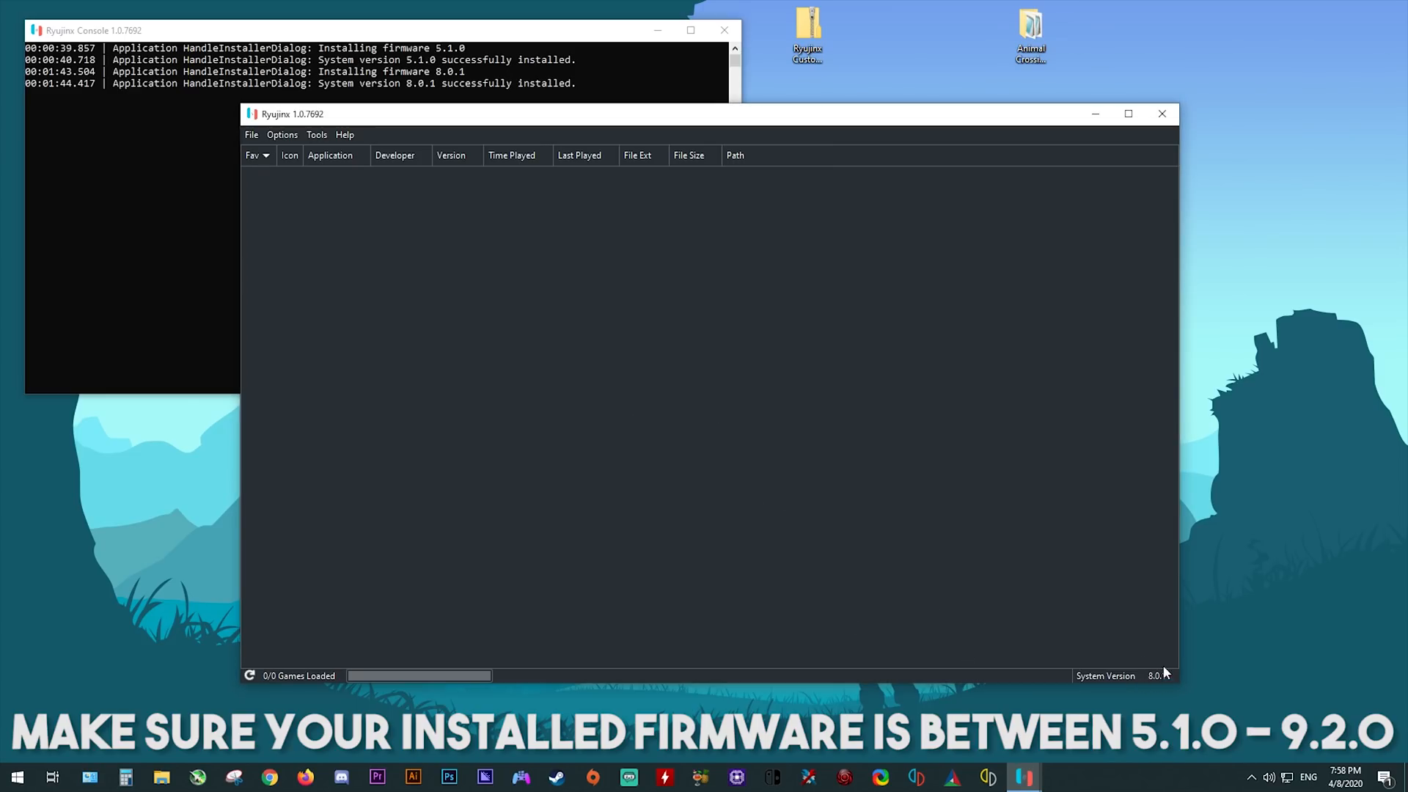
Install firmware from Switch Dumps\Firmware 9.2.0.zip, confirming replacement of version 8.0.1.
left_click(316, 135)
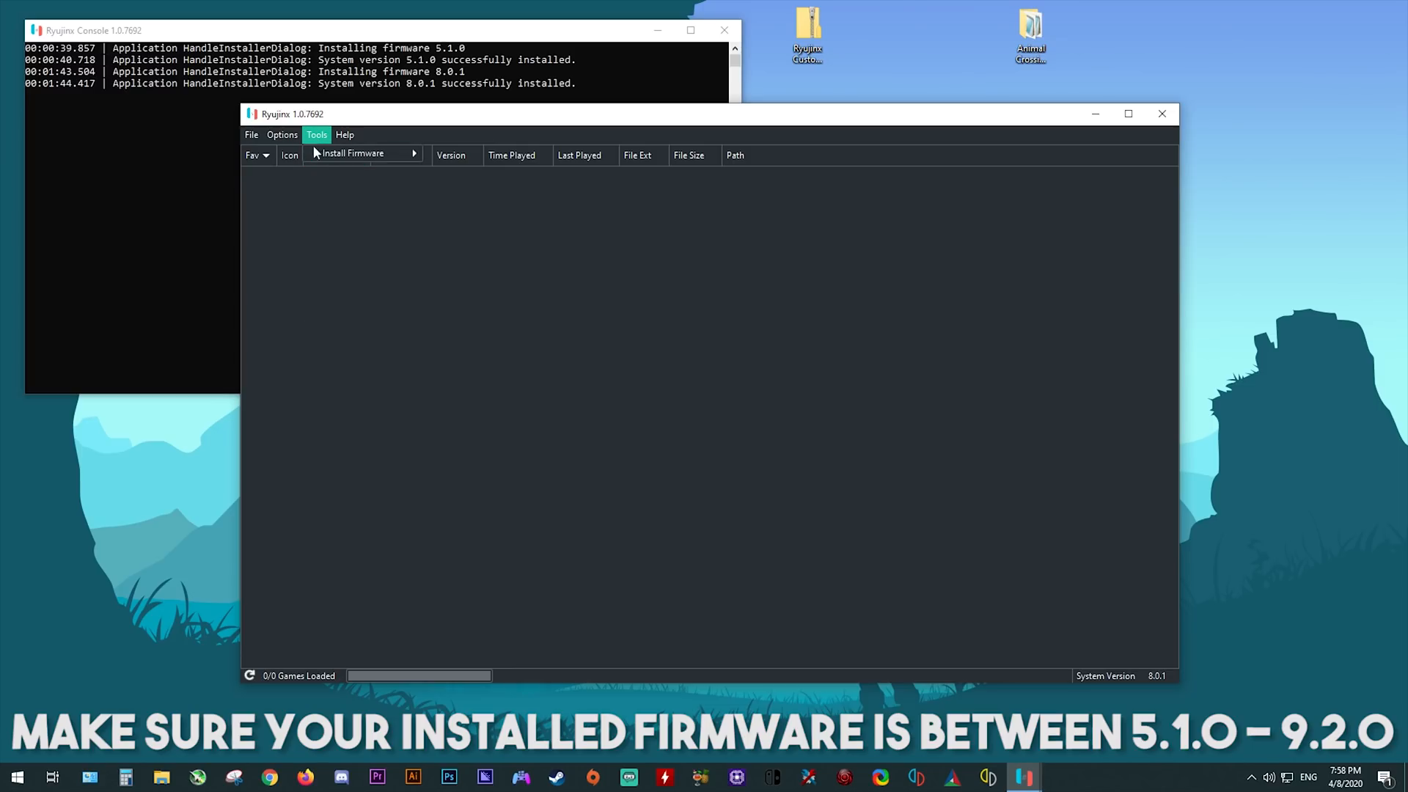
left_click(352, 152)
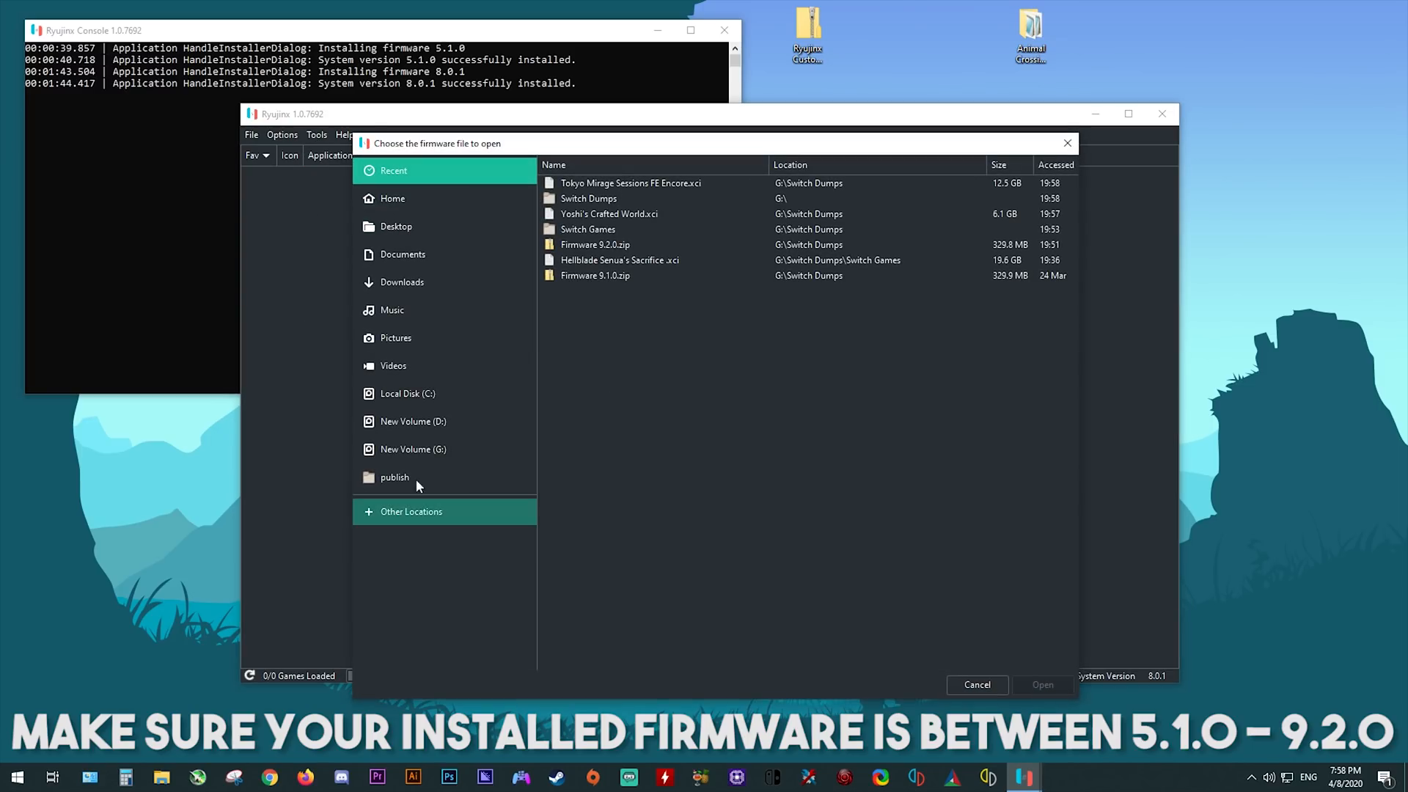
double_click(589, 199)
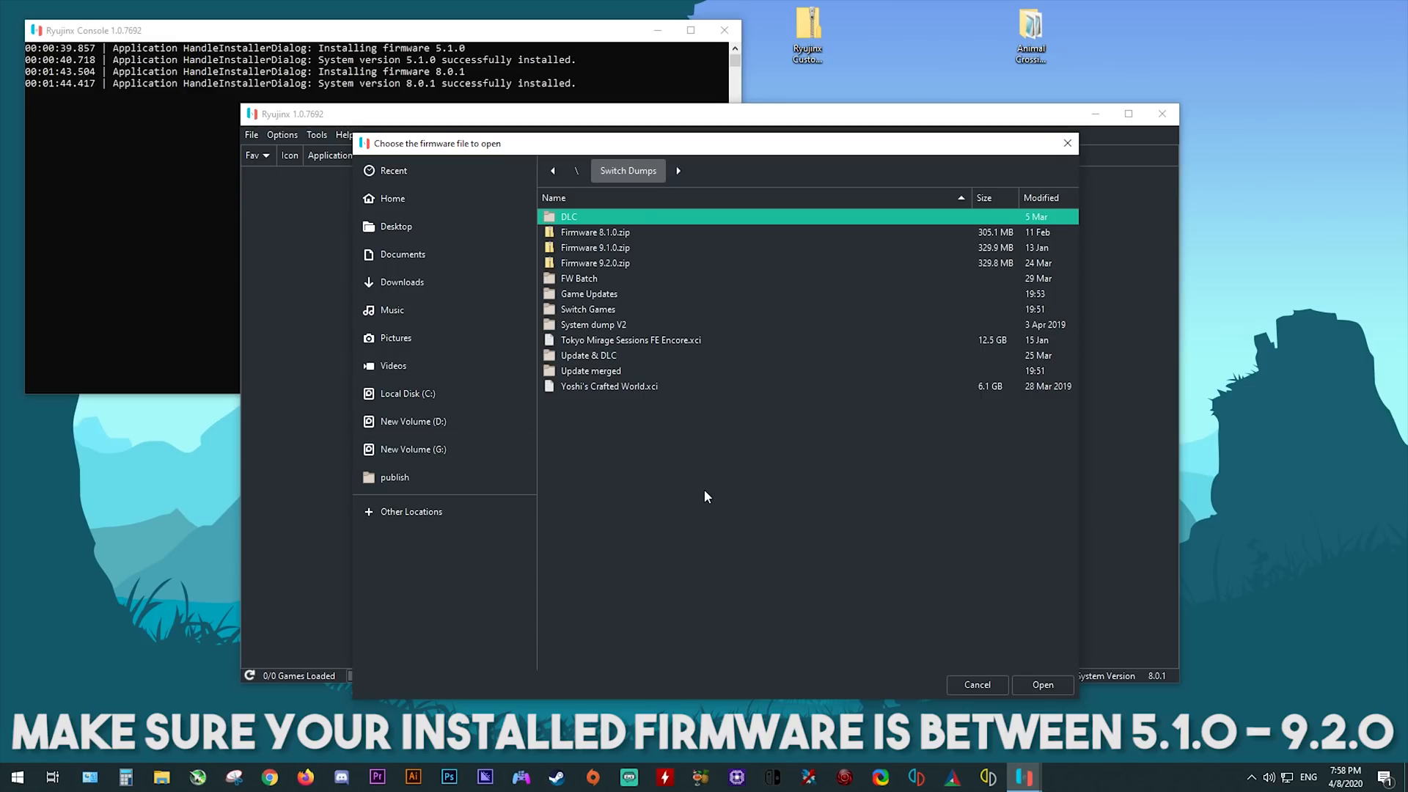
left_click(595, 262)
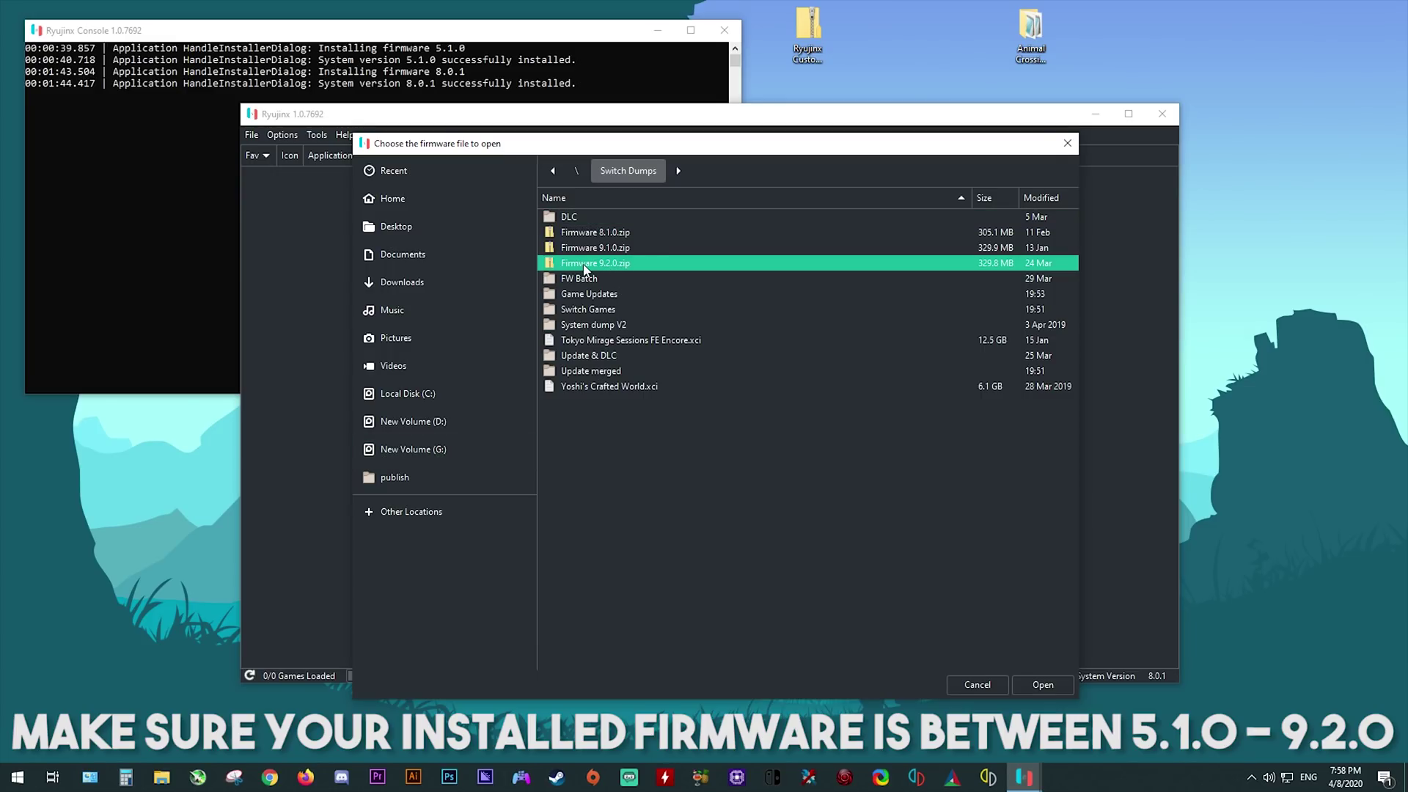
mouse_move(624, 316)
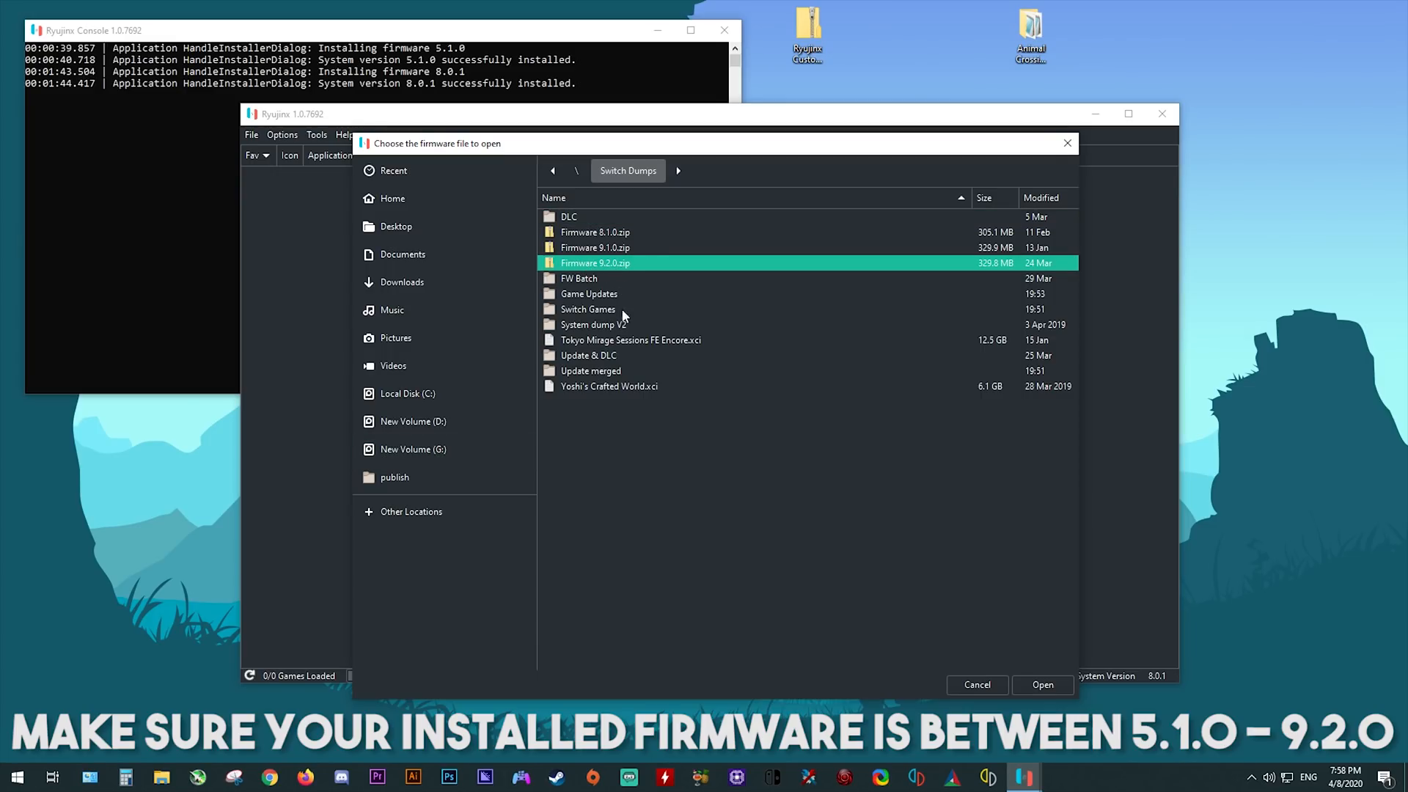
left_click(1041, 684)
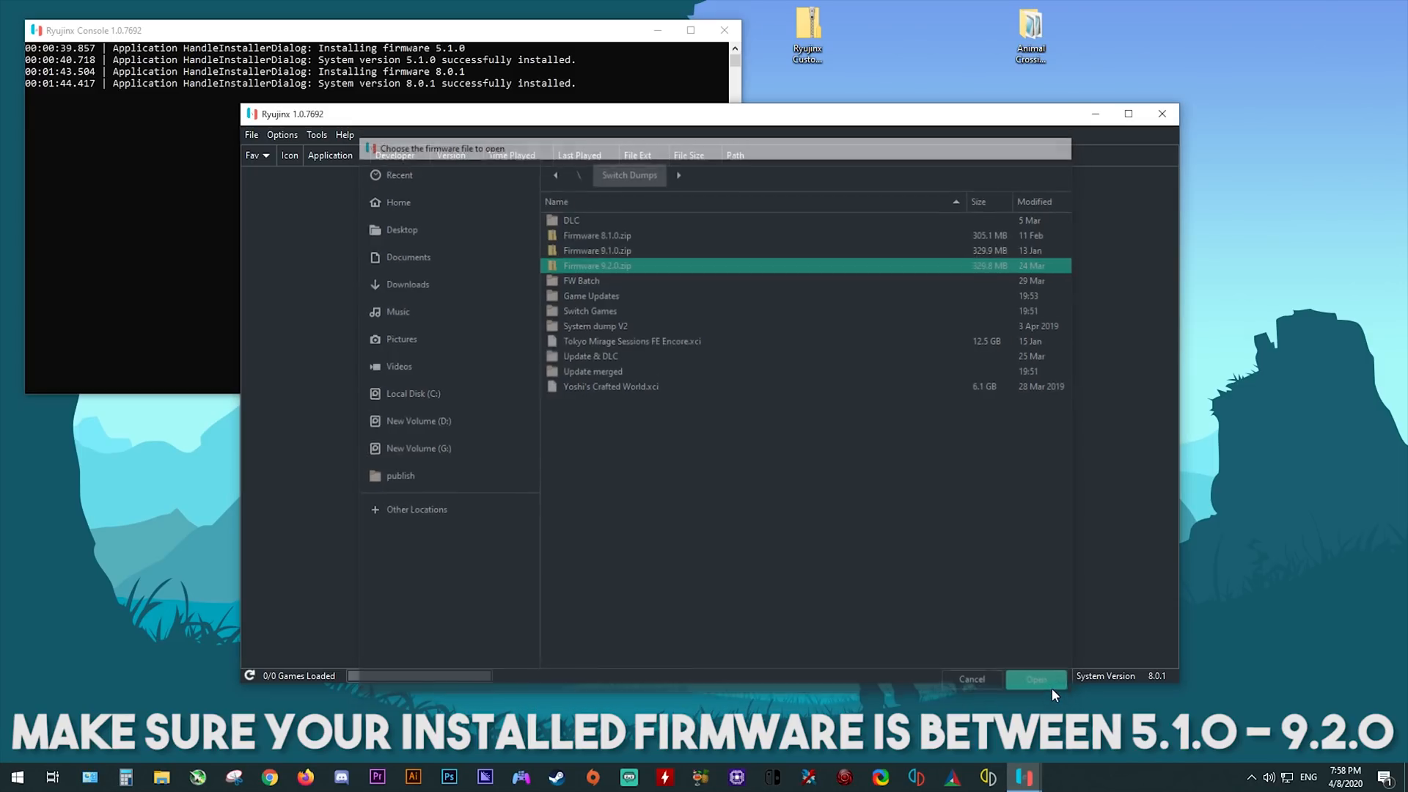
left_click(1035, 679)
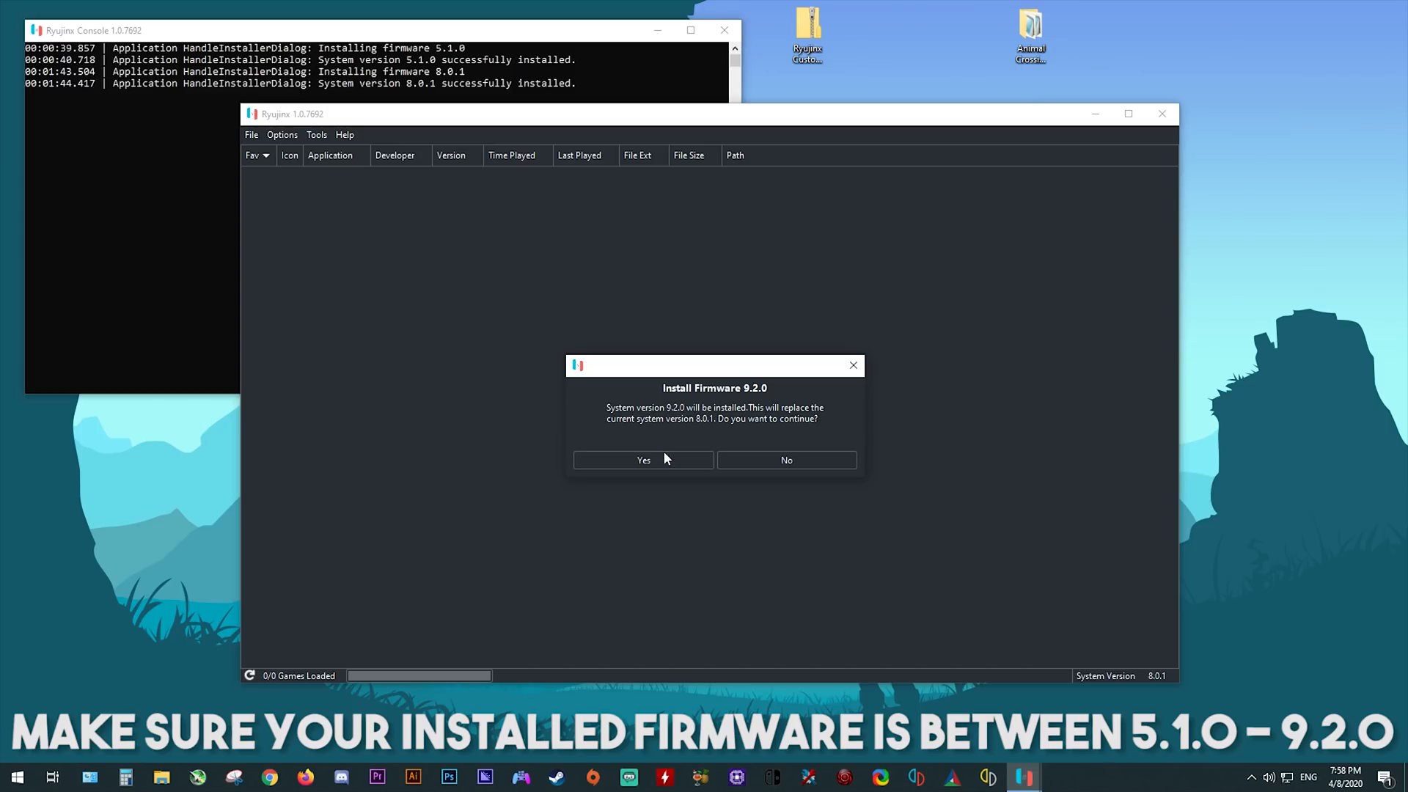
left_click(642, 460)
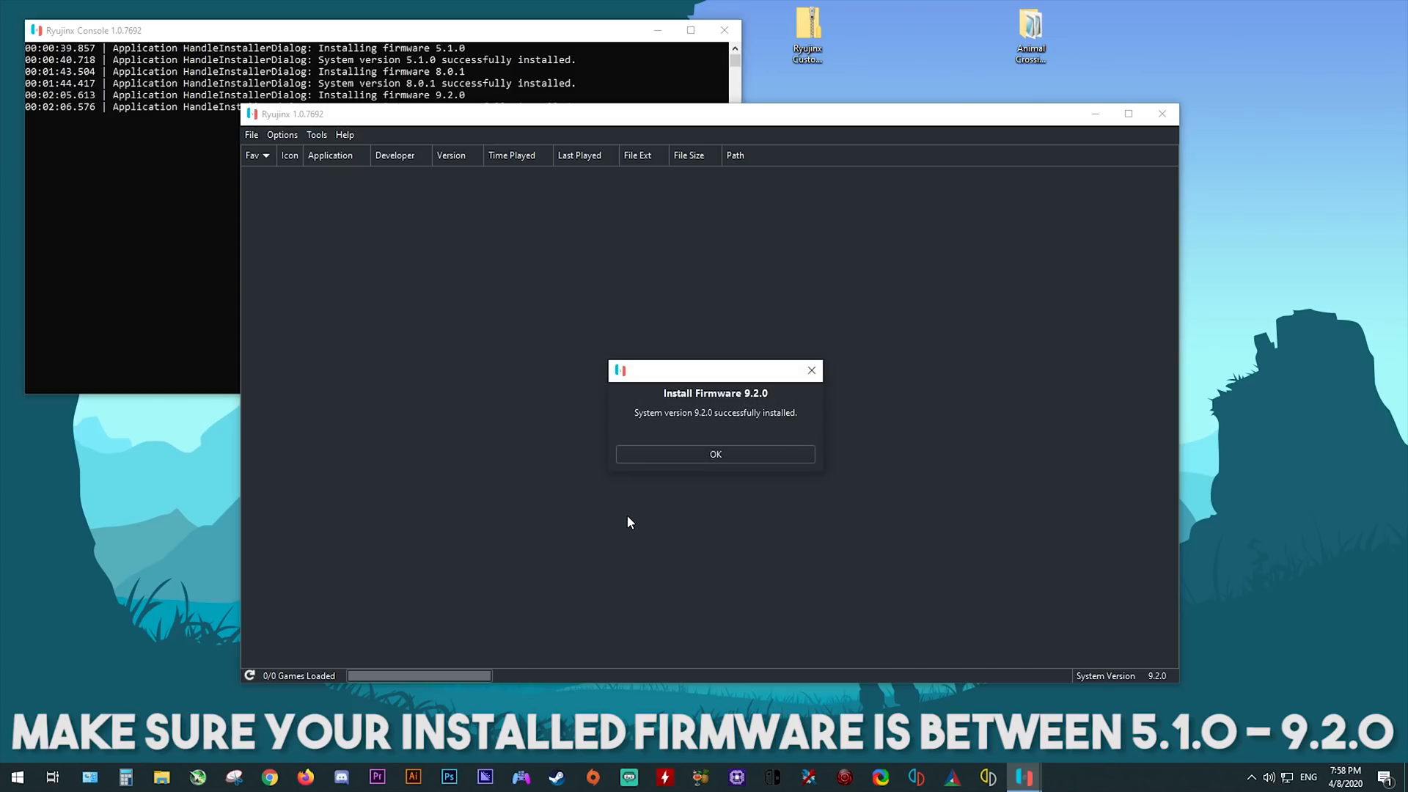
left_click(715, 453)
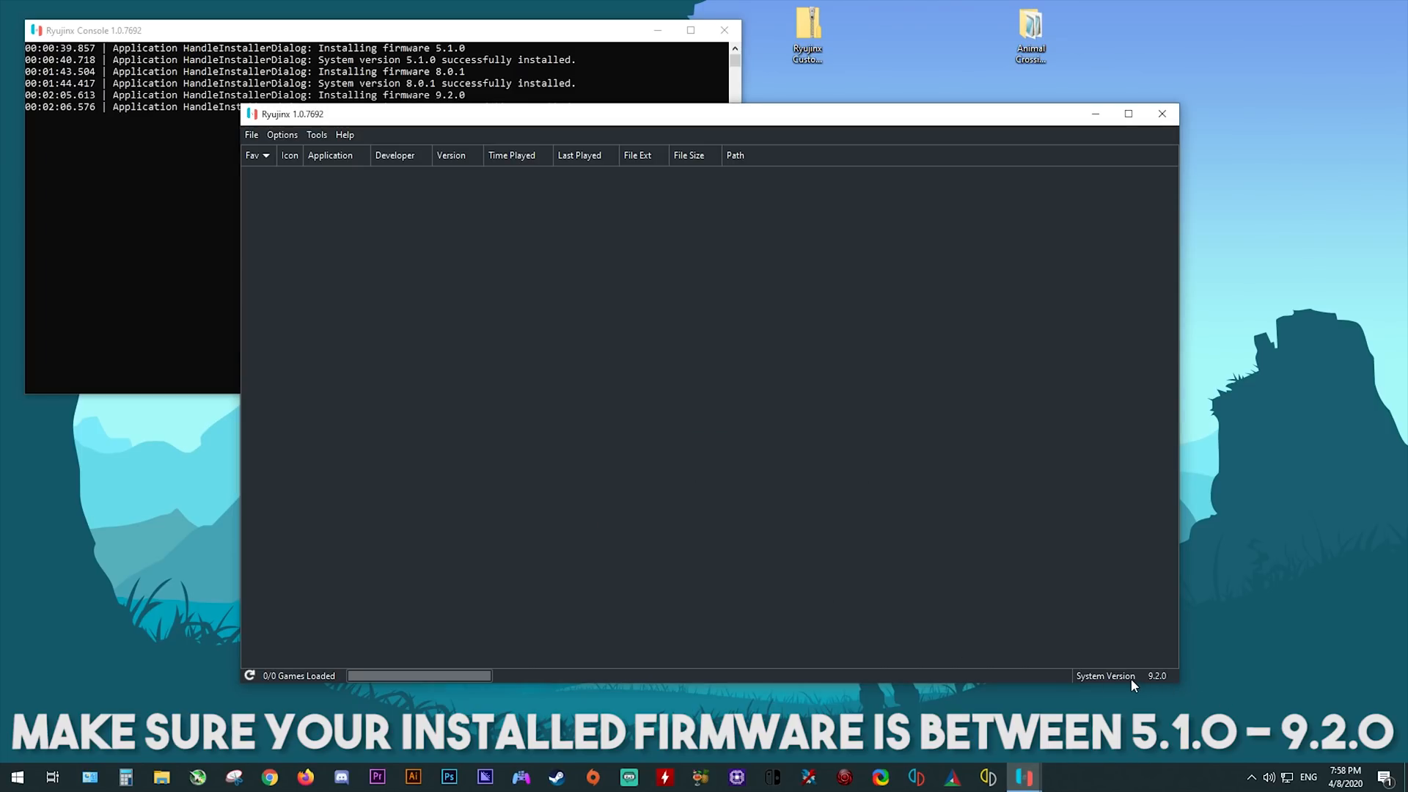
mouse_move(1169, 680)
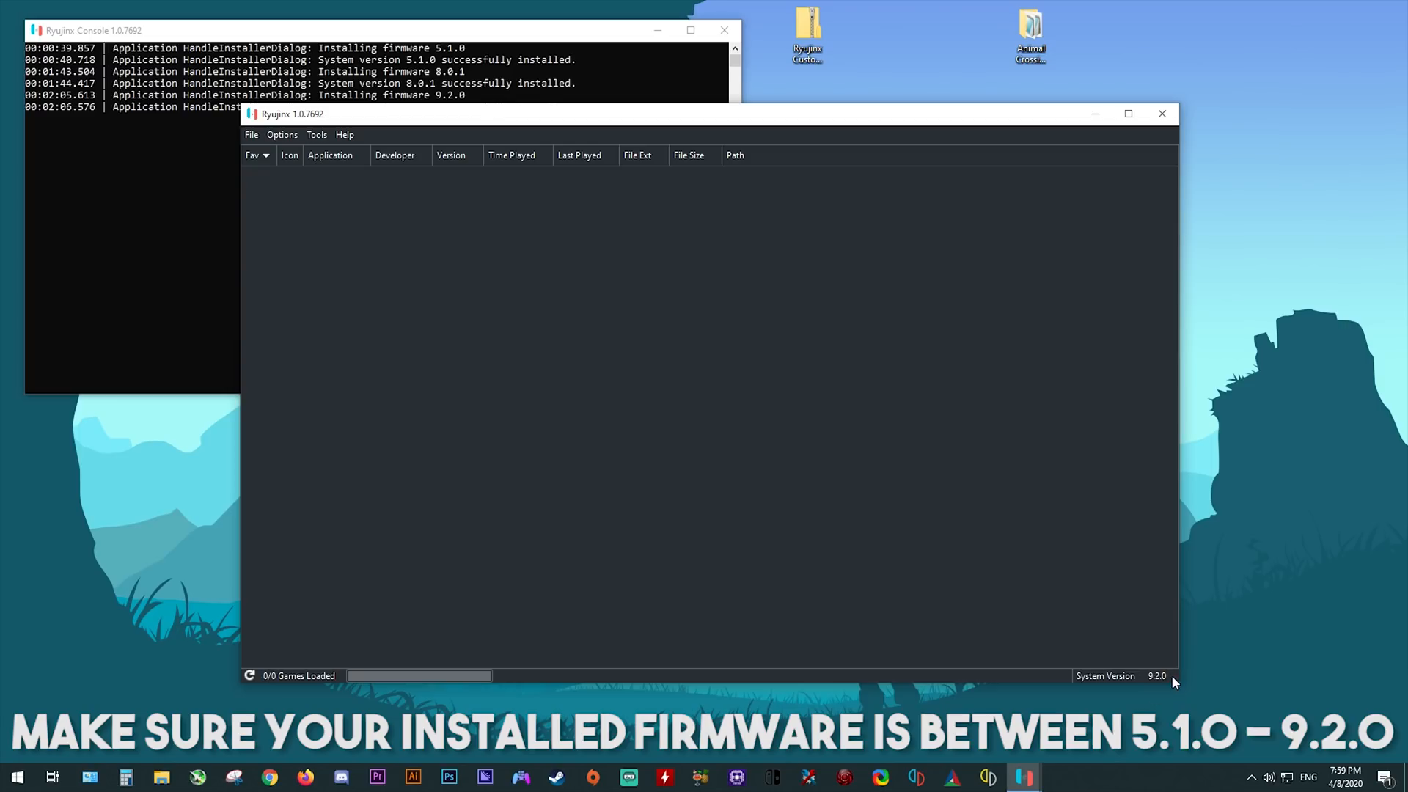
mouse_move(1147, 679)
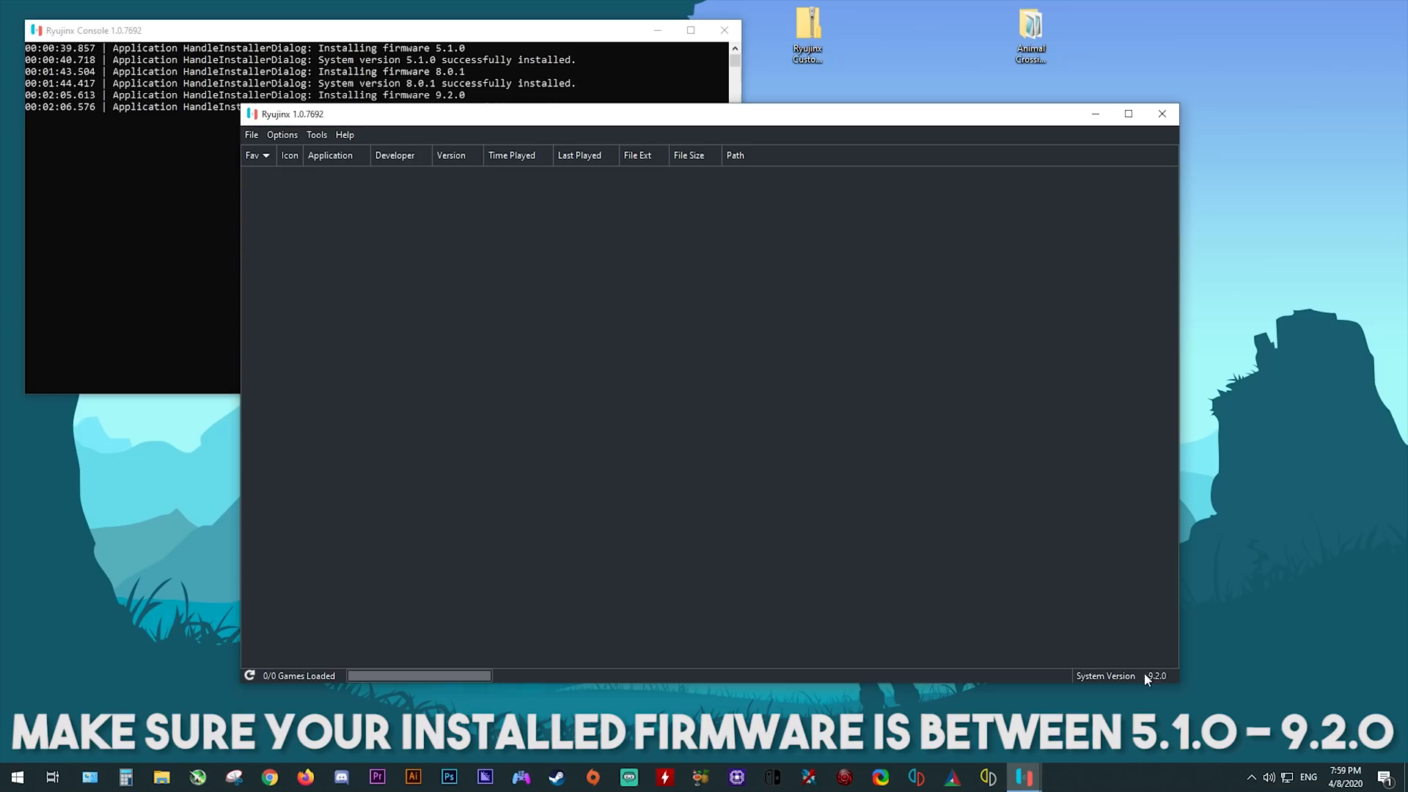
mouse_move(1154, 682)
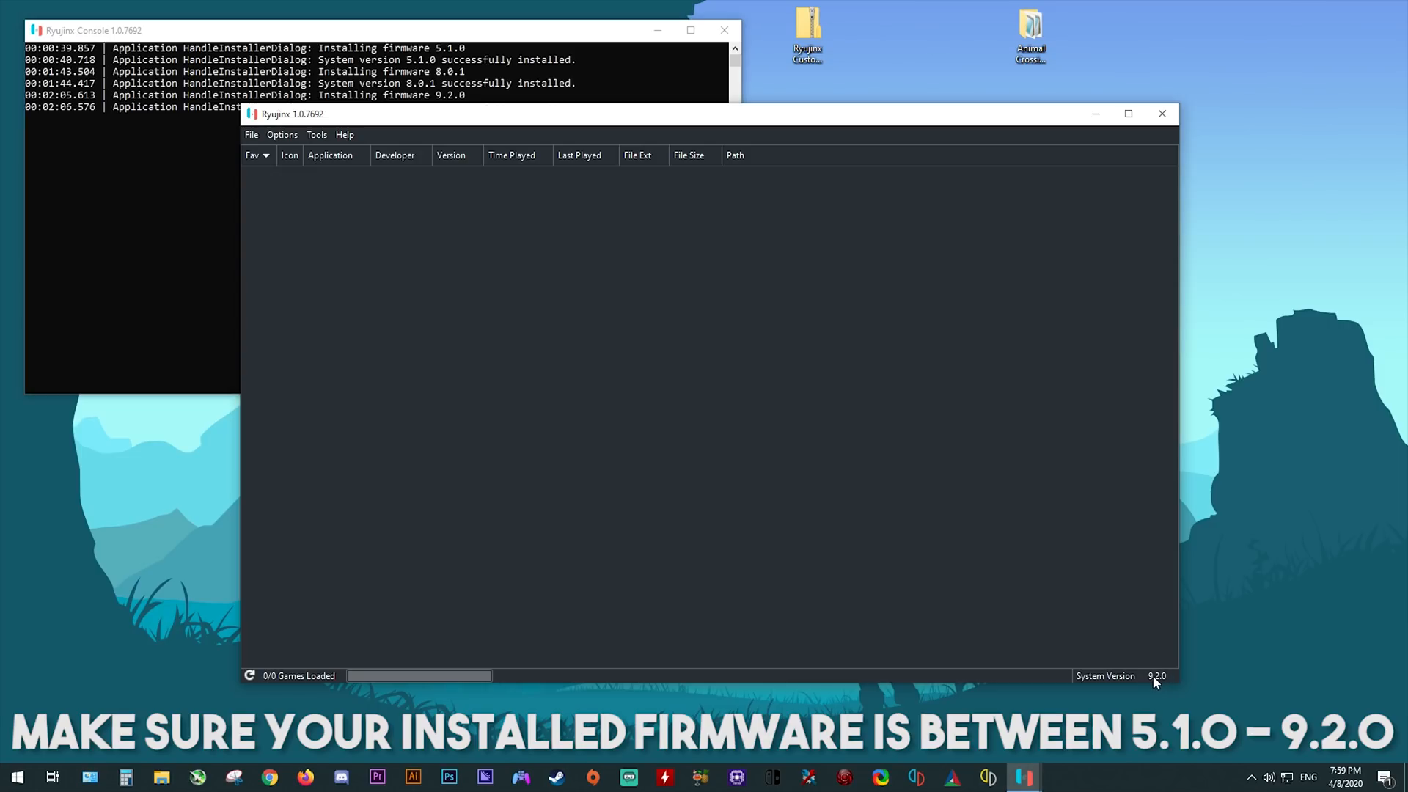
mouse_move(1155, 721)
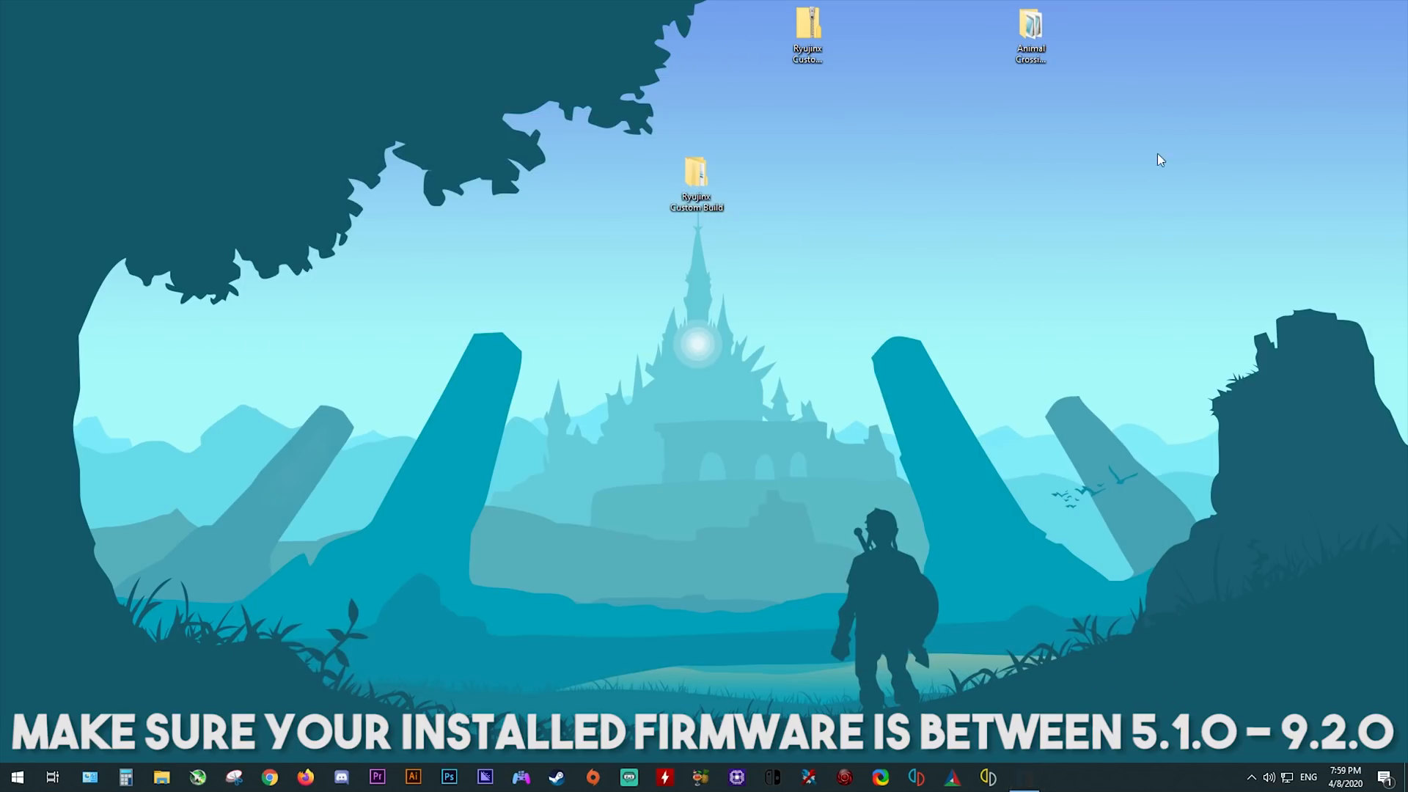
Open the Ryujinx Custom Build folder, then its publish folder, to relaunch Ryujinx.
double_click(696, 175)
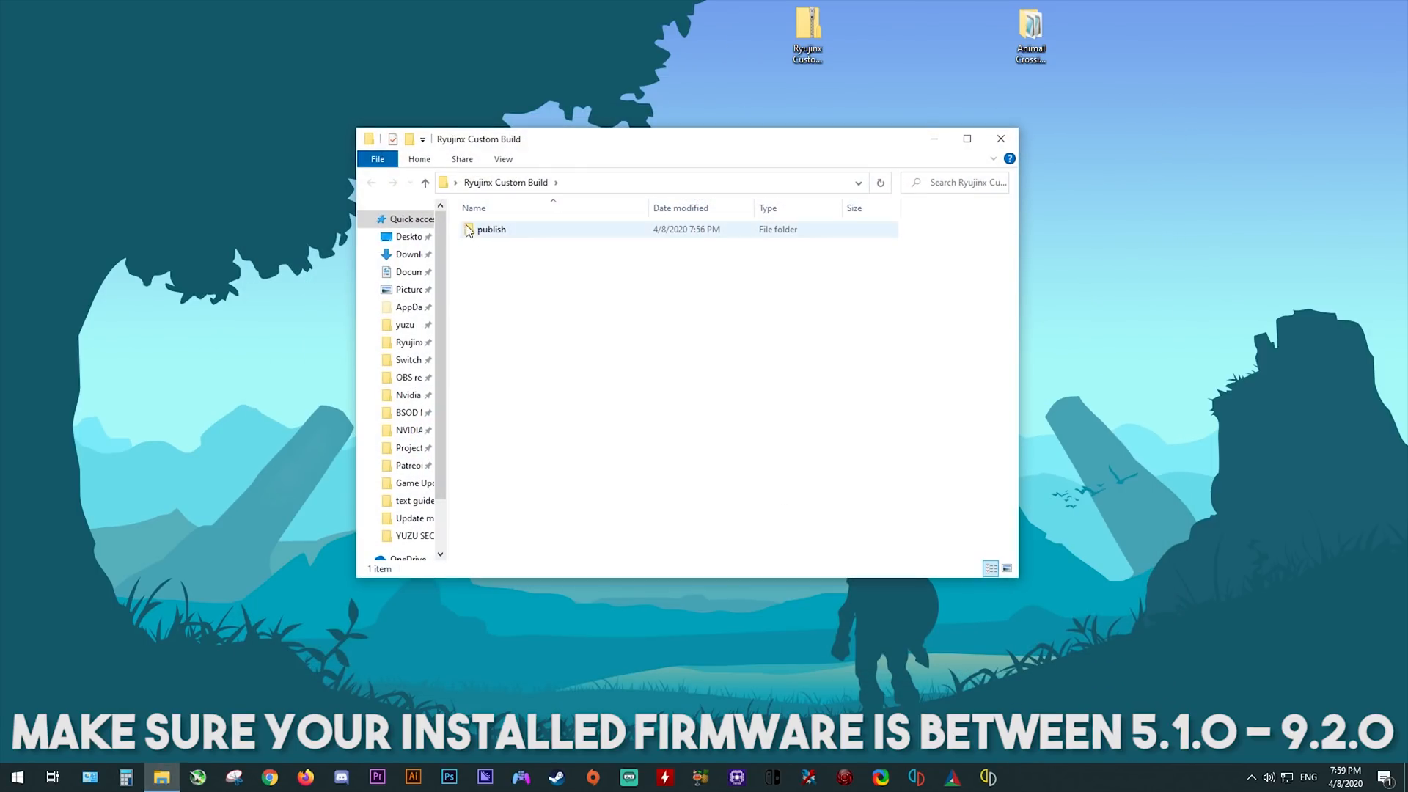
double_click(491, 228)
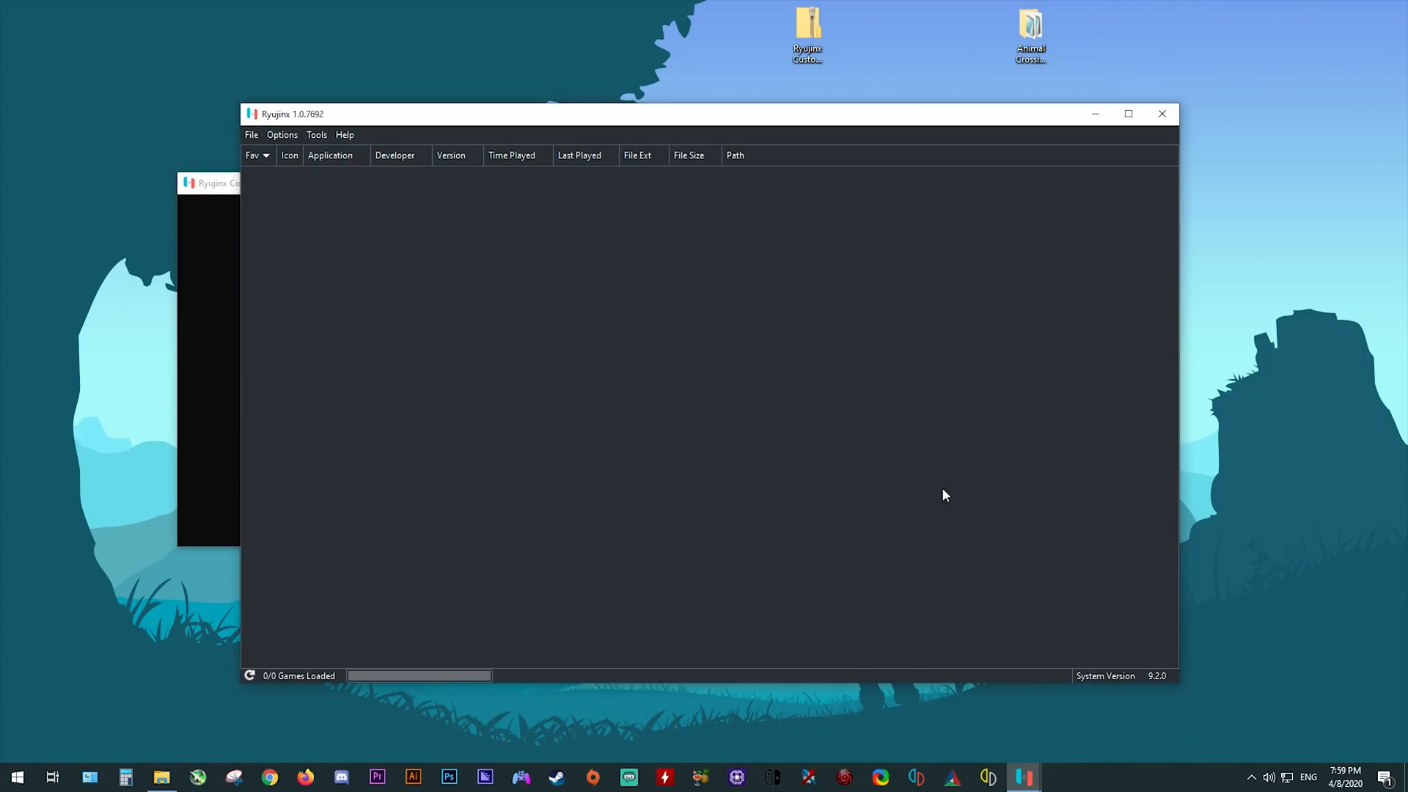
mouse_move(283, 134)
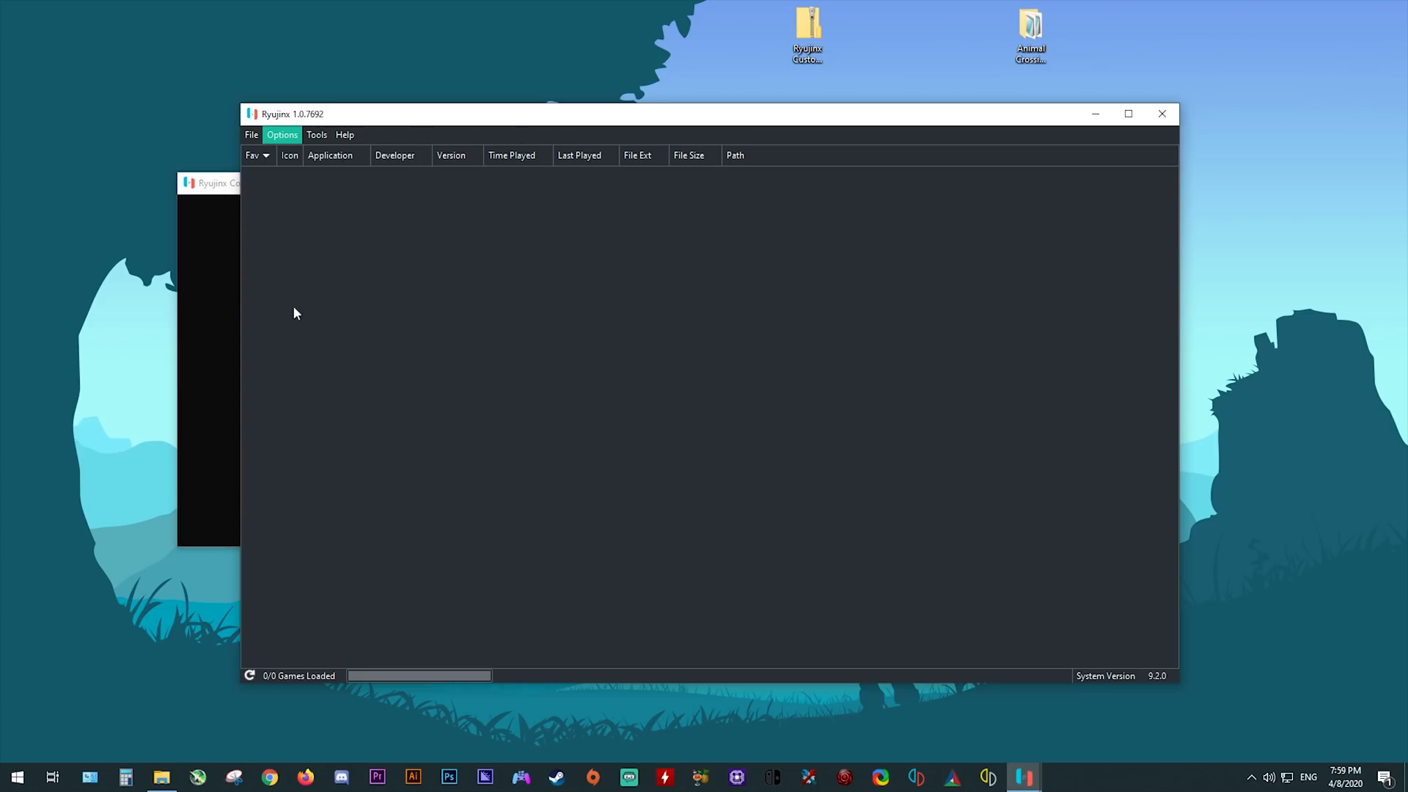
In Settings, add G:\Switch Dumps\Switch Games under Game Directories.
left_click(281, 135)
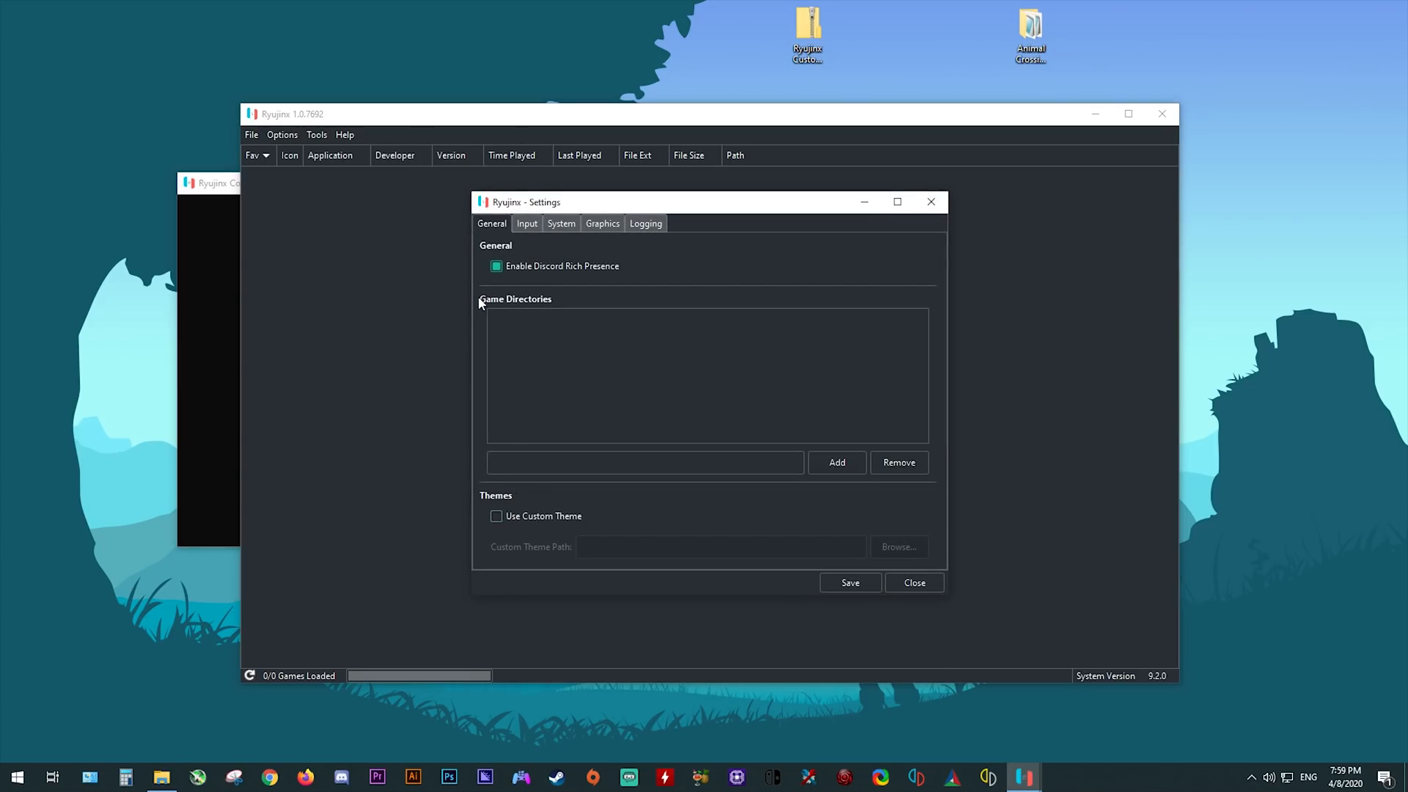
mouse_move(529, 498)
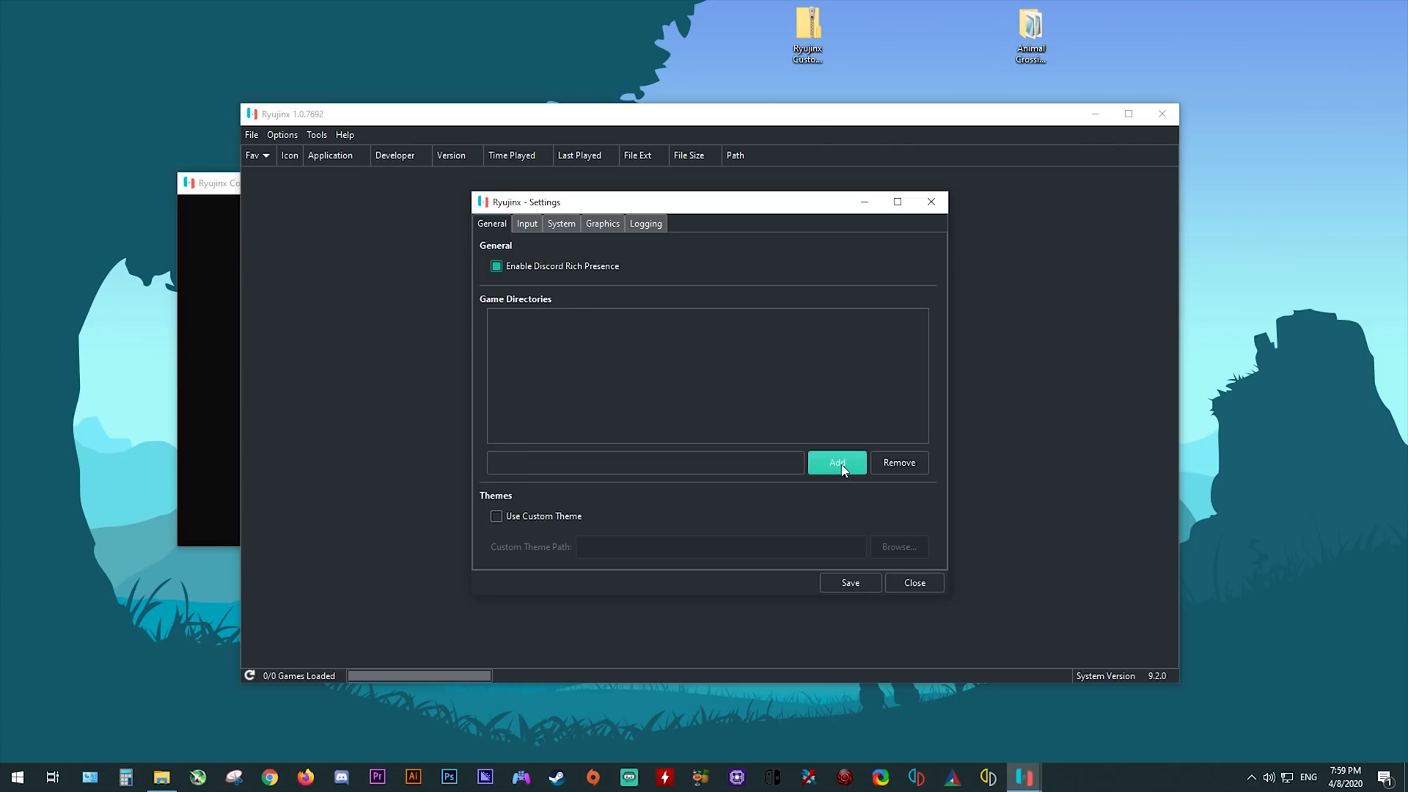
left_click(835, 463)
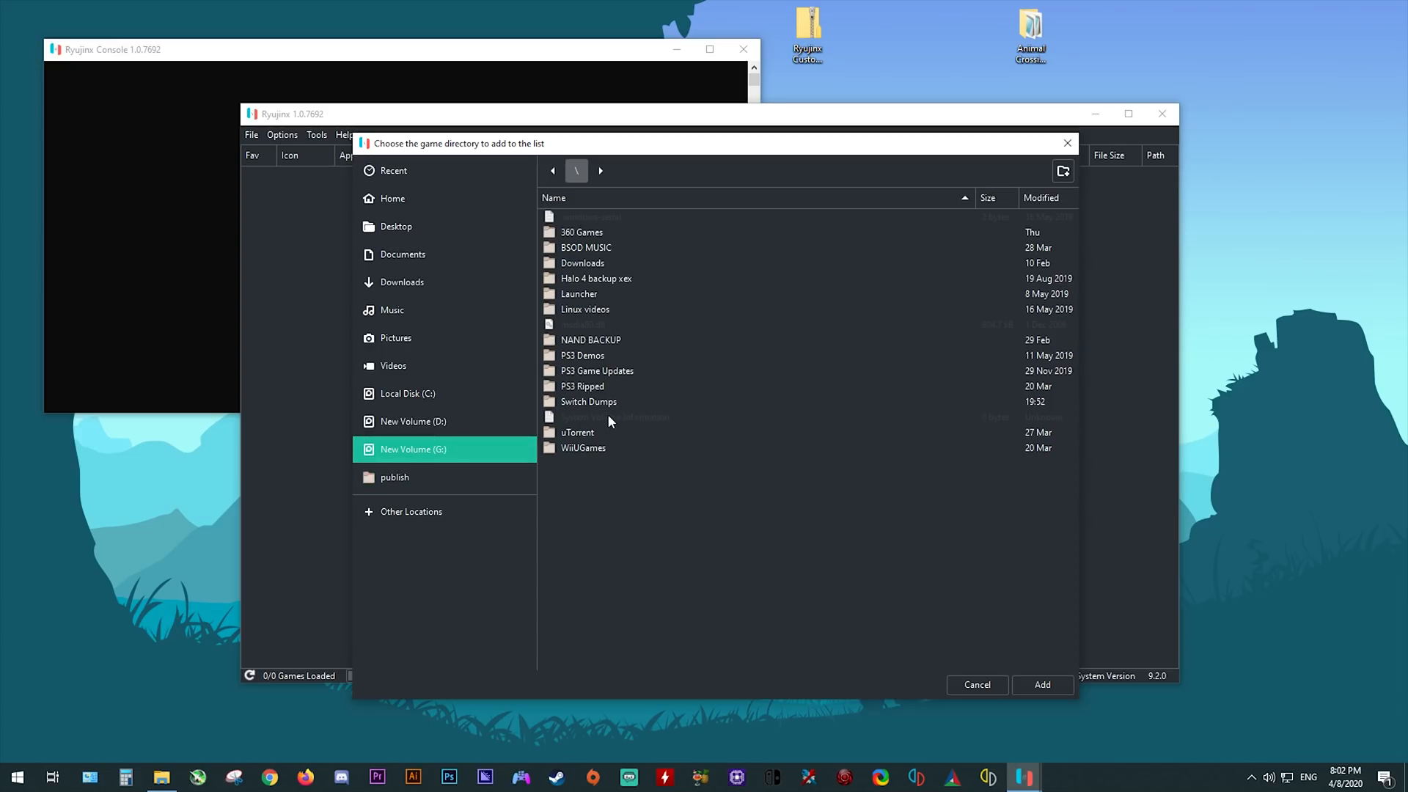
double_click(588, 401)
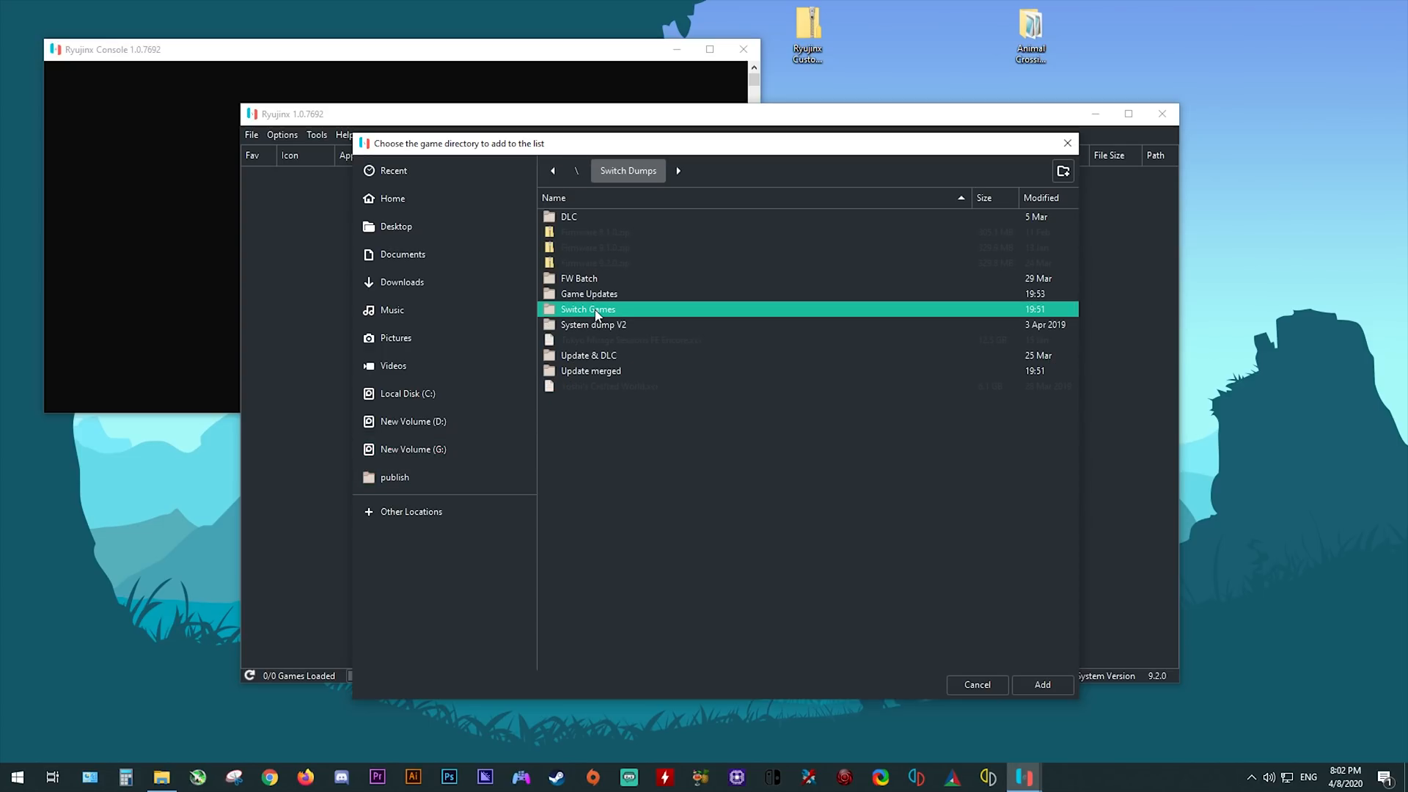
left_click(1041, 684)
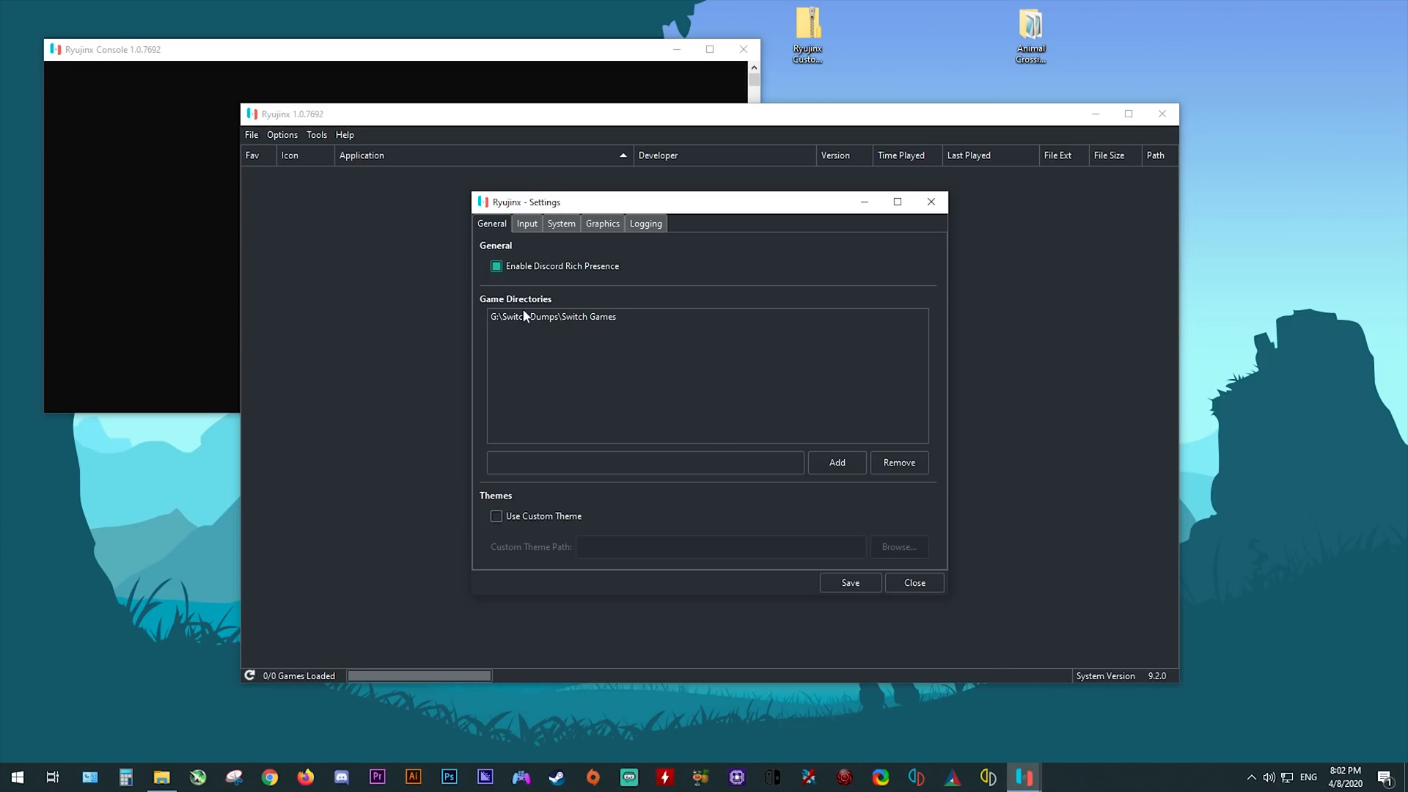
mouse_move(647, 447)
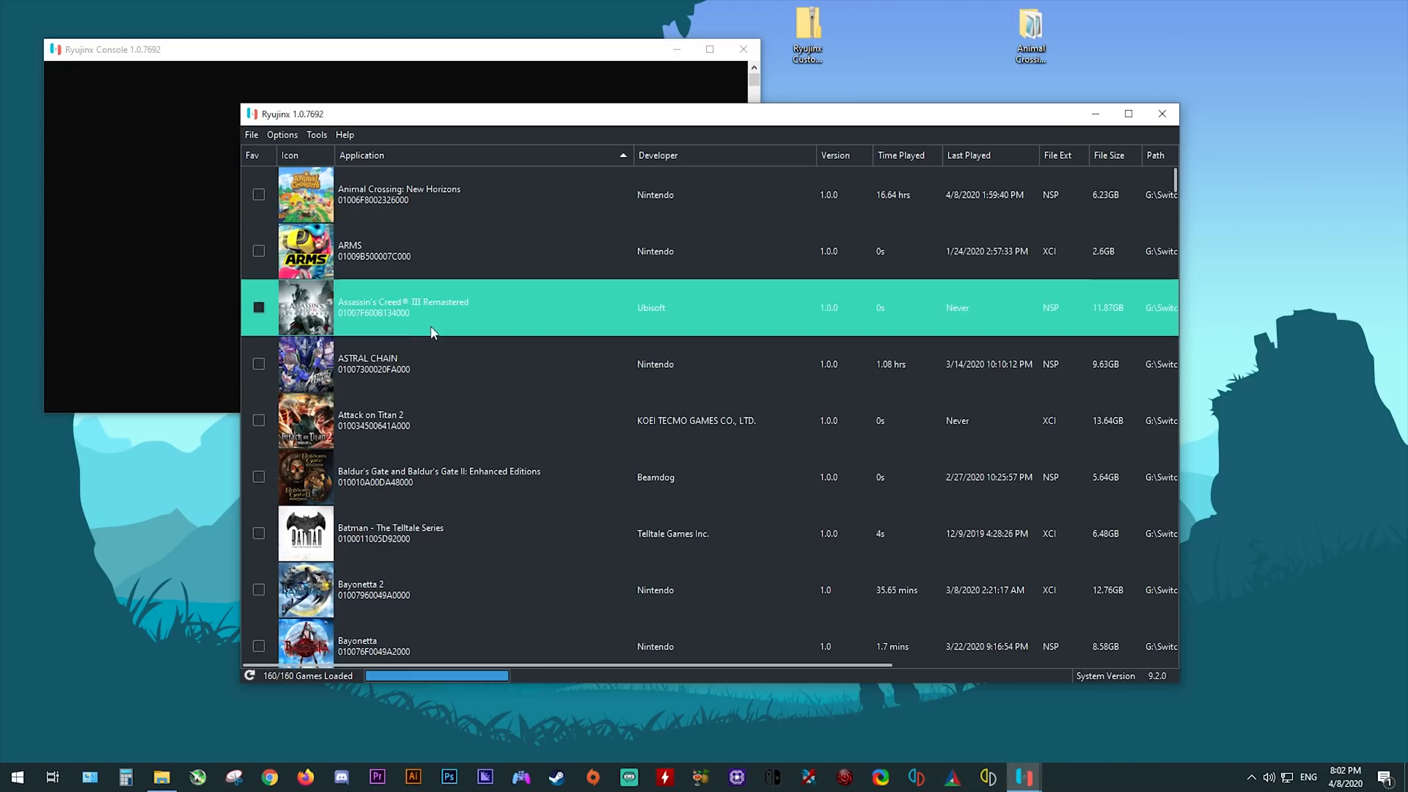
mouse_move(625, 324)
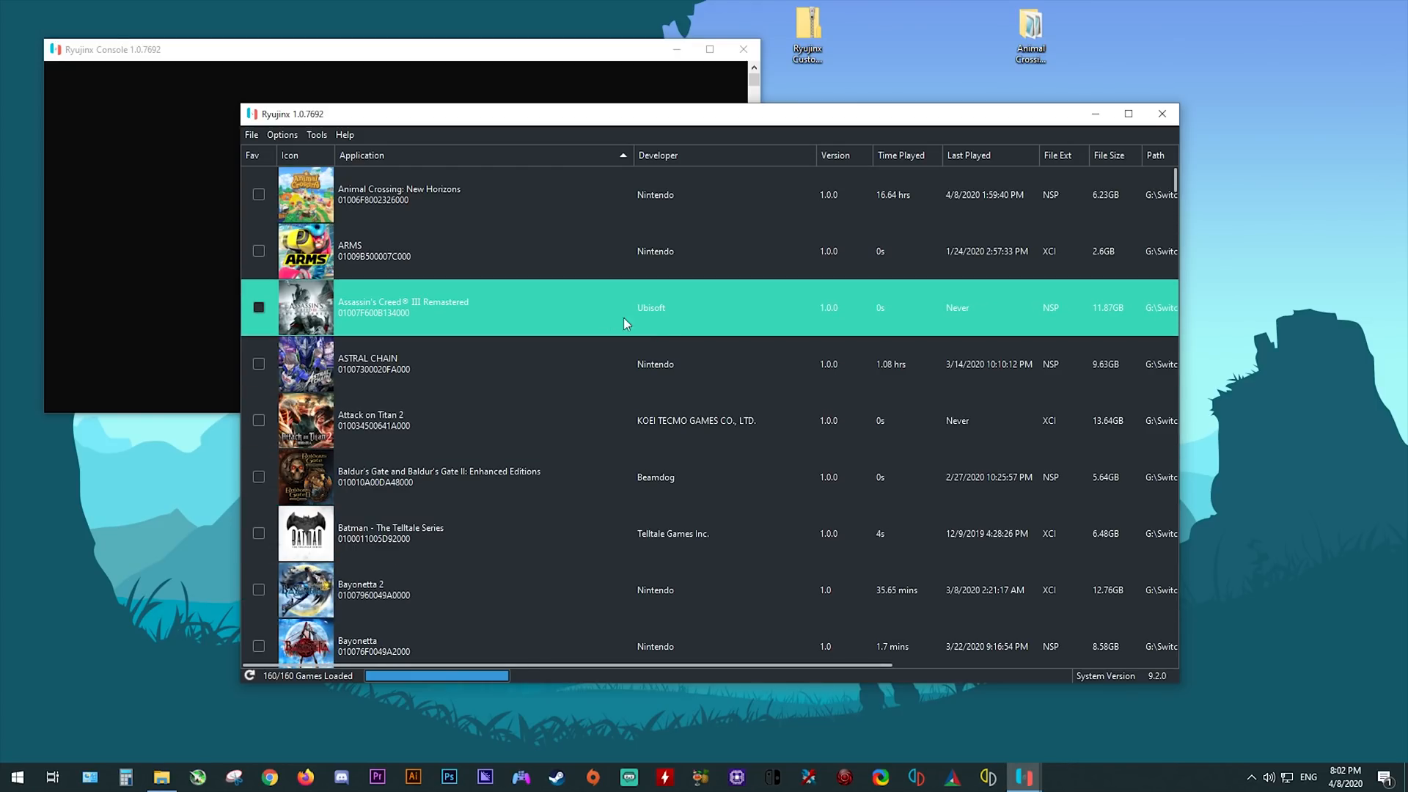
Select Animal Crossing: New Horizons in the fully loaded 160-game library.
left_click(399, 194)
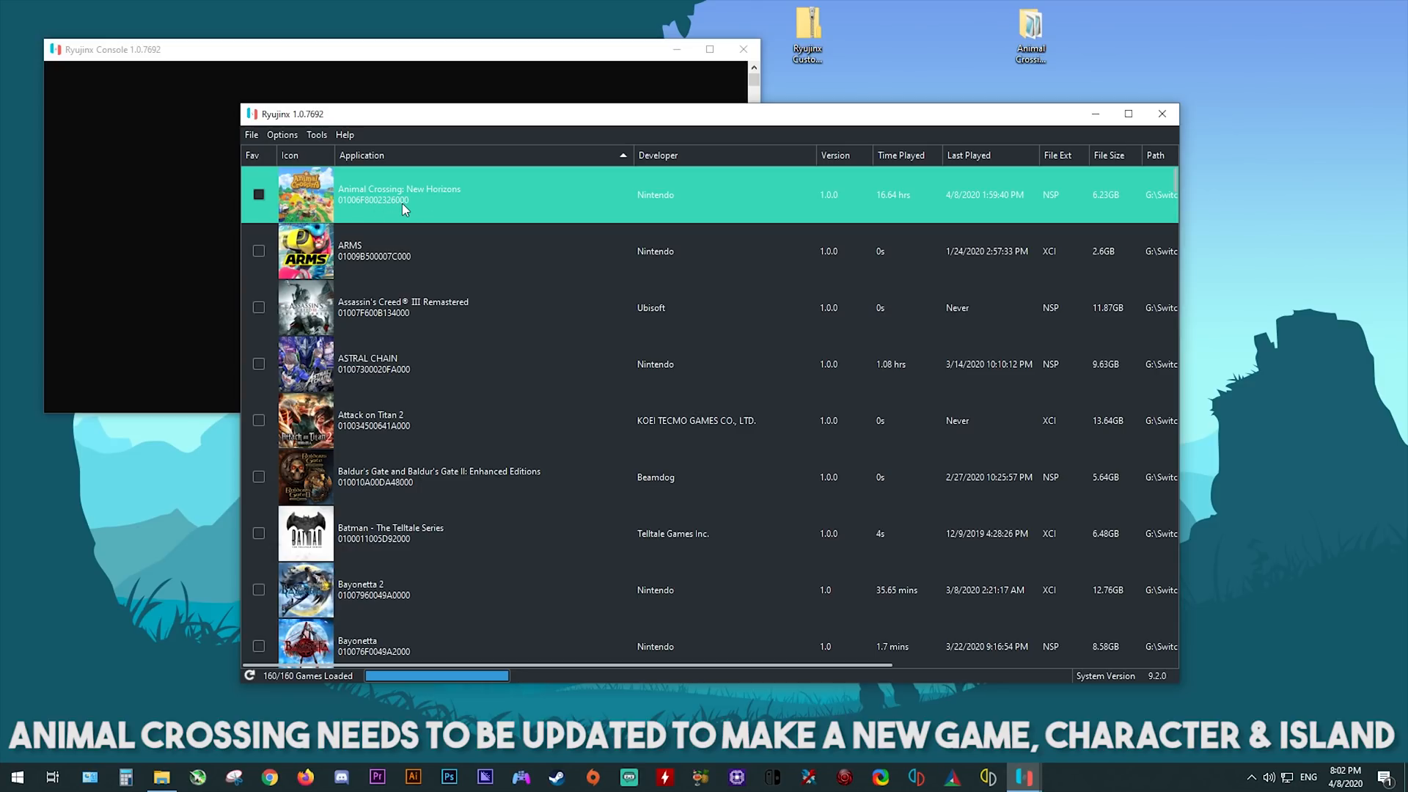
mouse_move(373, 198)
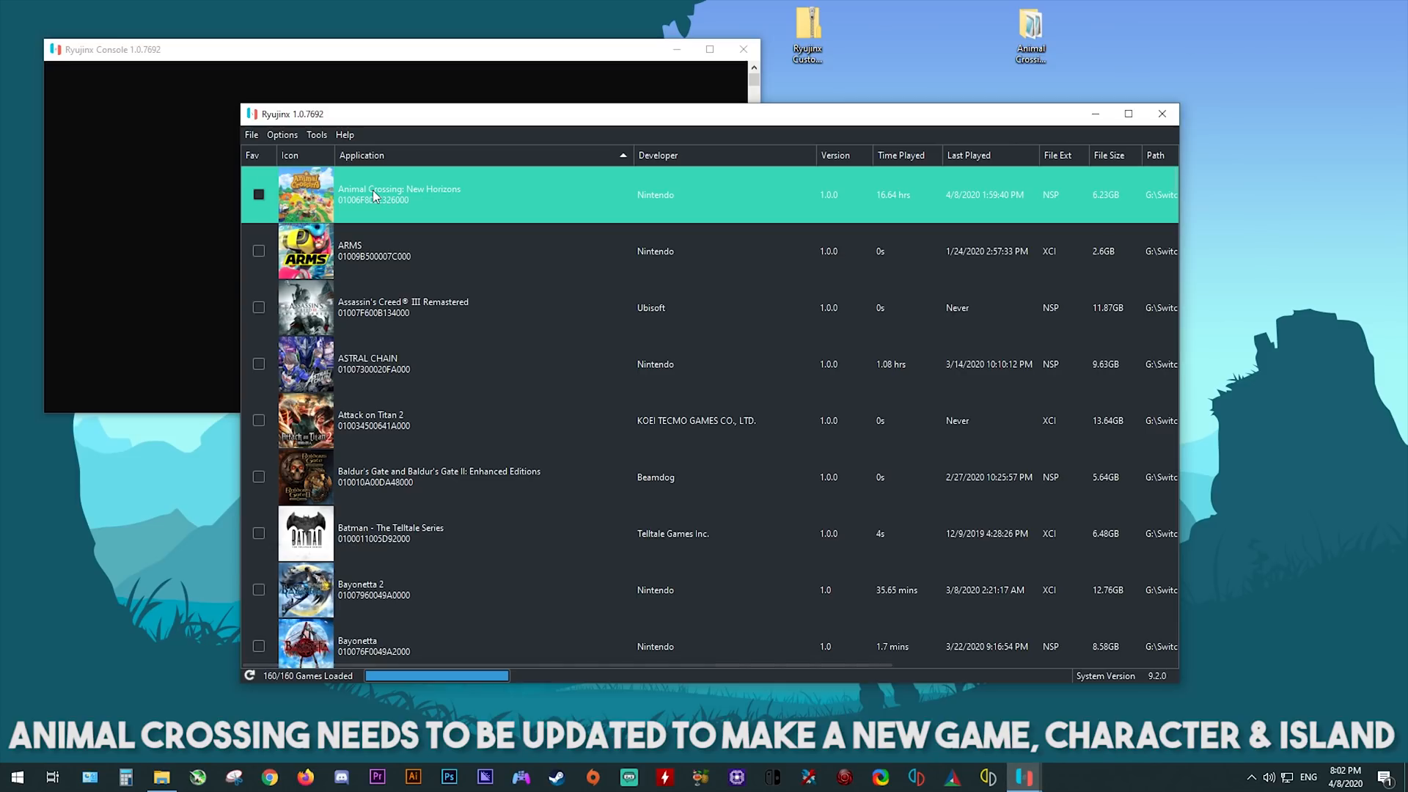
Choose Manage Title Updates from Animal Crossing: New Horizons' context menu.
right_click(400, 195)
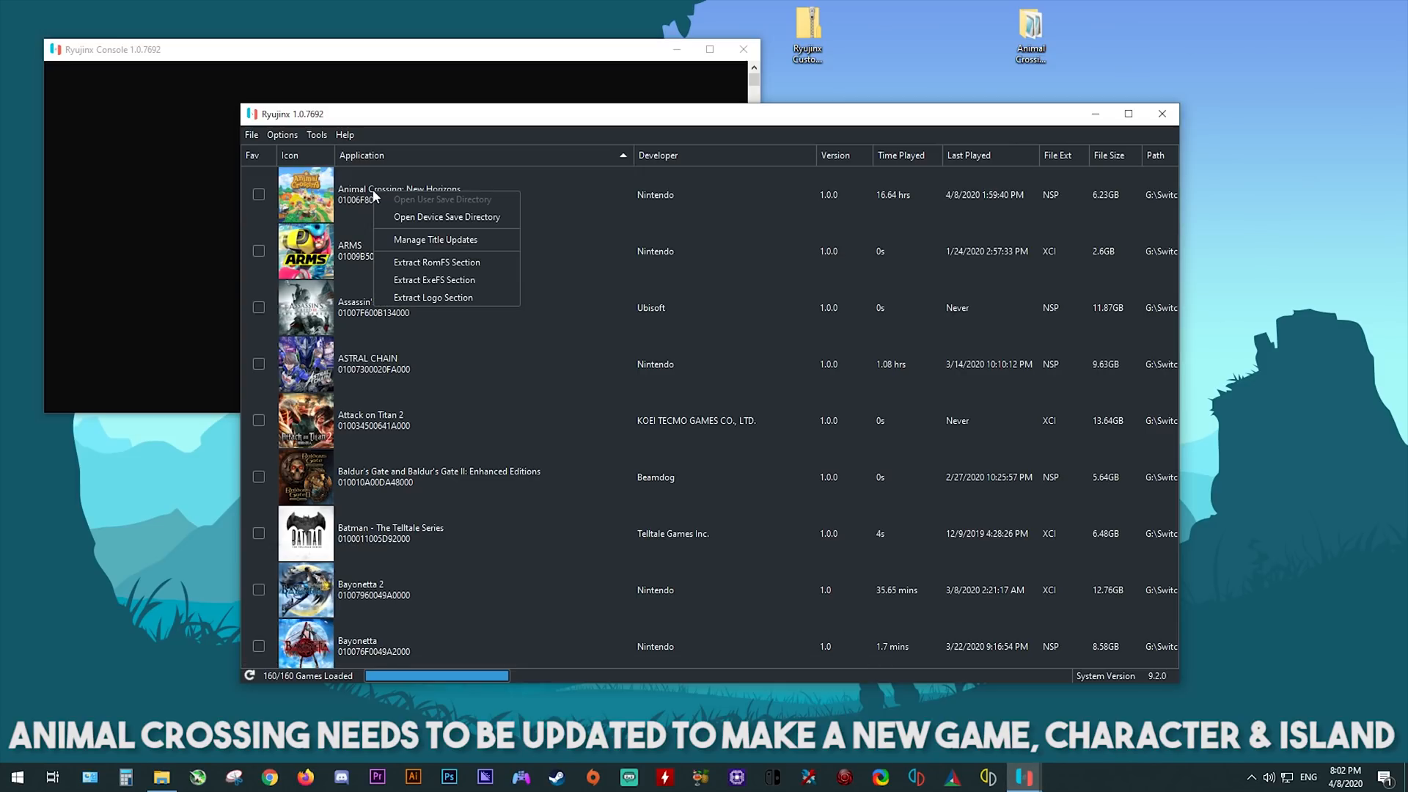
mouse_move(436, 240)
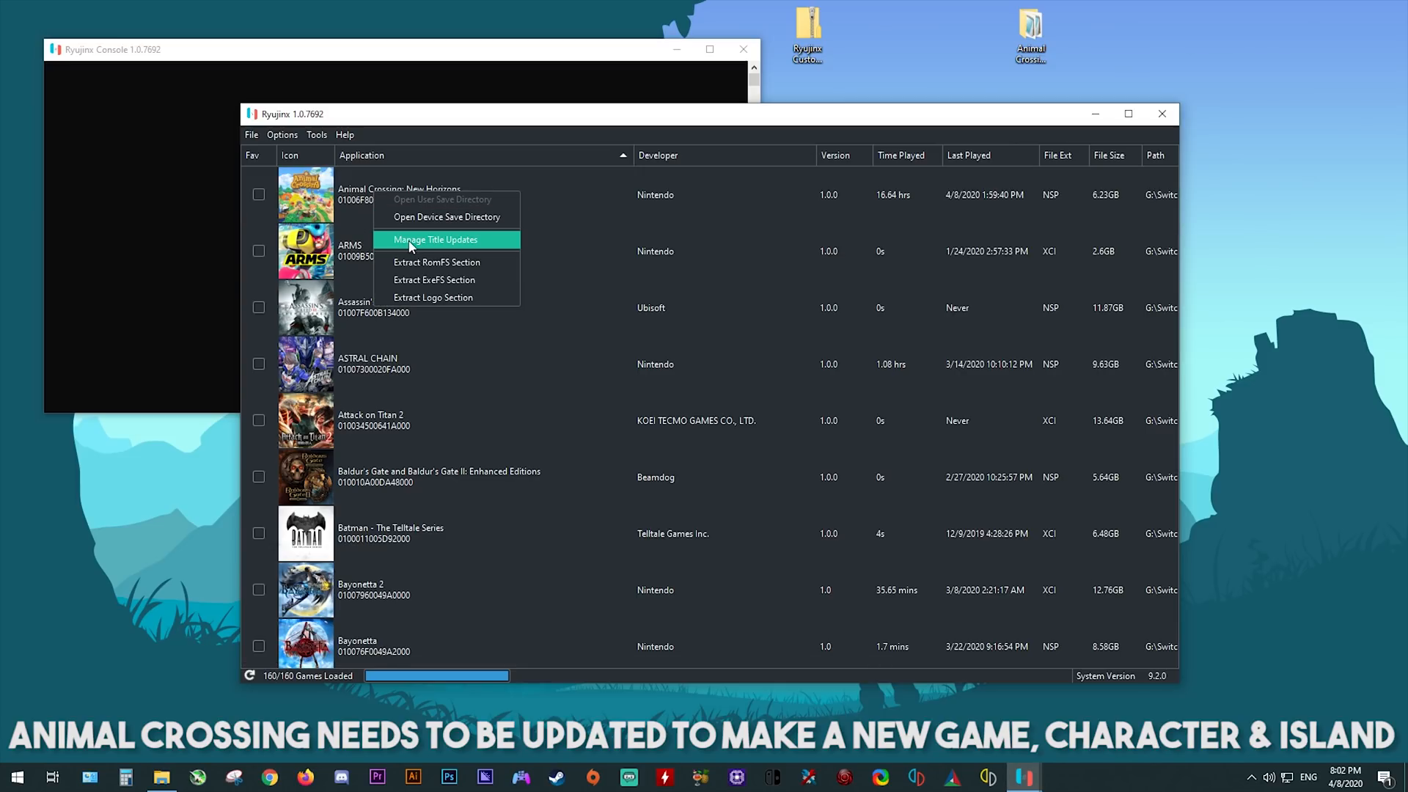
mouse_move(435, 243)
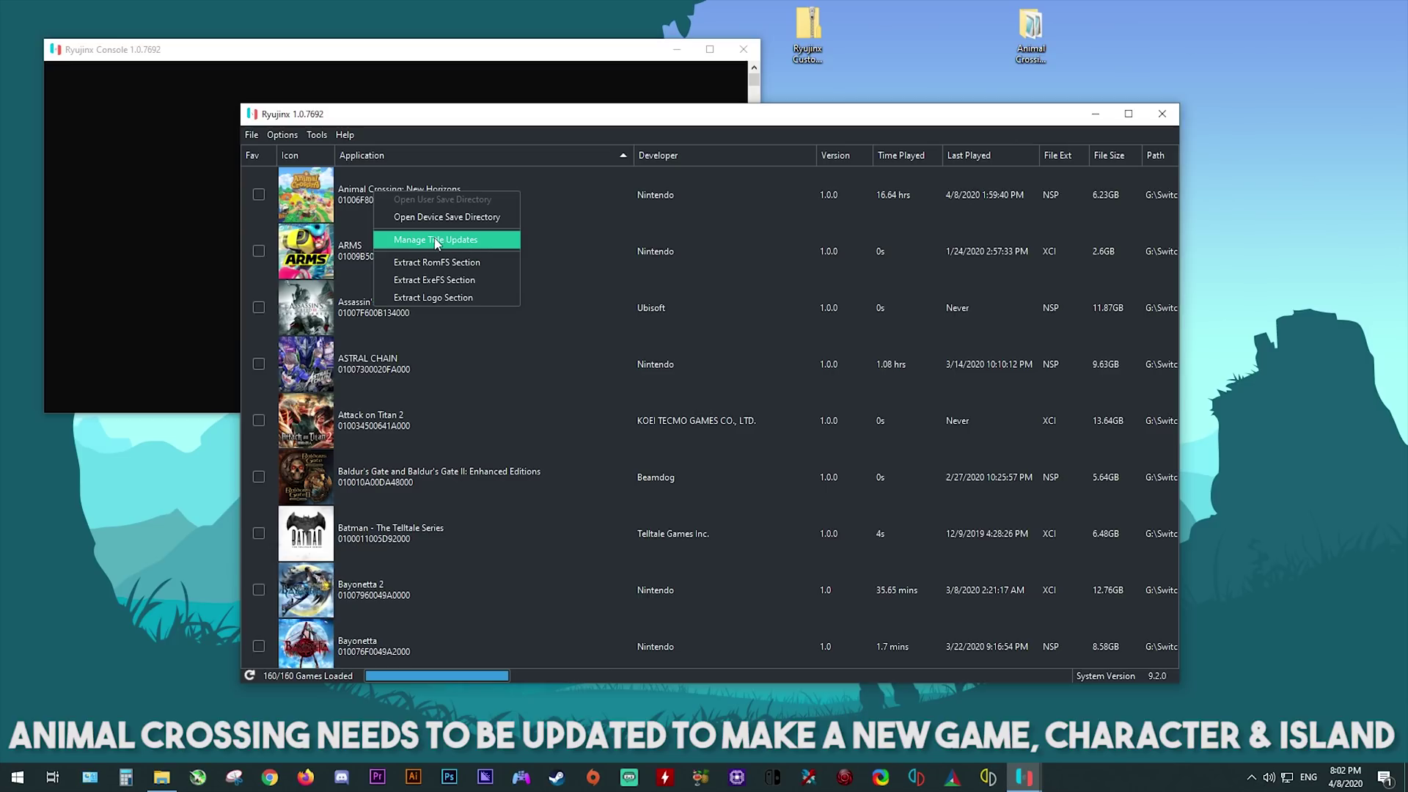
mouse_move(453, 242)
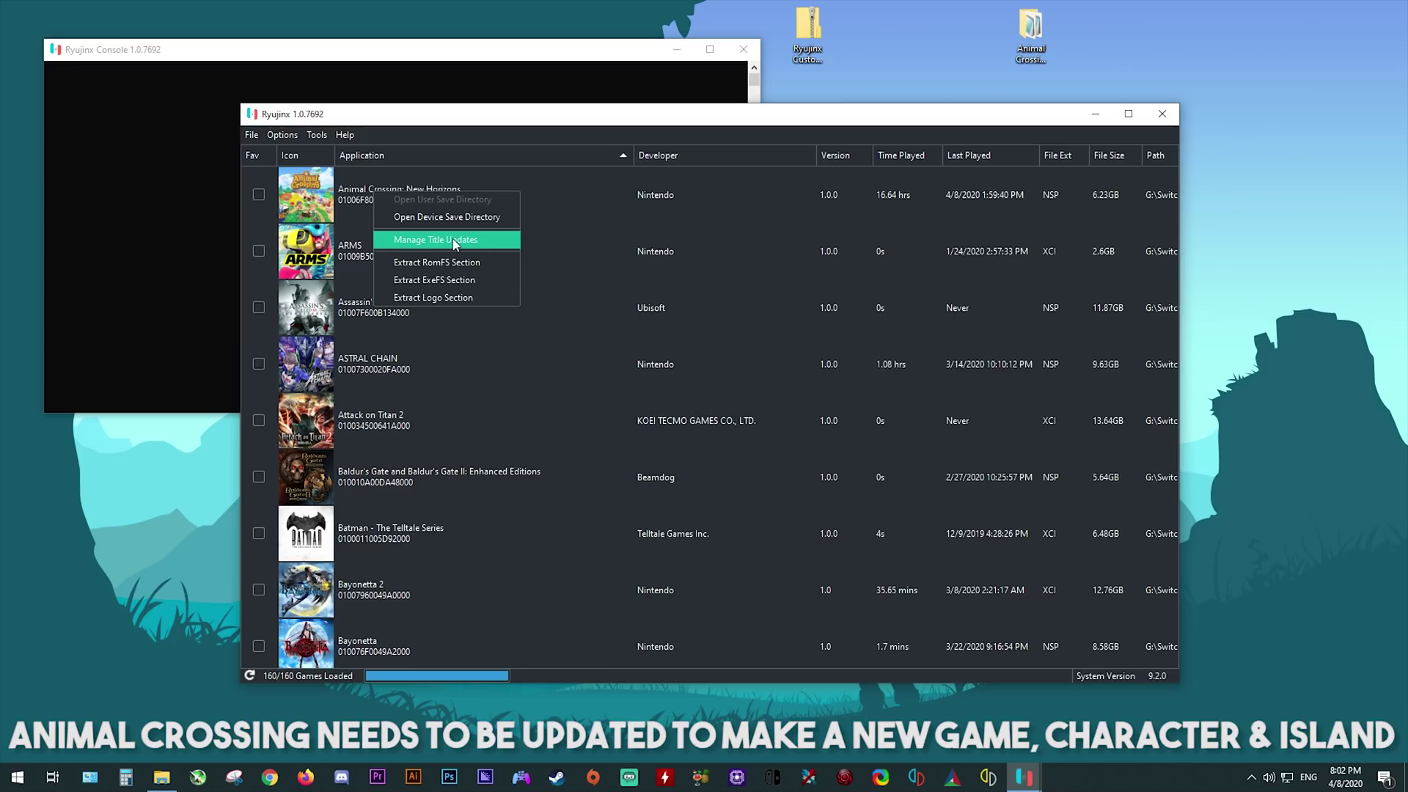
left_click(446, 239)
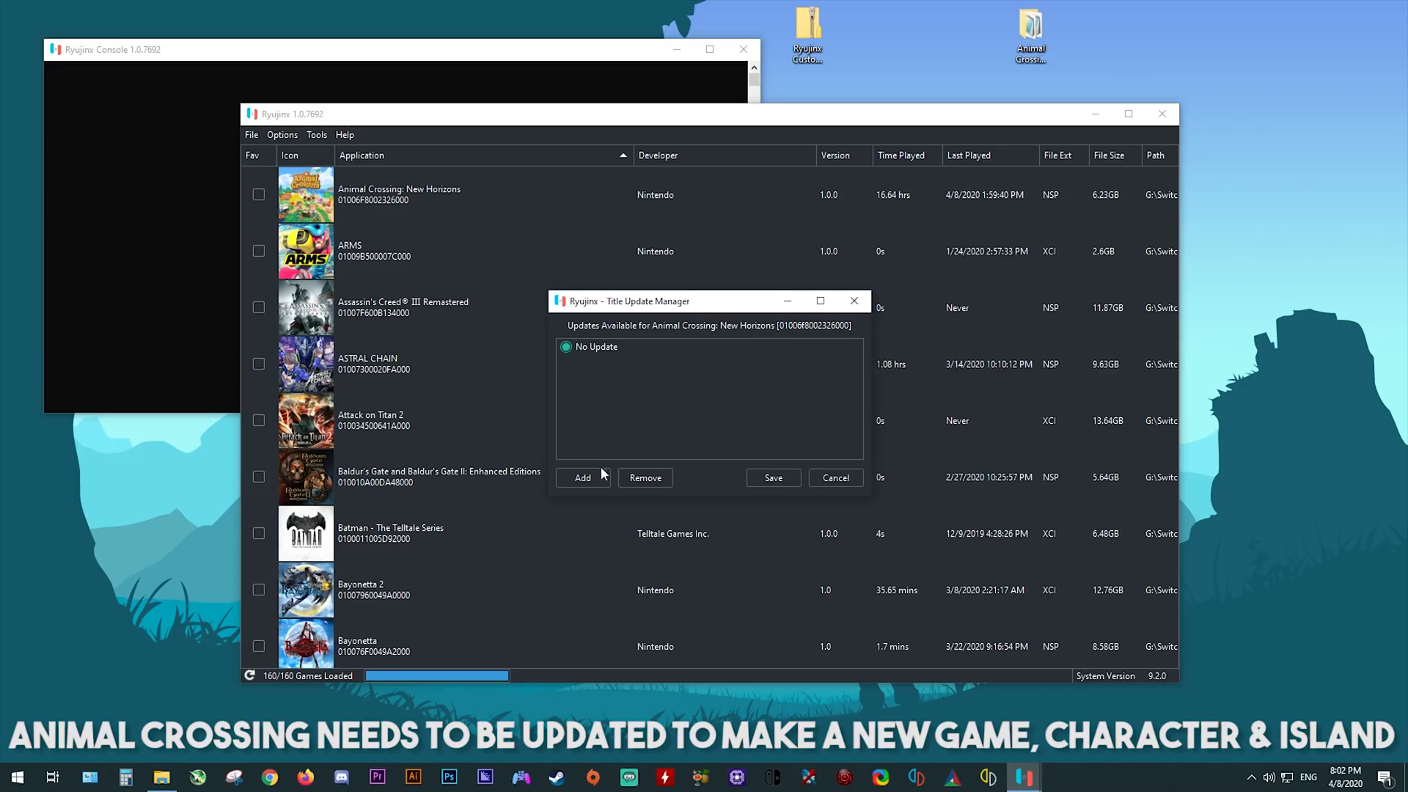
Add Animal Crossing New Horizons 1.1.4.nsp from G:\Switch Dumps\Game Updates and save it.
left_click(581, 476)
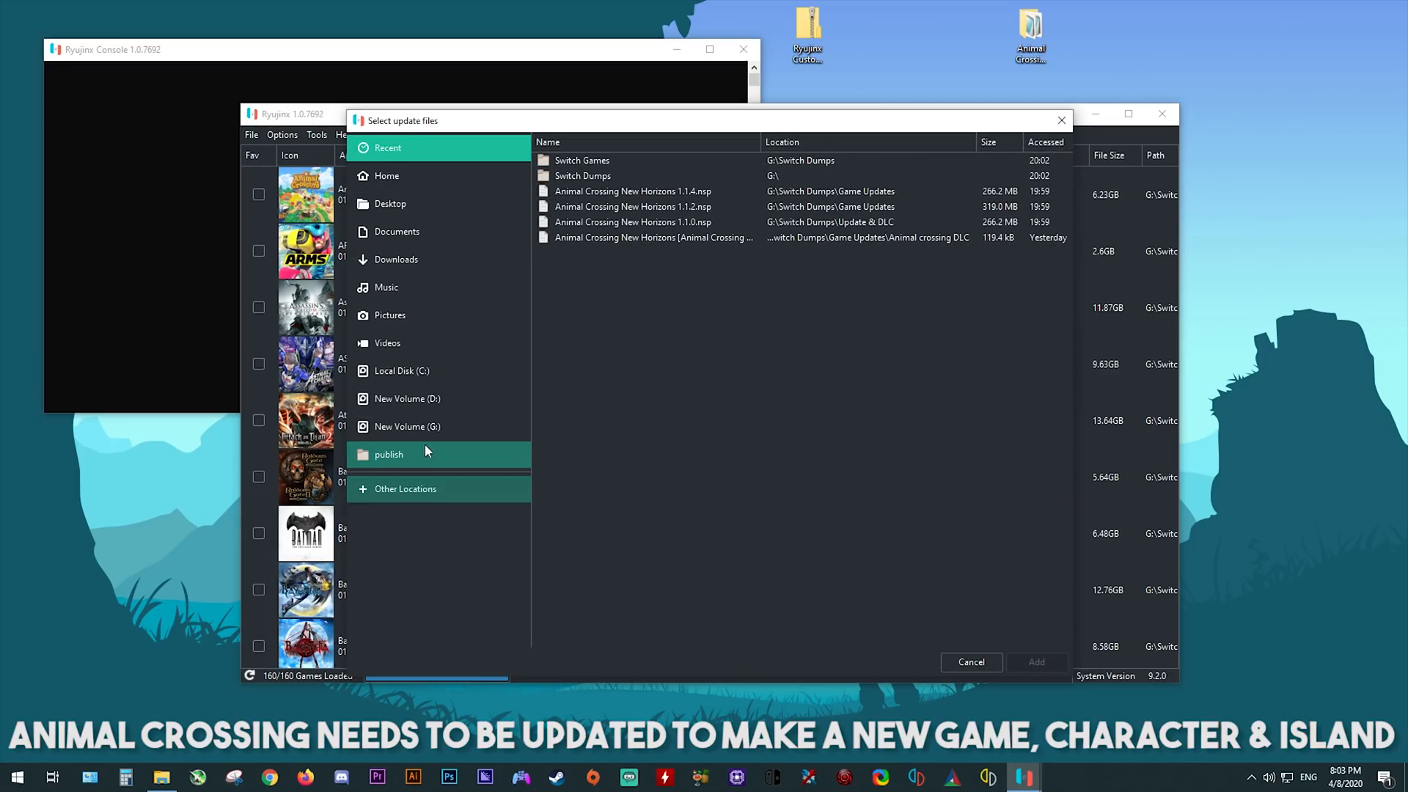
left_click(407, 427)
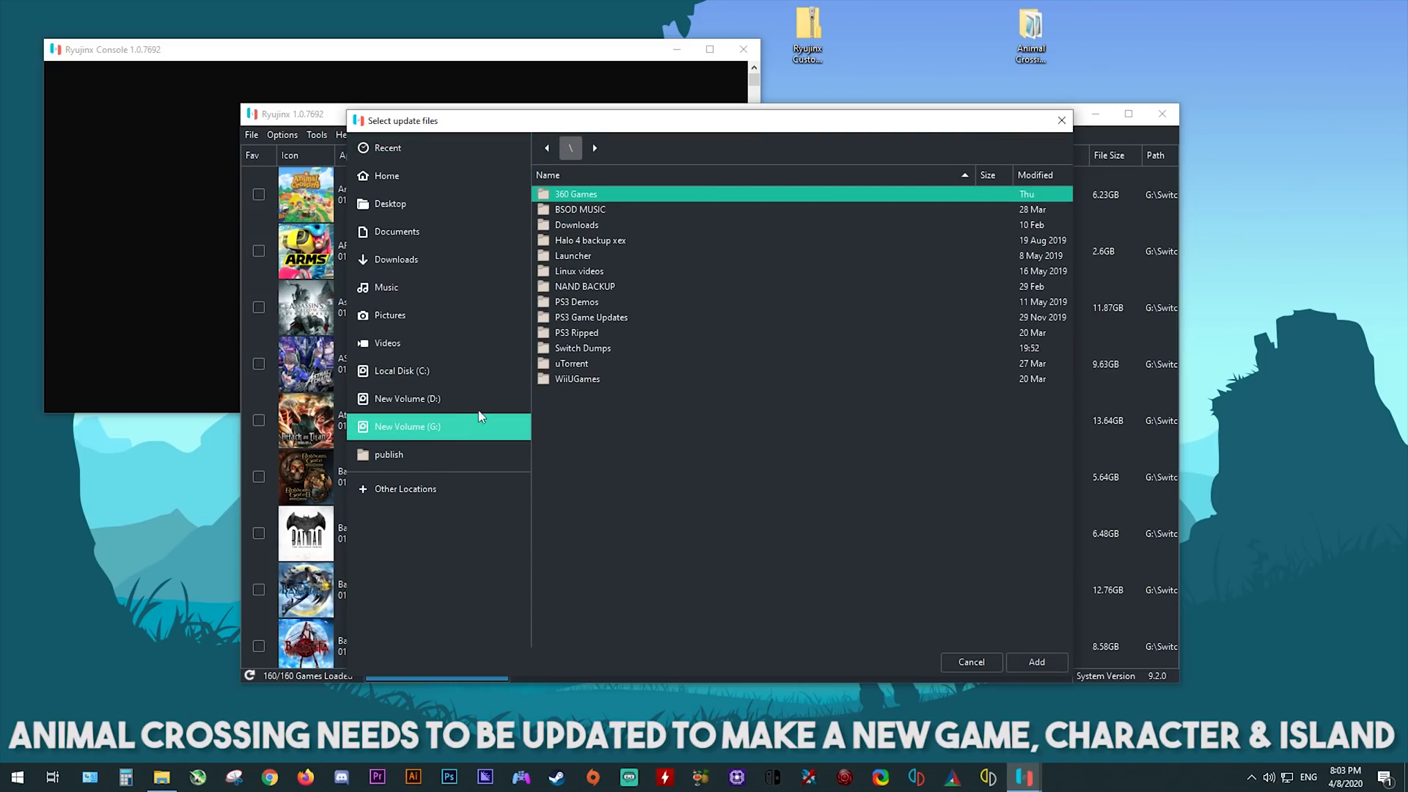
double_click(583, 347)
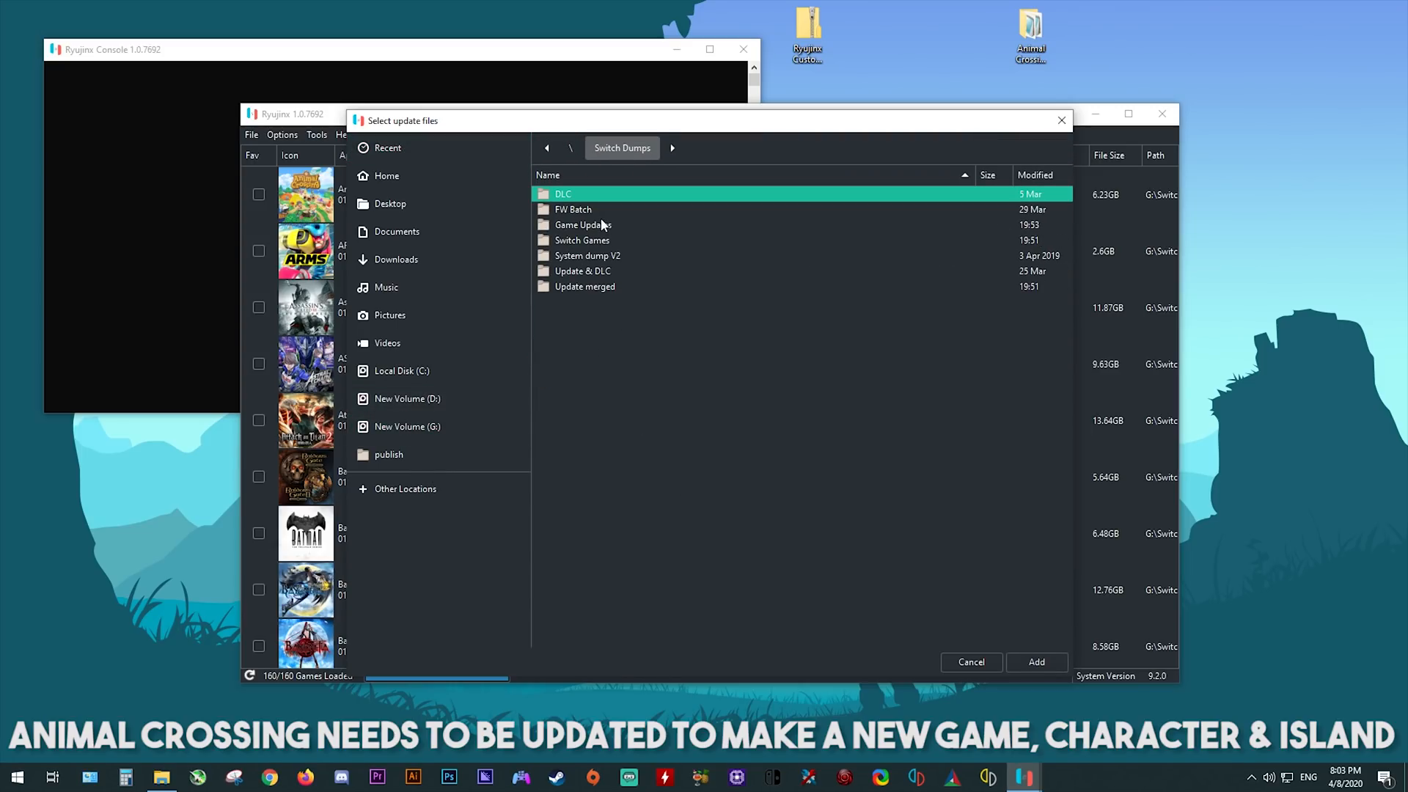
double_click(583, 224)
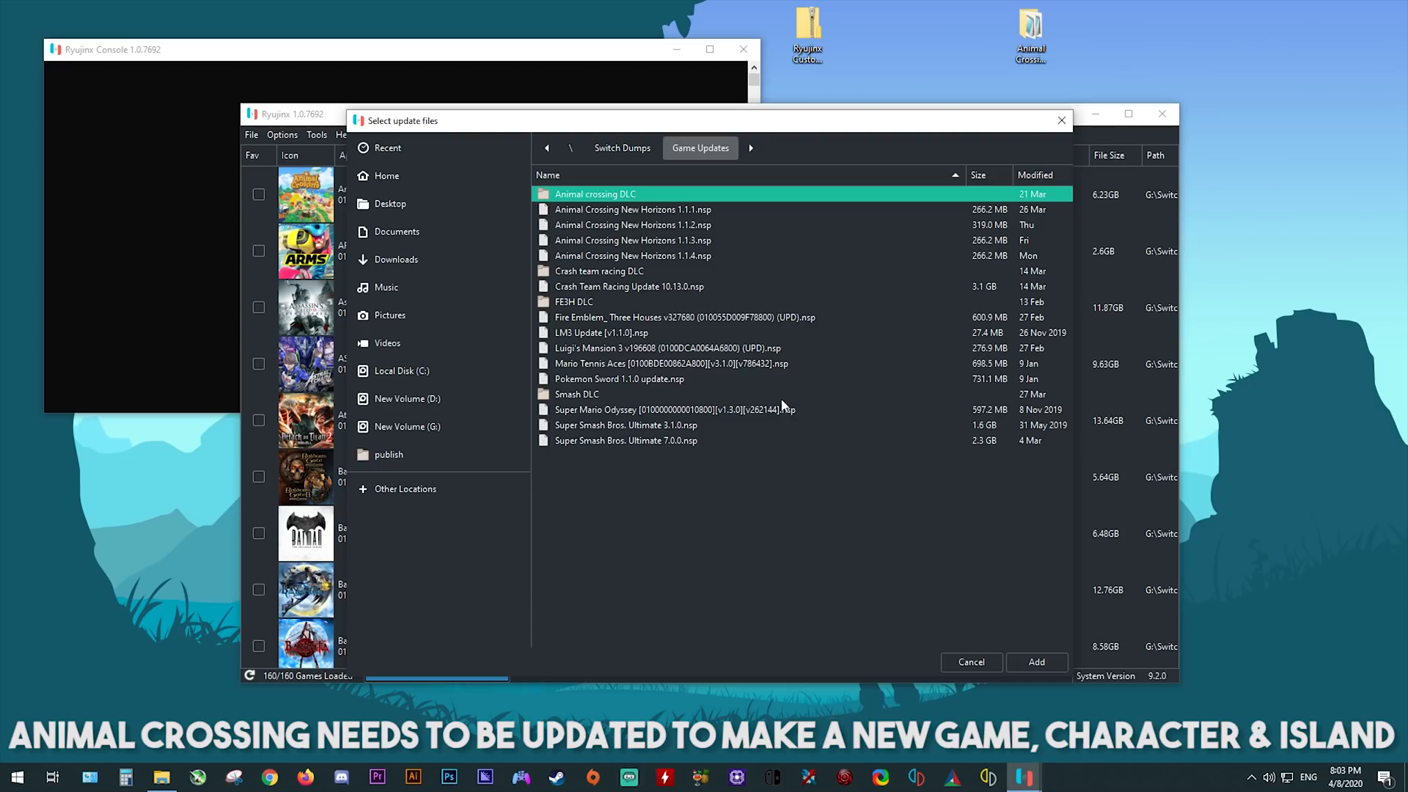
left_click(633, 209)
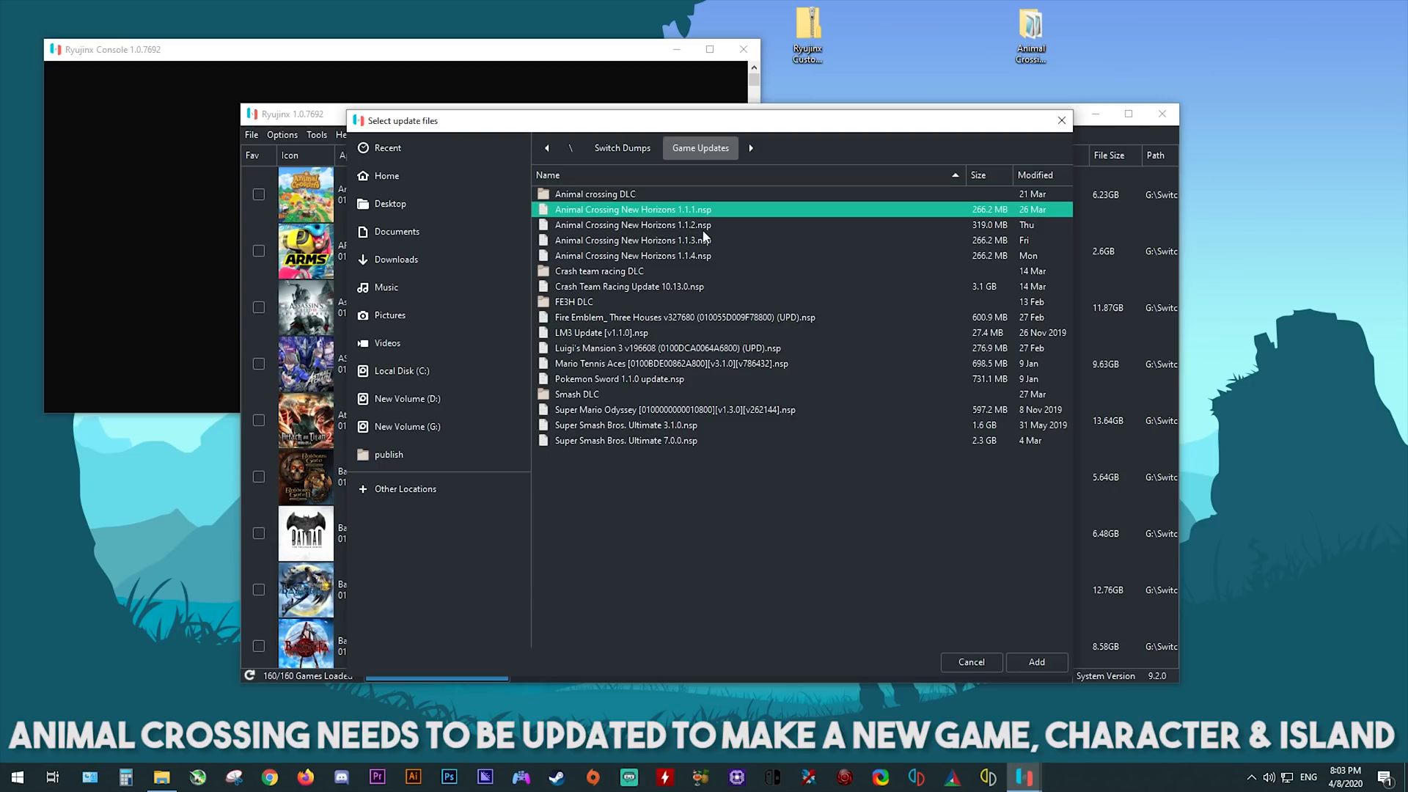
left_click(632, 240)
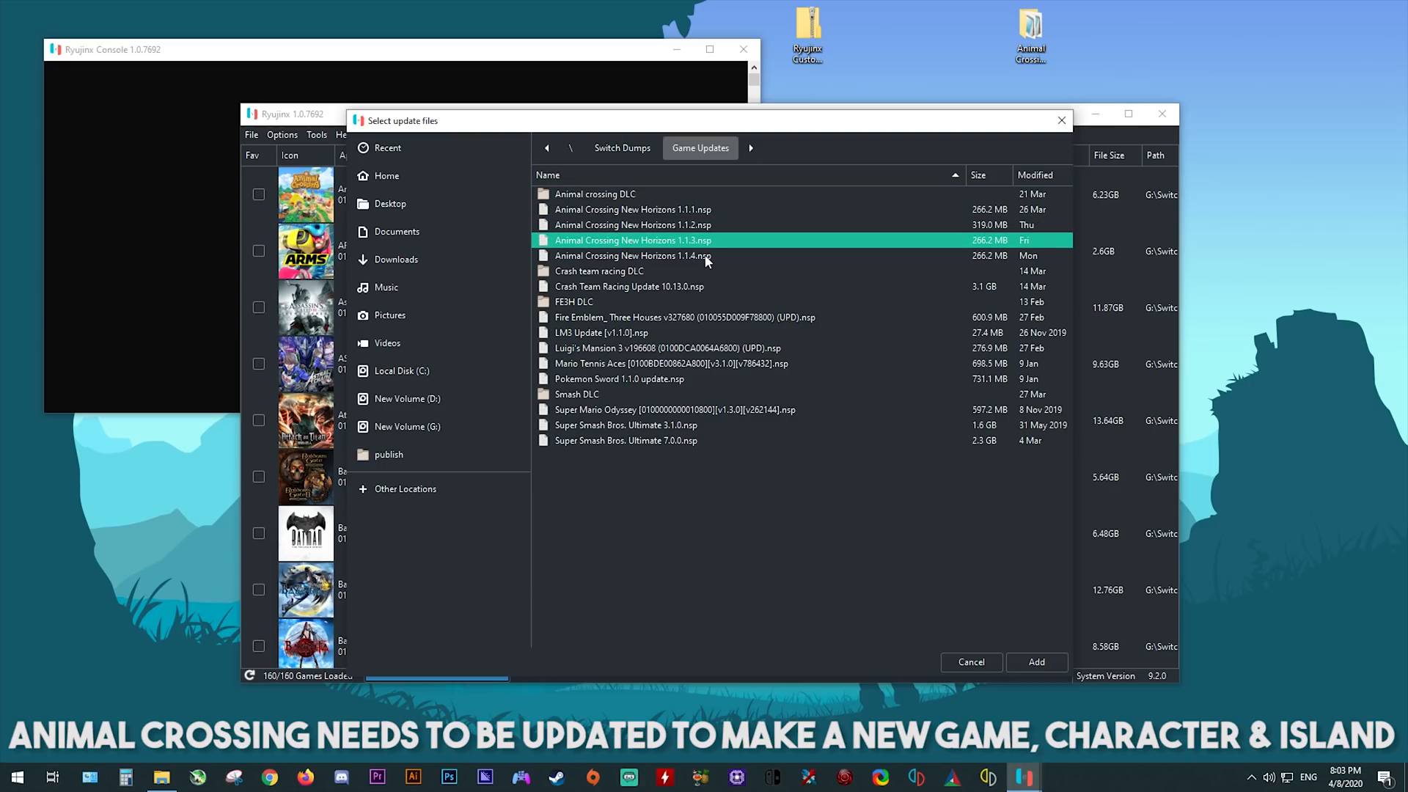
left_click(633, 224)
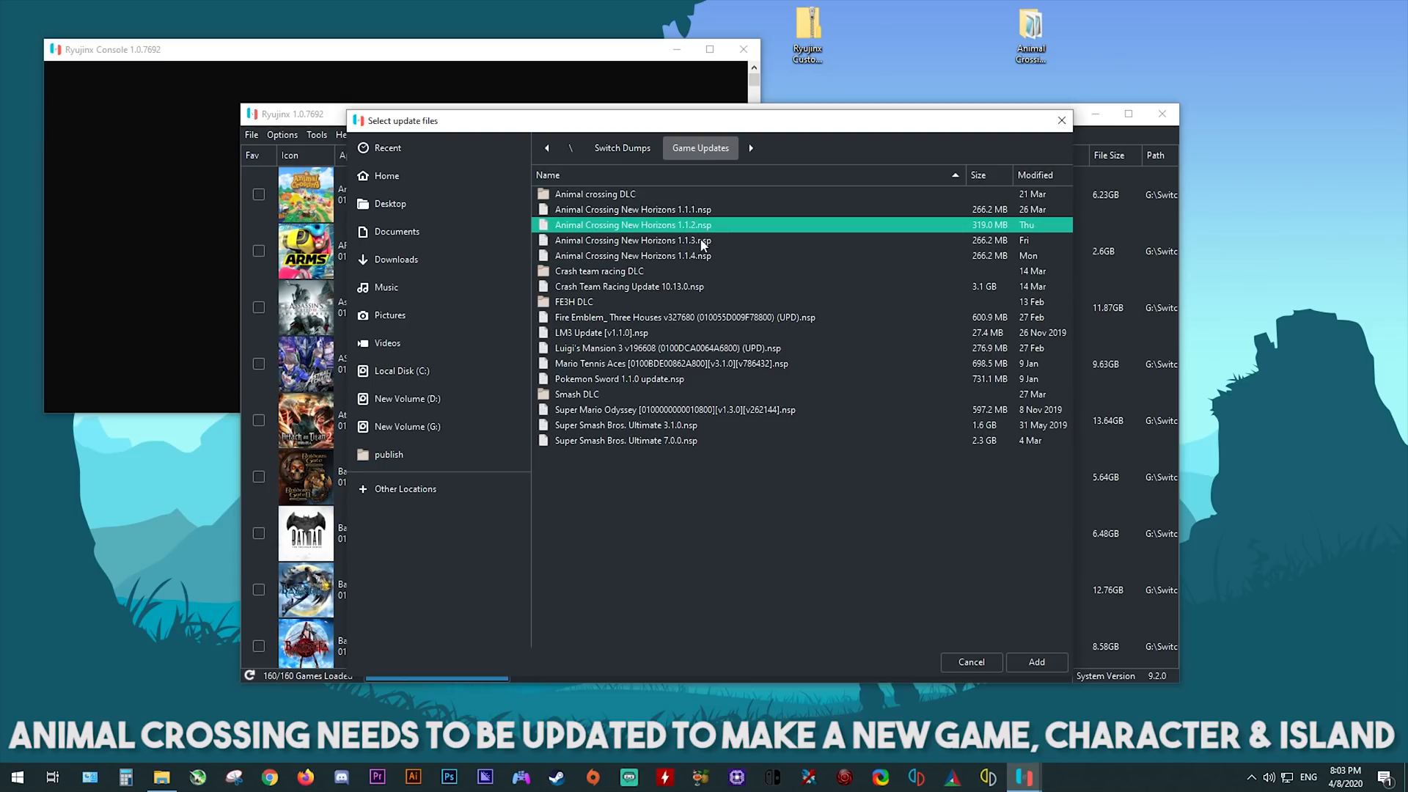
left_click(633, 255)
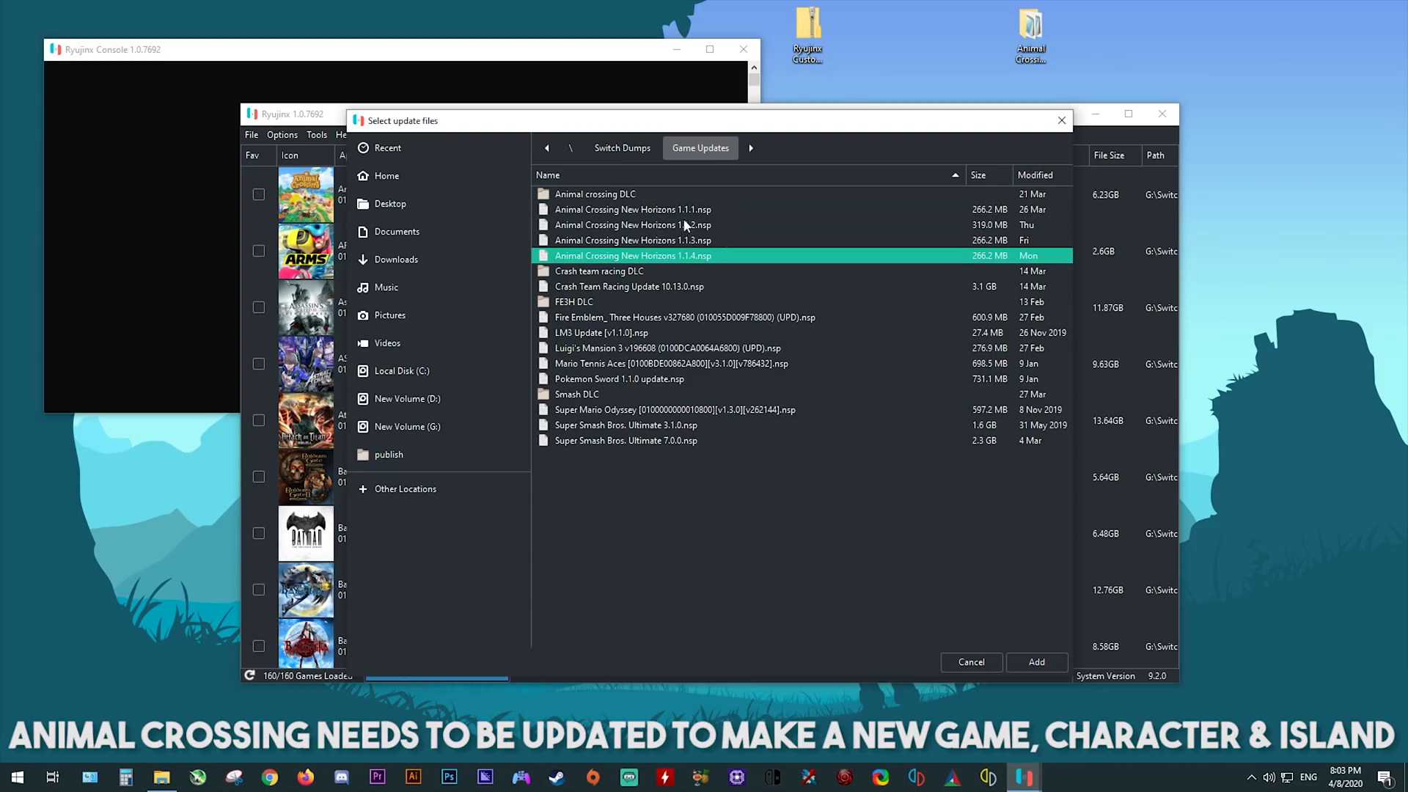
mouse_move(685, 263)
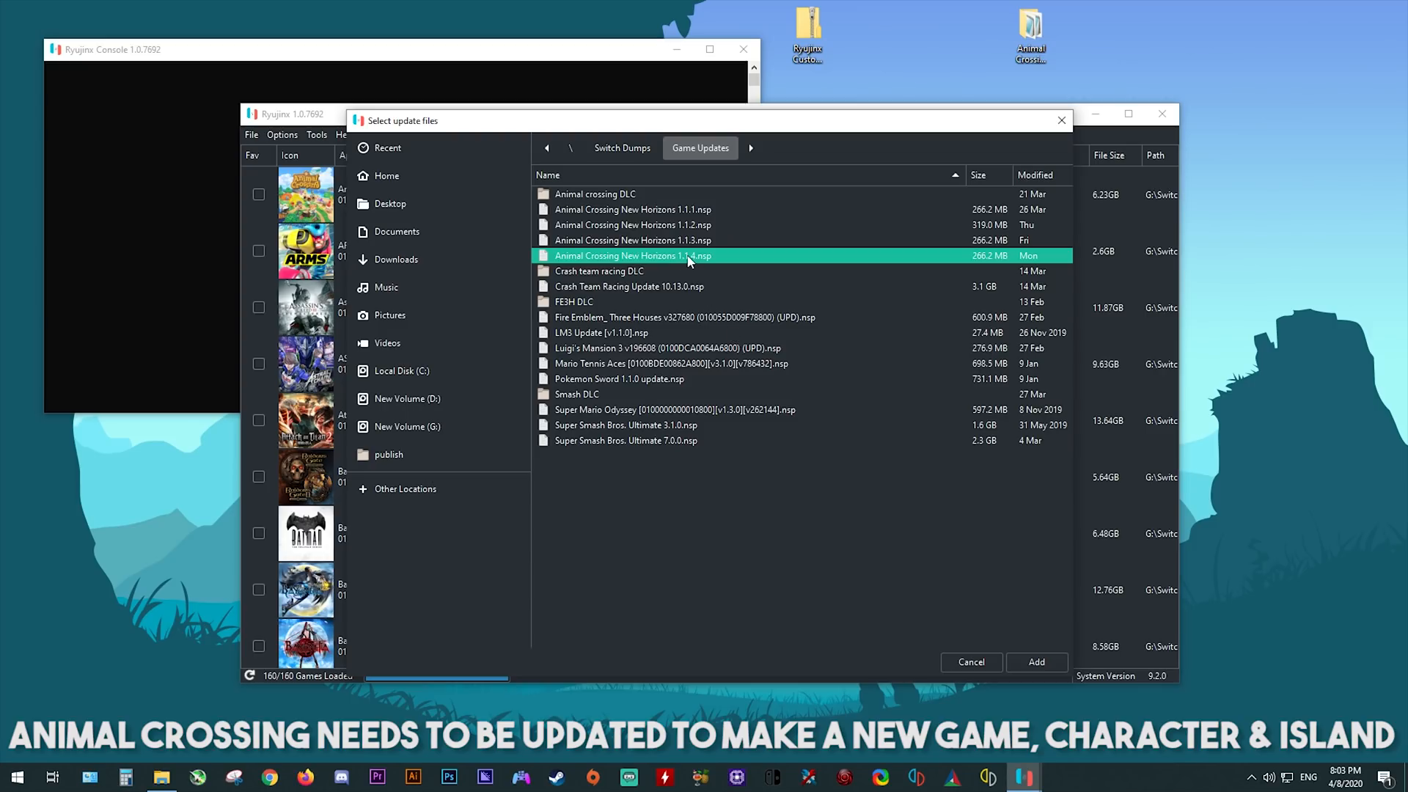
left_click(1036, 662)
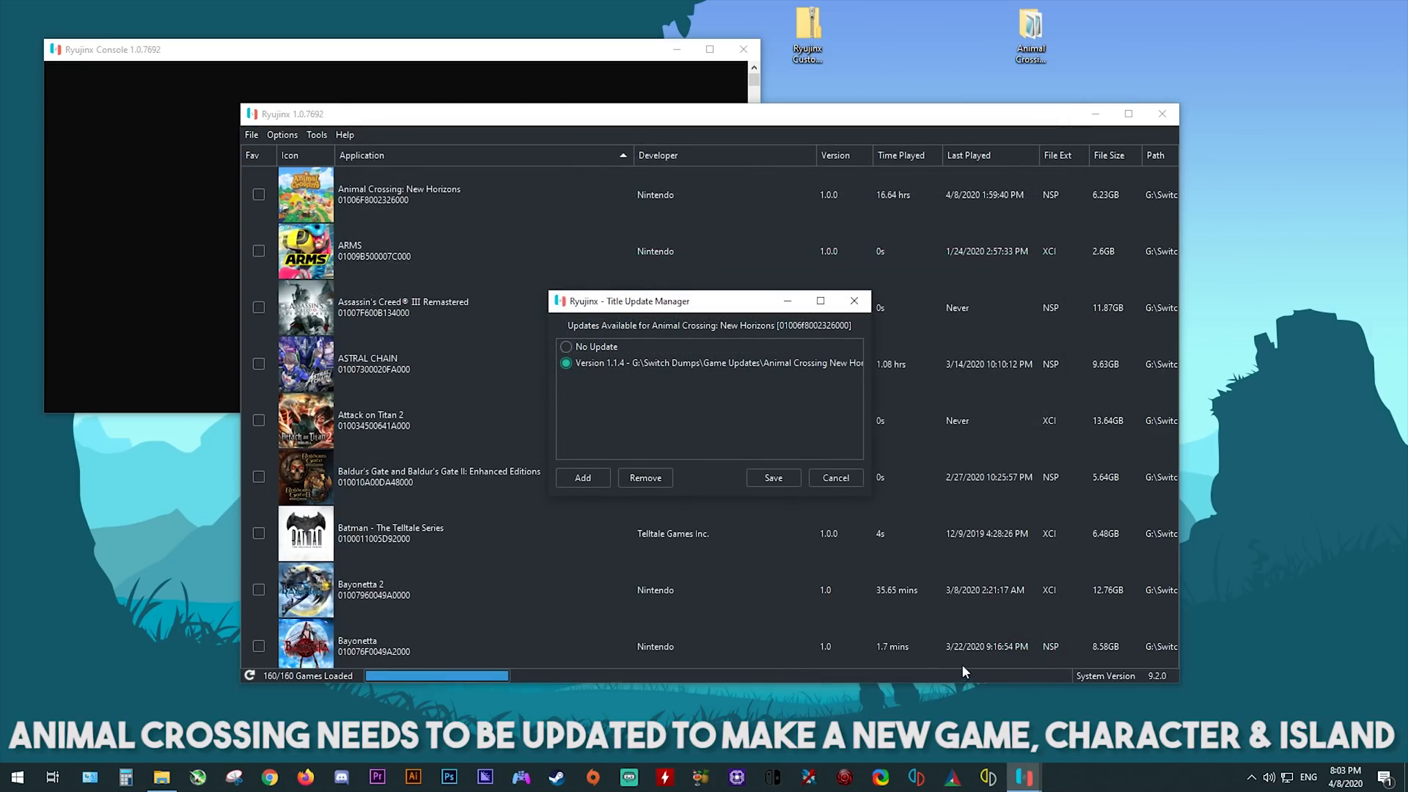
mouse_move(713, 364)
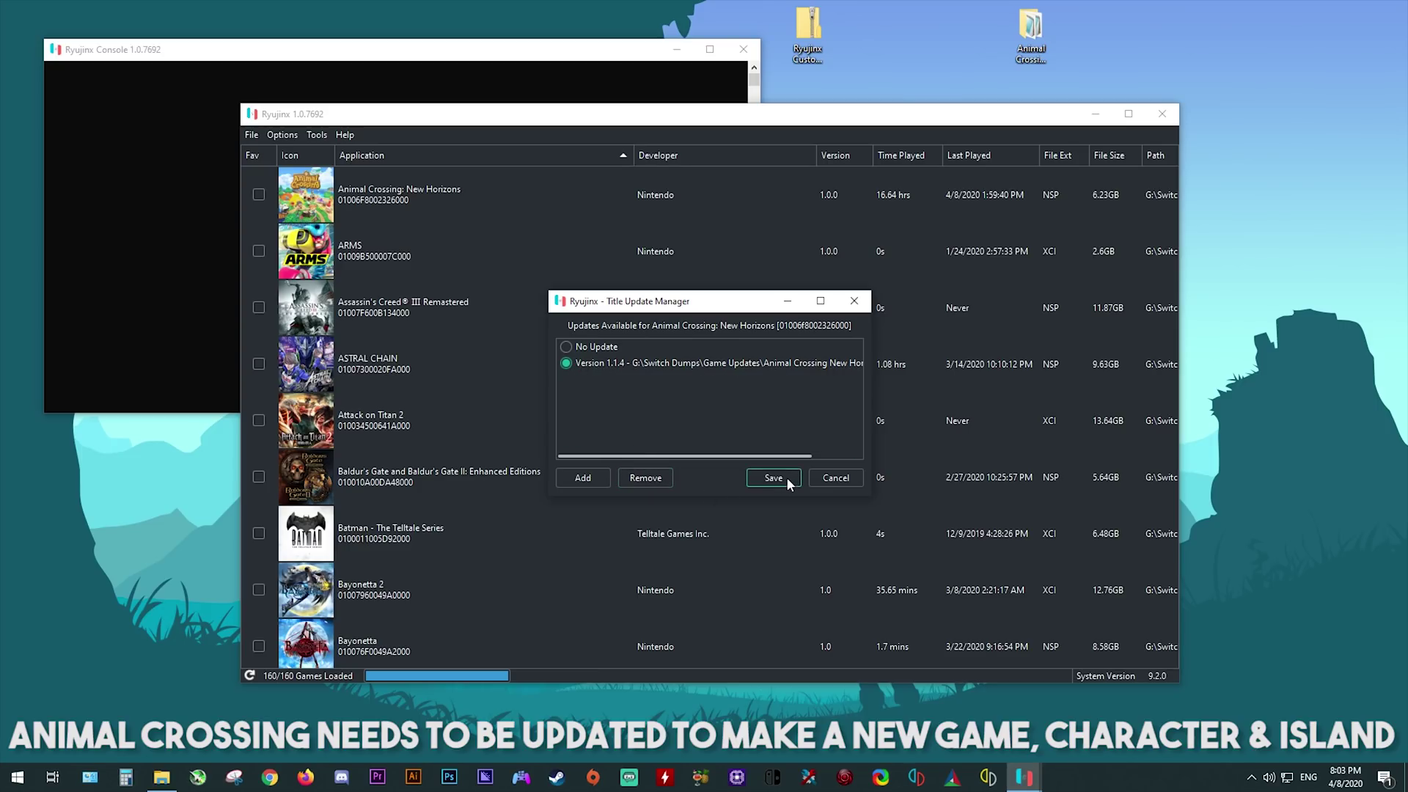
left_click(773, 477)
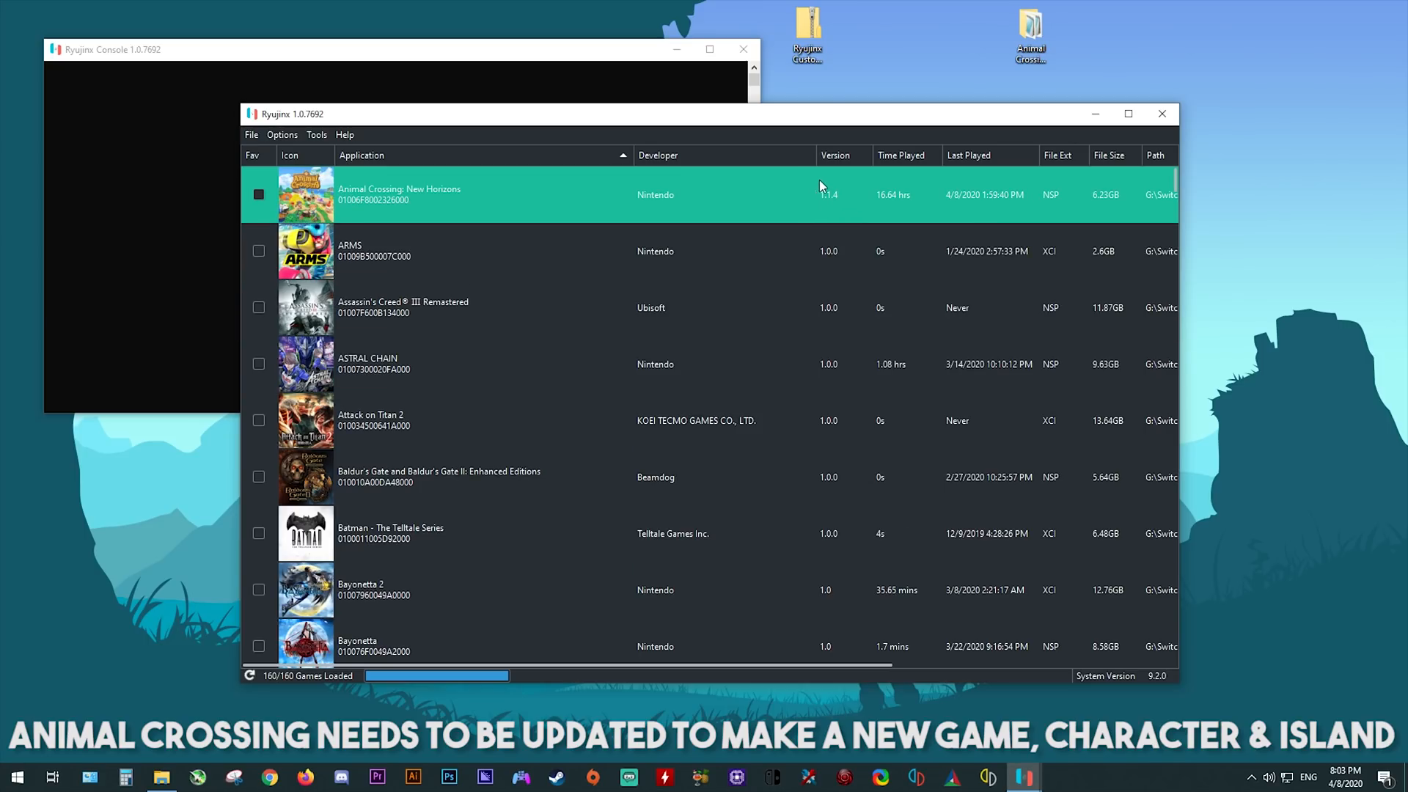
mouse_move(812, 197)
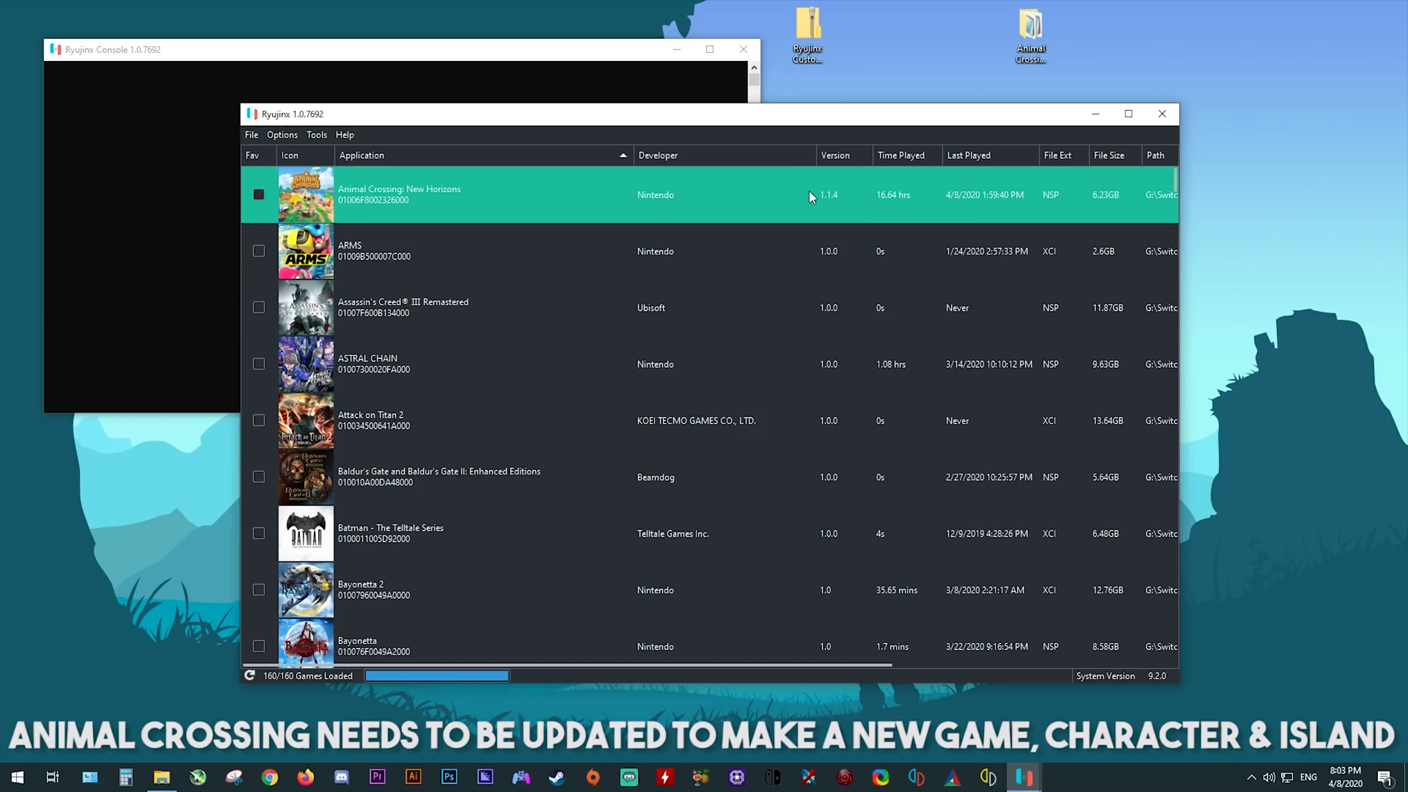
mouse_move(859, 221)
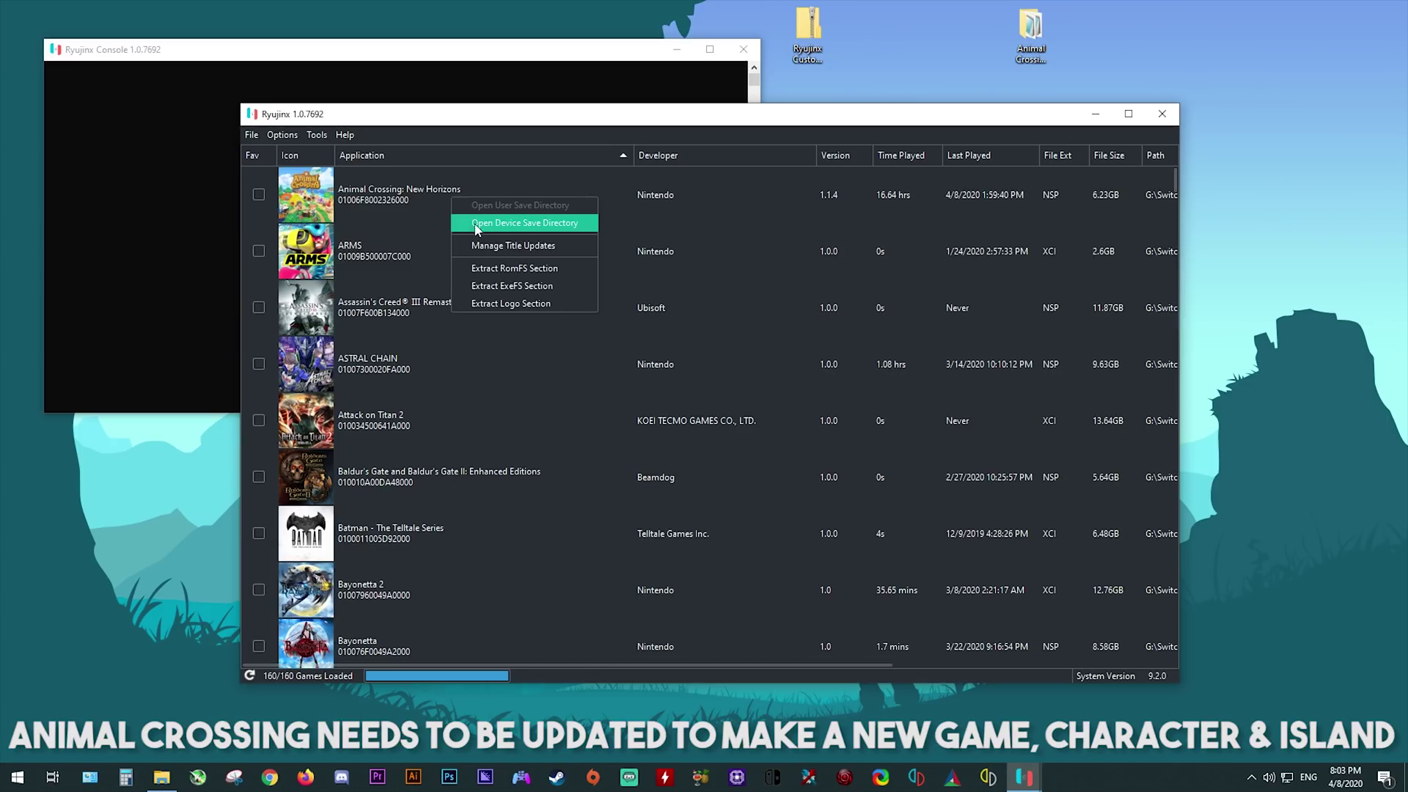
Open Animal Crossing: New Horizons' device save directory.
left_click(513, 245)
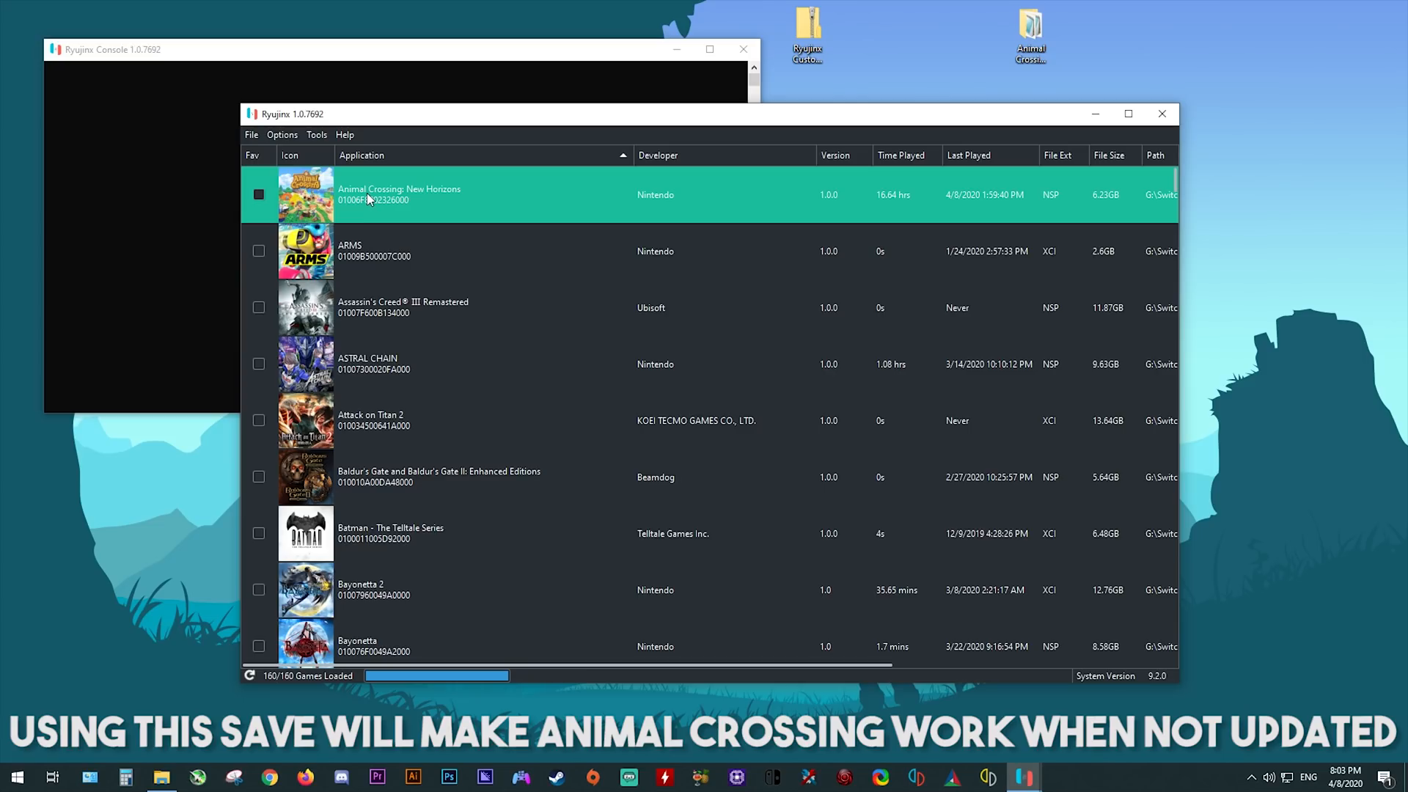
right_click(400, 194)
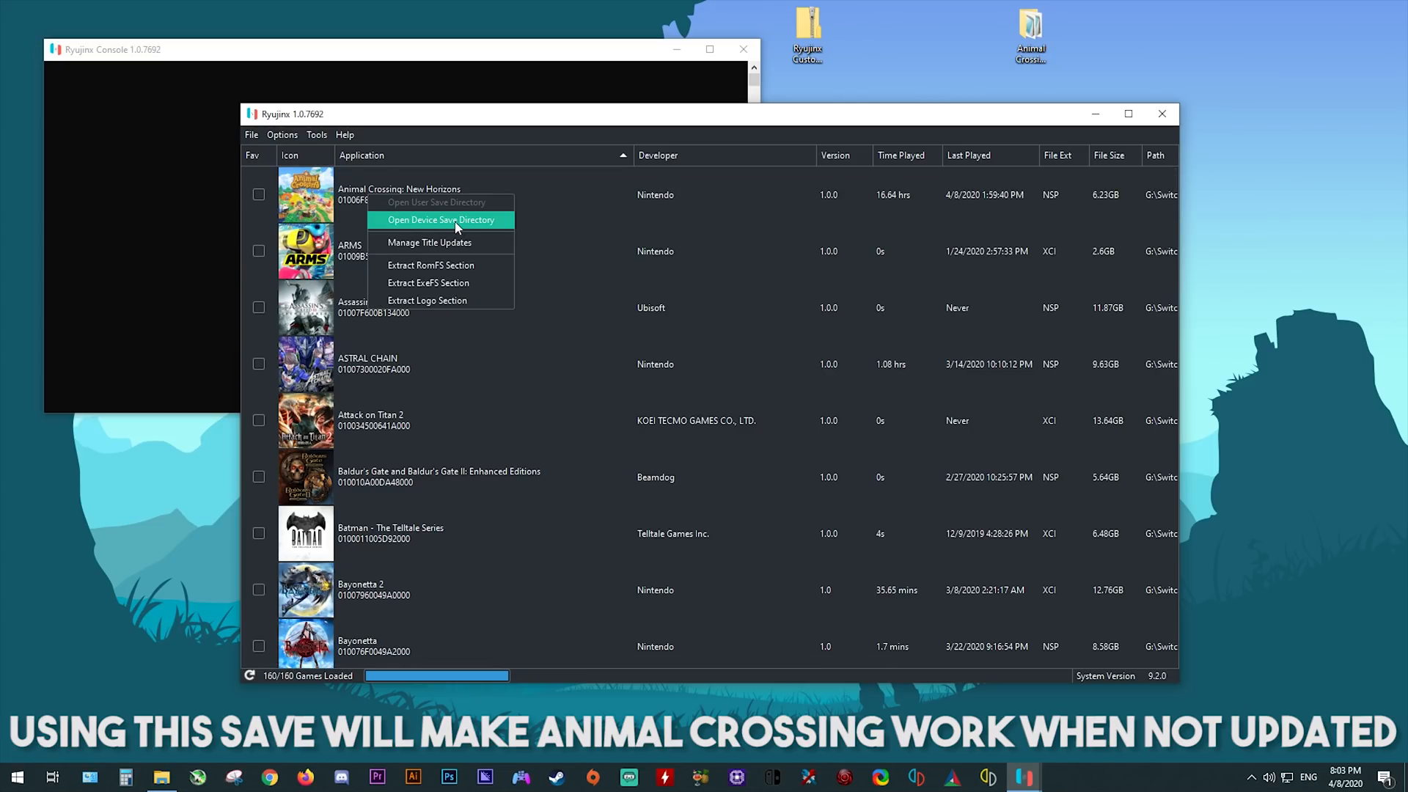
left_click(441, 220)
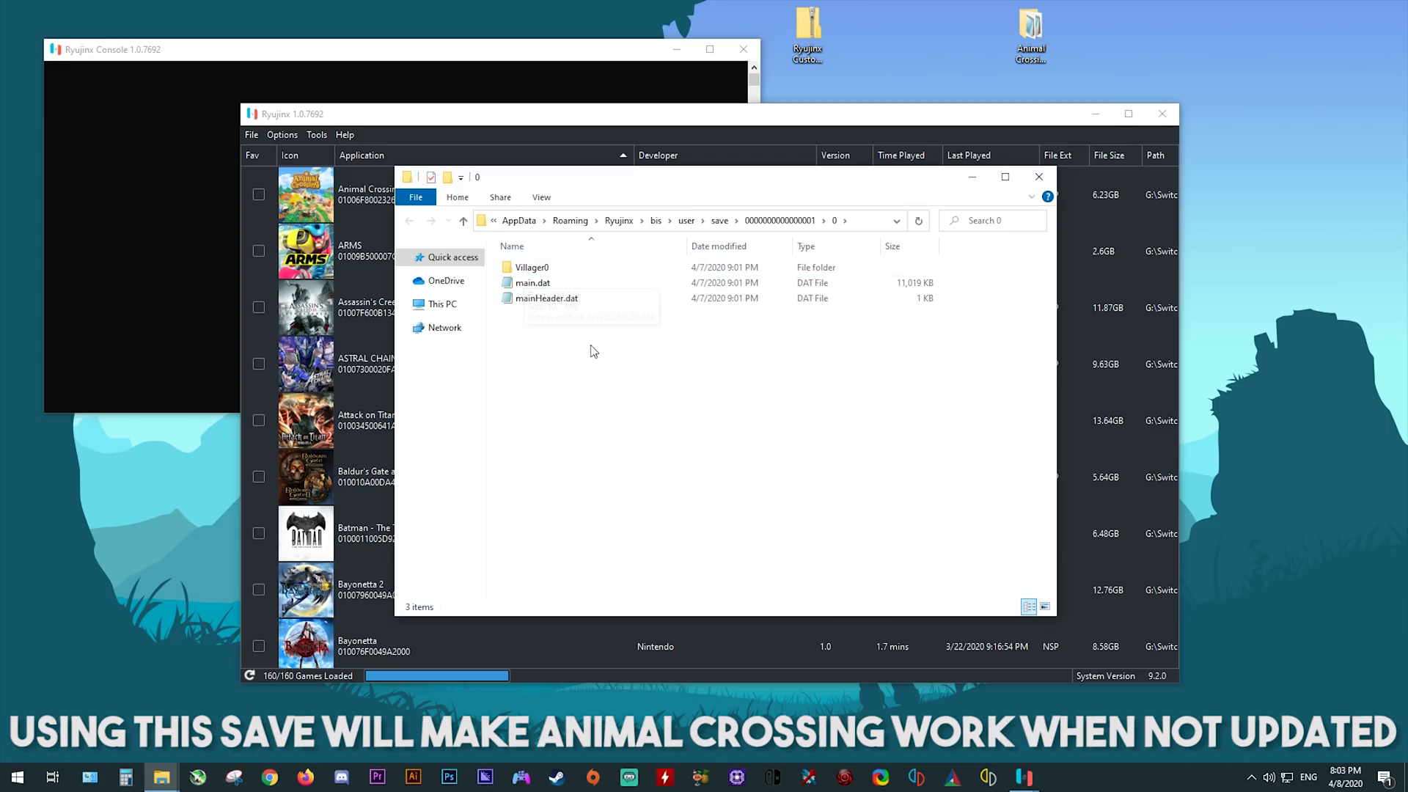
mouse_move(556, 315)
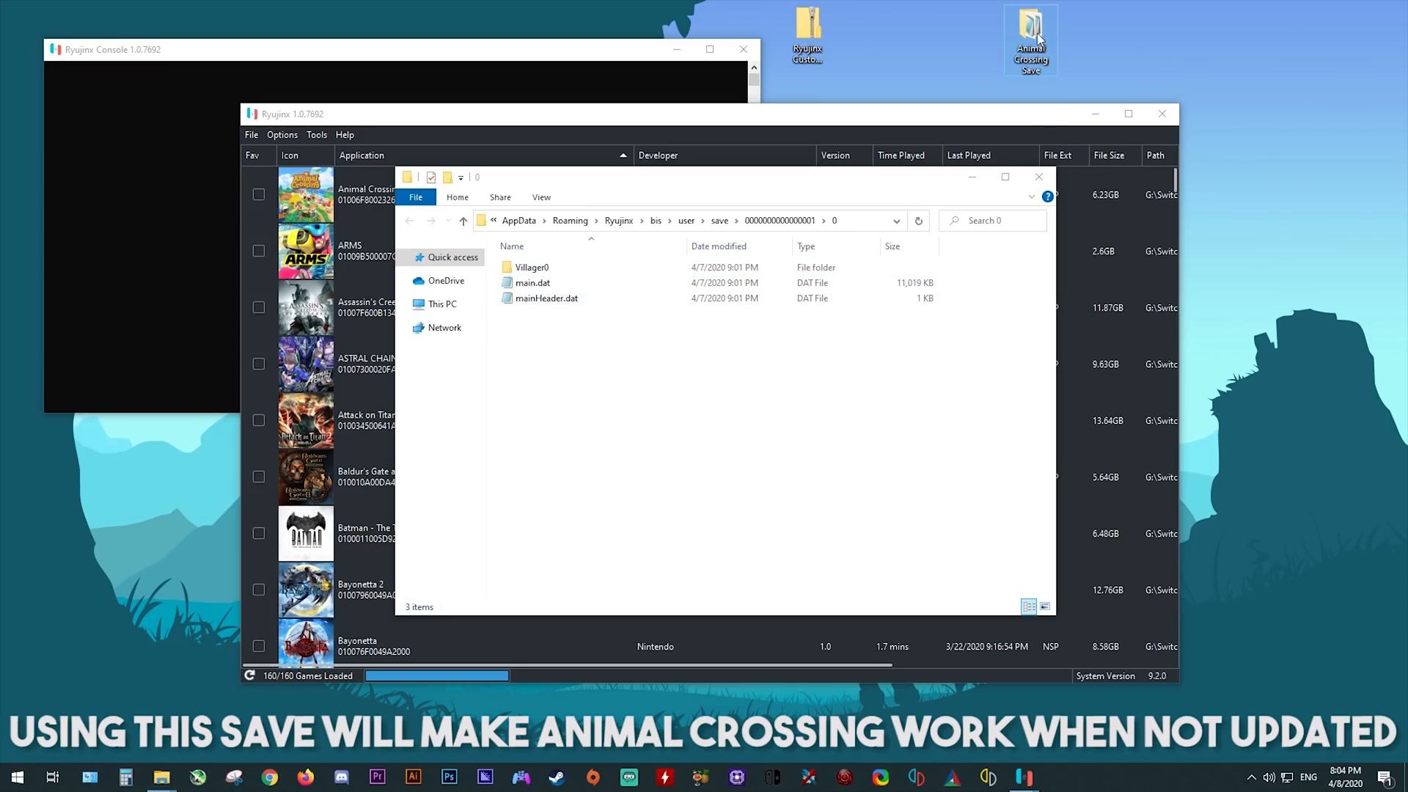
Copy all files from the desktop Animal Crossing Save folder and close the Explorer windows.
double_click(1029, 39)
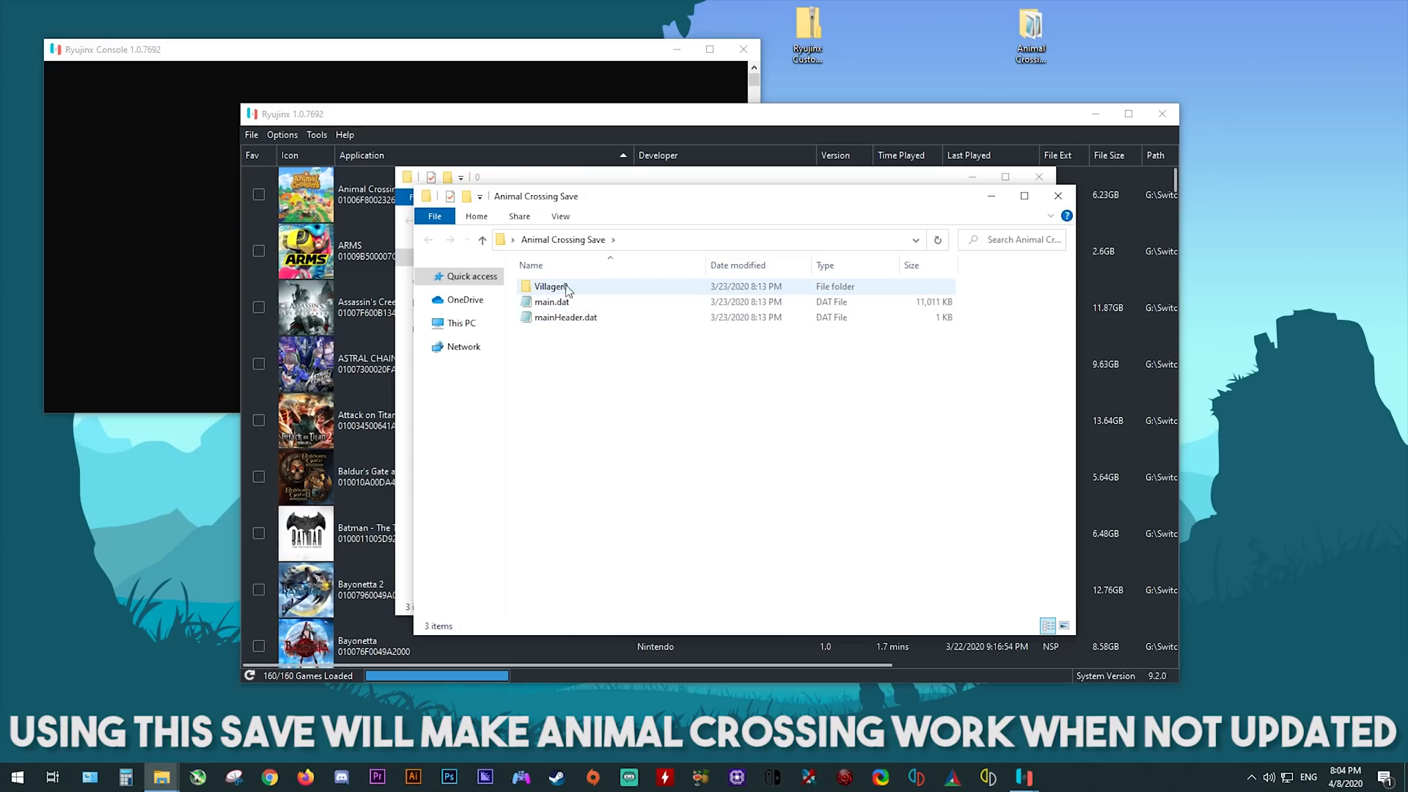
key("ctrl+a")
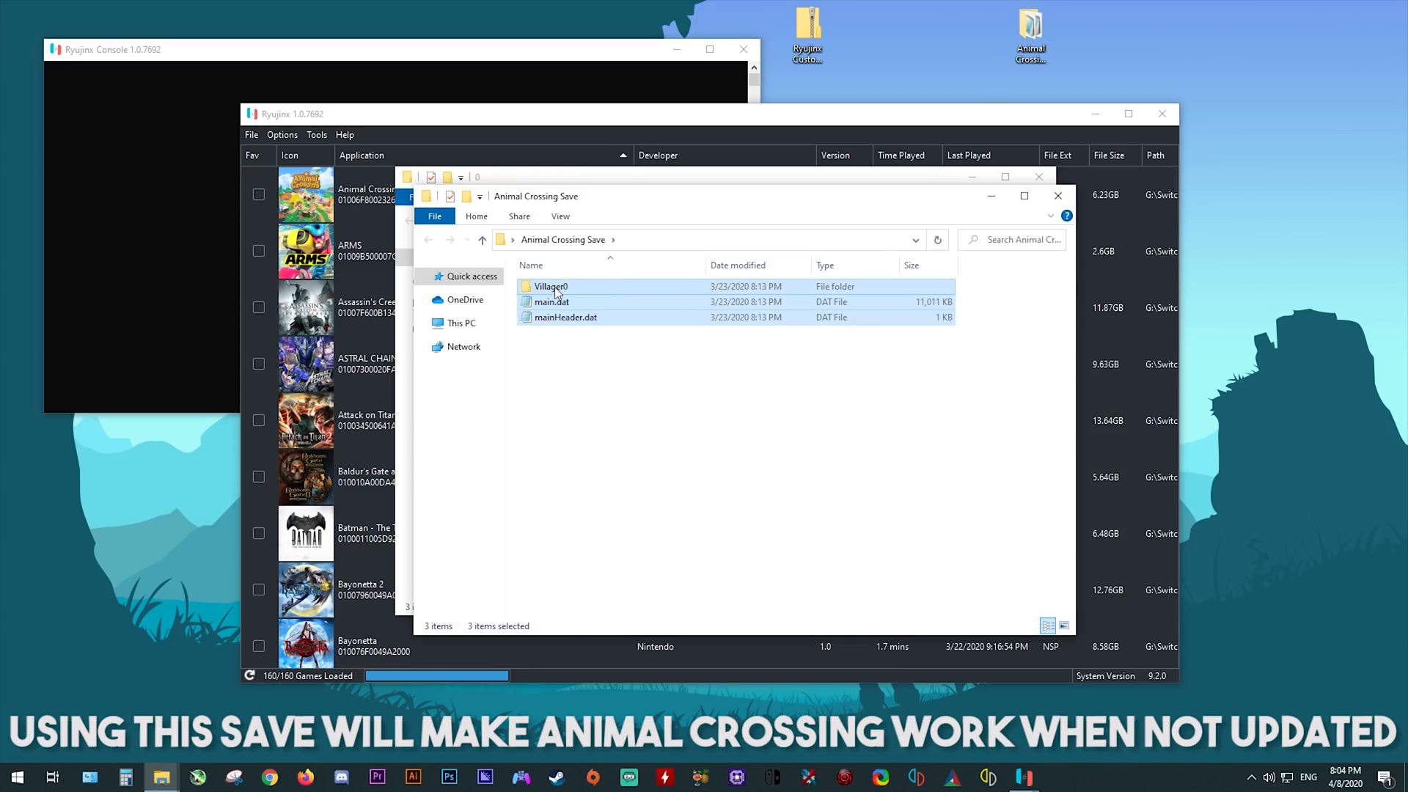
right_click(551, 301)
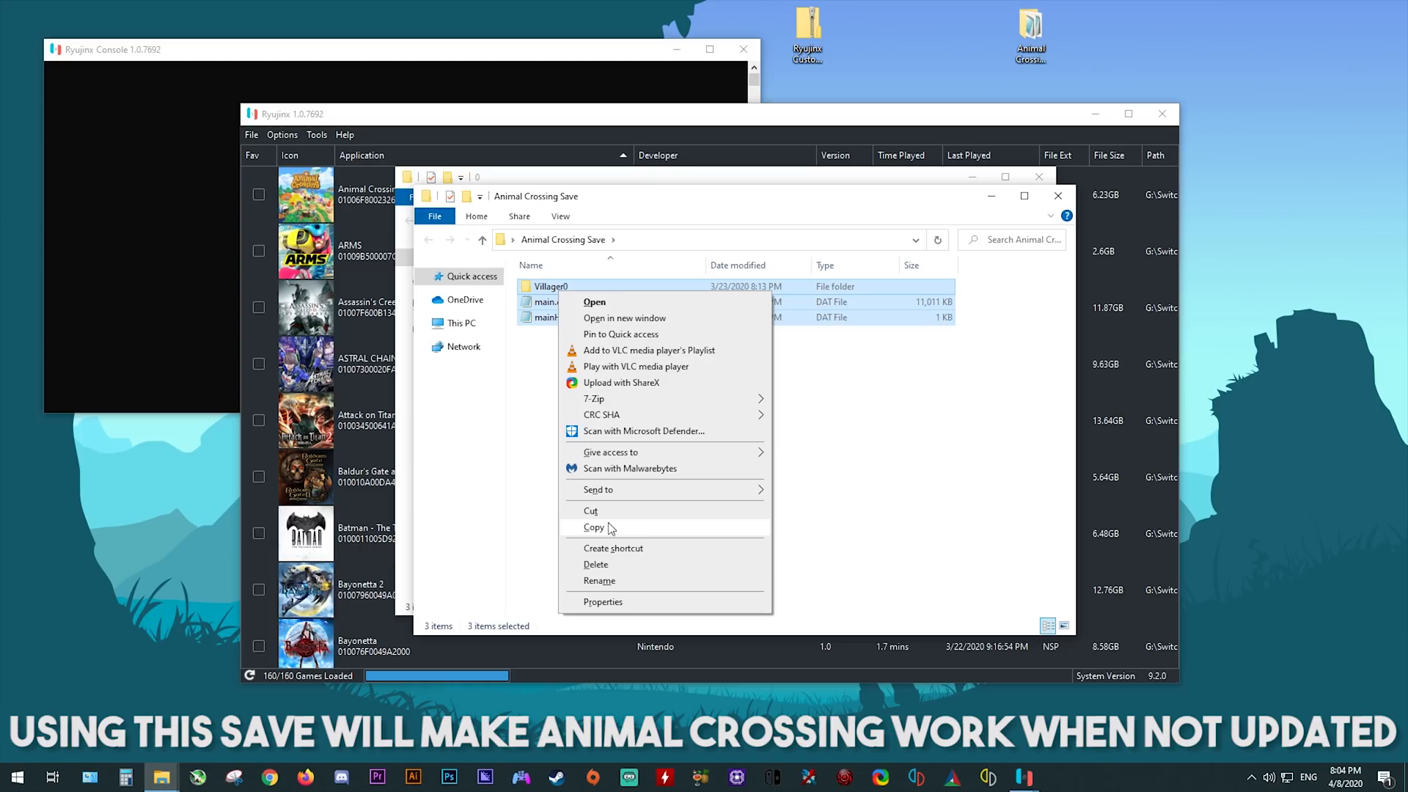
left_click(593, 527)
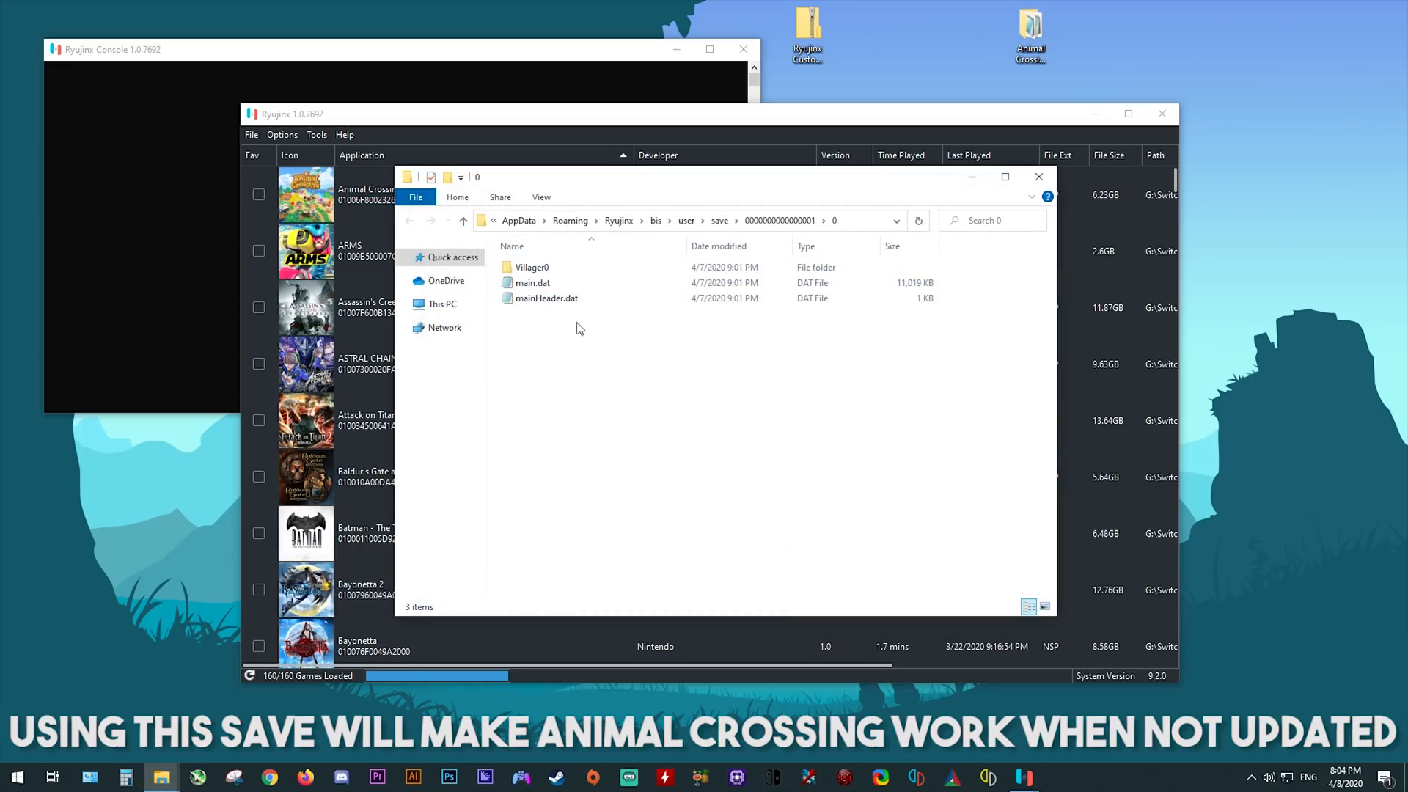
mouse_move(628, 391)
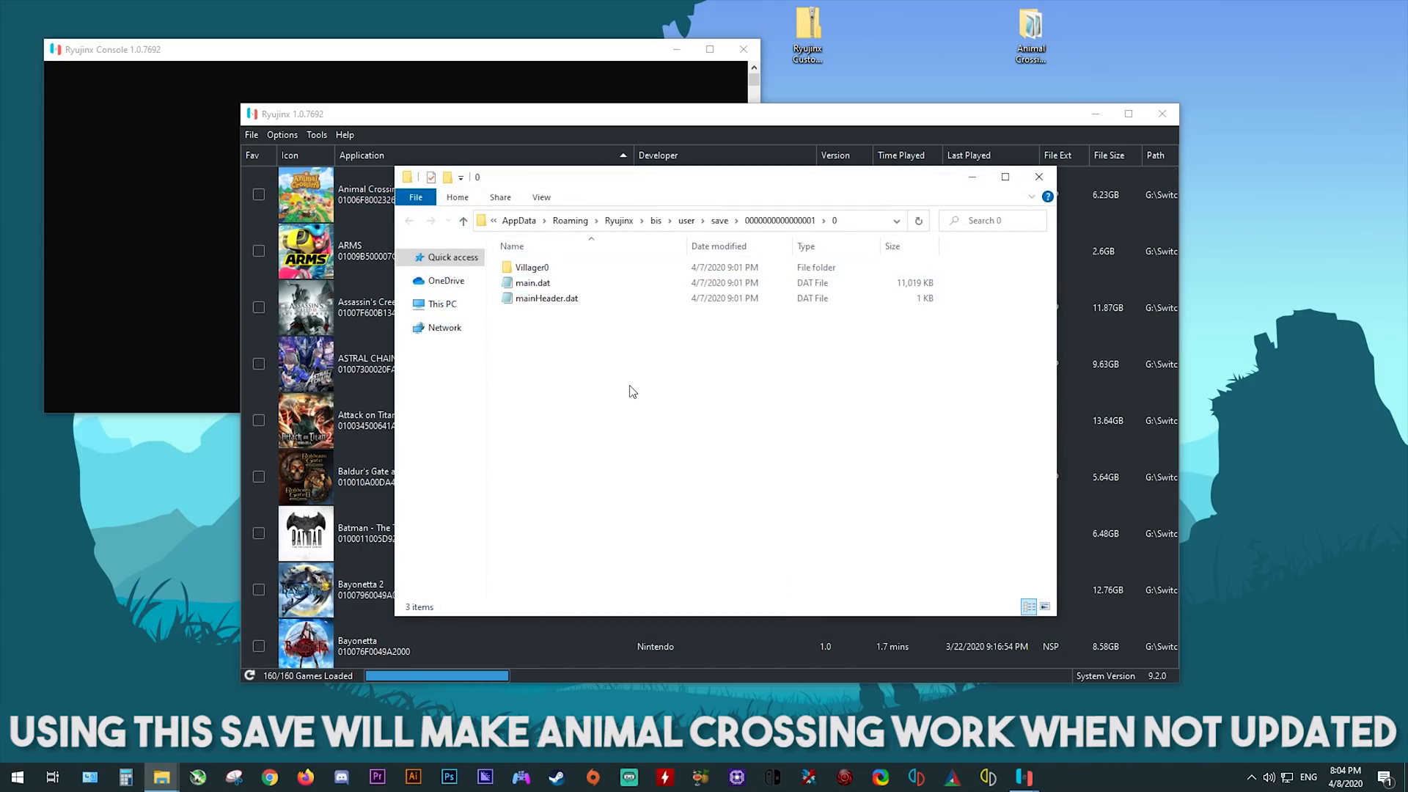
left_click(1039, 176)
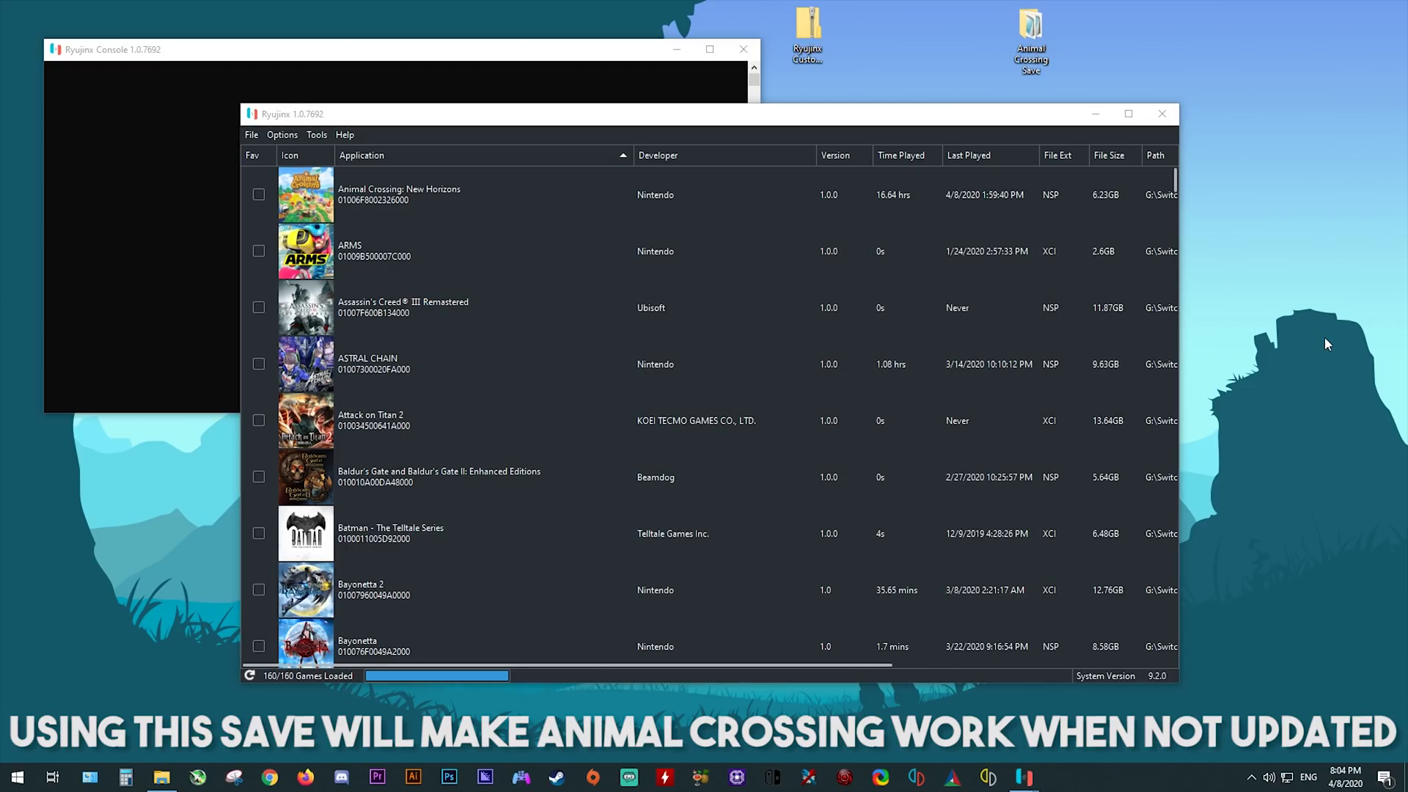
mouse_move(1255, 353)
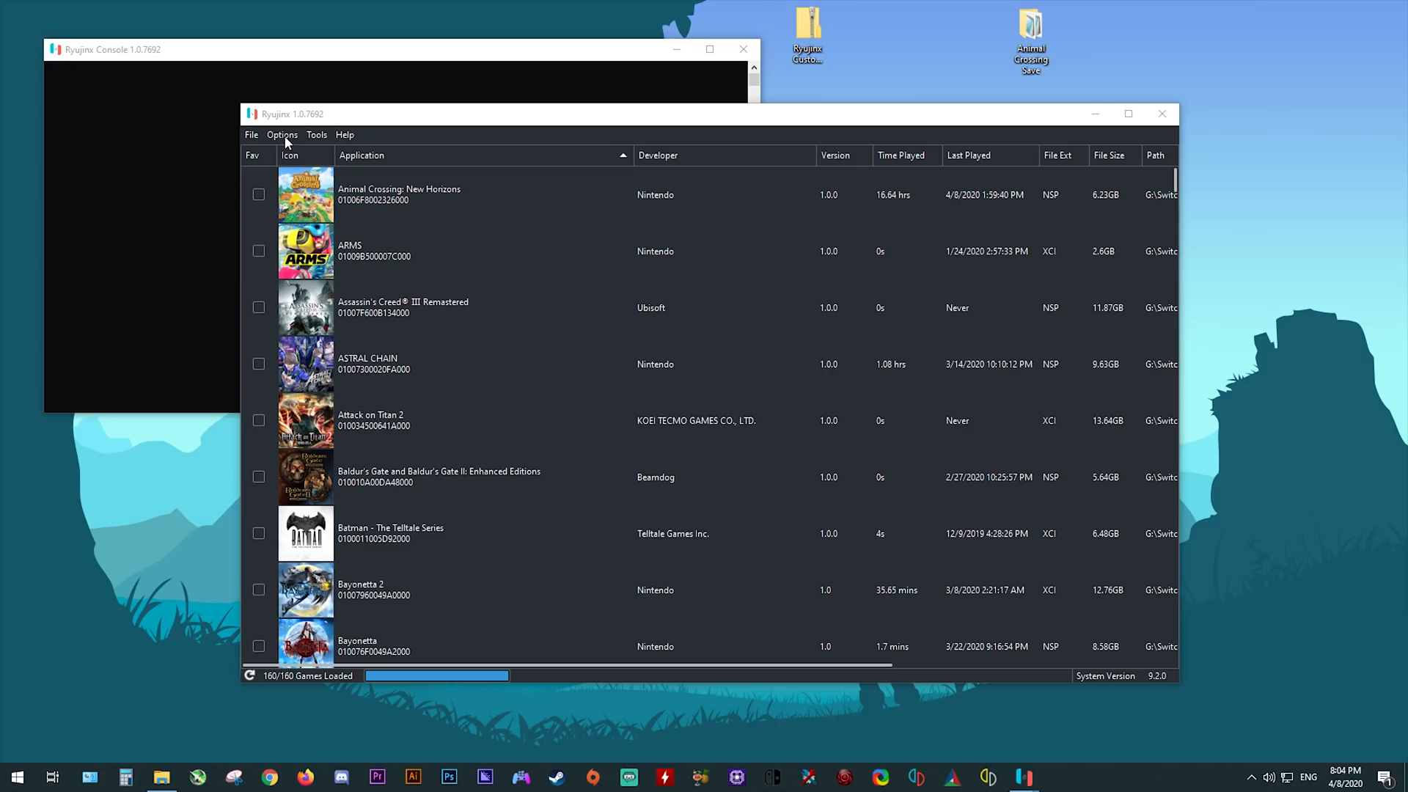
Disable Discord Rich Presence in Settings and open Player 1's controller configuration.
left_click(281, 135)
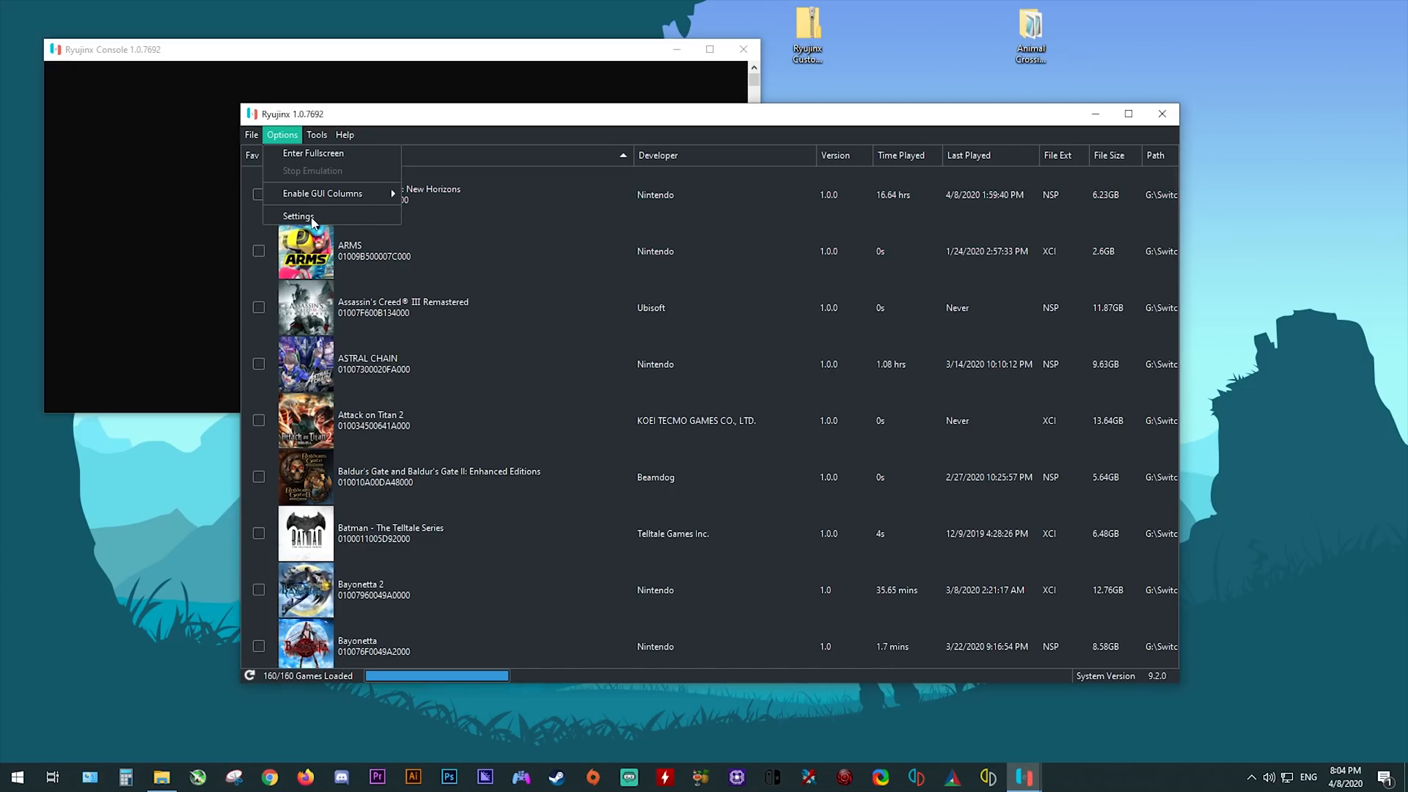
left_click(297, 216)
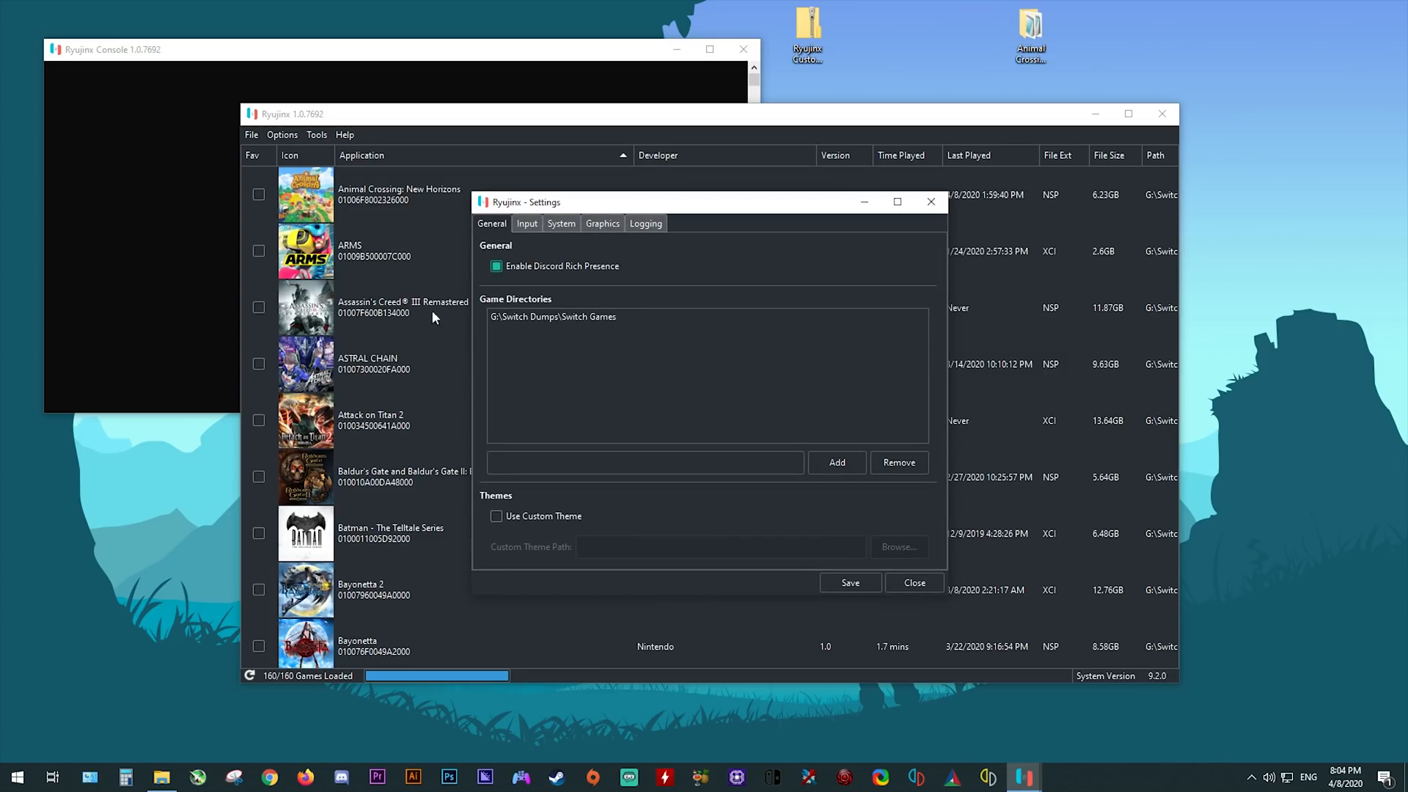
left_click(495, 265)
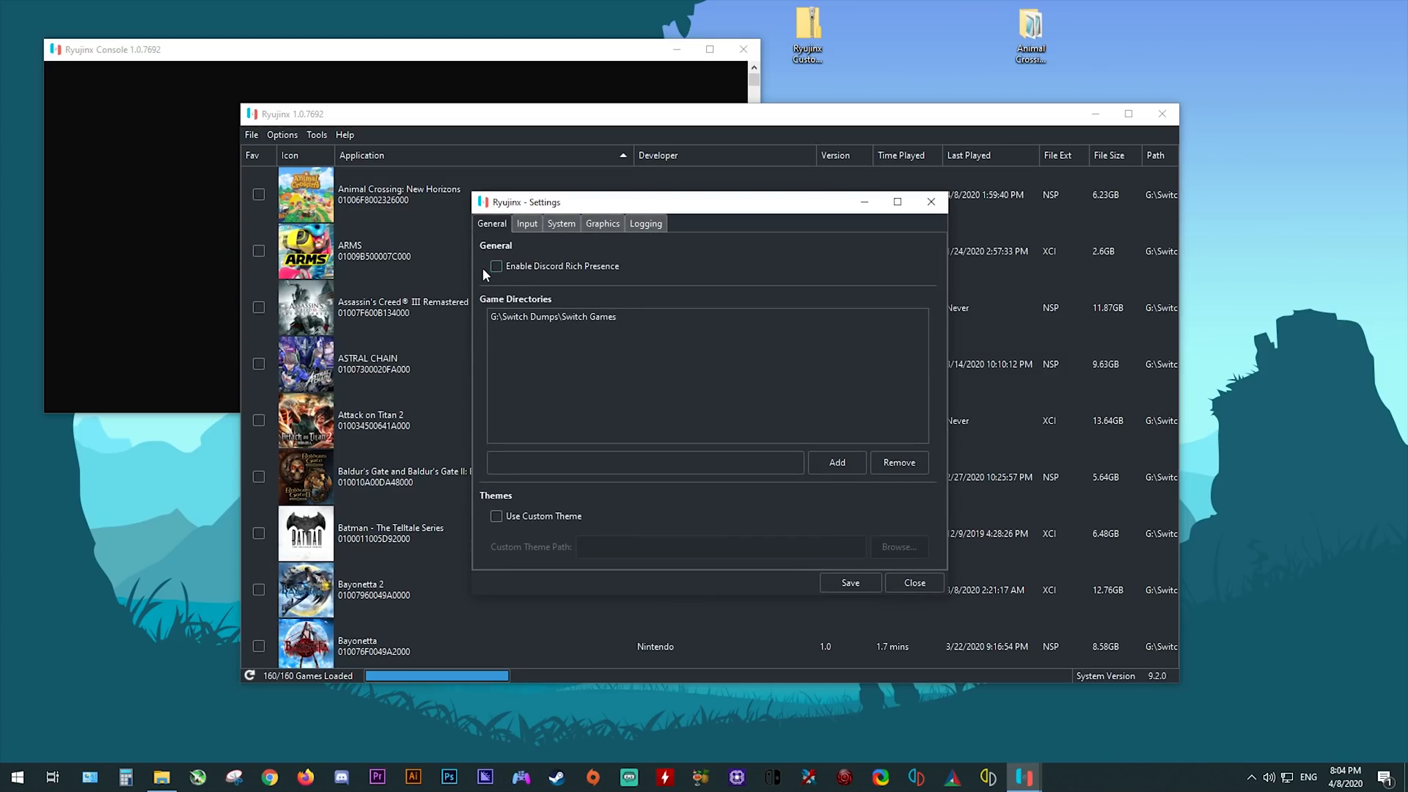
left_click(528, 223)
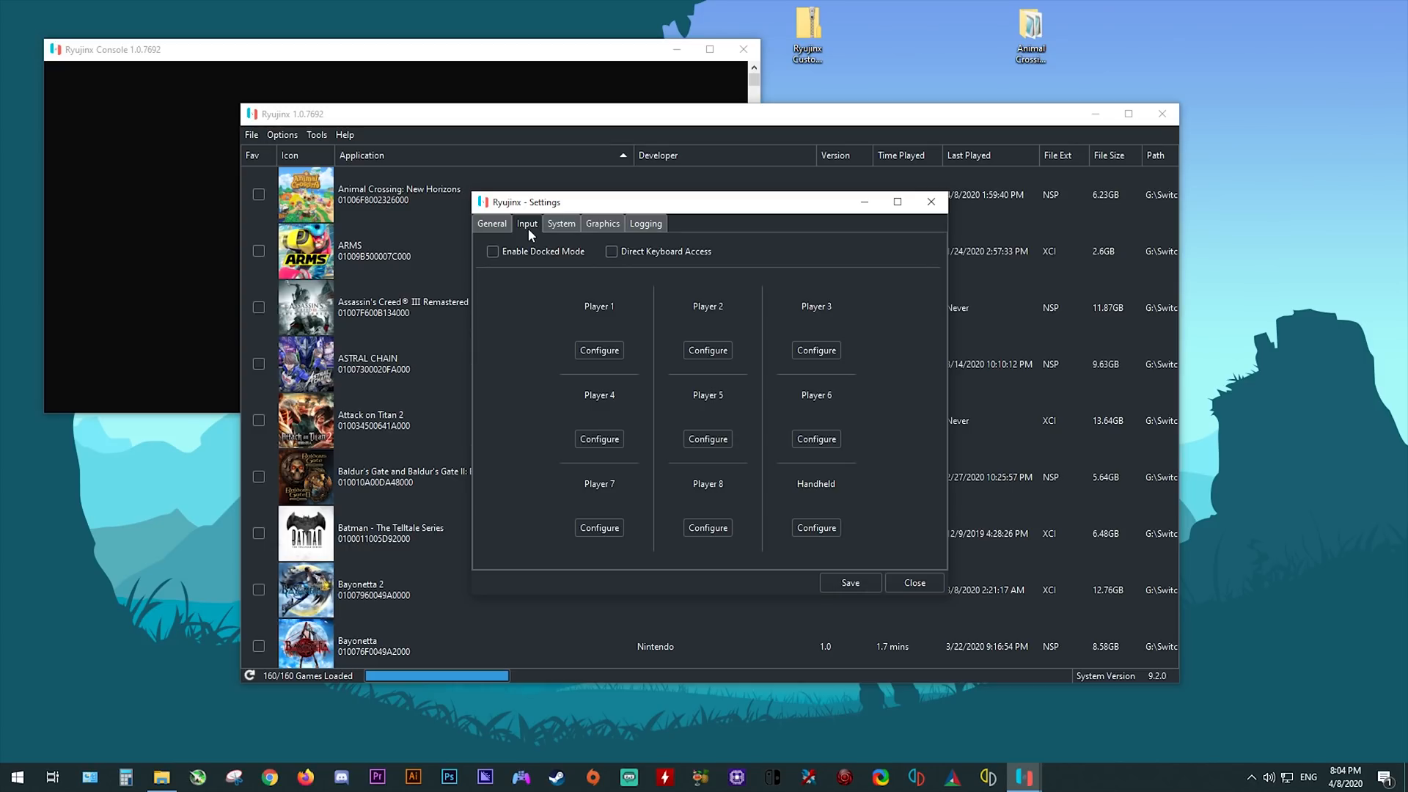
mouse_move(527, 349)
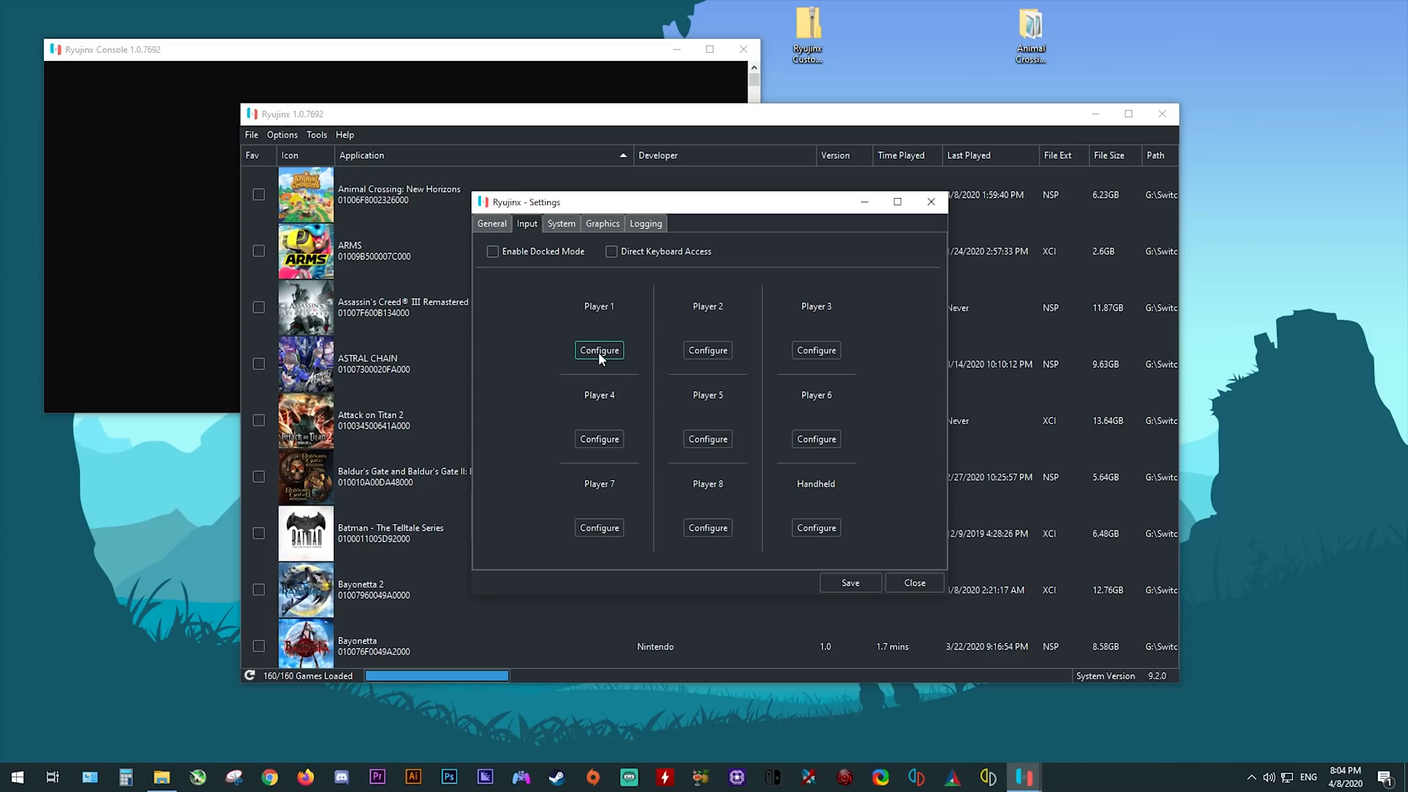
left_click(599, 351)
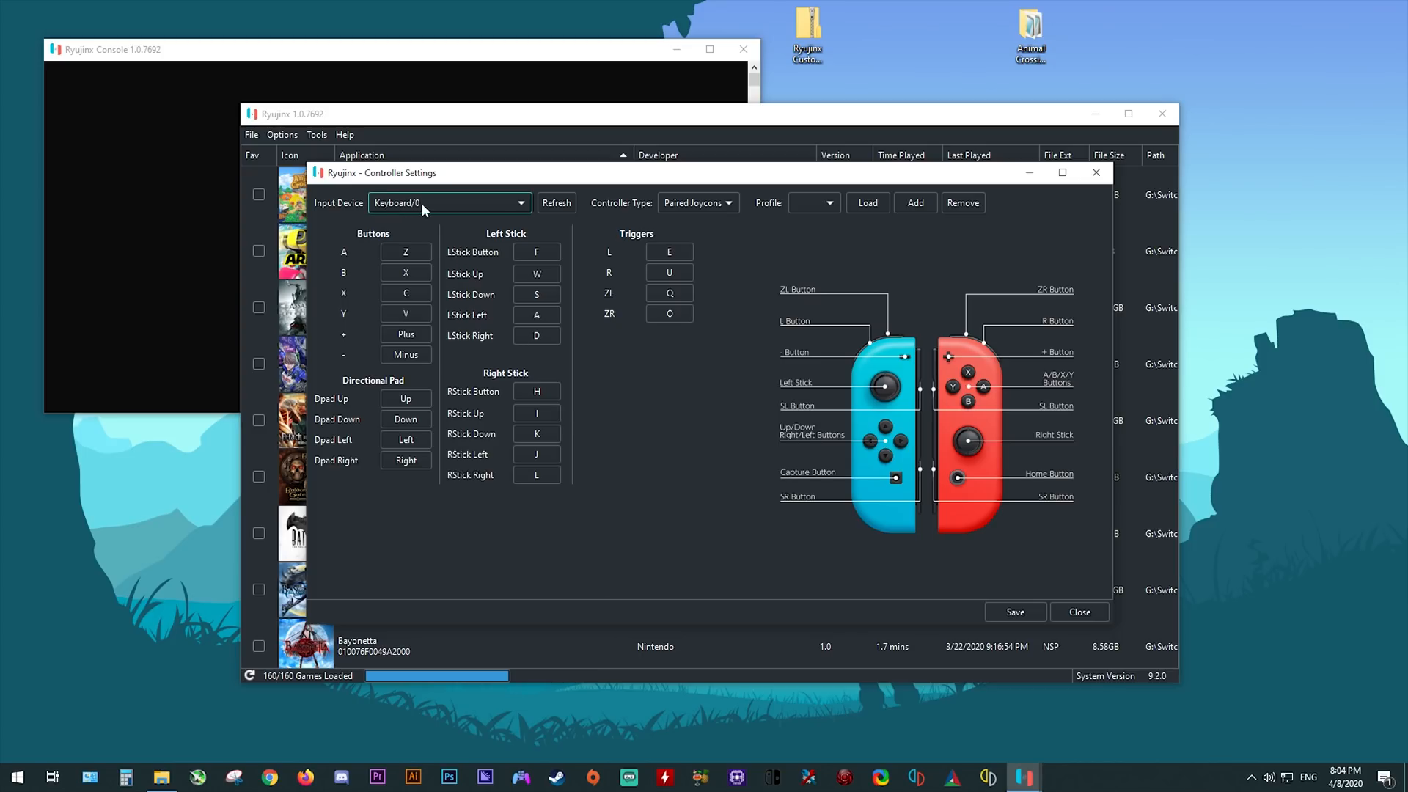
Set Player 1's input device to the XInput Controller, with Pro Controller type.
left_click(519, 202)
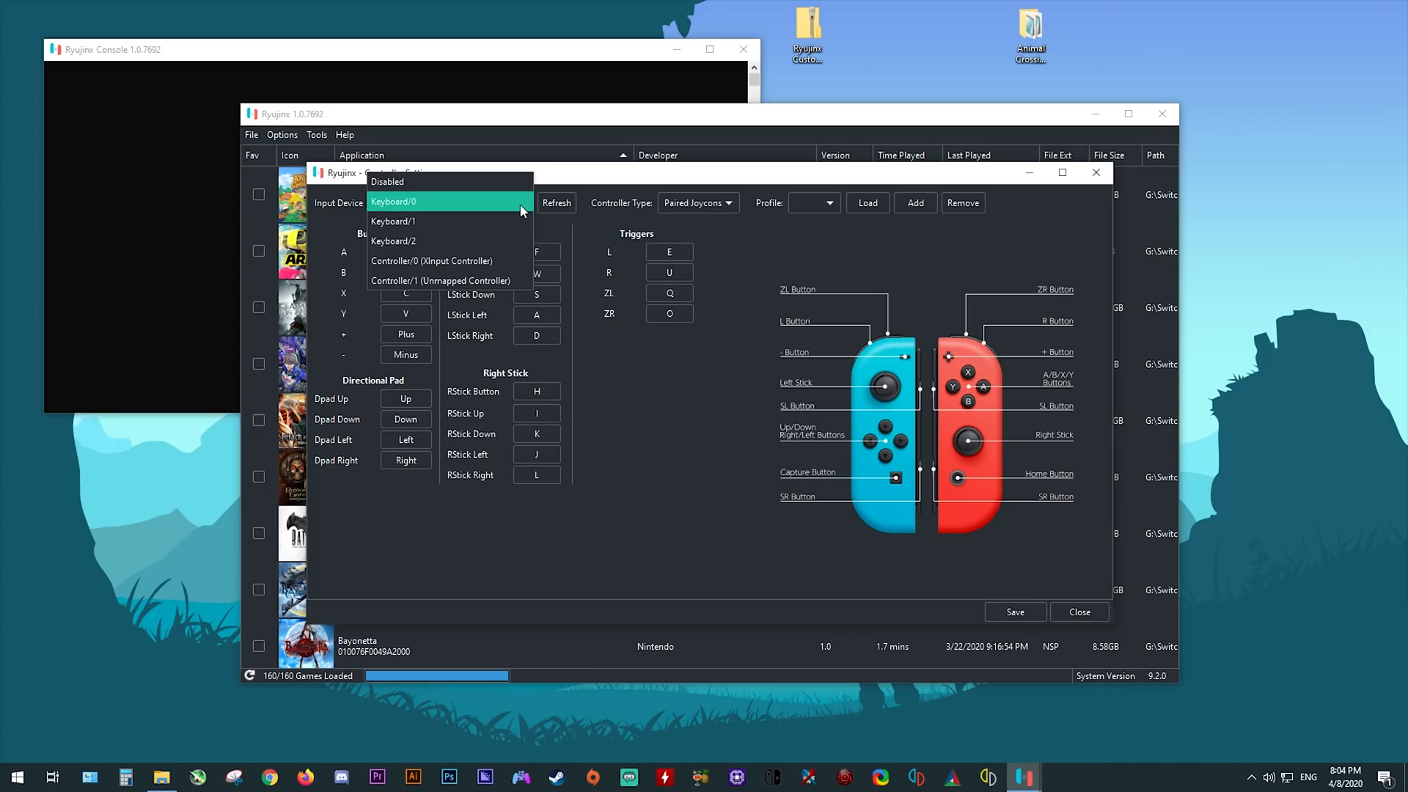
mouse_move(449, 260)
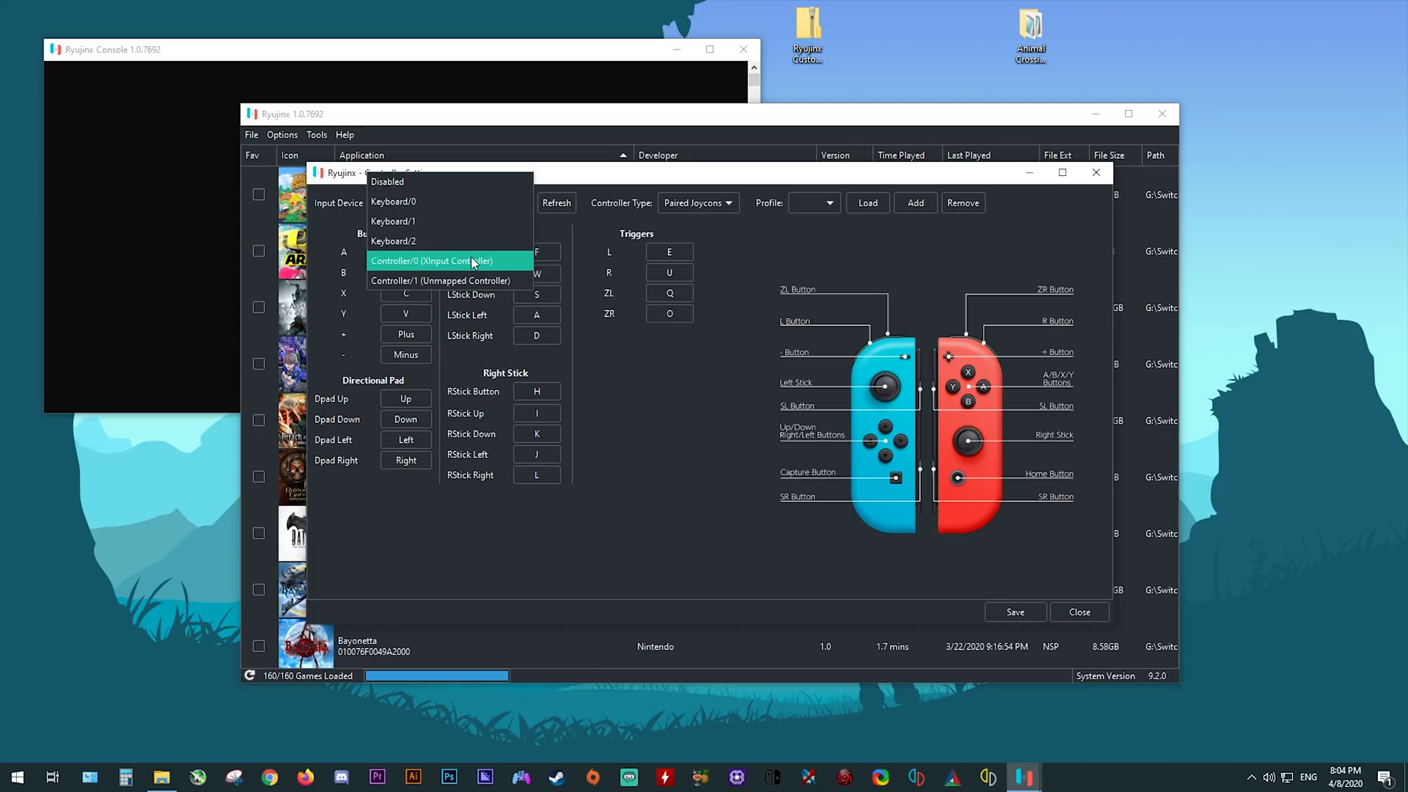
left_click(432, 261)
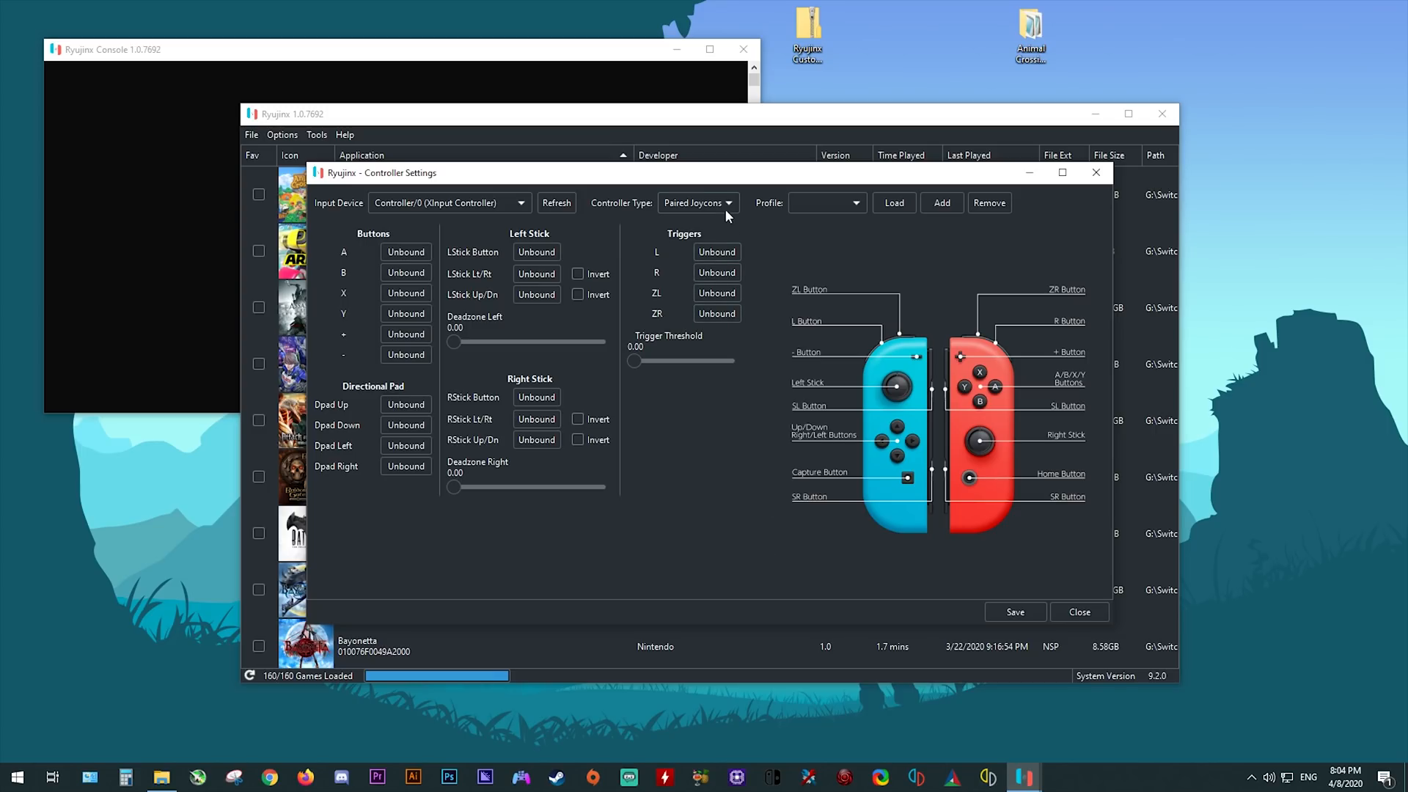
left_click(697, 202)
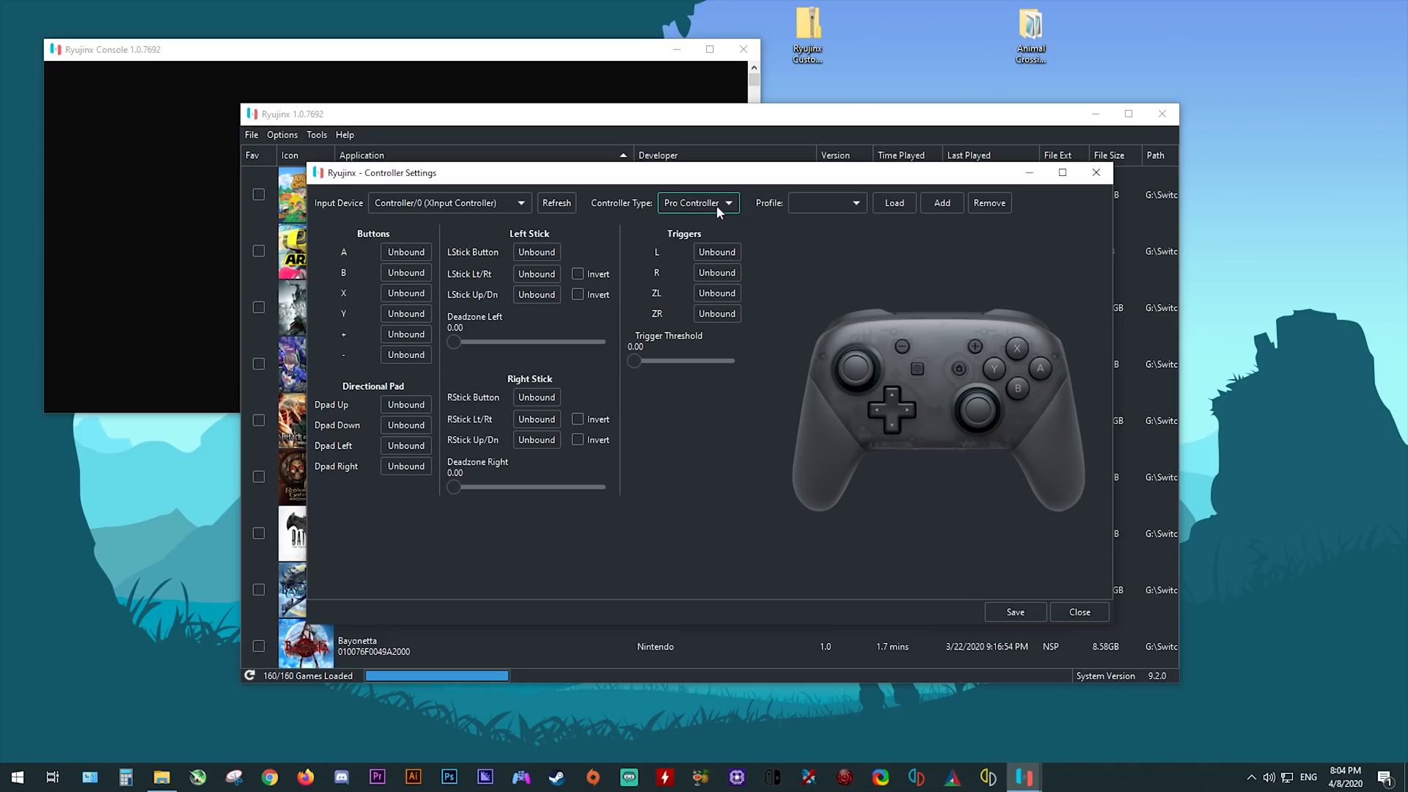
left_click(697, 203)
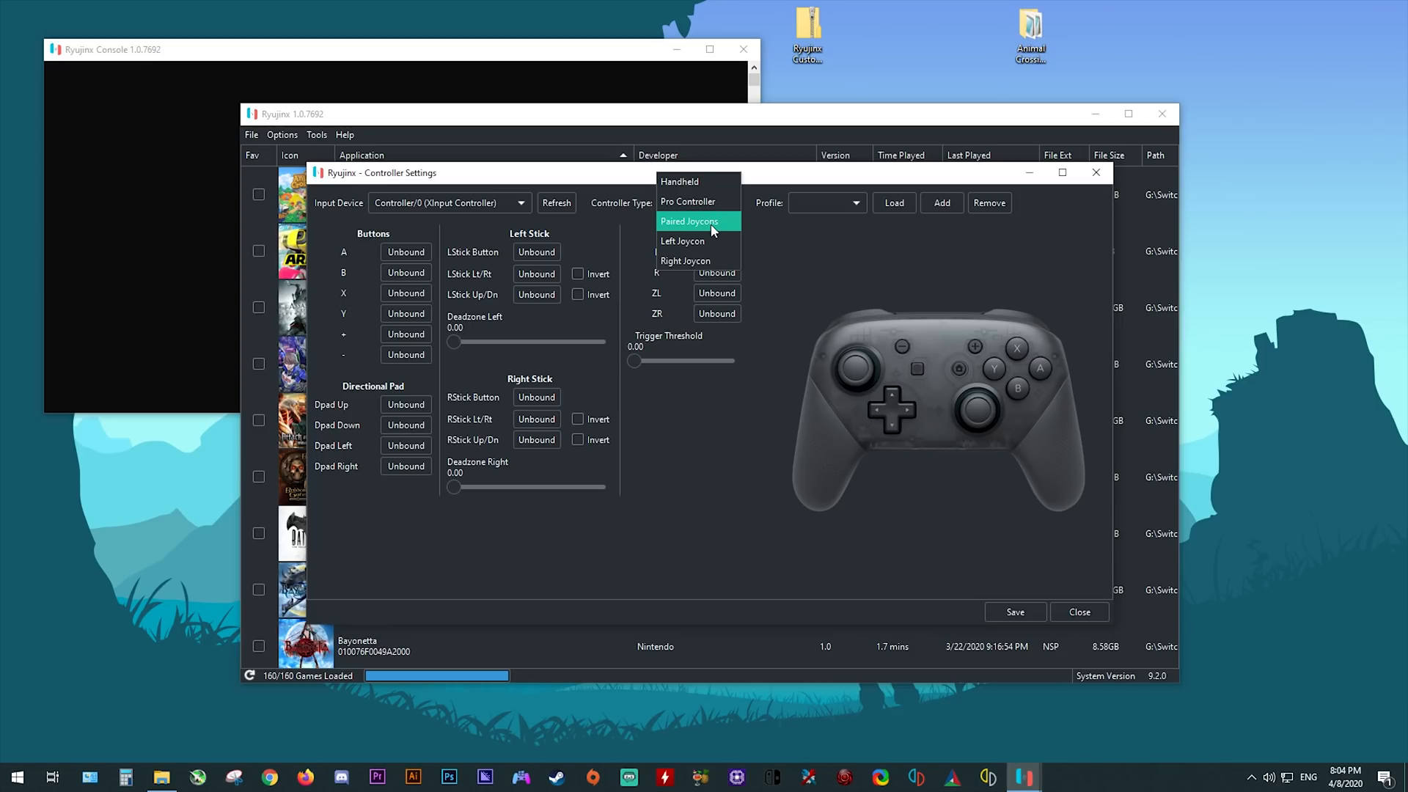
mouse_move(708, 181)
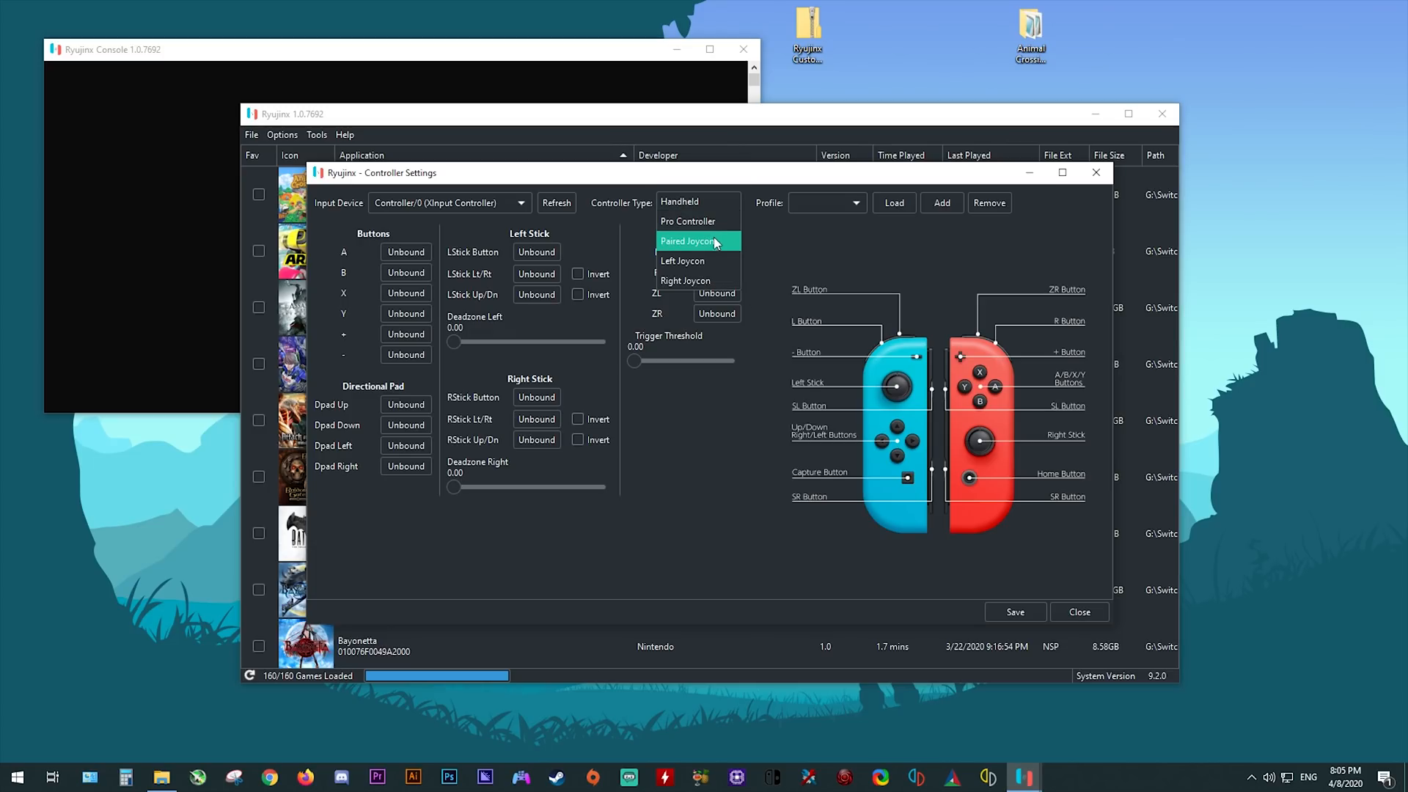
left_click(687, 221)
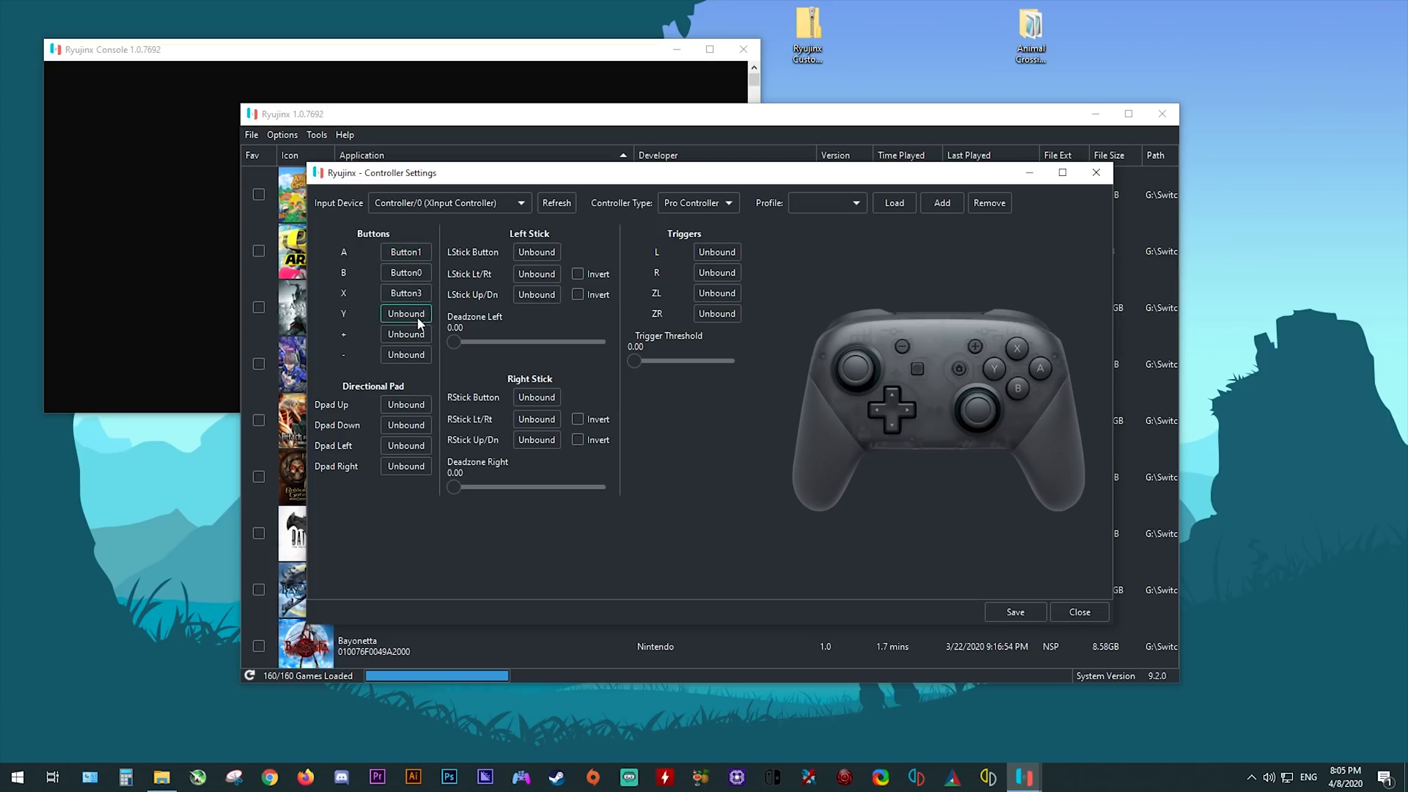
Bind LStick Up/Down, ZL and ZR, and set both stick deadzones to 0.15.
left_click(536, 295)
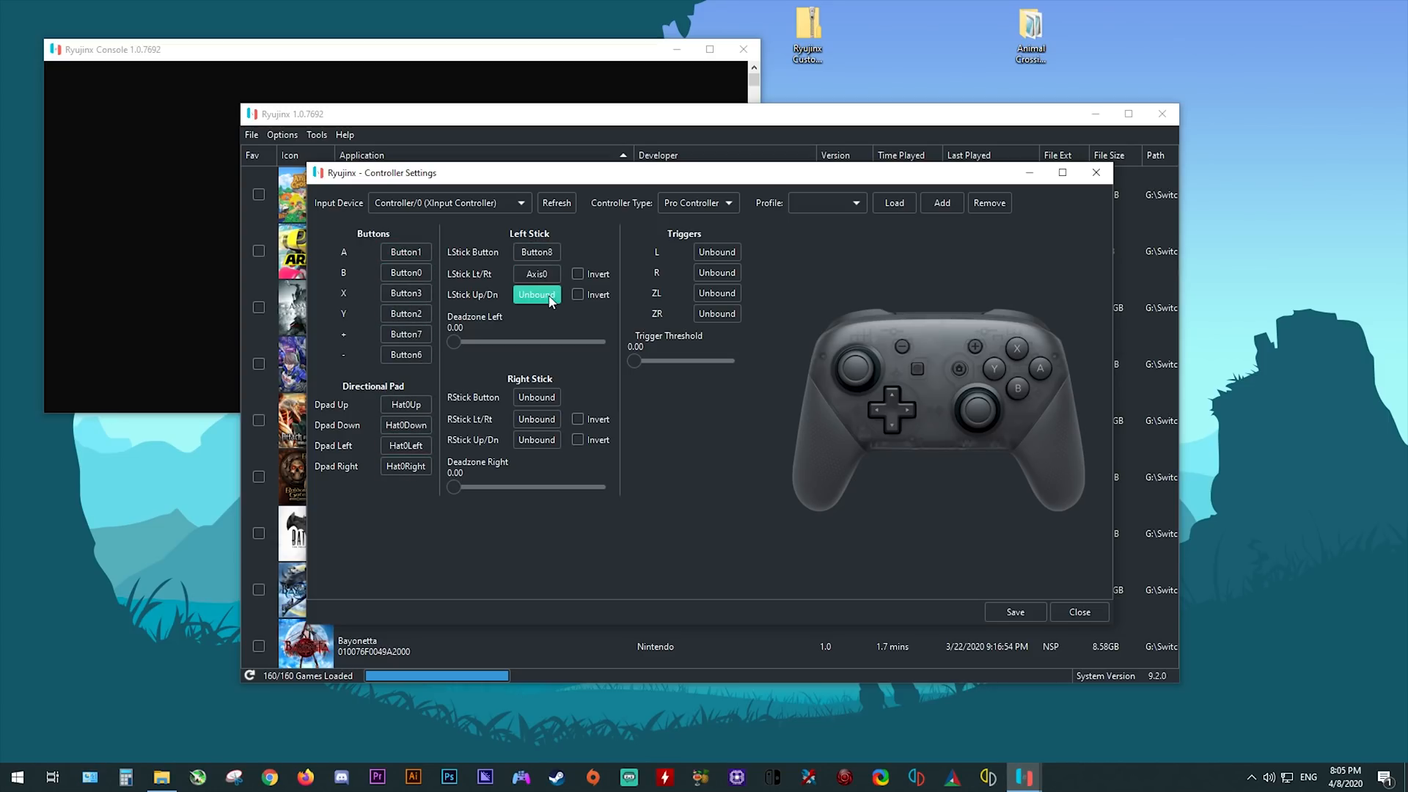
left_click(716, 293)
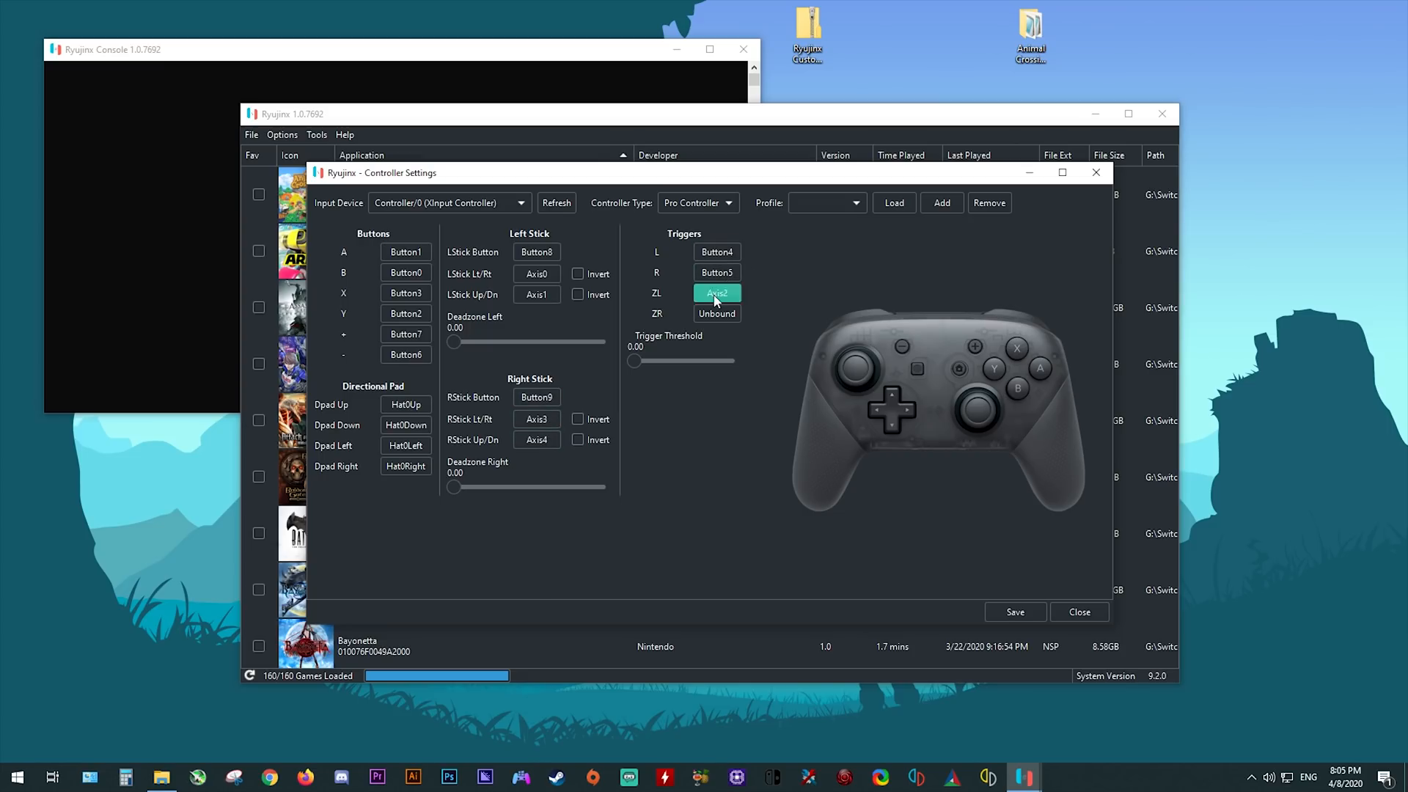
left_click(716, 313)
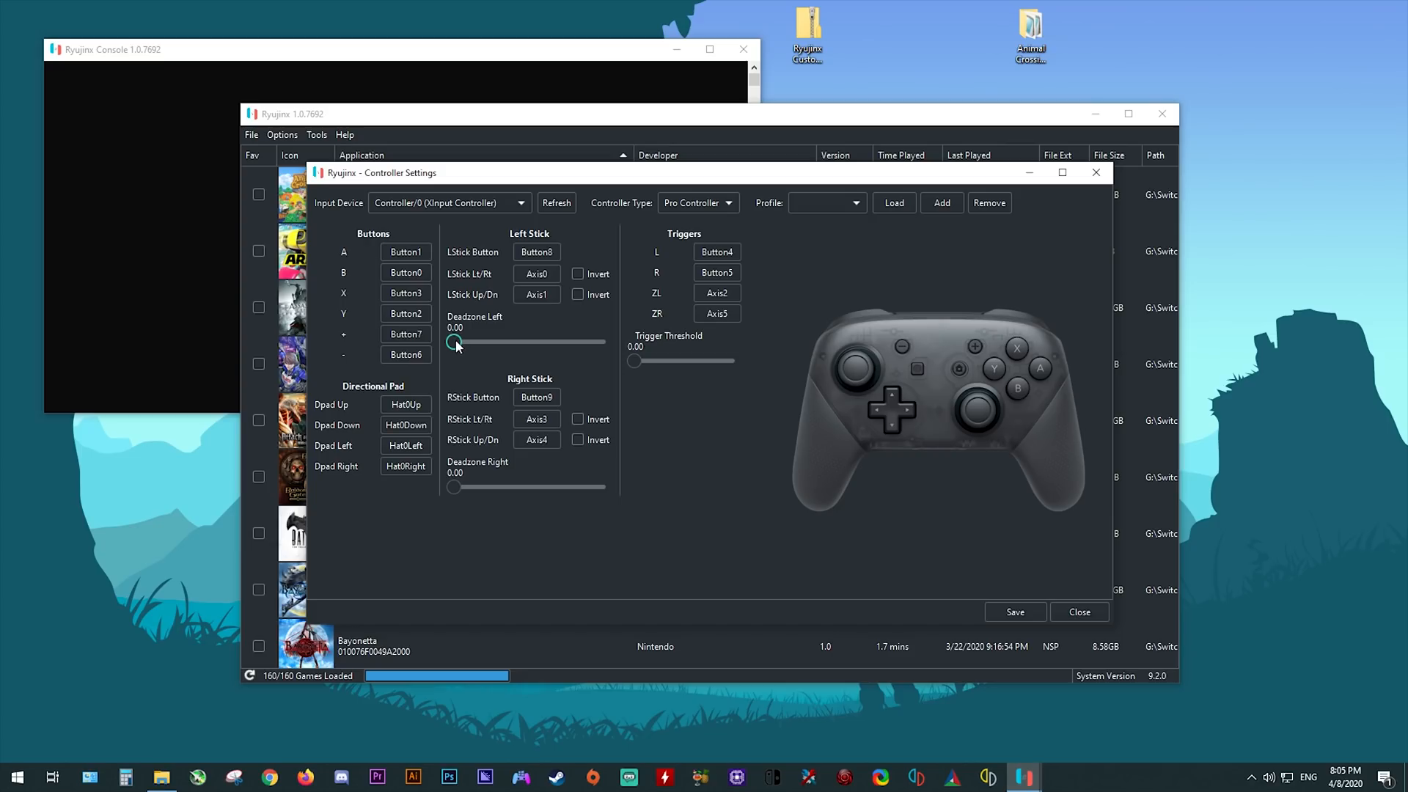
left_click_drag(451, 343, 465, 343)
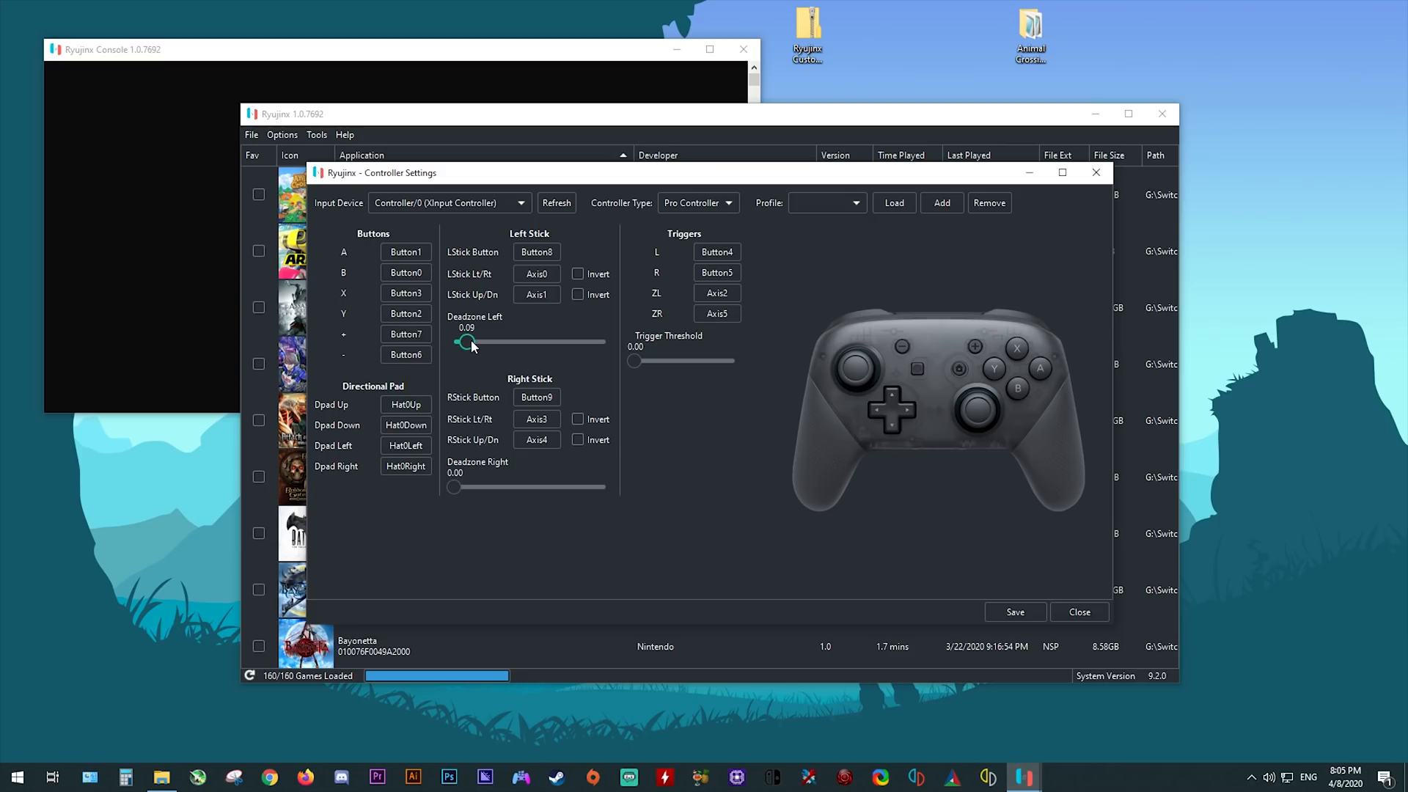
left_click_drag(460, 341, 475, 341)
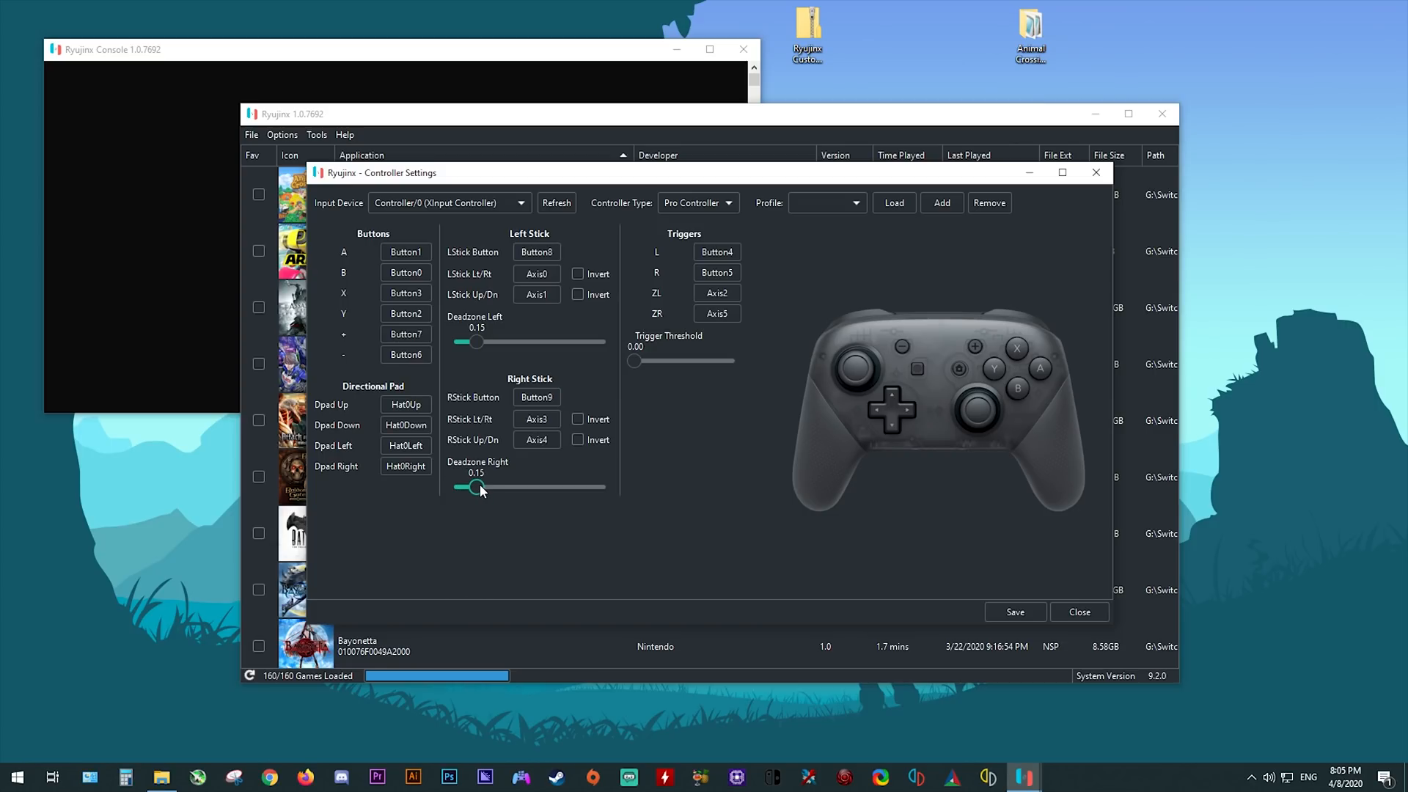
mouse_move(500, 515)
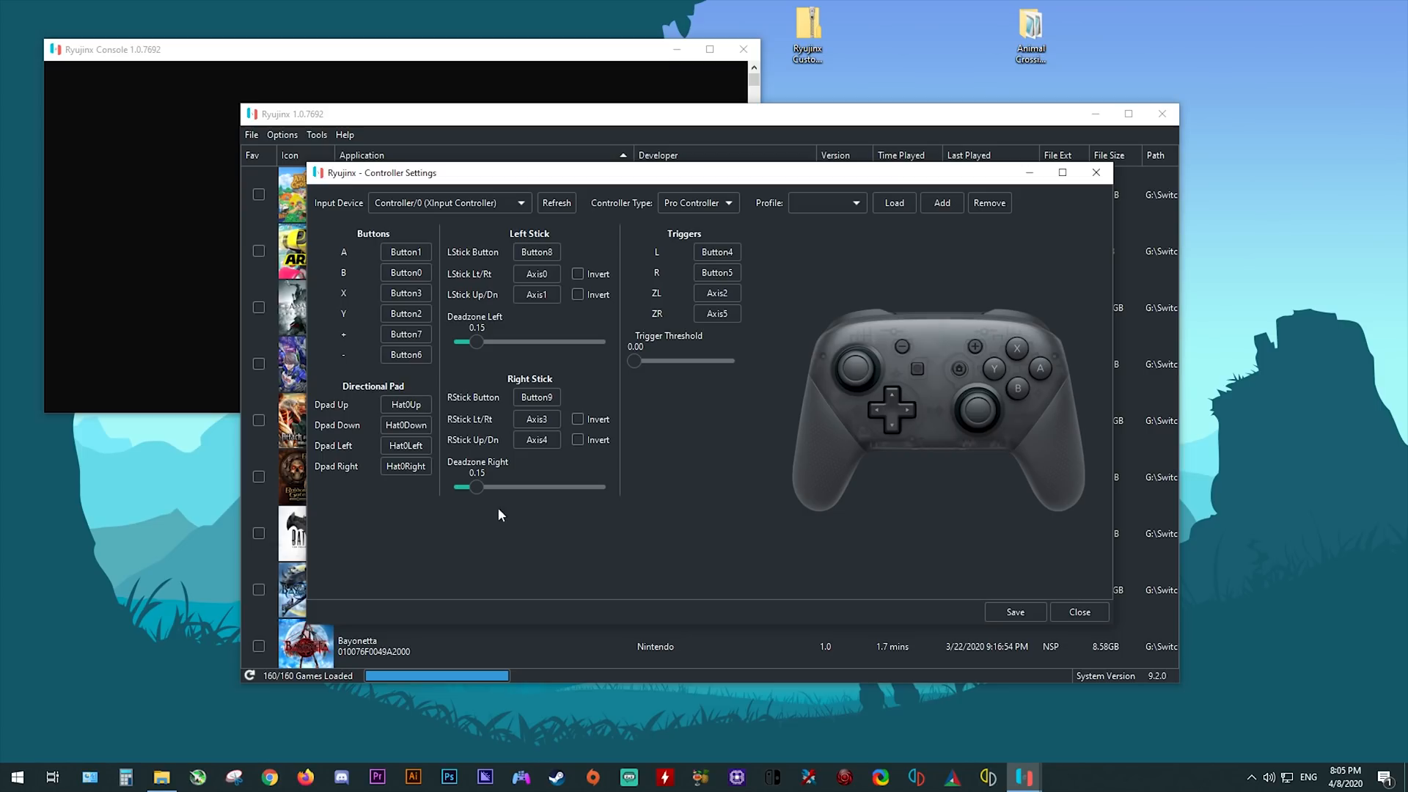
mouse_move(495, 522)
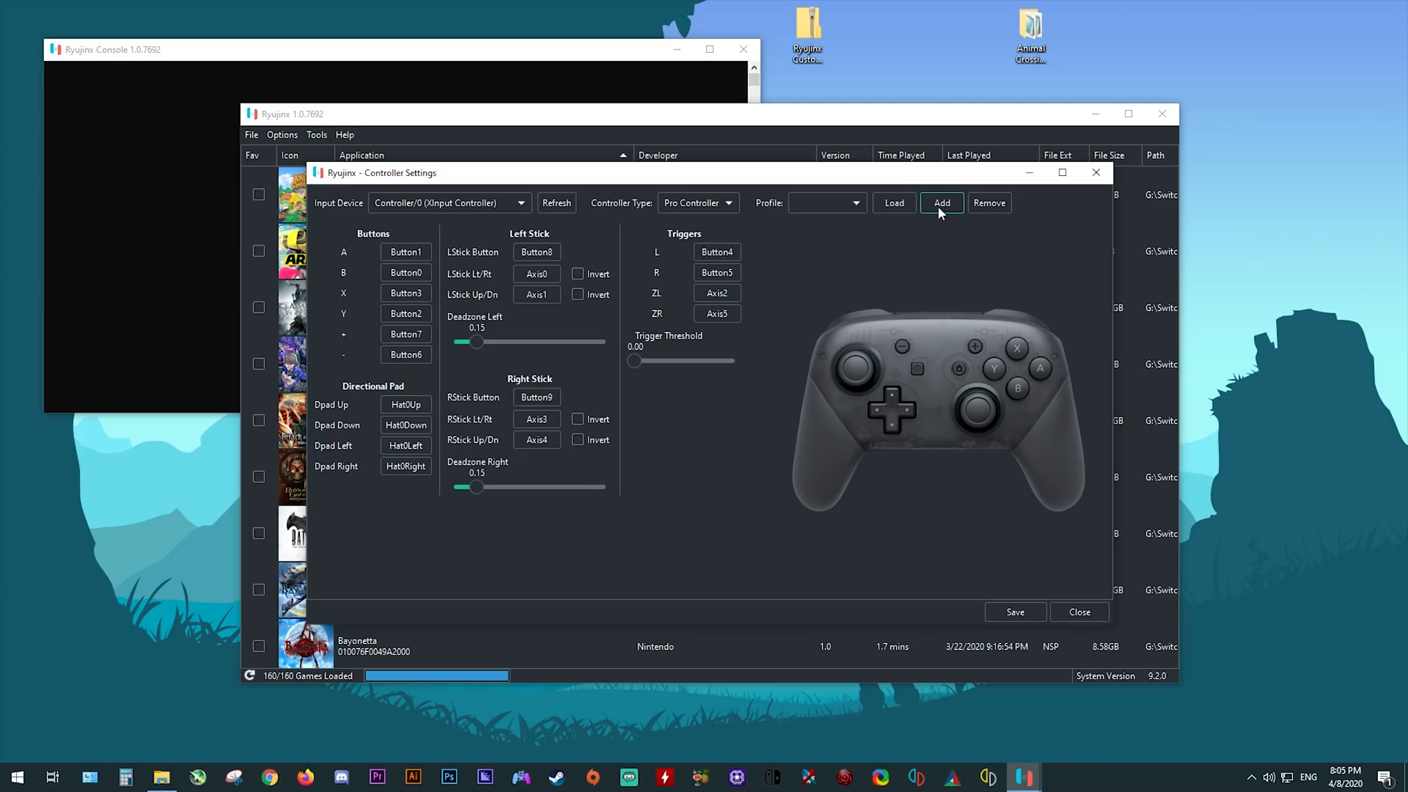
Add a new controller profile named 'Controller 1' and select it in the Profile dropdown.
left_click(941, 203)
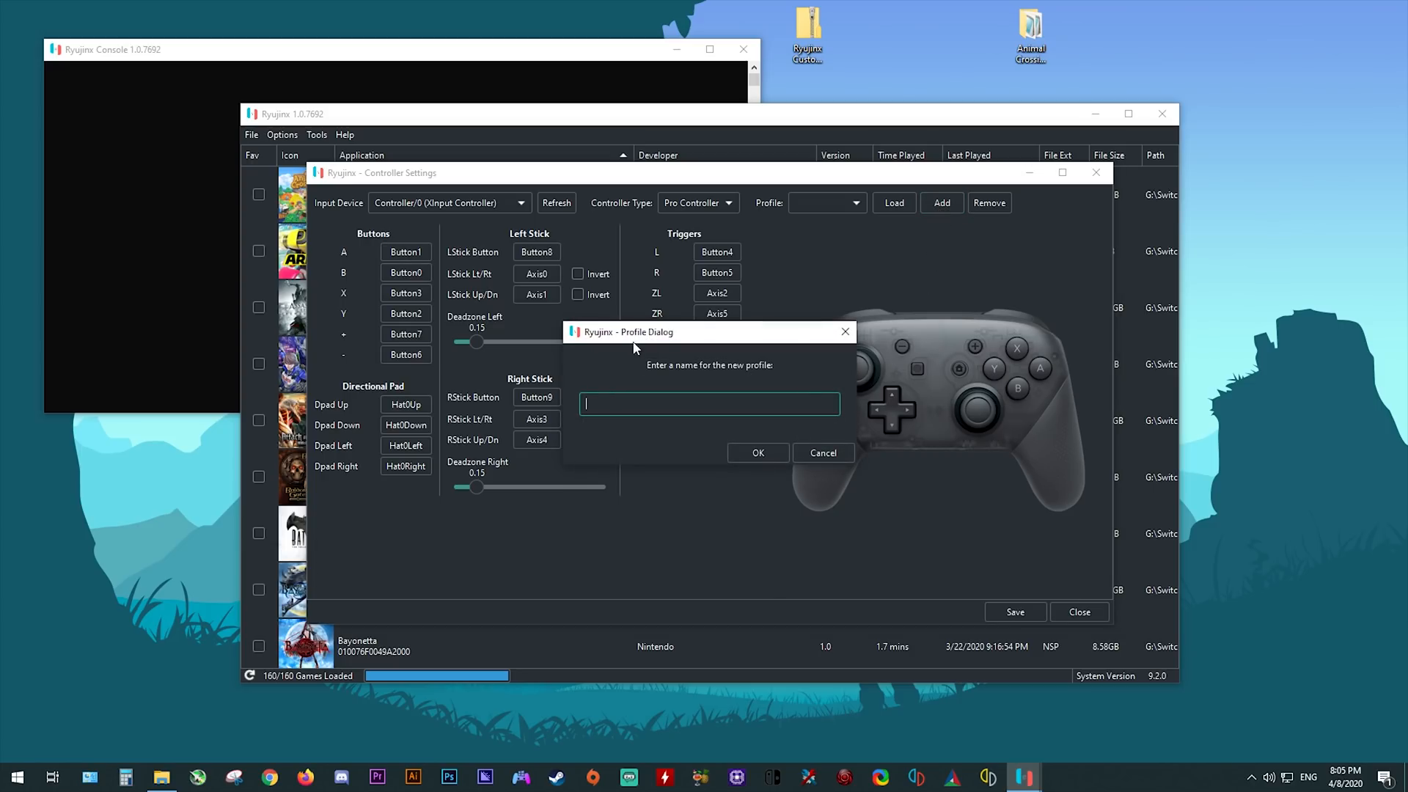
type("c")
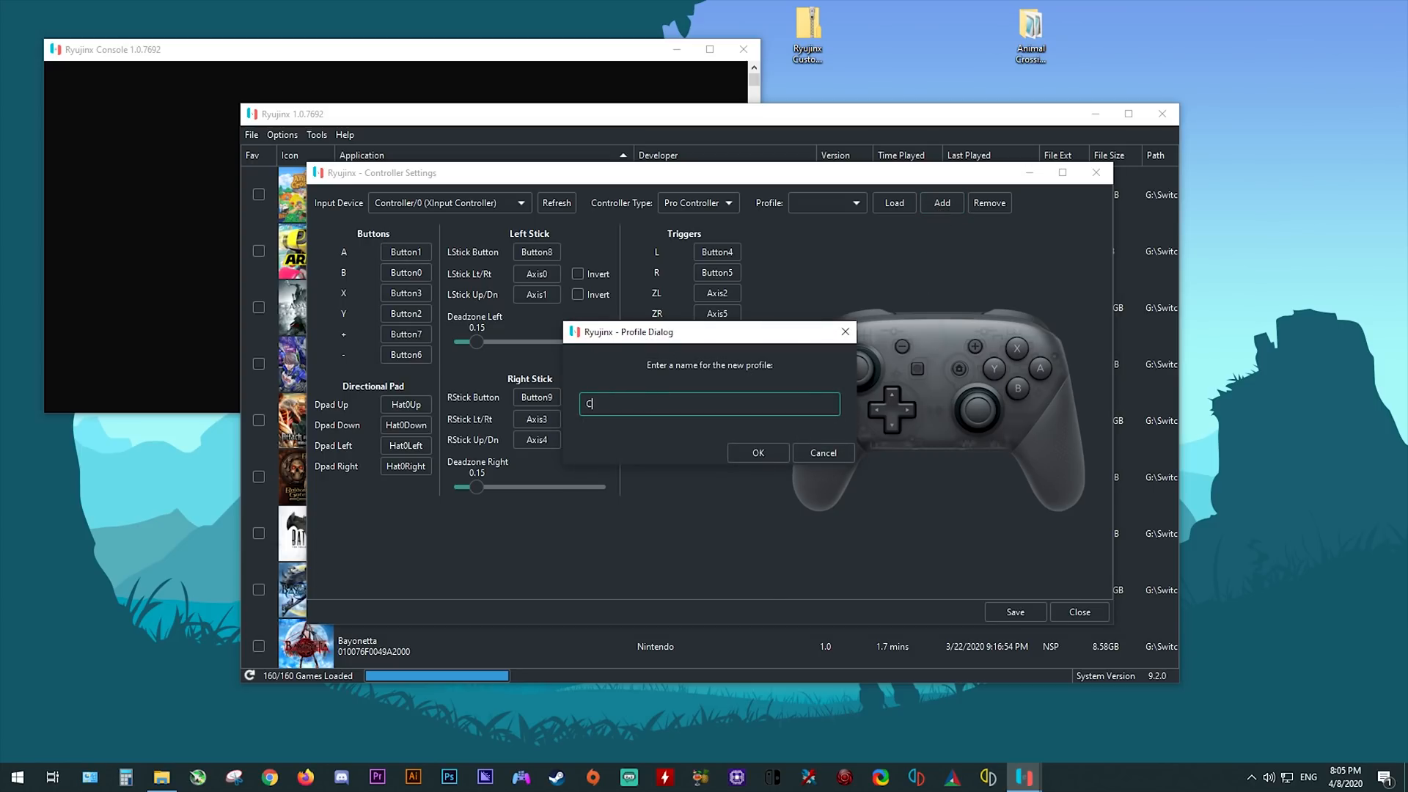
type("ontroller")
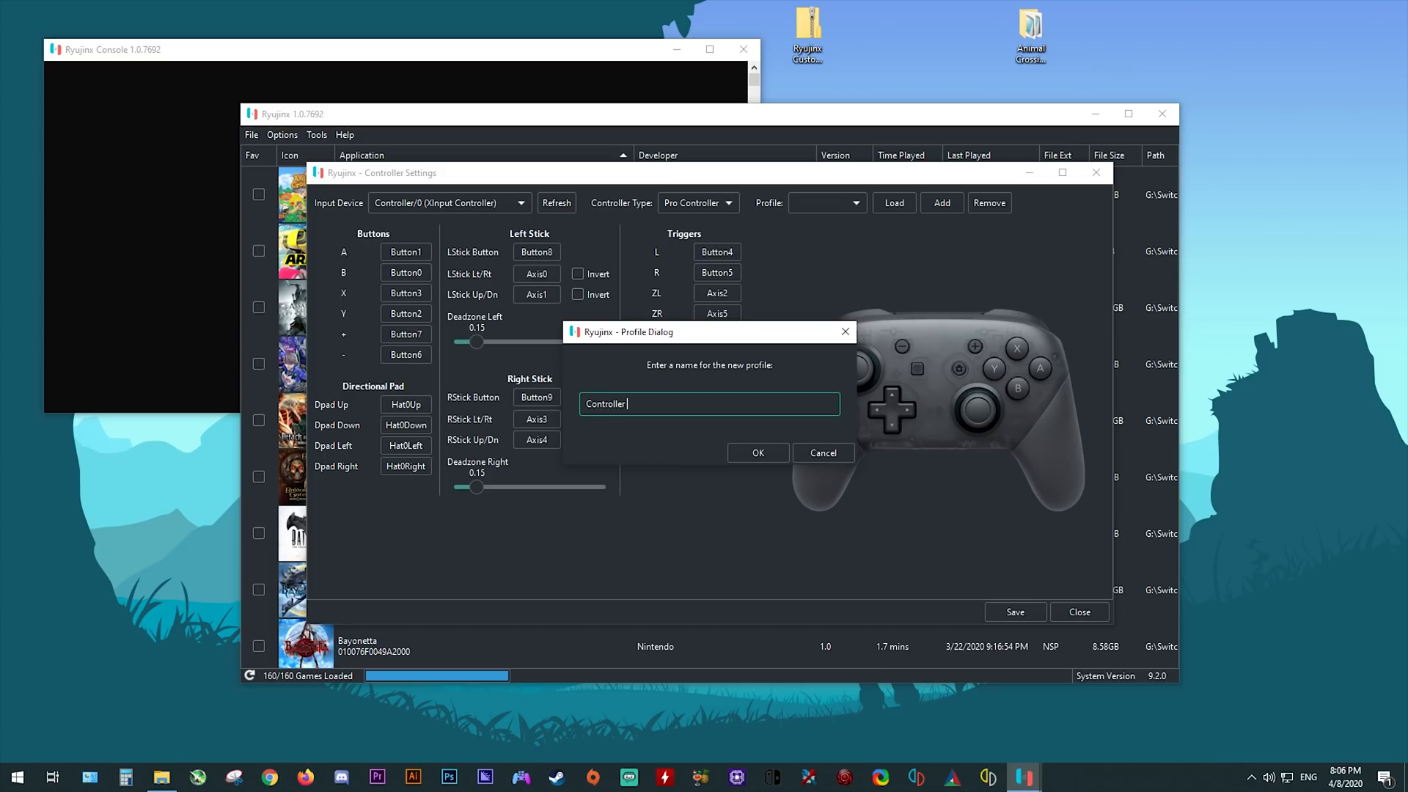
type("1")
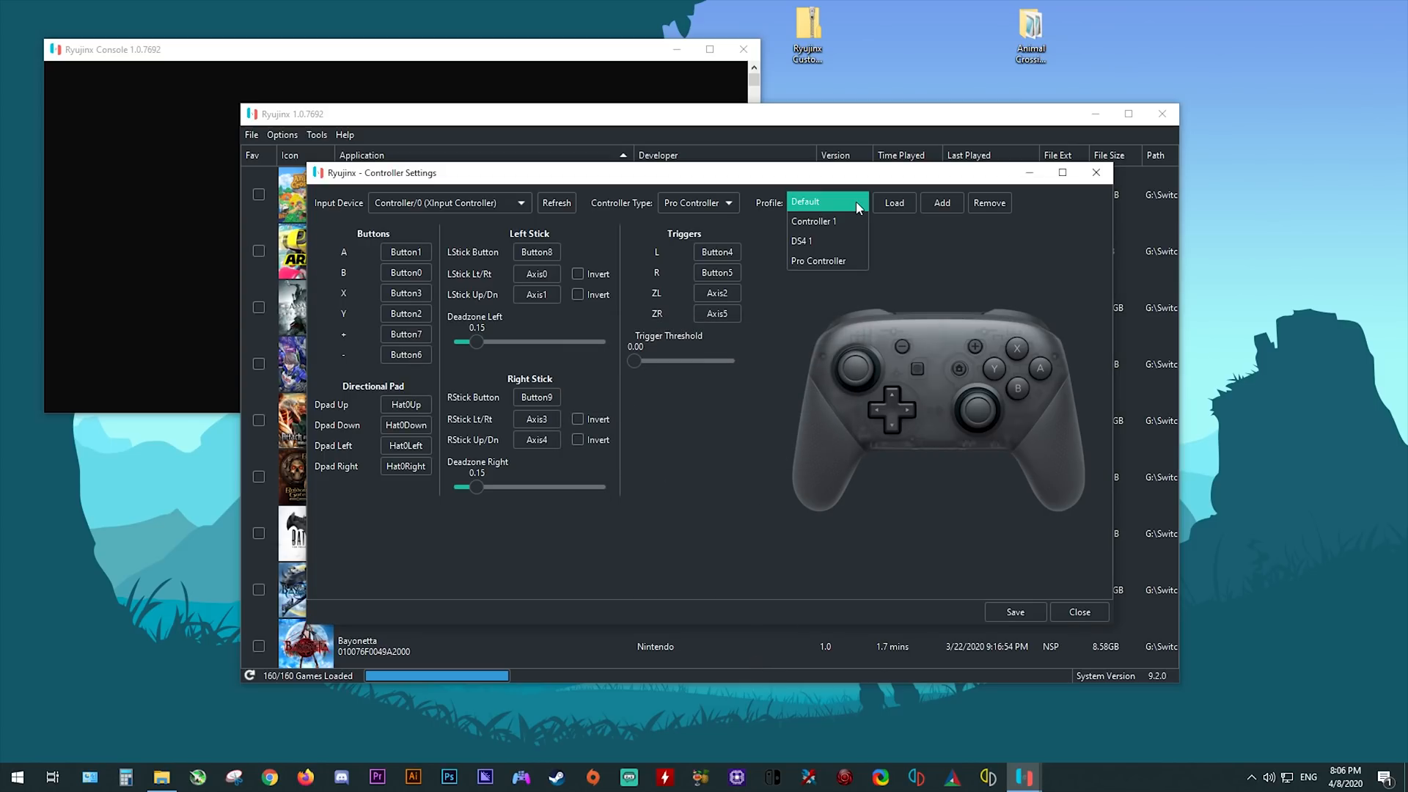
left_click(812, 221)
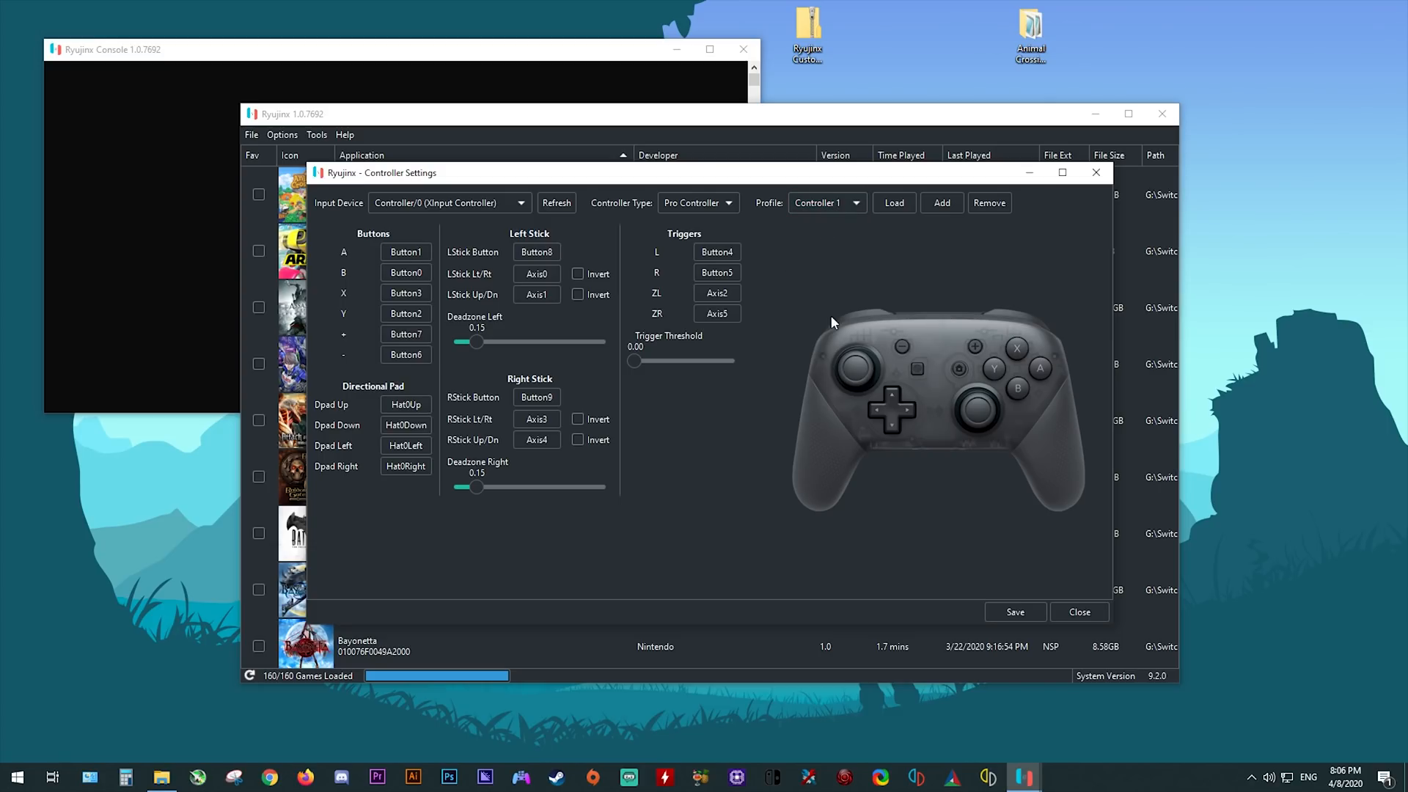
mouse_move(572, 516)
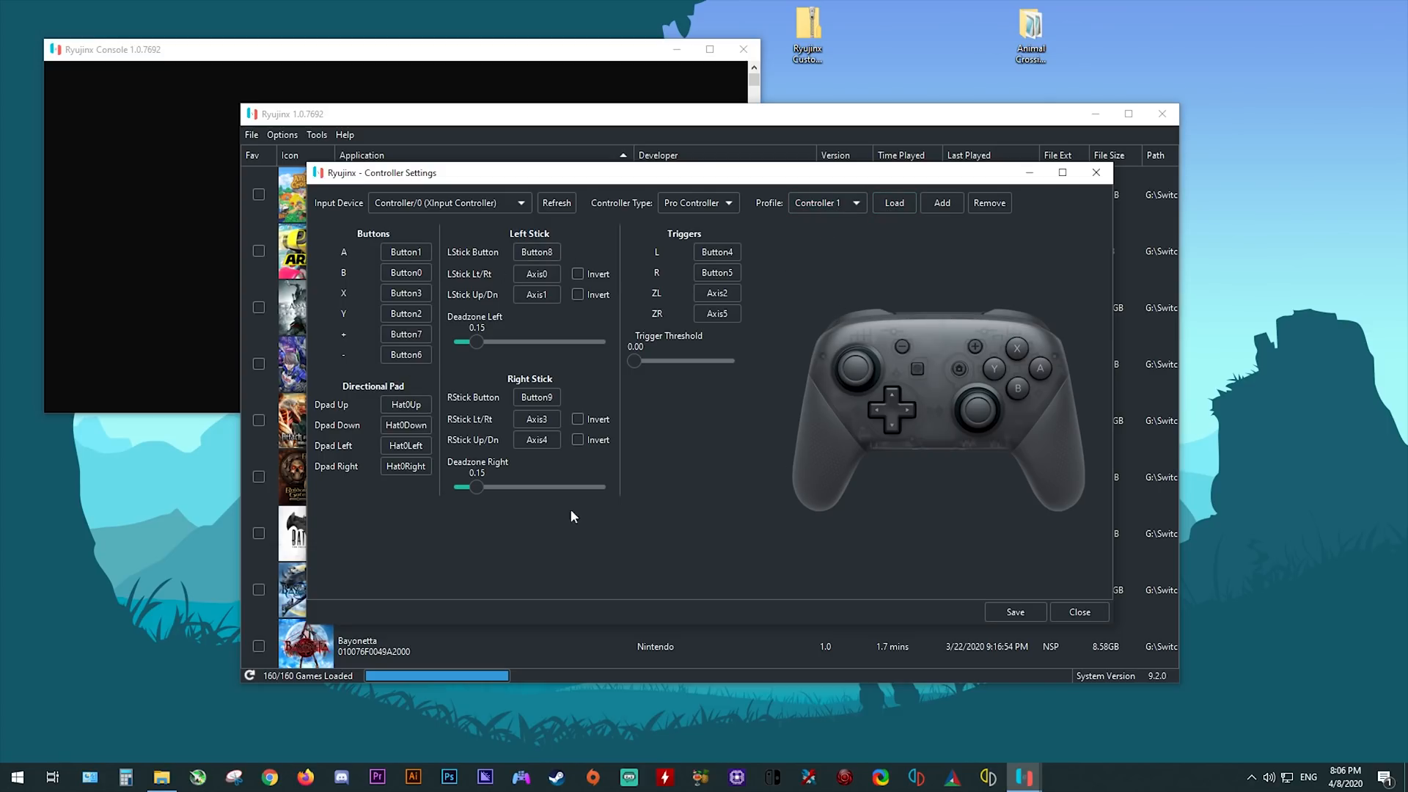
left_click(536, 420)
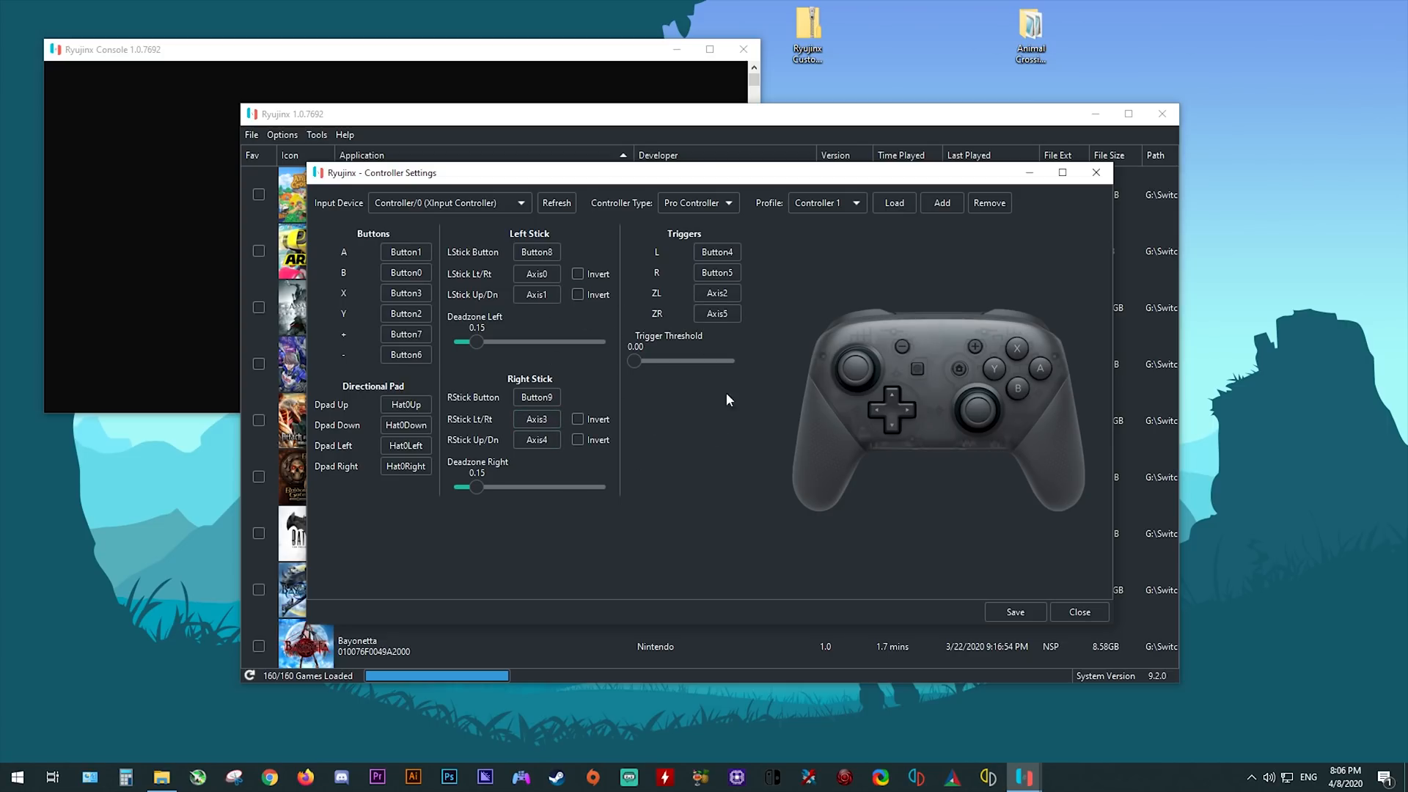
mouse_move(1014, 612)
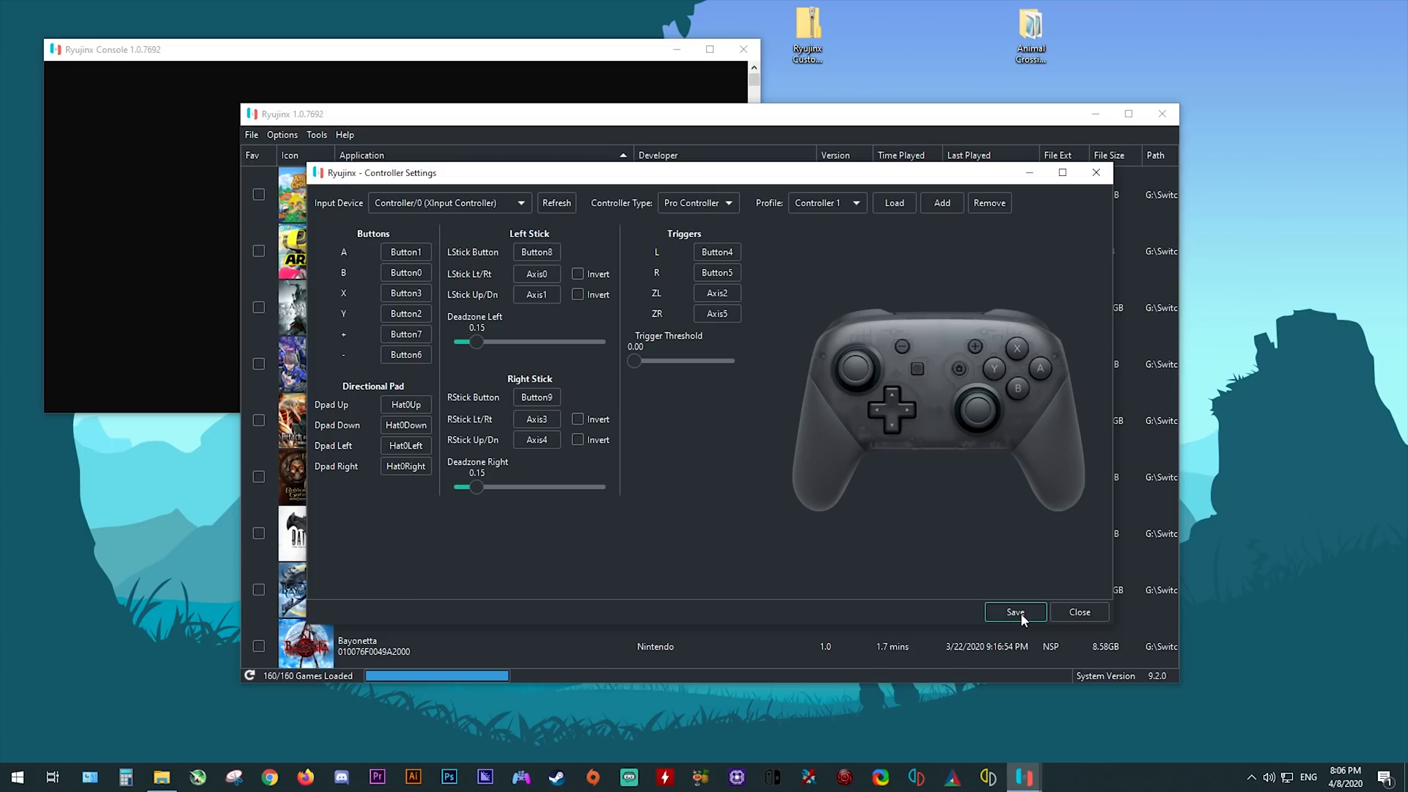
Save the controller configuration and set the system region to Europe.
left_click(1015, 612)
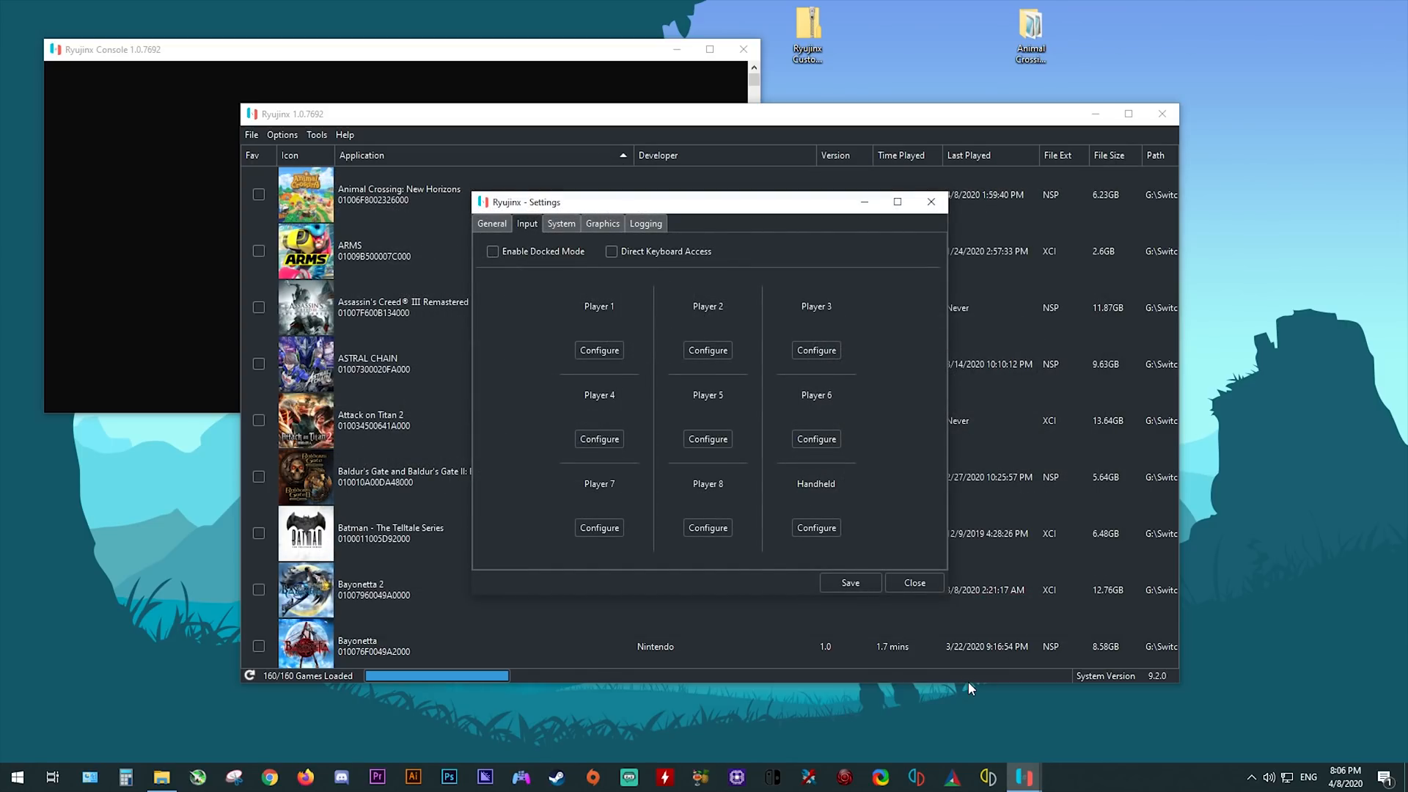
mouse_move(851, 328)
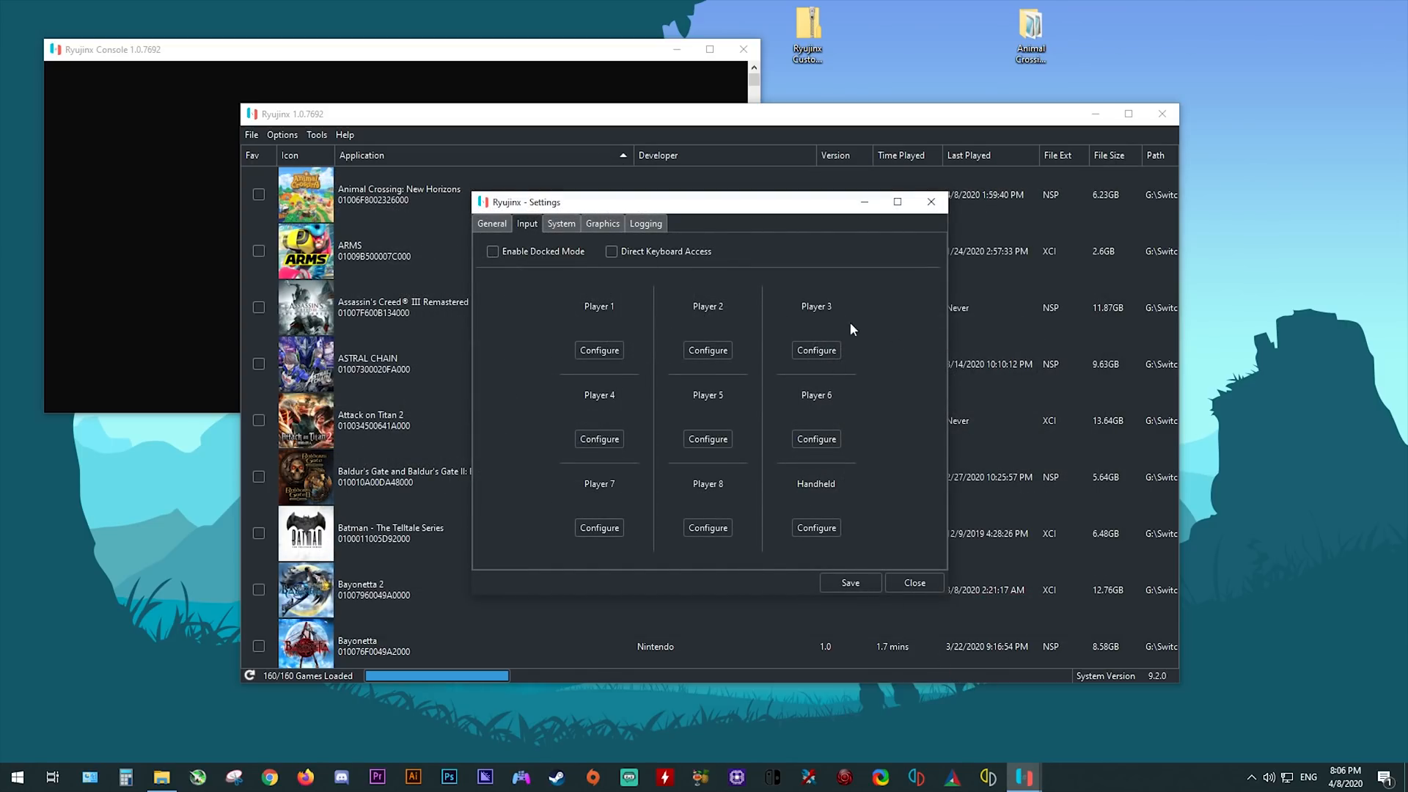
left_click(560, 223)
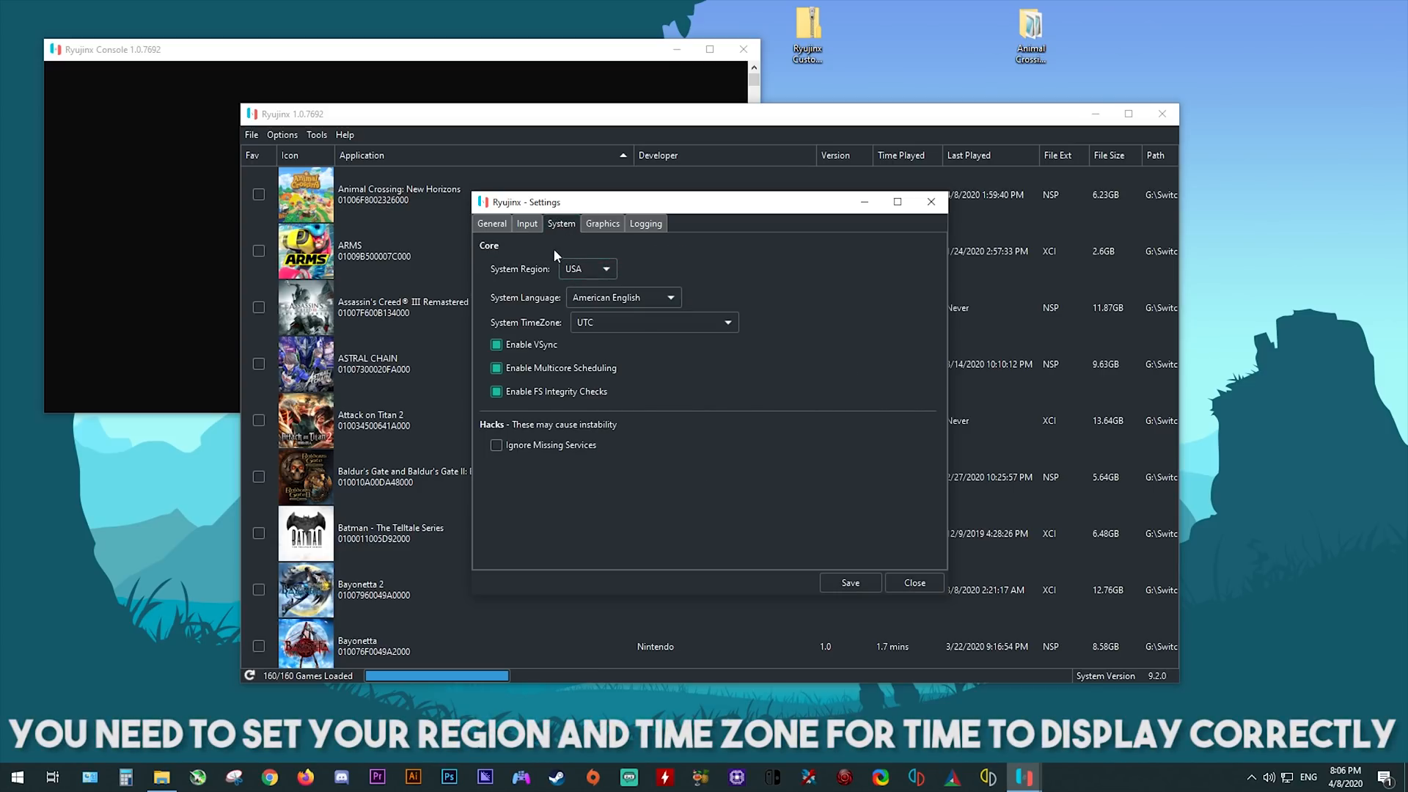
left_click(586, 268)
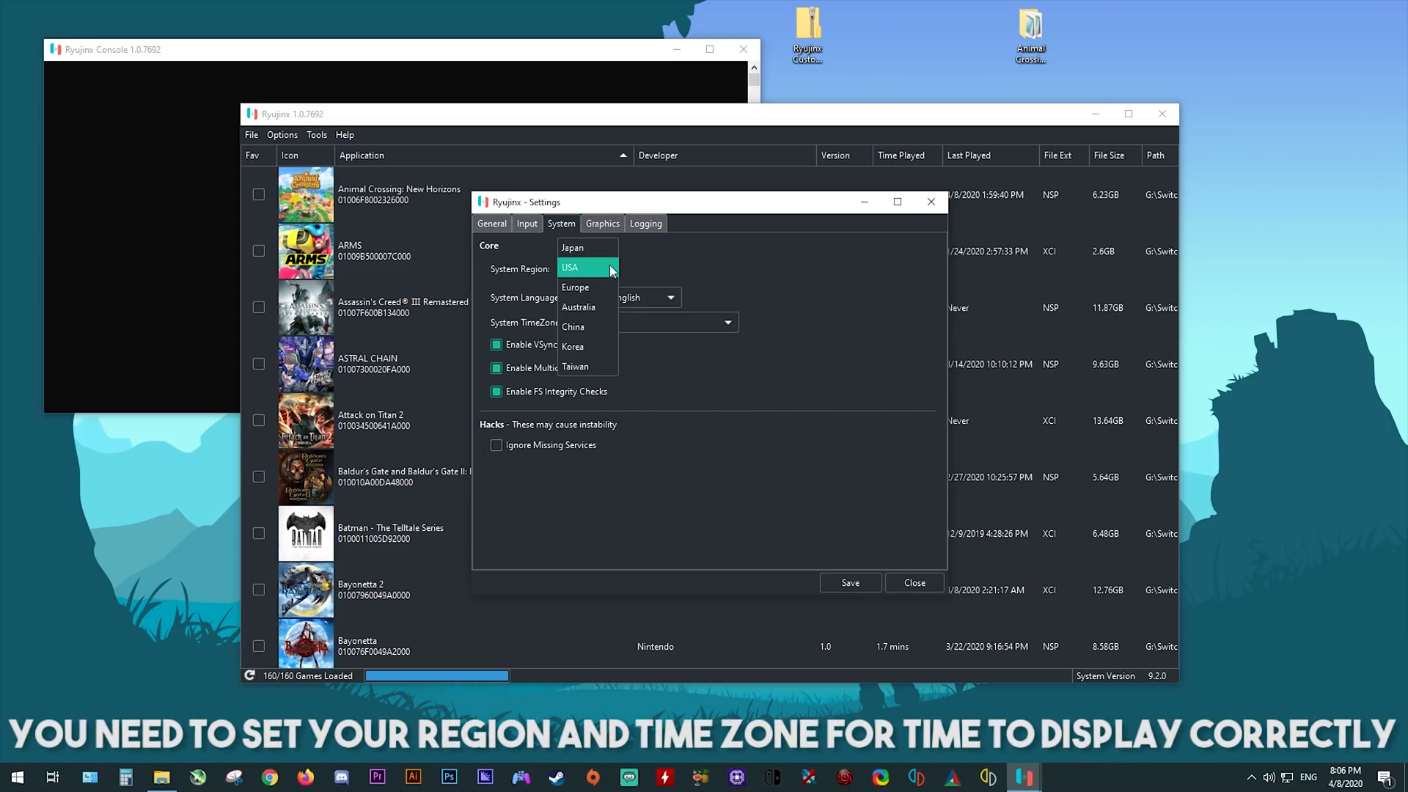
left_click(575, 286)
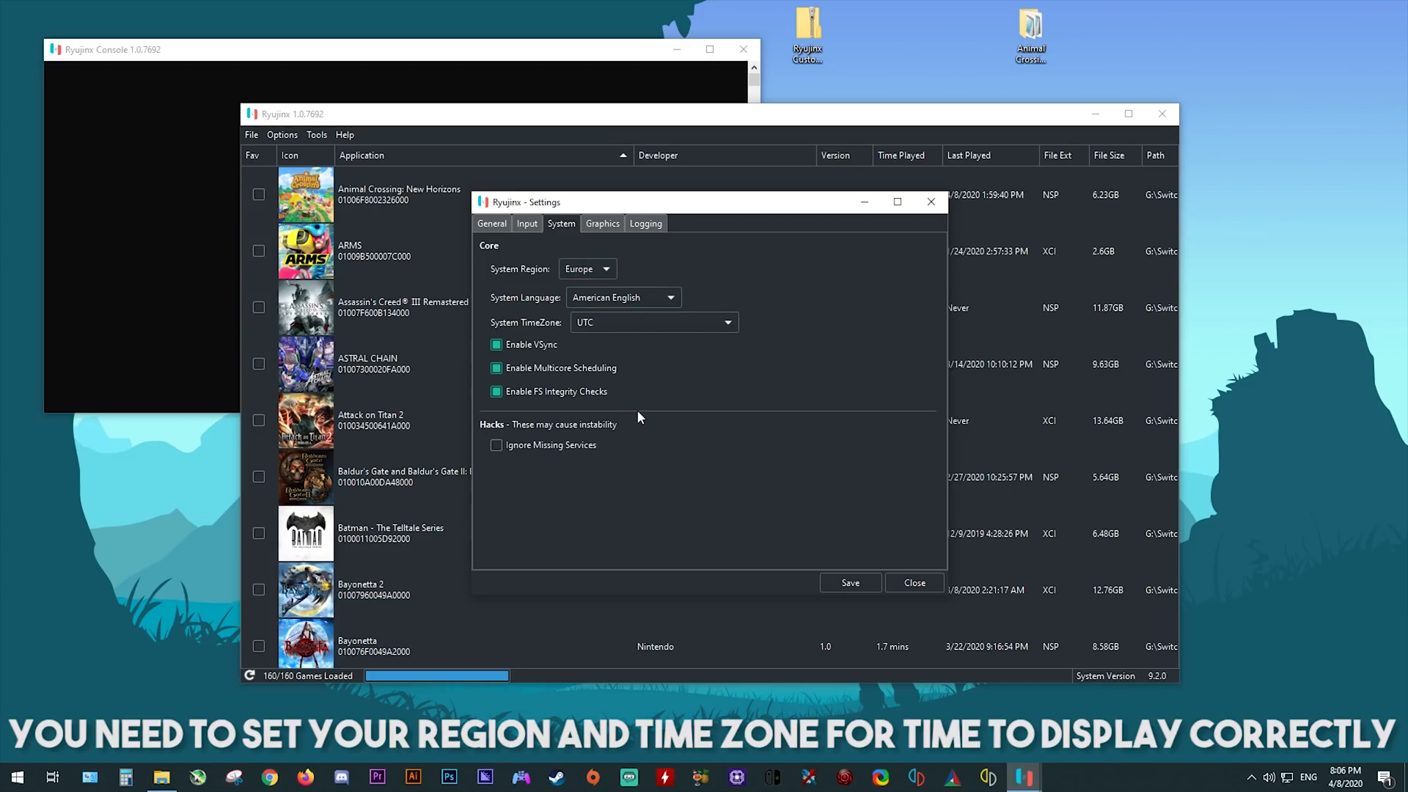
mouse_move(564, 341)
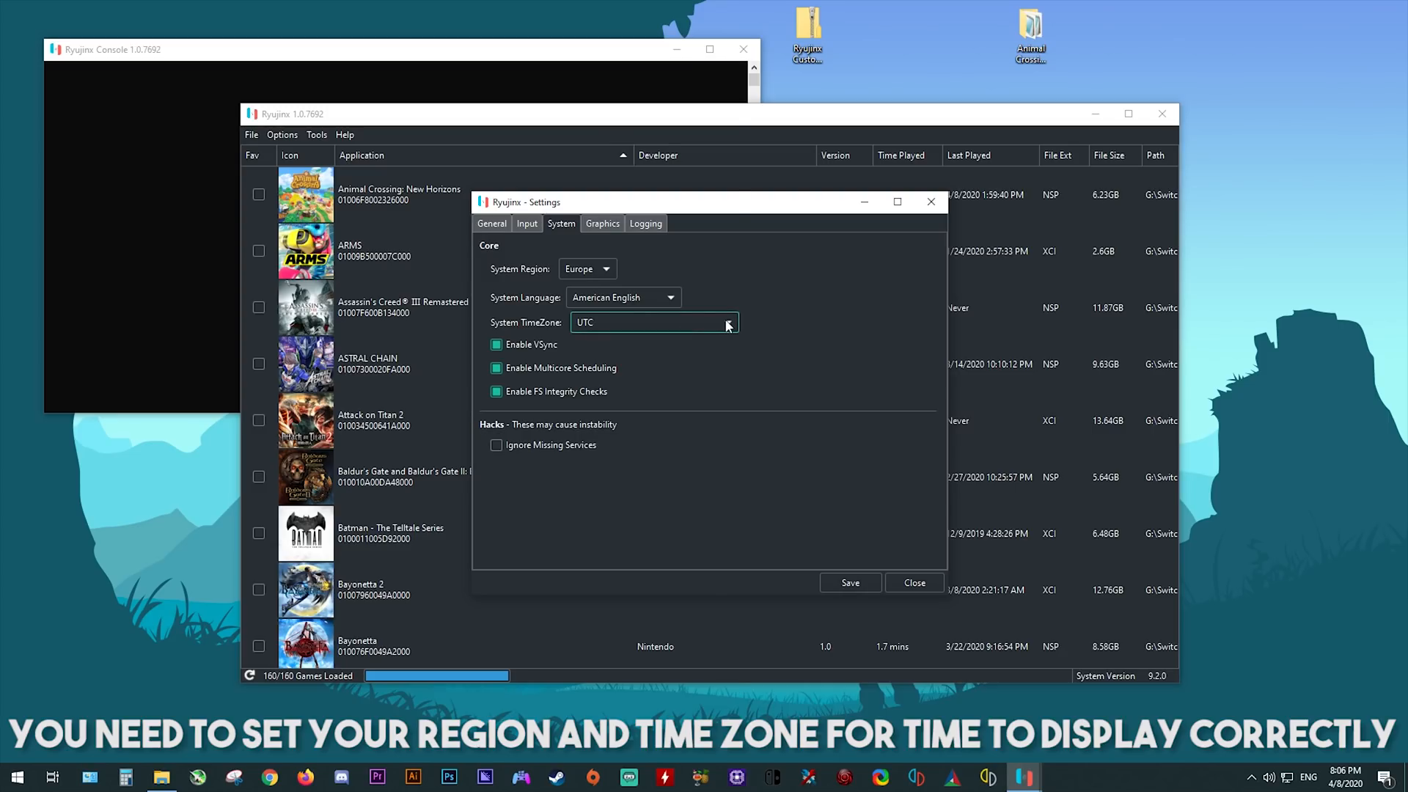
Set the time zone to Europe/Rome and enable Ignore Missing Services.
left_click(727, 323)
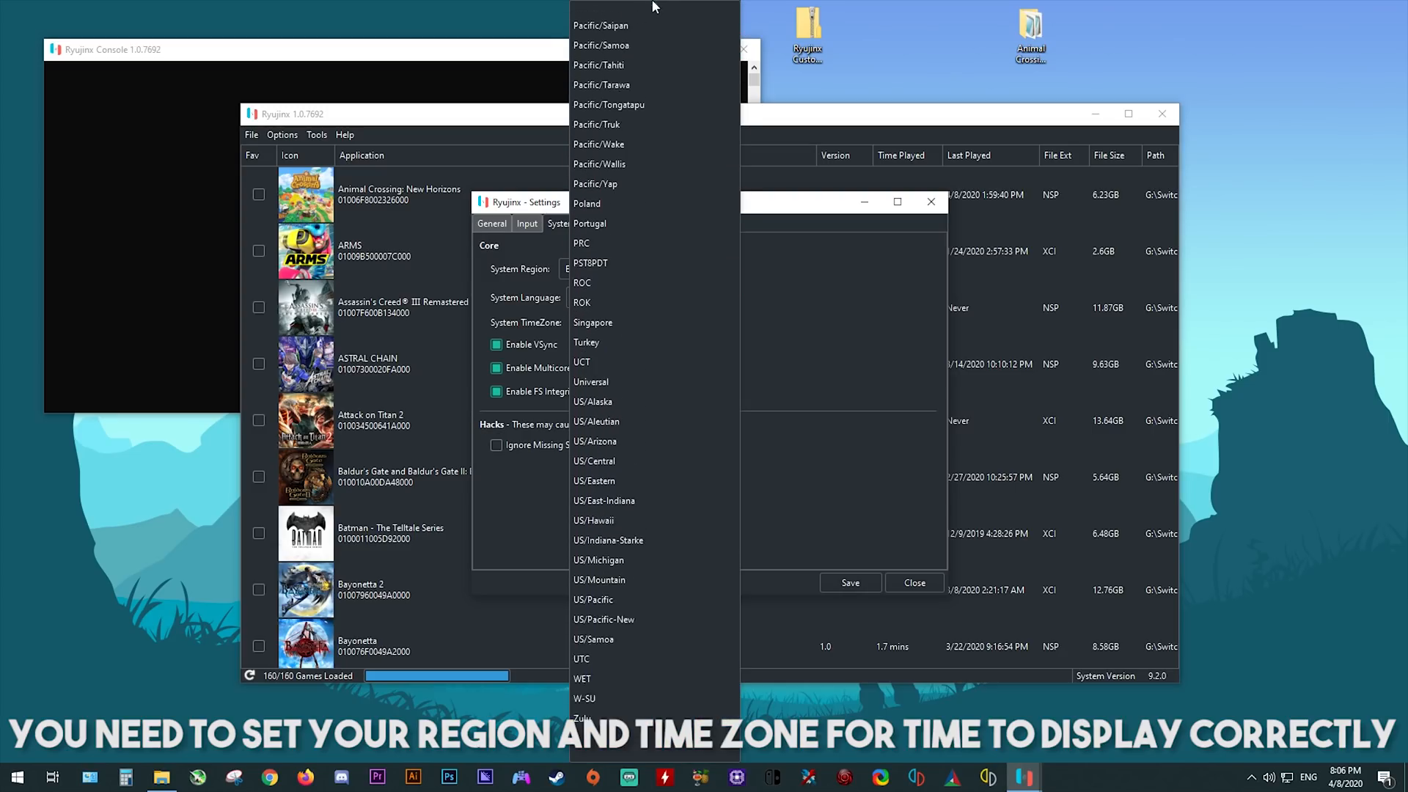
scroll("up", 3)
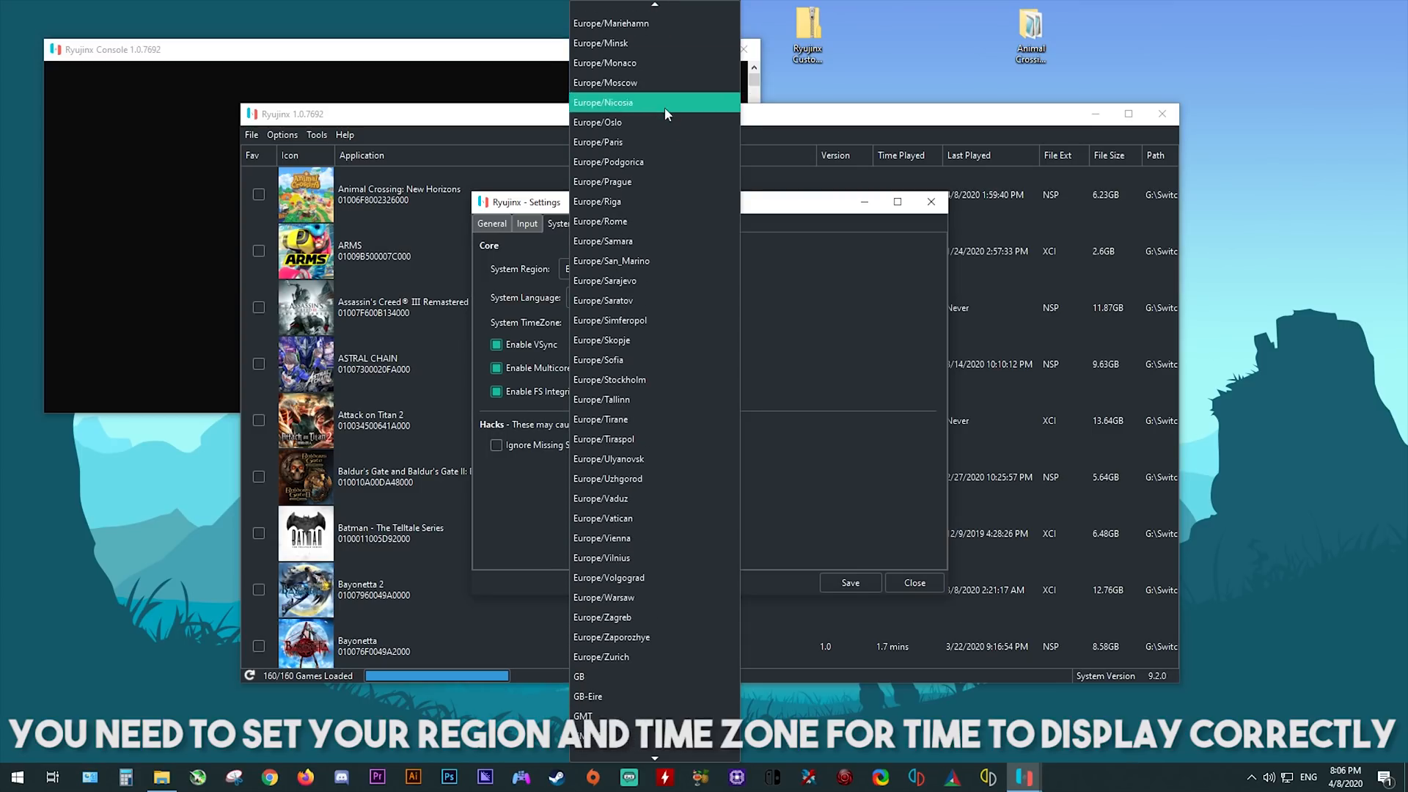
mouse_move(599, 221)
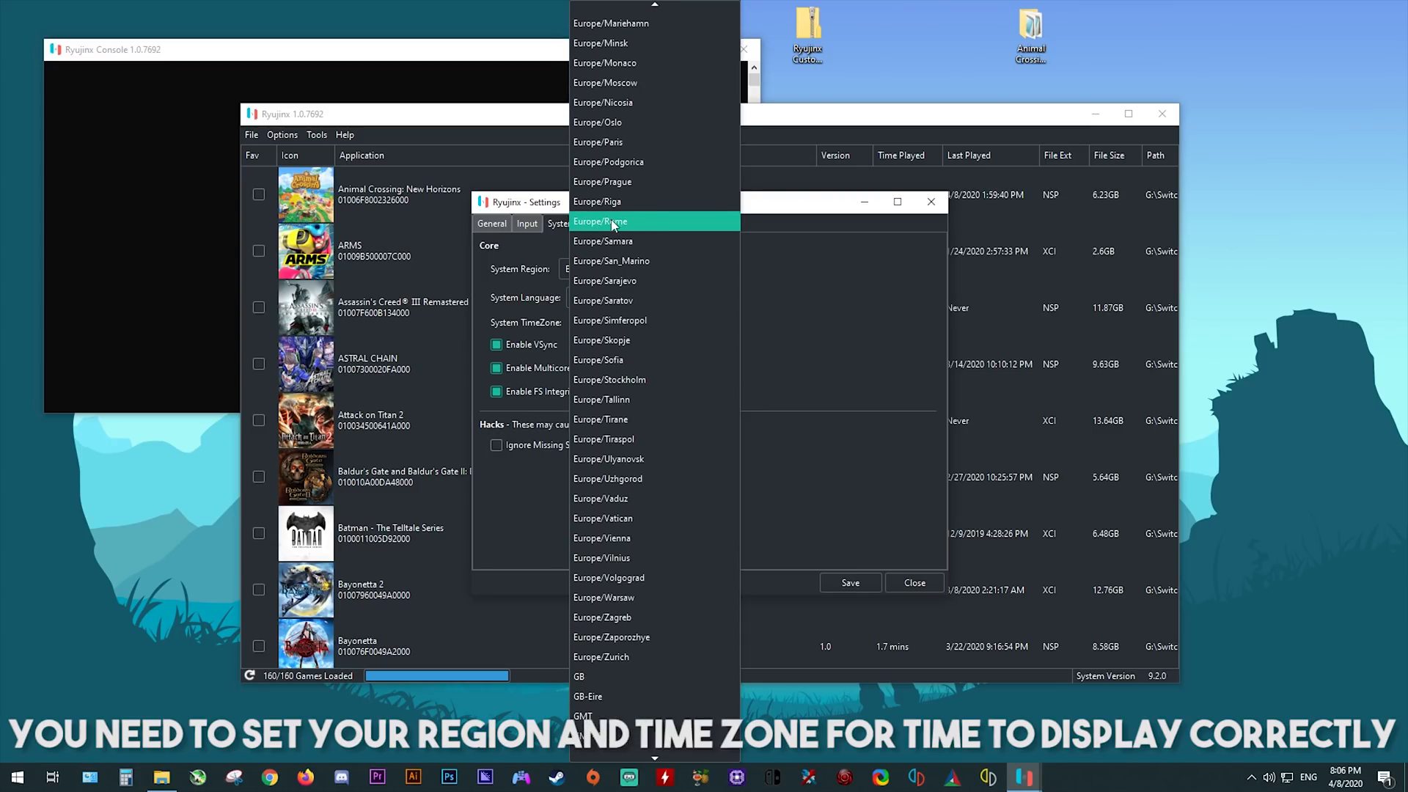
mouse_move(615, 565)
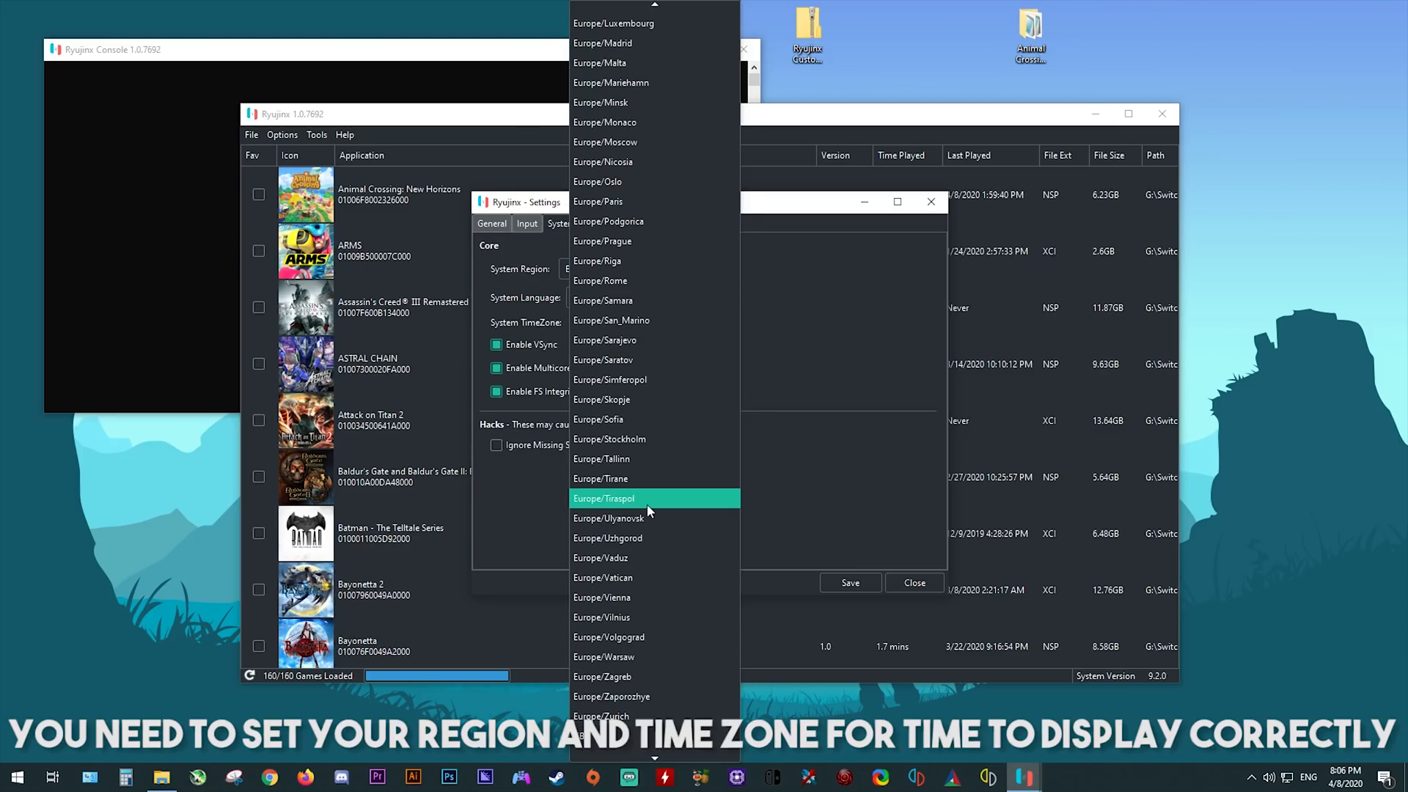
left_click(600, 280)
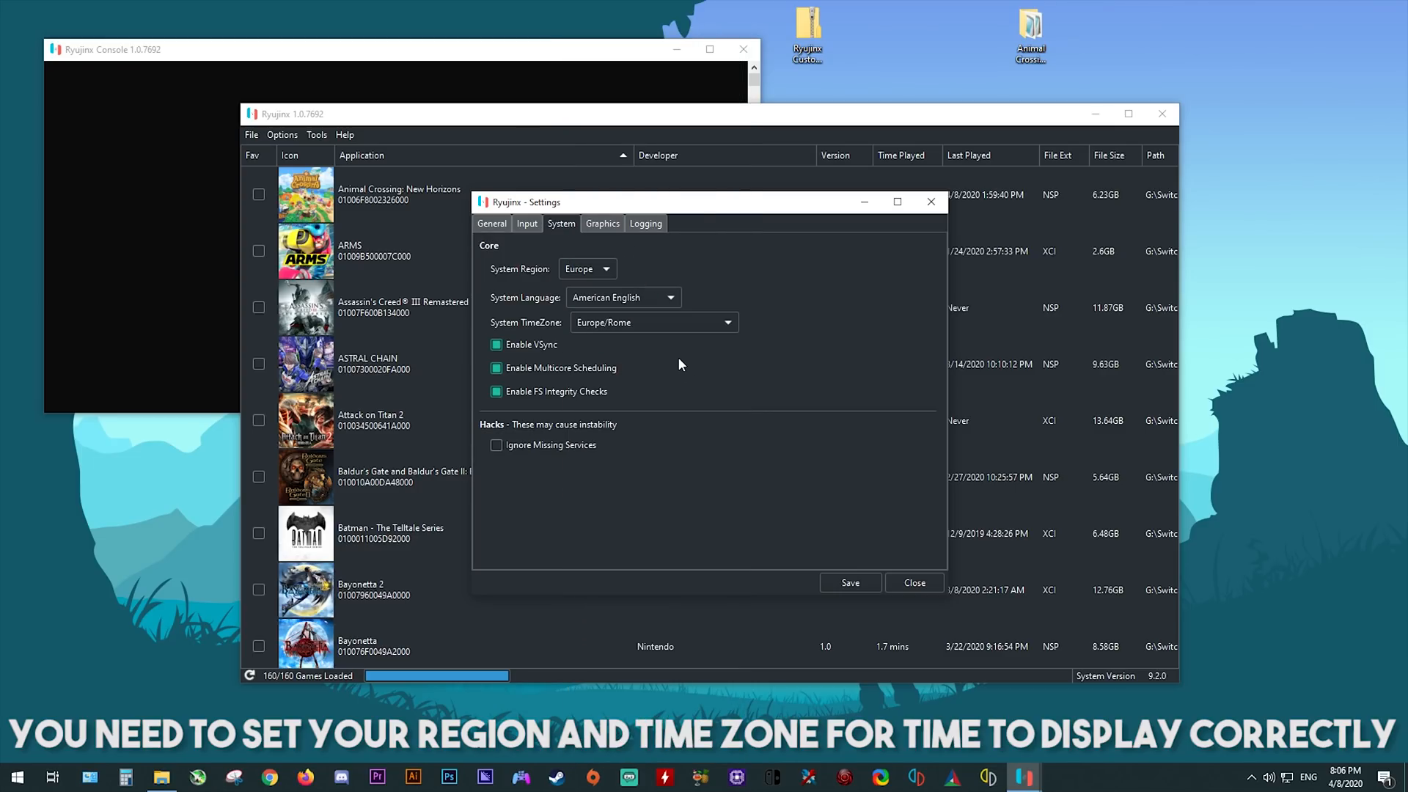
mouse_move(631, 501)
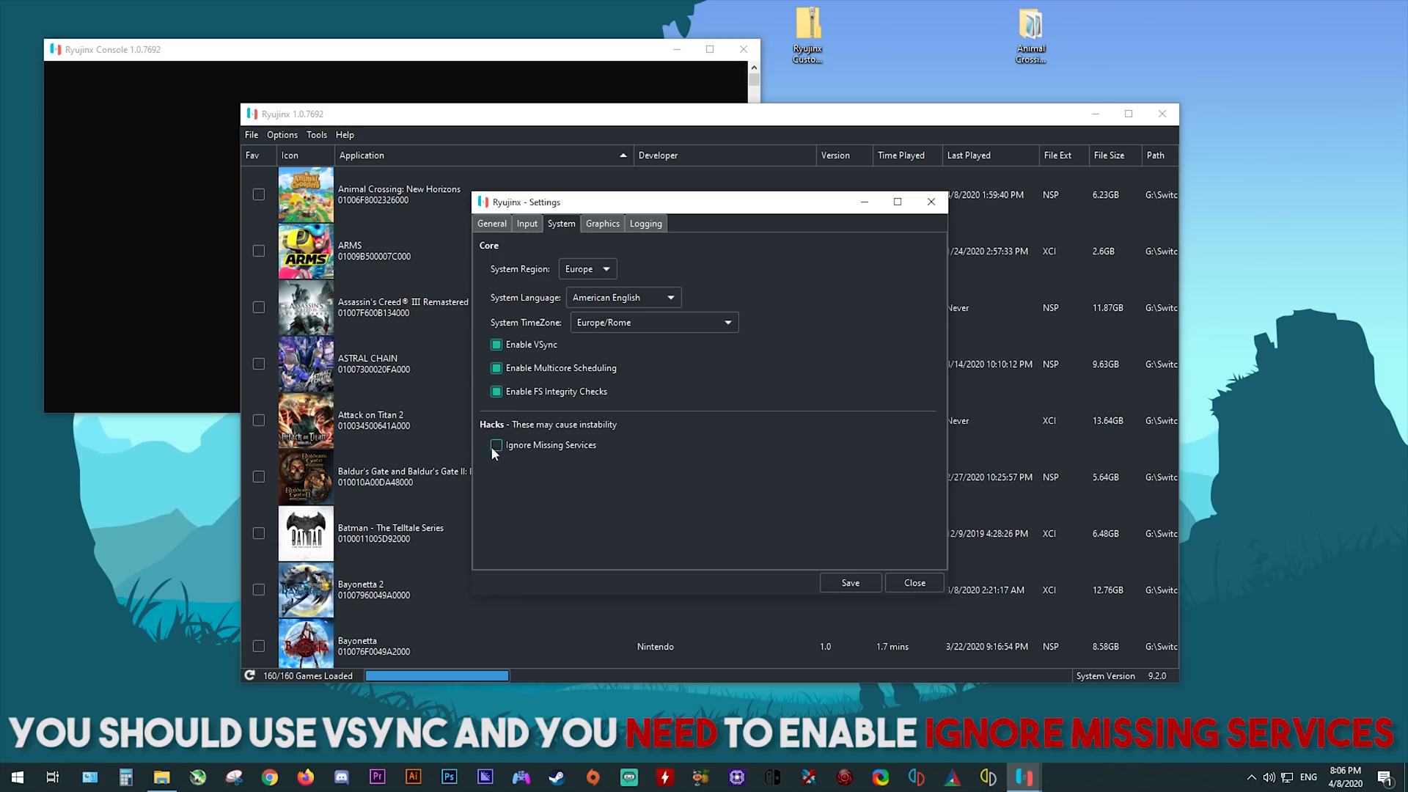
left_click(494, 445)
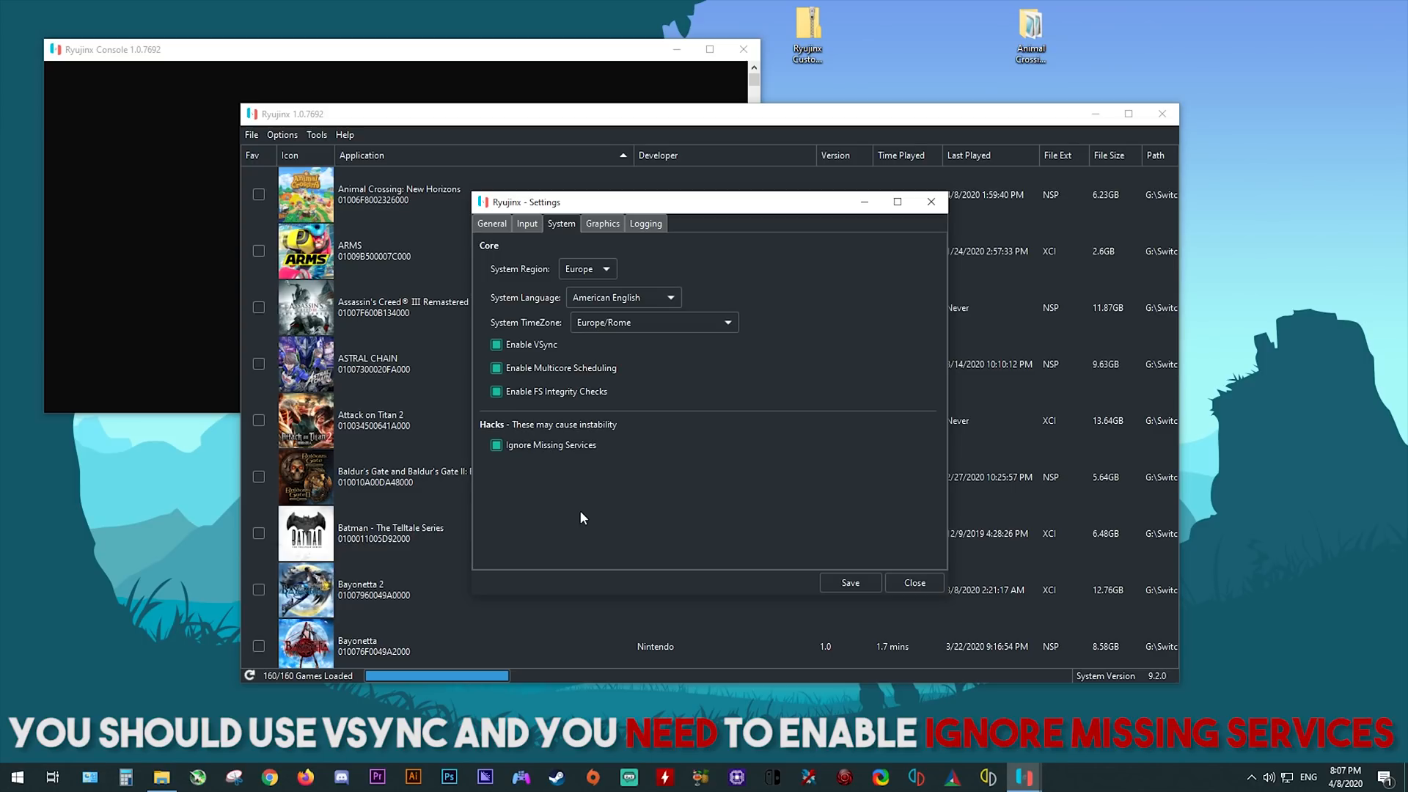
Uncheck all logging options, then review the System, Input and General tabs.
left_click(602, 223)
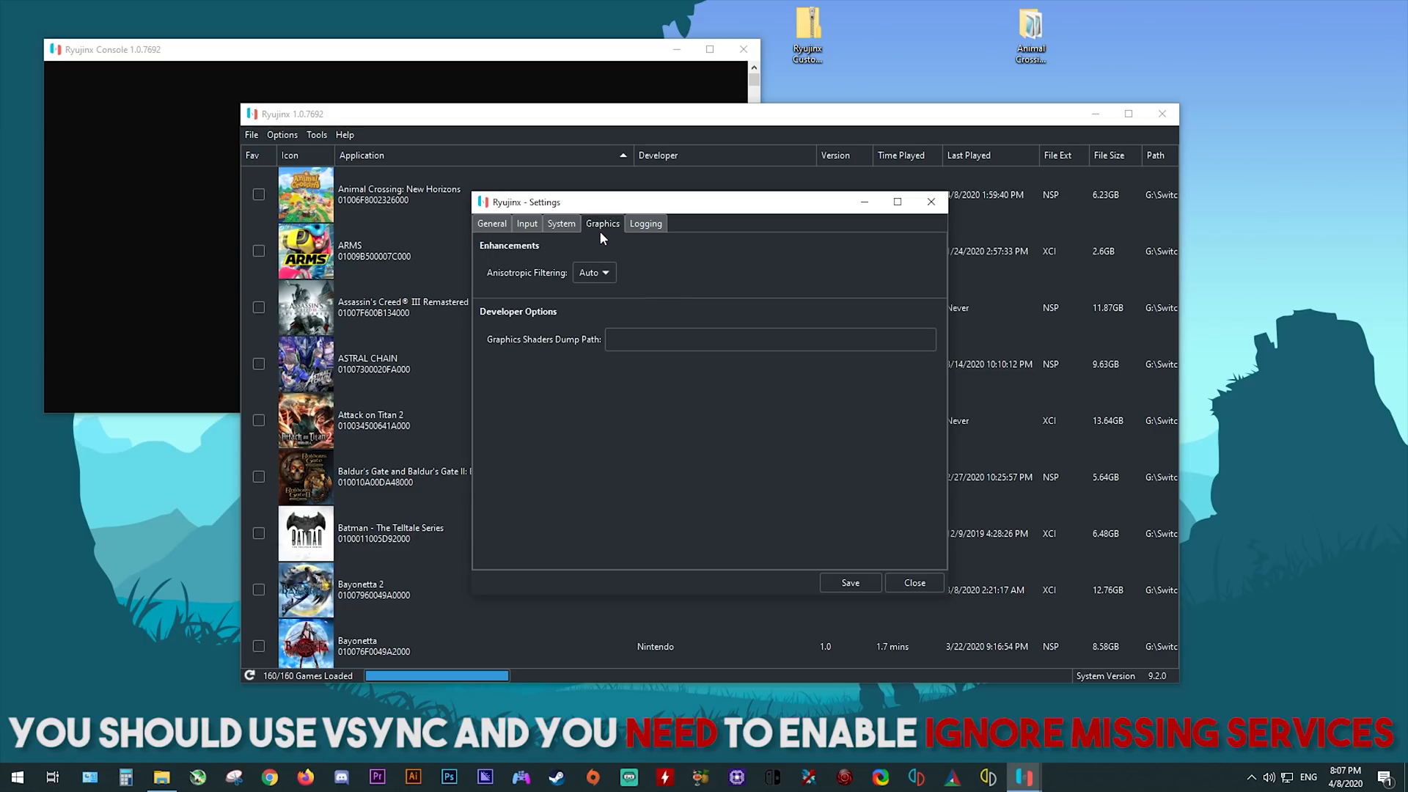
mouse_move(596, 368)
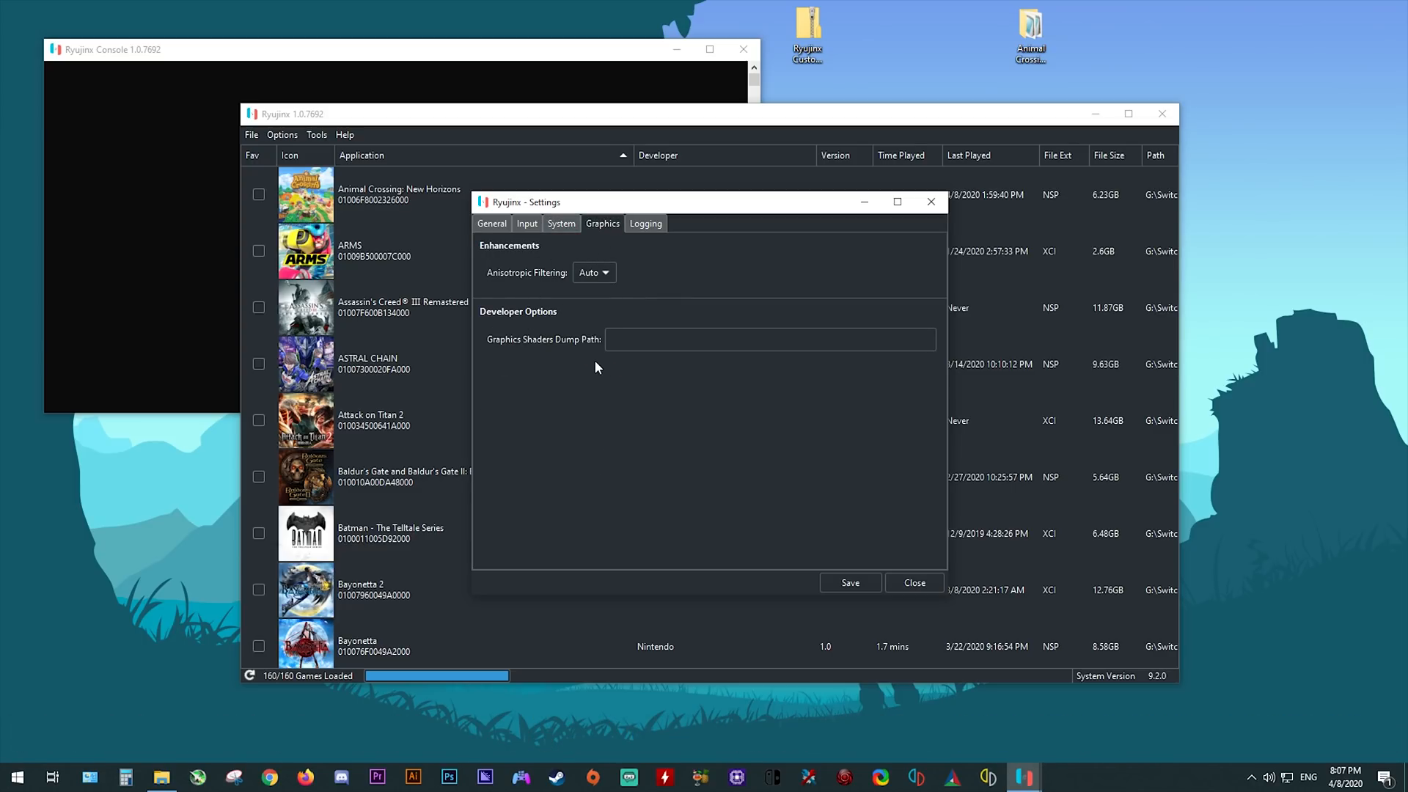
left_click(644, 223)
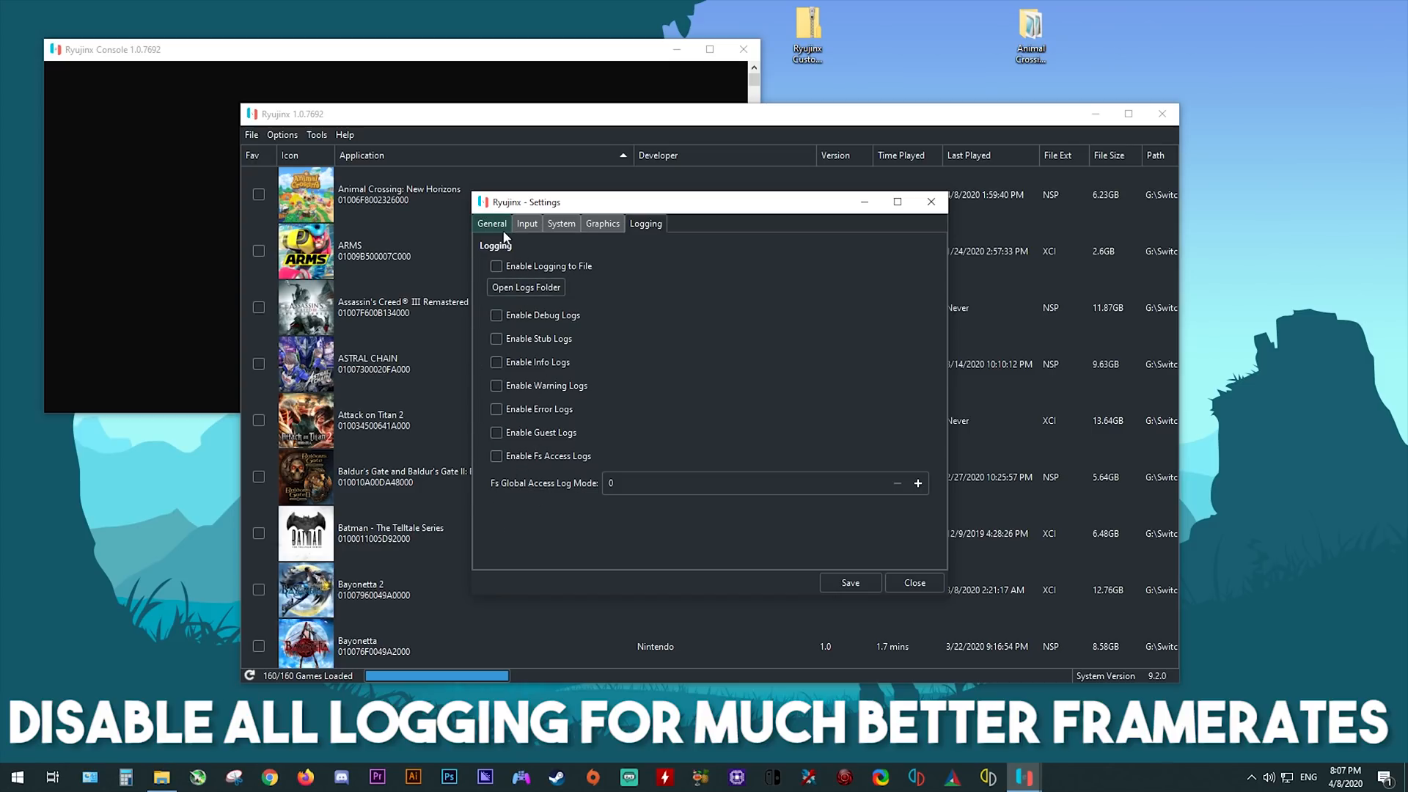
mouse_move(500, 474)
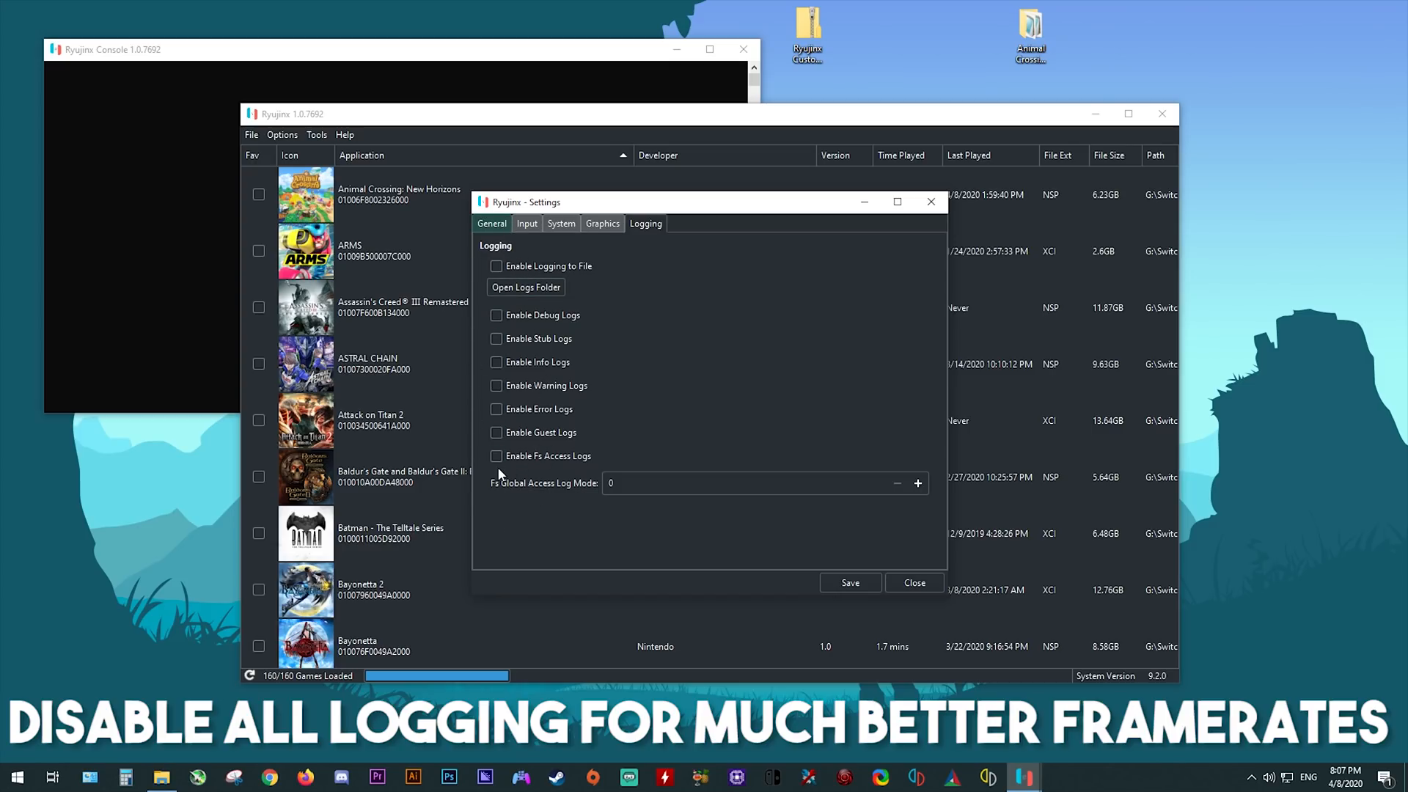
mouse_move(529, 447)
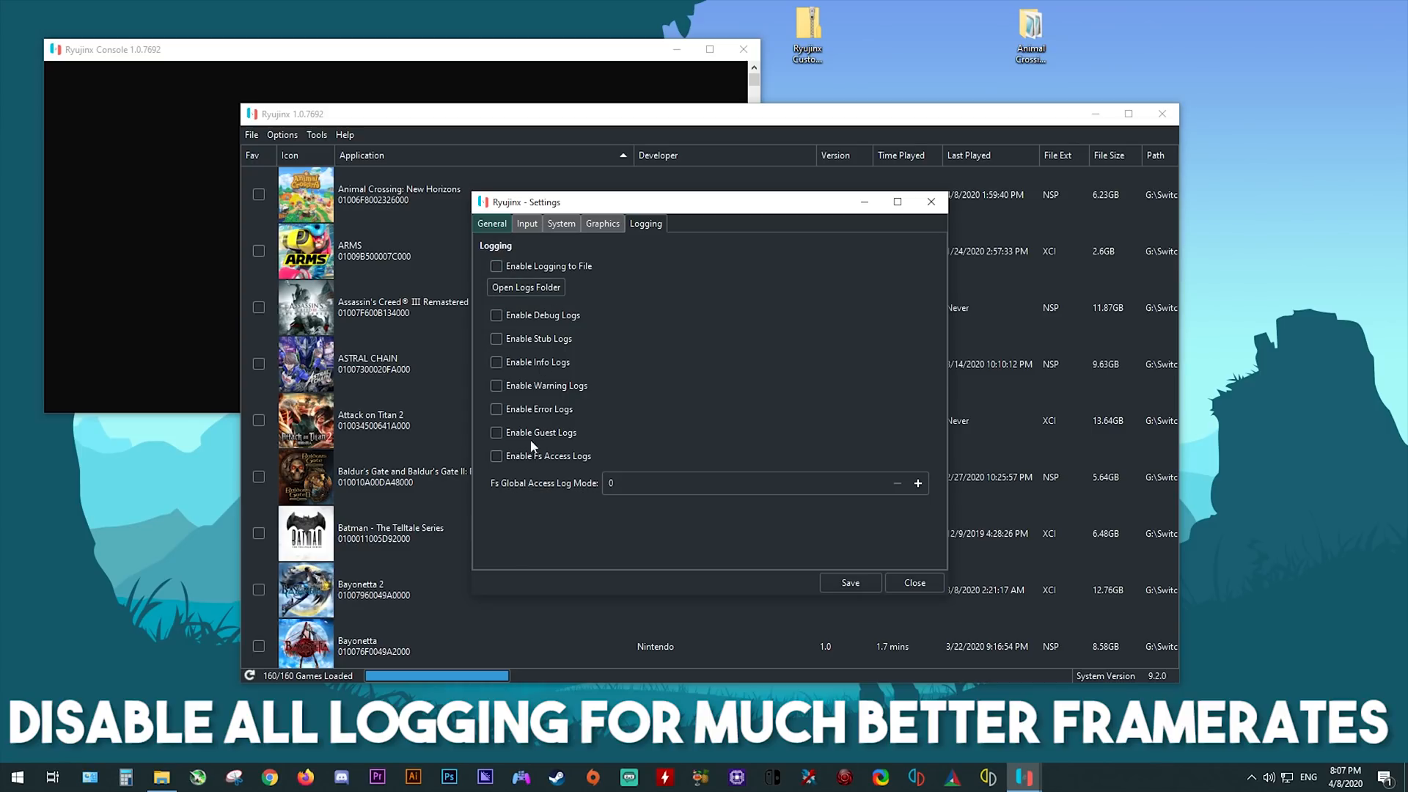
left_click(560, 224)
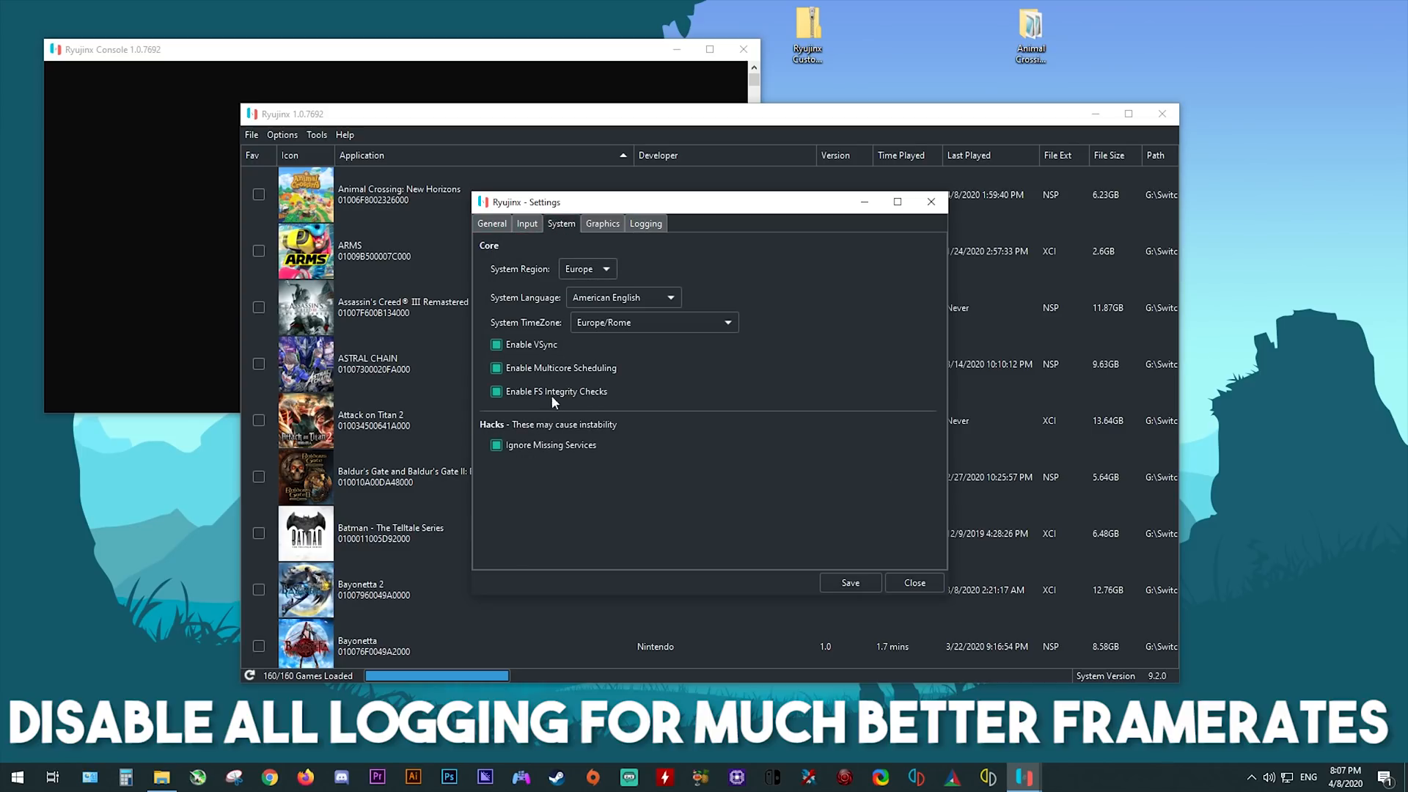
mouse_move(544, 511)
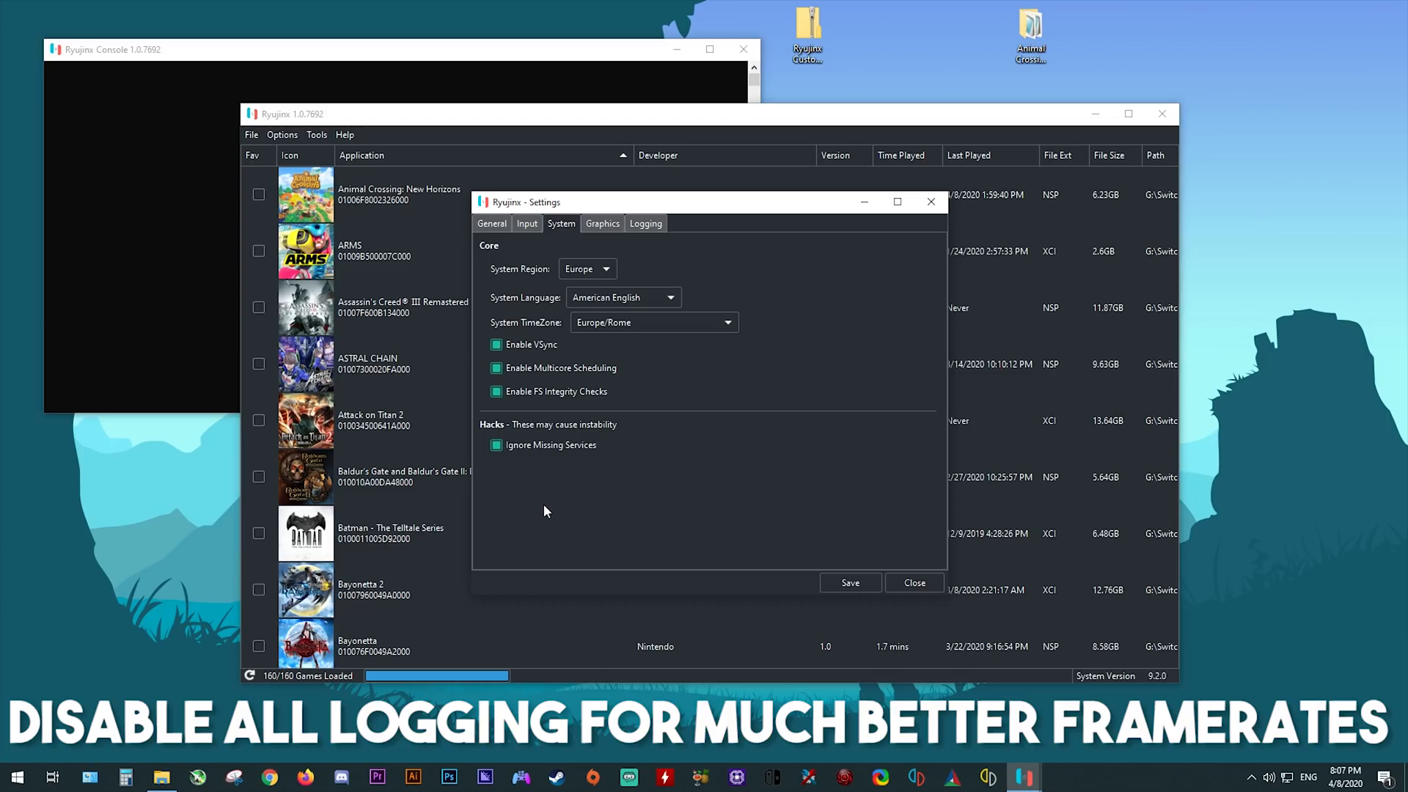
left_click(527, 223)
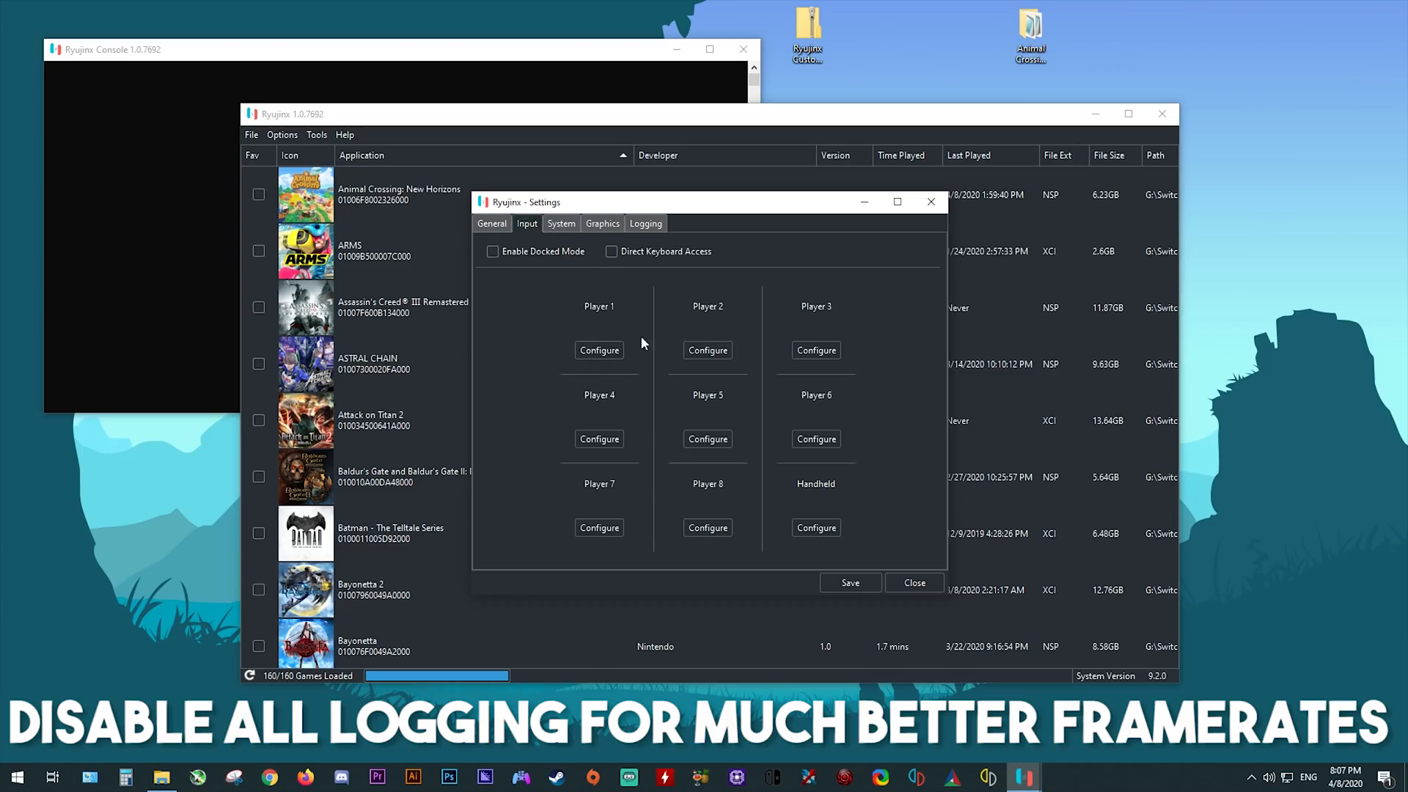
left_click(491, 223)
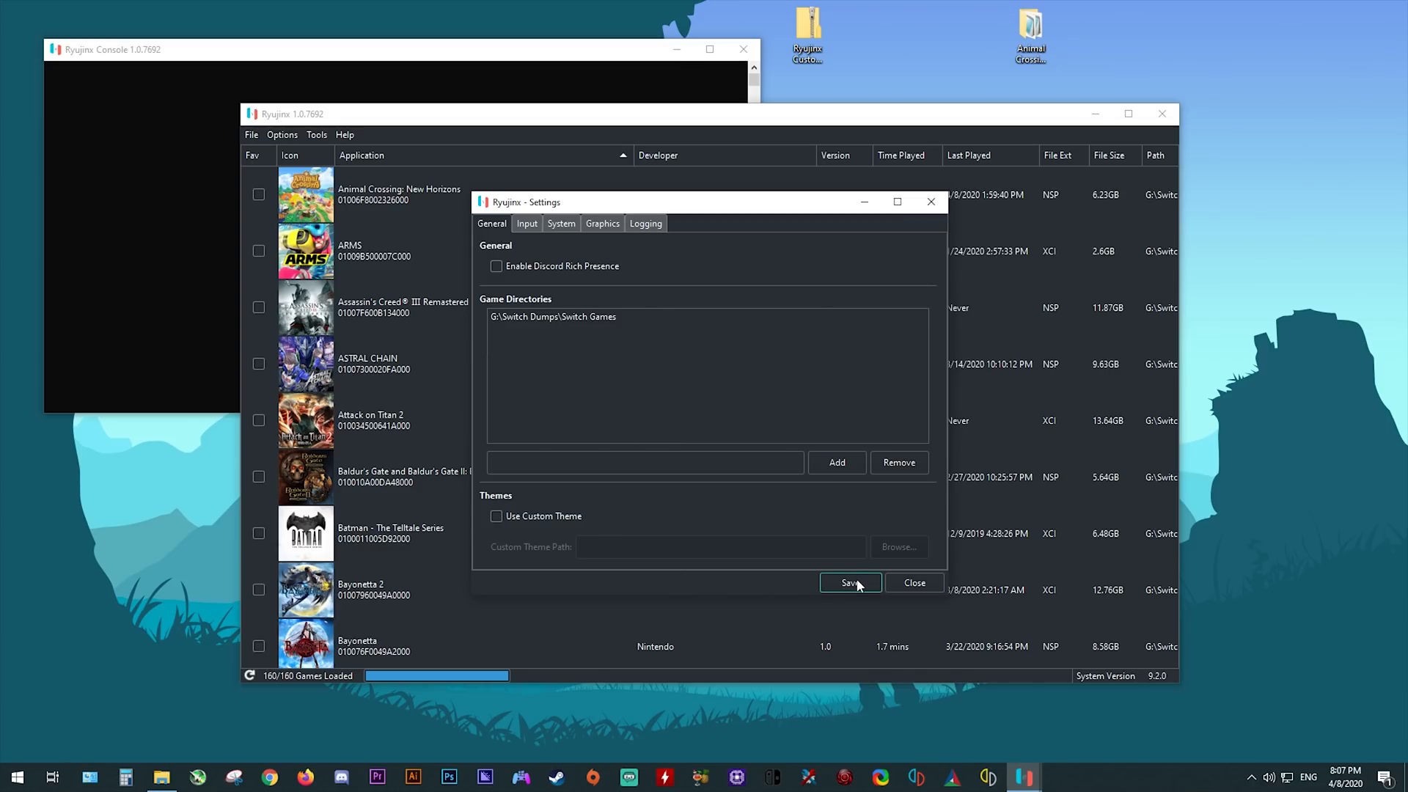
Save settings, then choose Version 1.1.4 in Animal Crossing's Manage Title Updates and save.
left_click(848, 583)
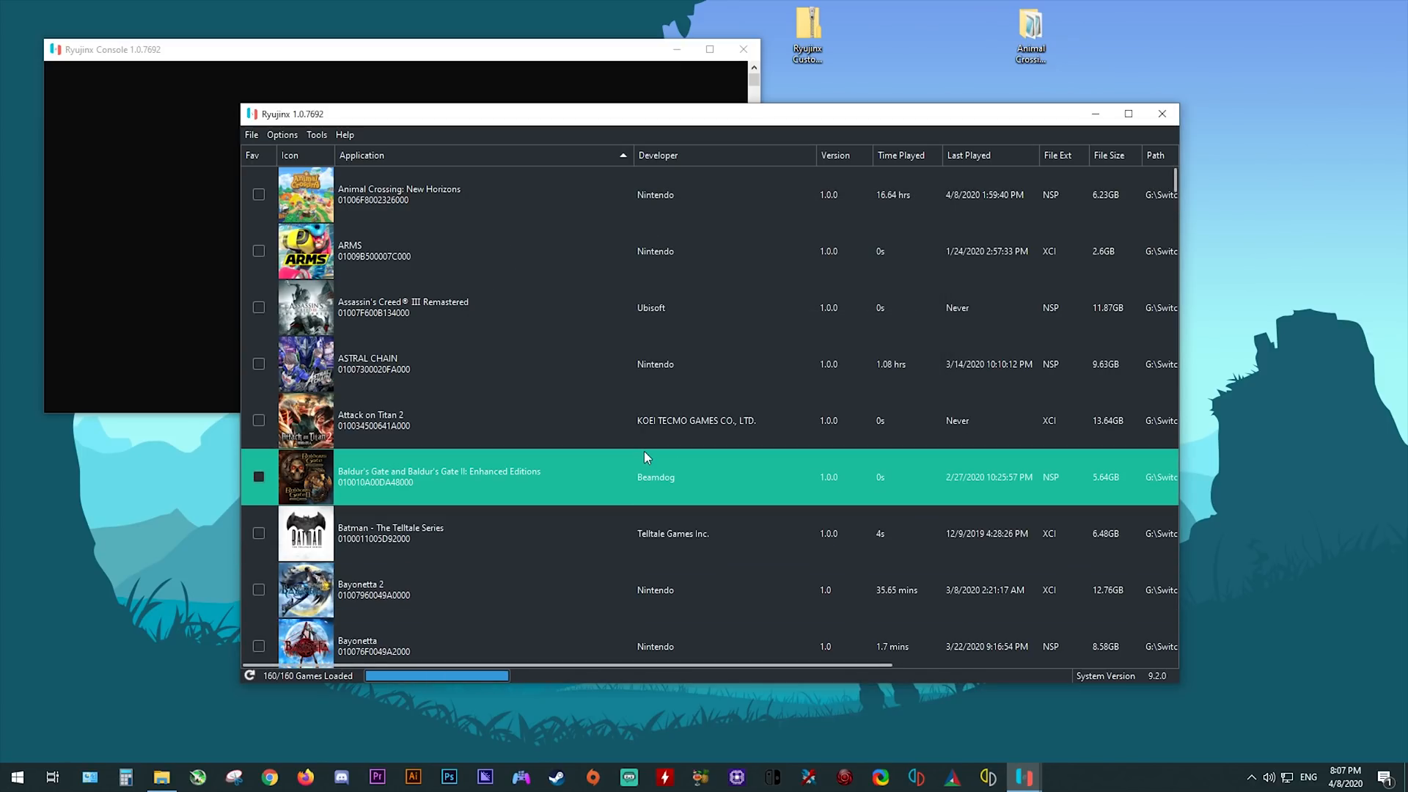
left_click(399, 194)
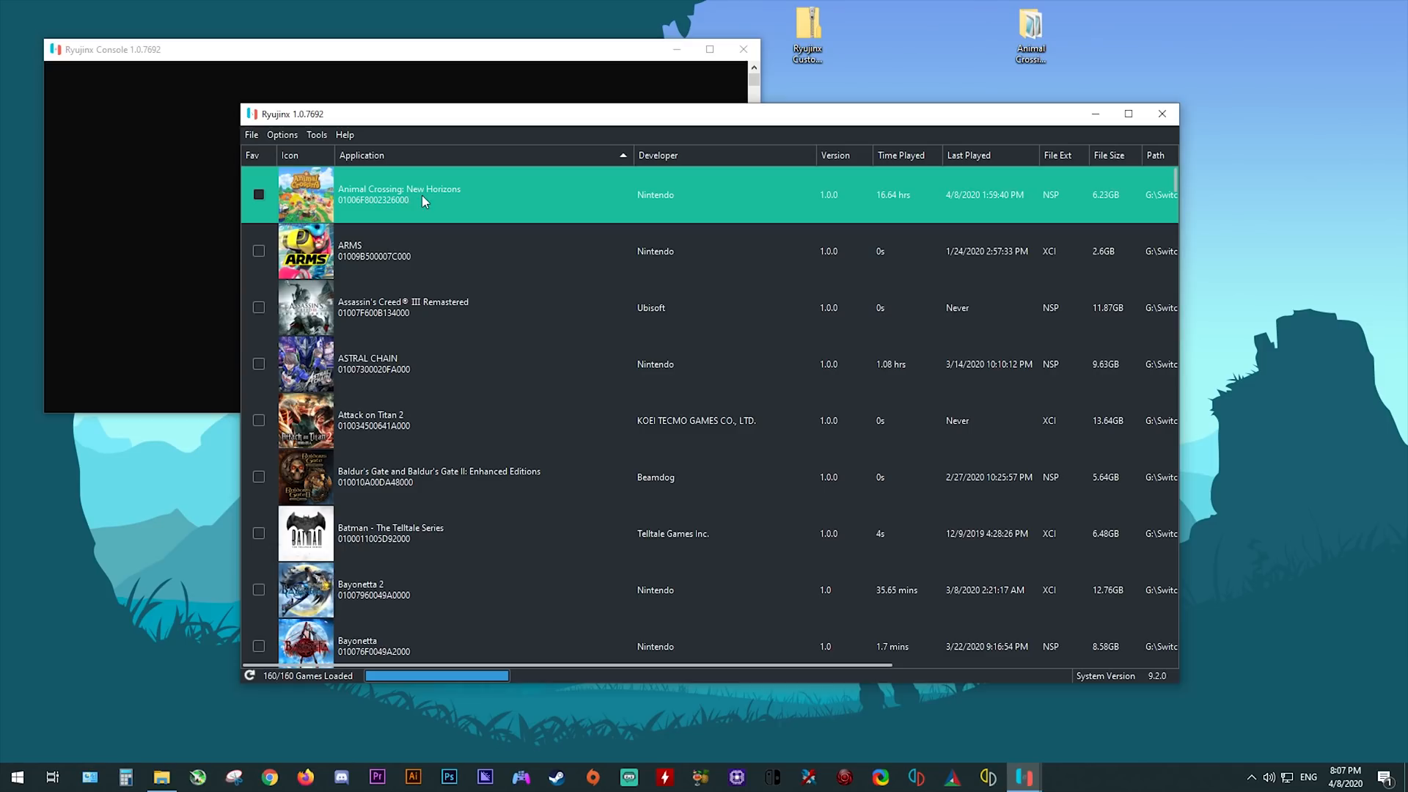
right_click(399, 193)
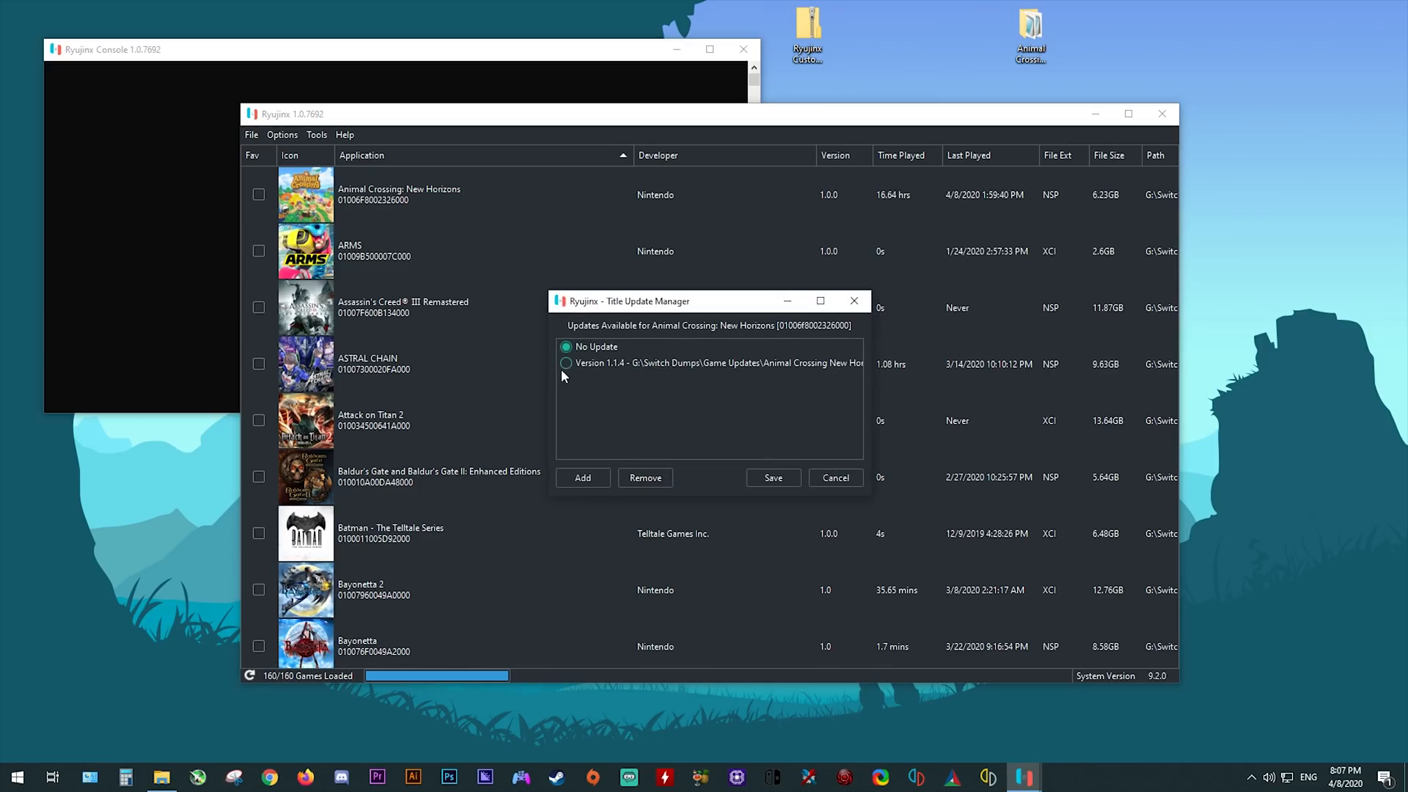
left_click(567, 362)
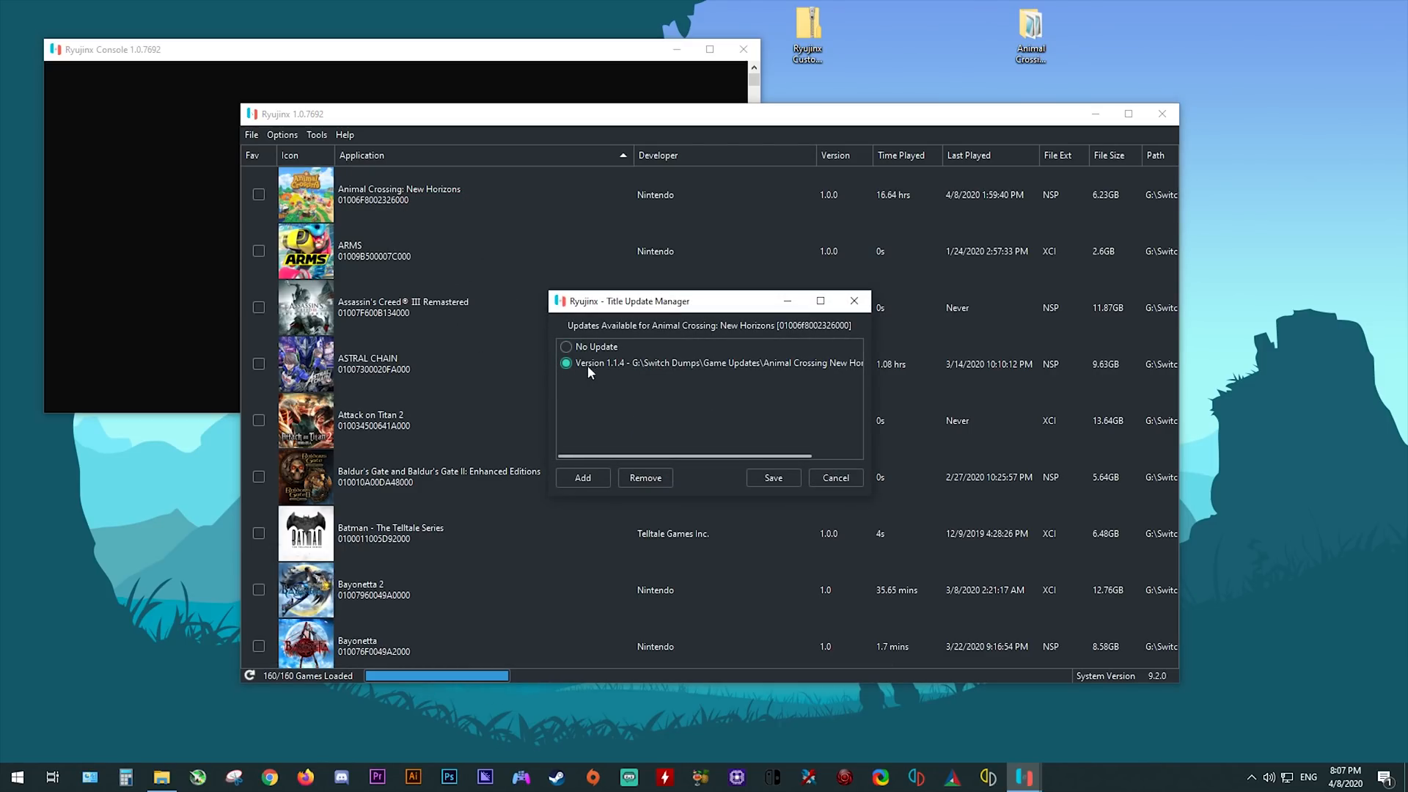
mouse_move(622, 372)
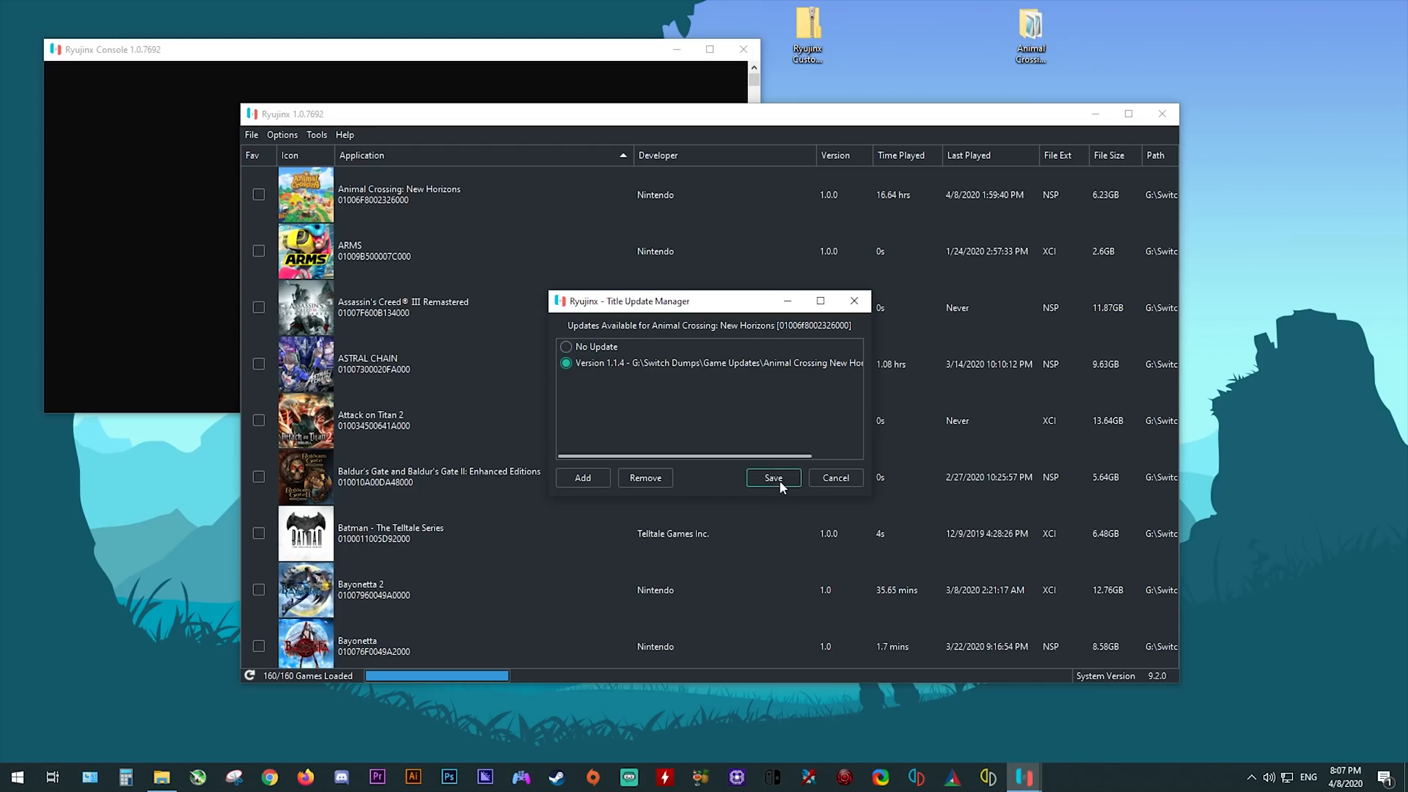
left_click(771, 476)
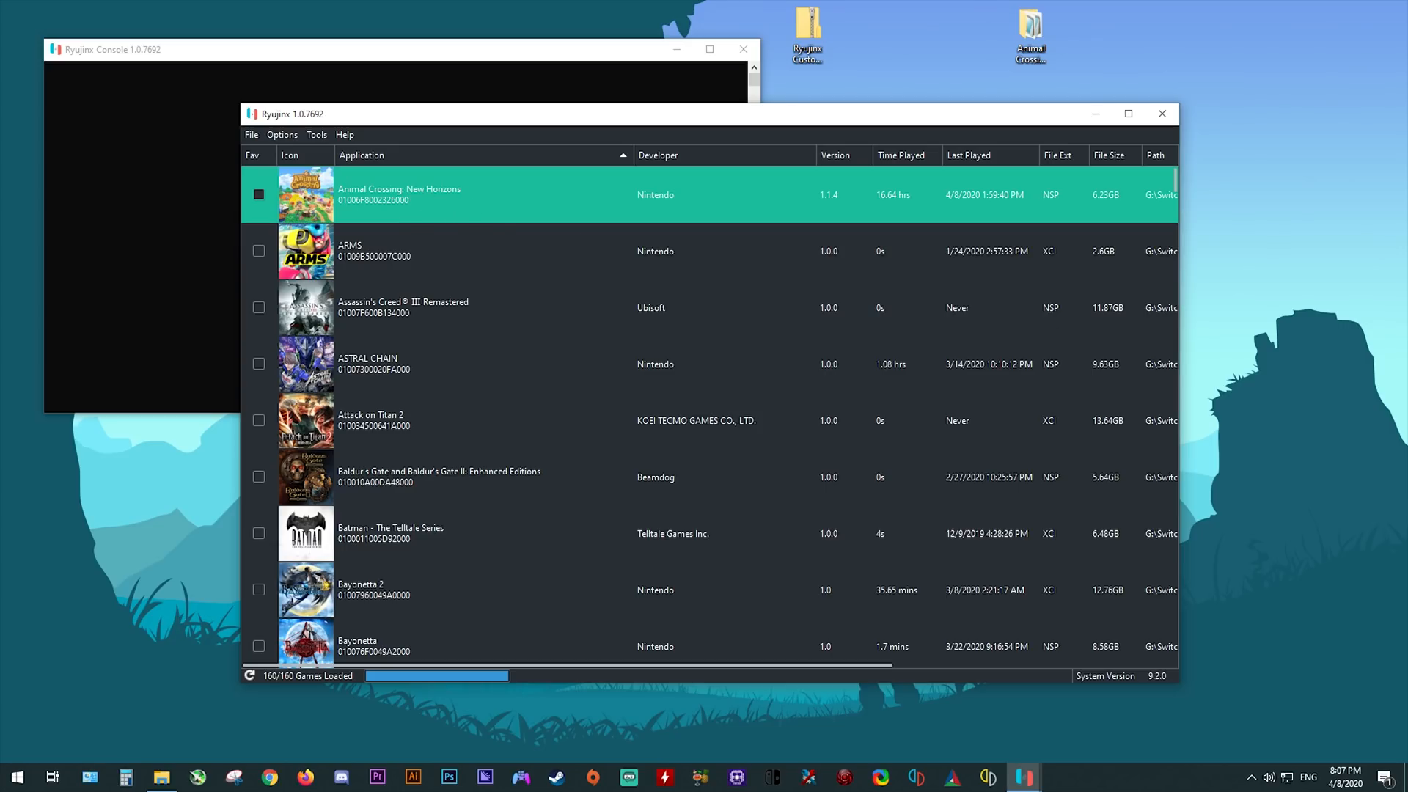
Launch Animal Crossing: New Horizons v1.1.4 from the Ryujinx game list.
double_click(399, 194)
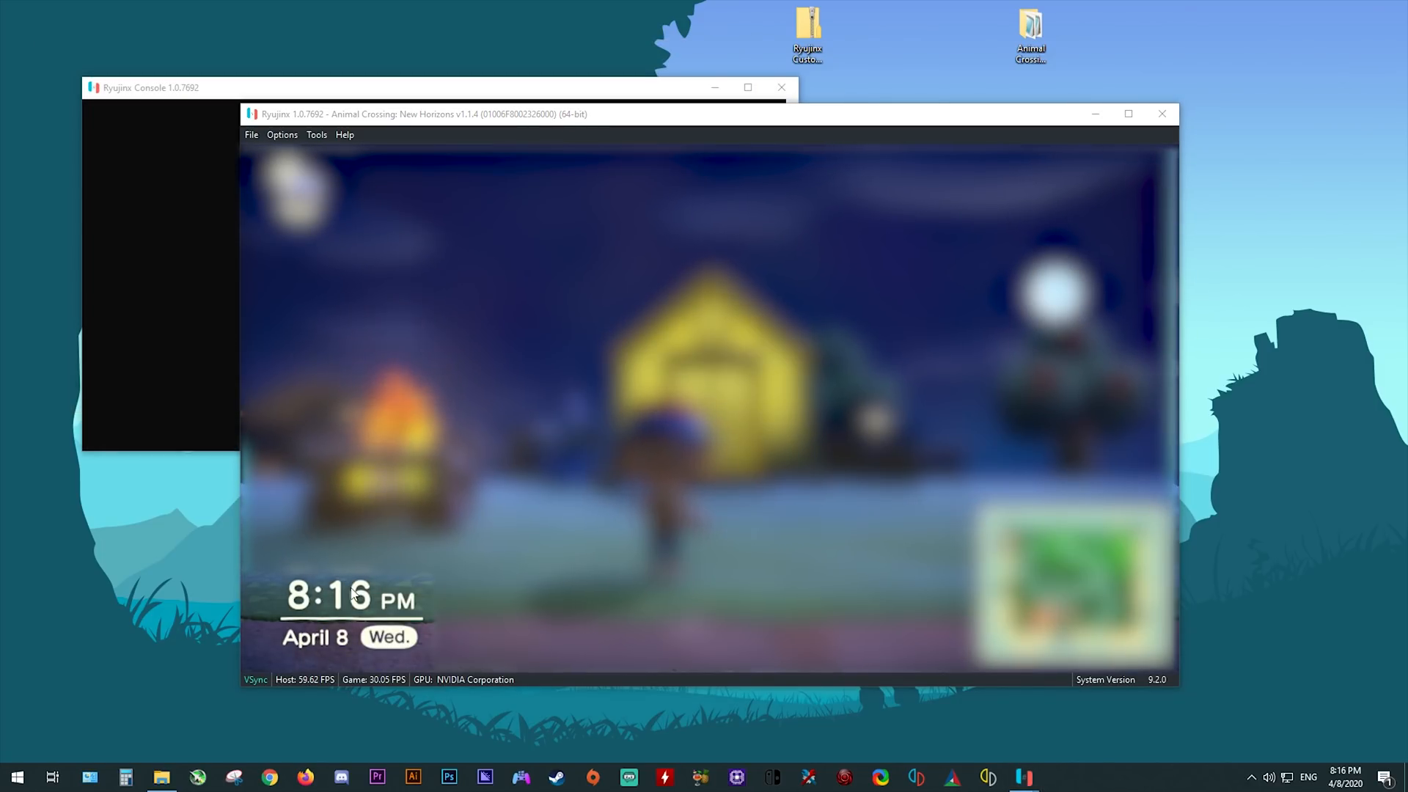
mouse_move(350, 649)
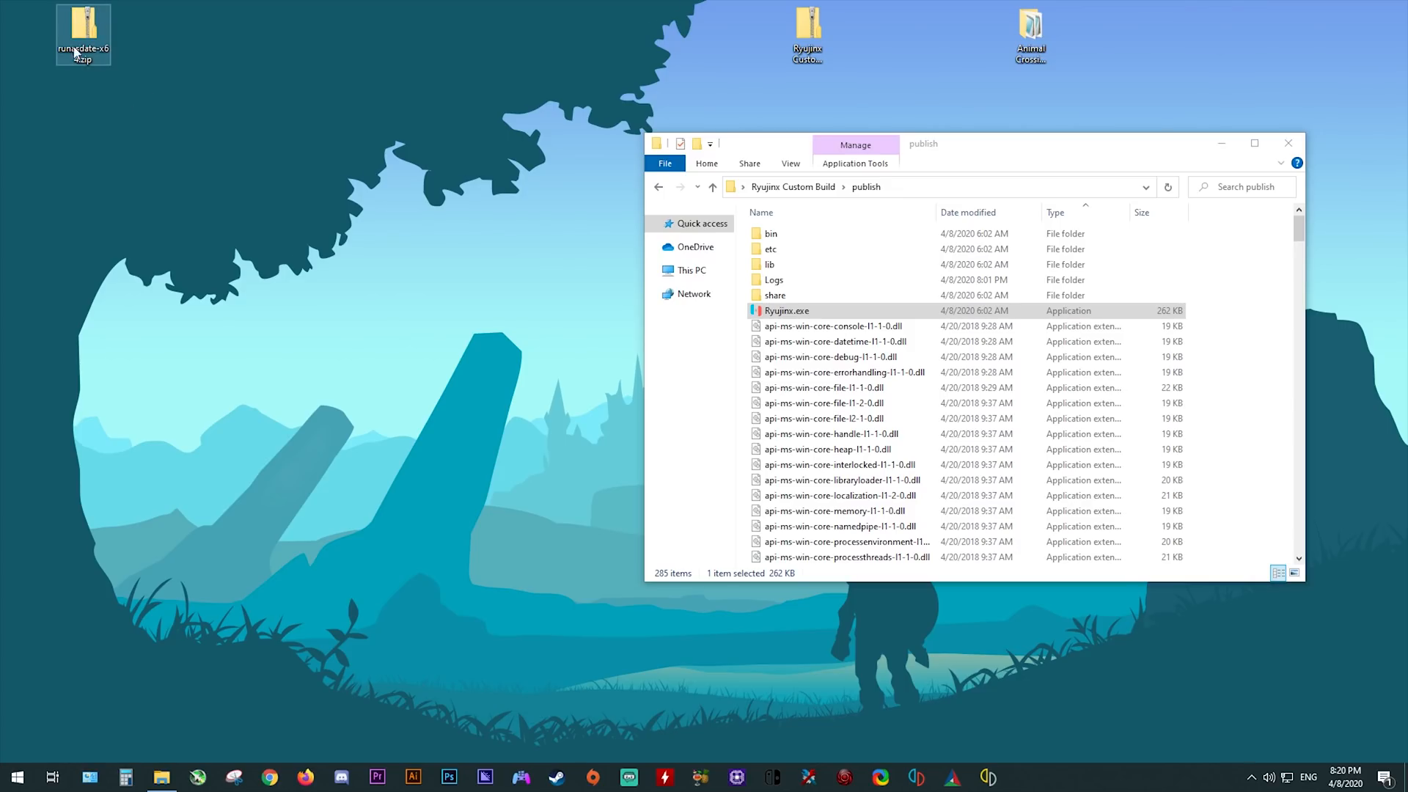
Extract the RunAsDate zip archive on the desktop.
right_click(83, 34)
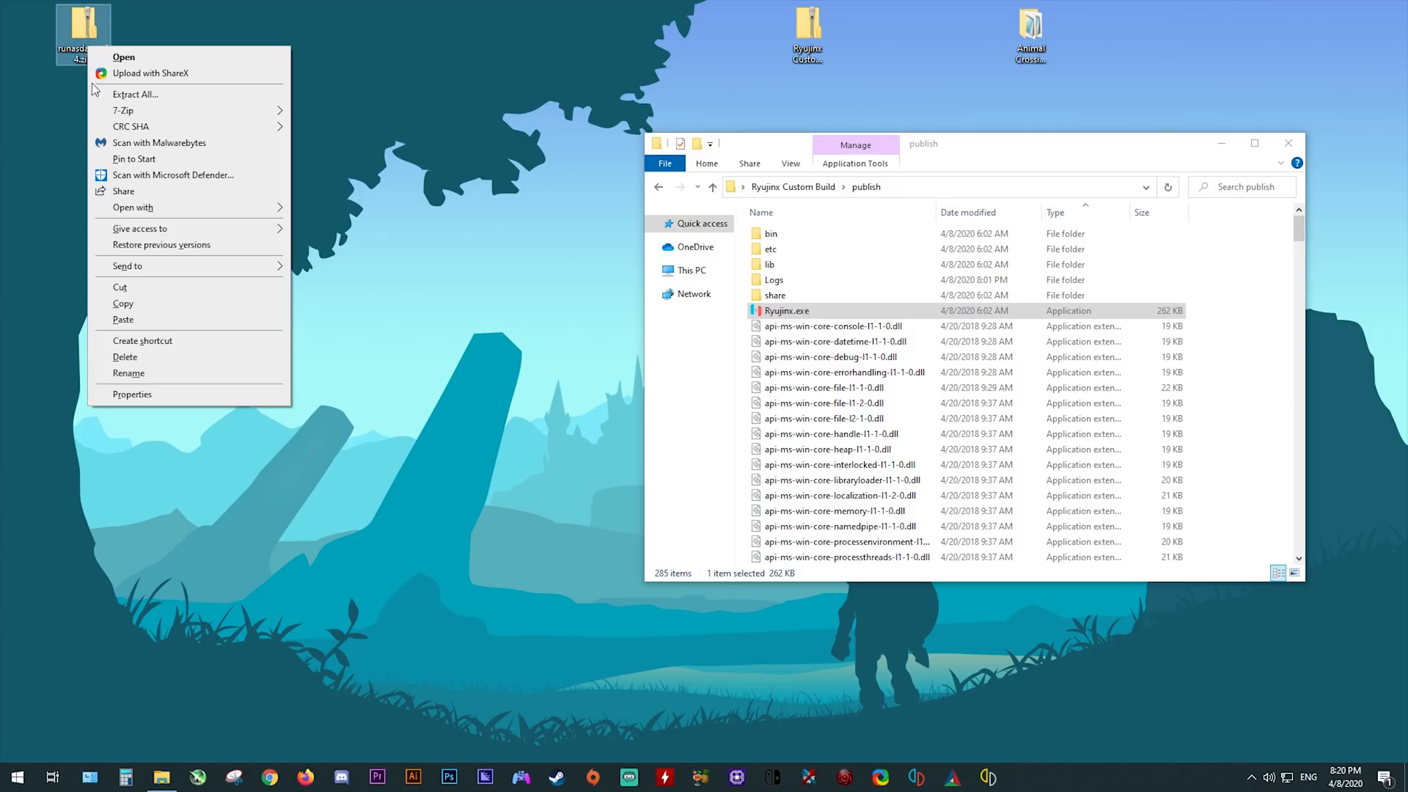
left_click(123, 111)
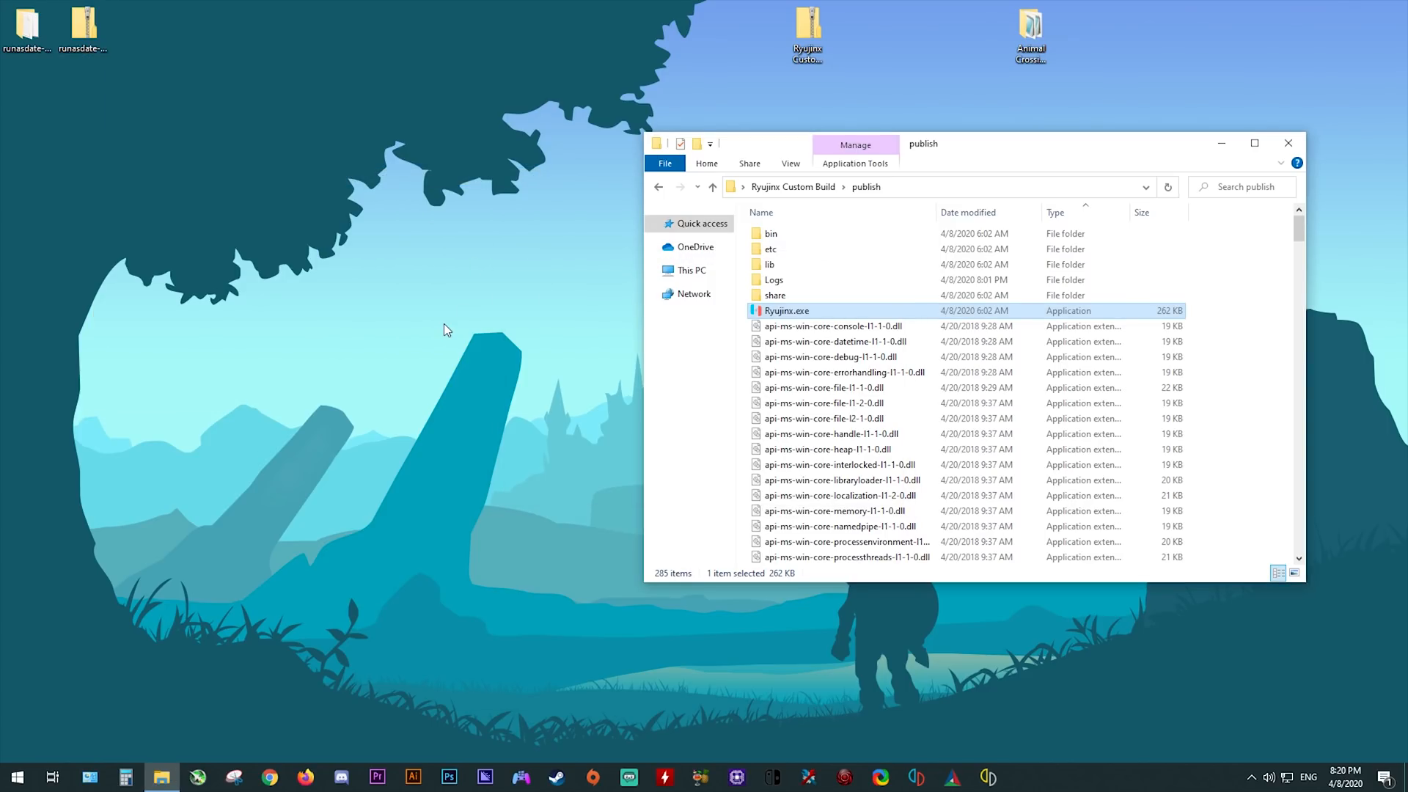
left_click(82, 30)
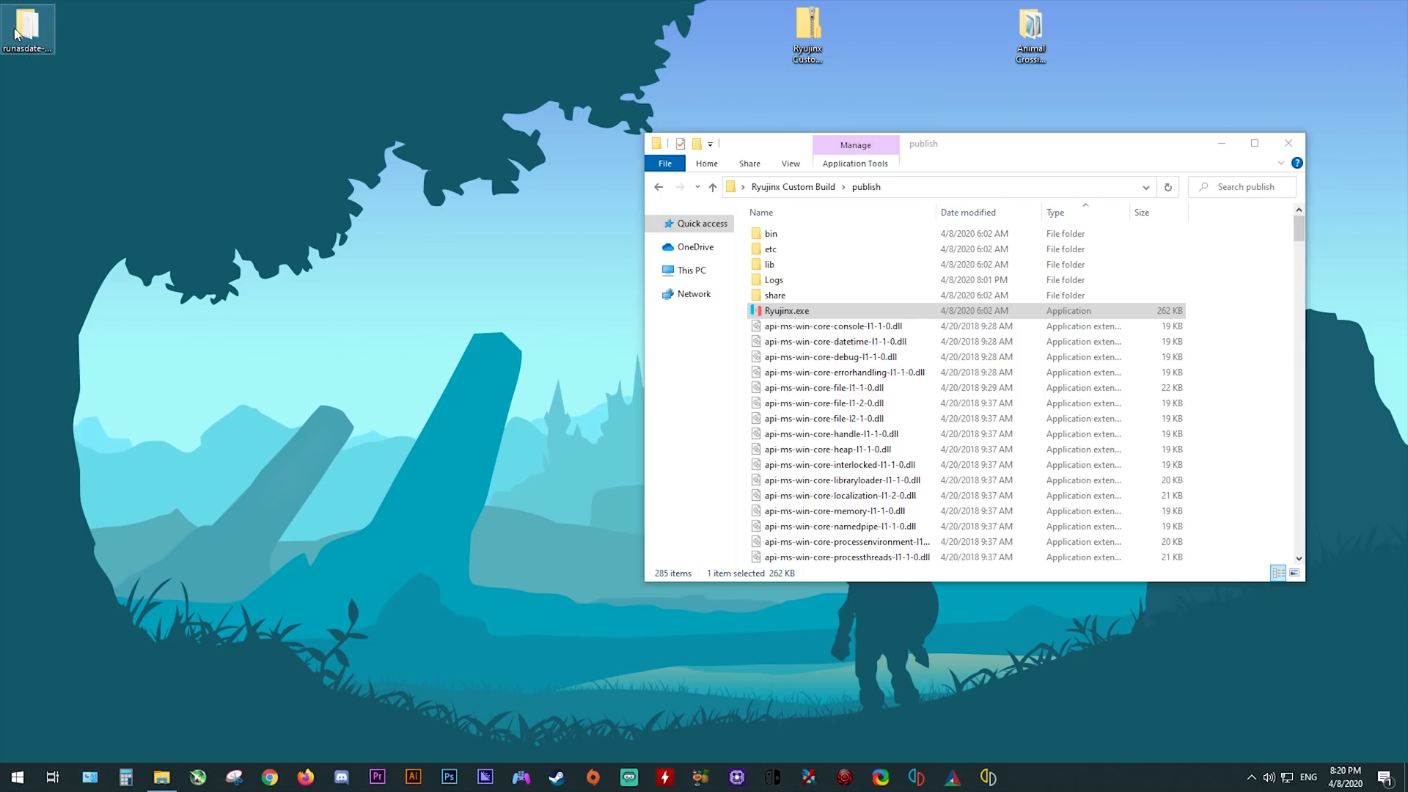
Run RunAsDate.exe from the runasdate-x64 folder as administrator.
double_click(26, 22)
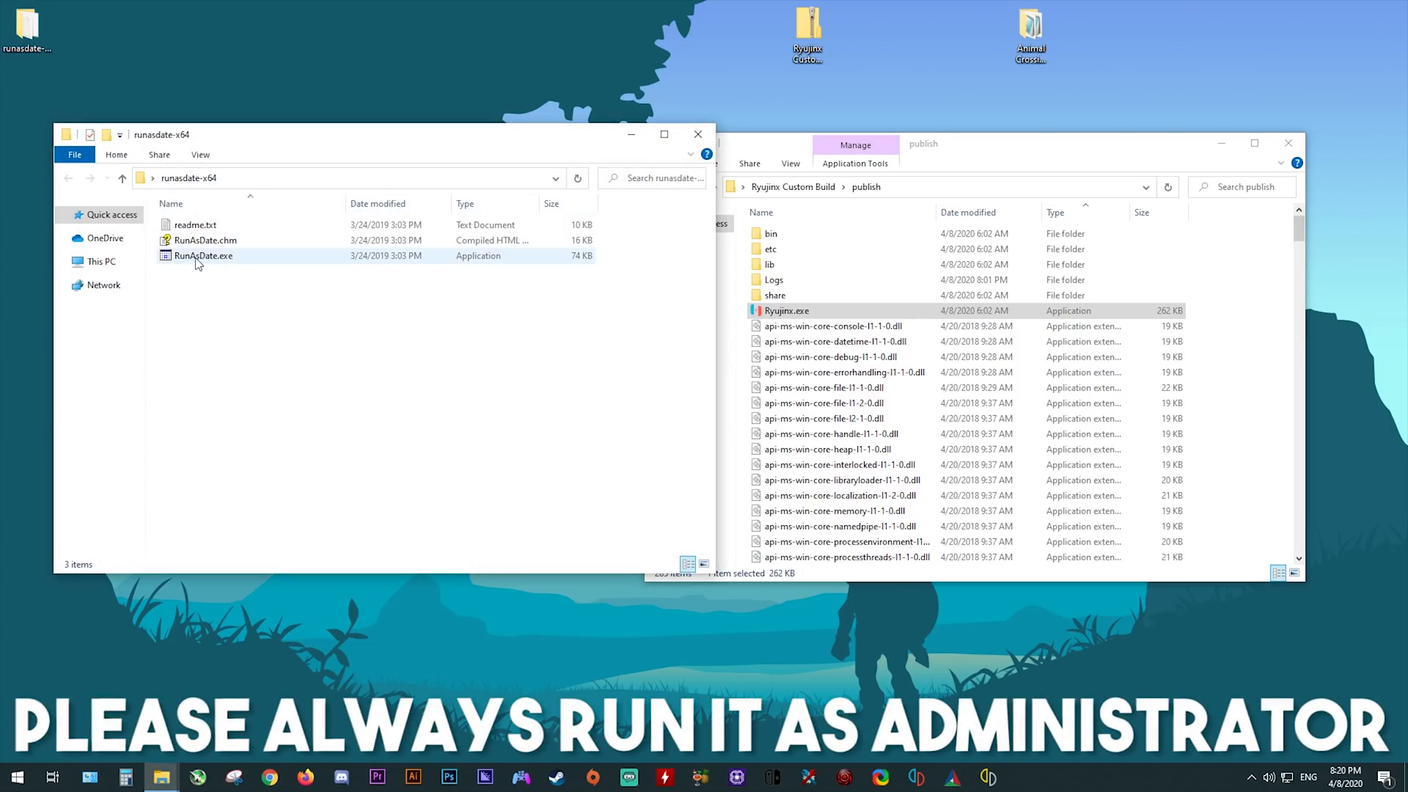
right_click(203, 256)
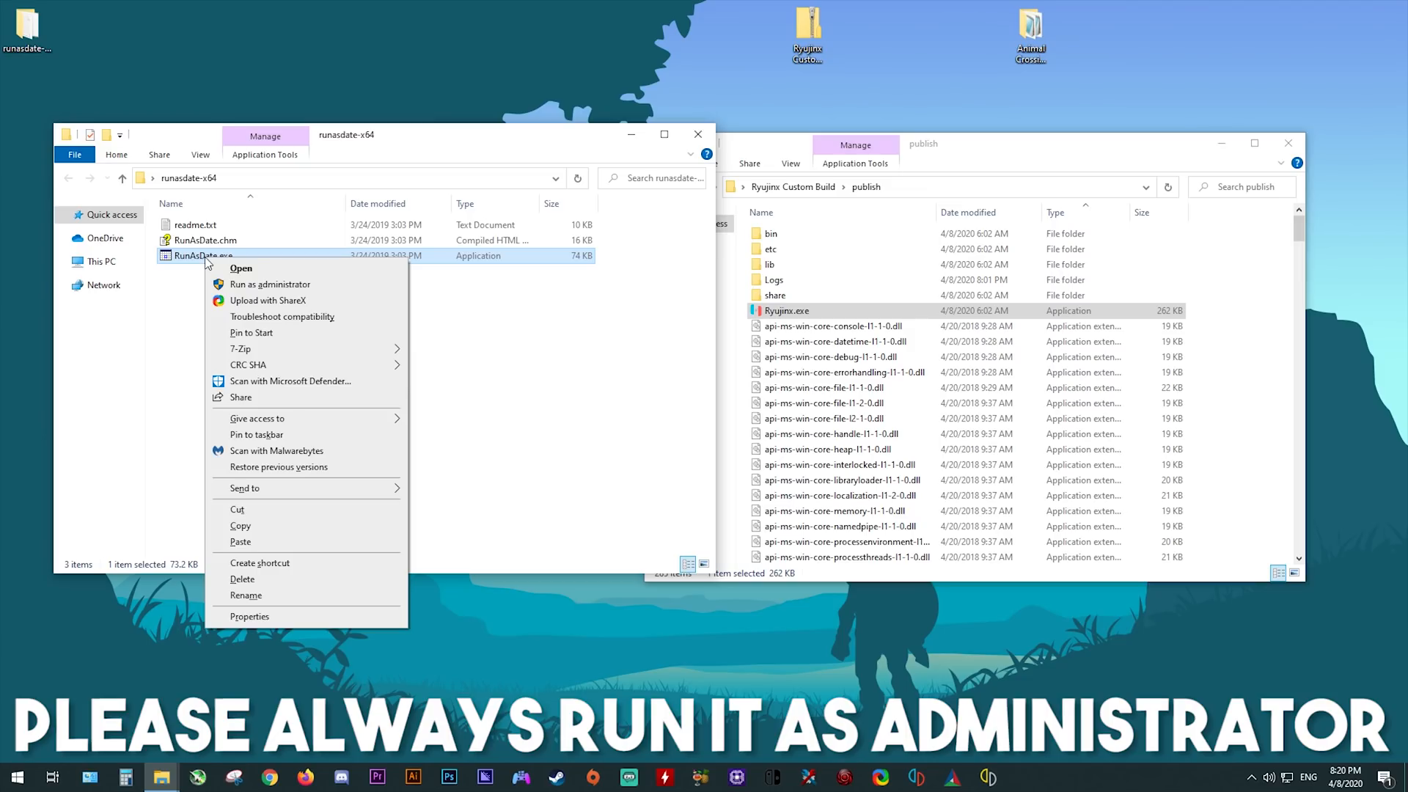
left_click(240, 268)
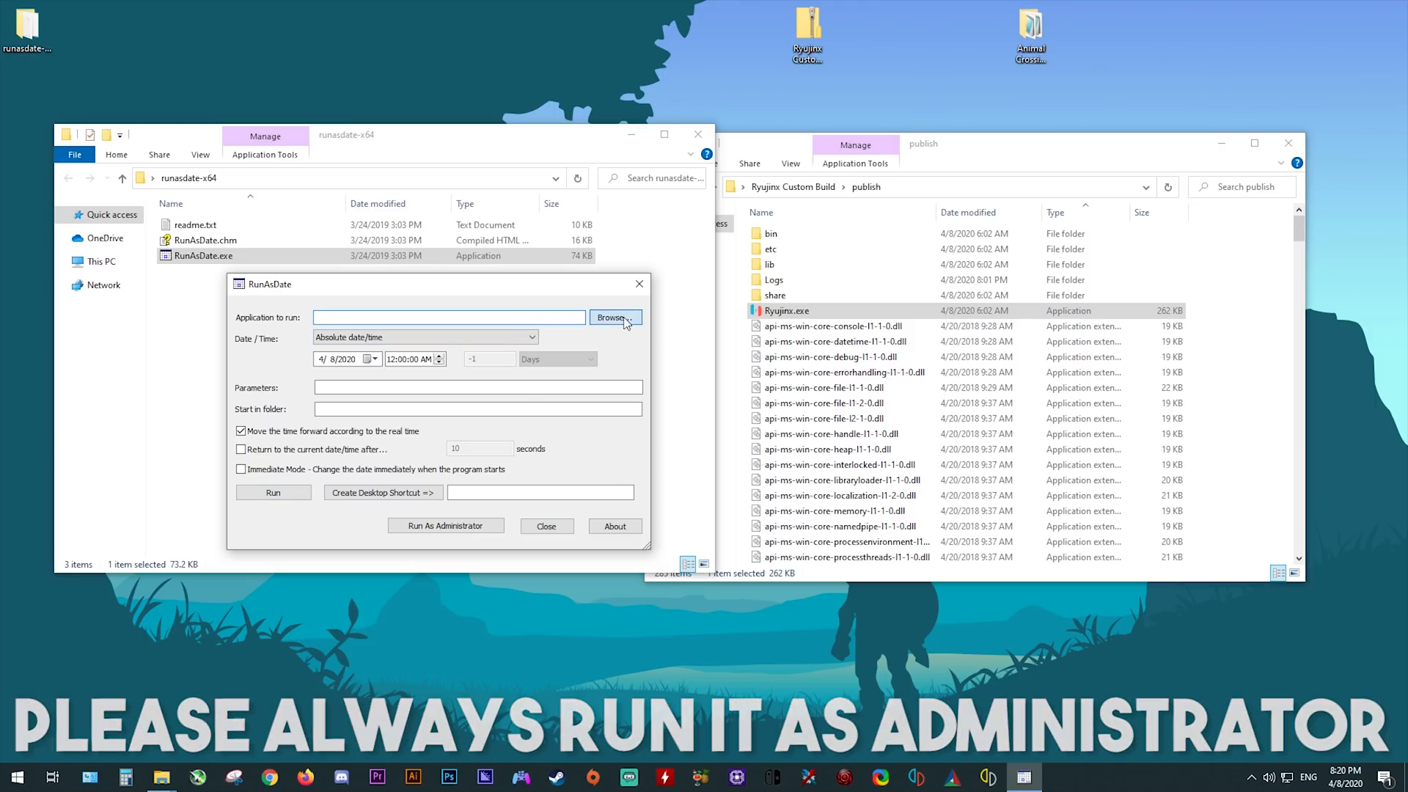
Set Ryujinx.exe from the publish folder as RunAsDate's application path.
left_click(615, 316)
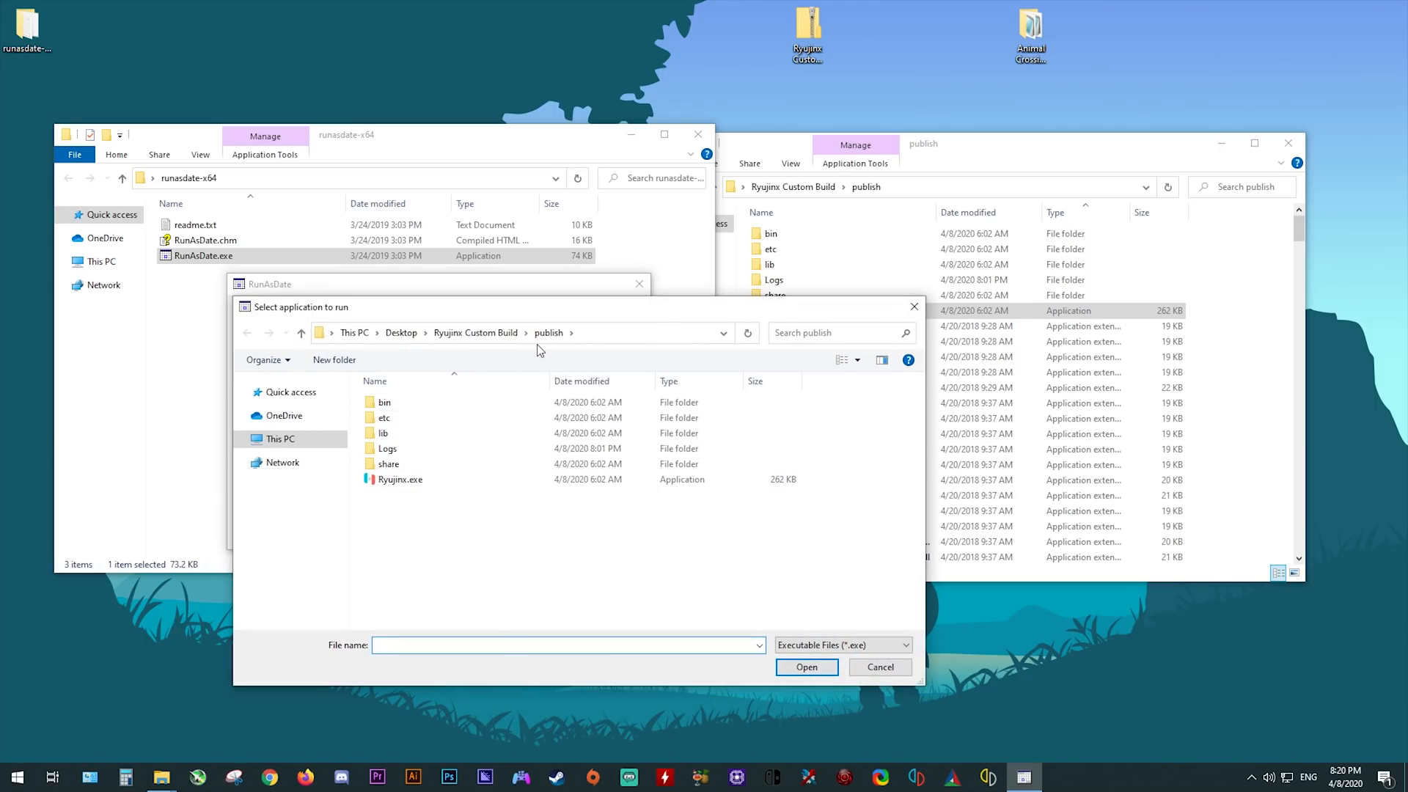
left_click(400, 479)
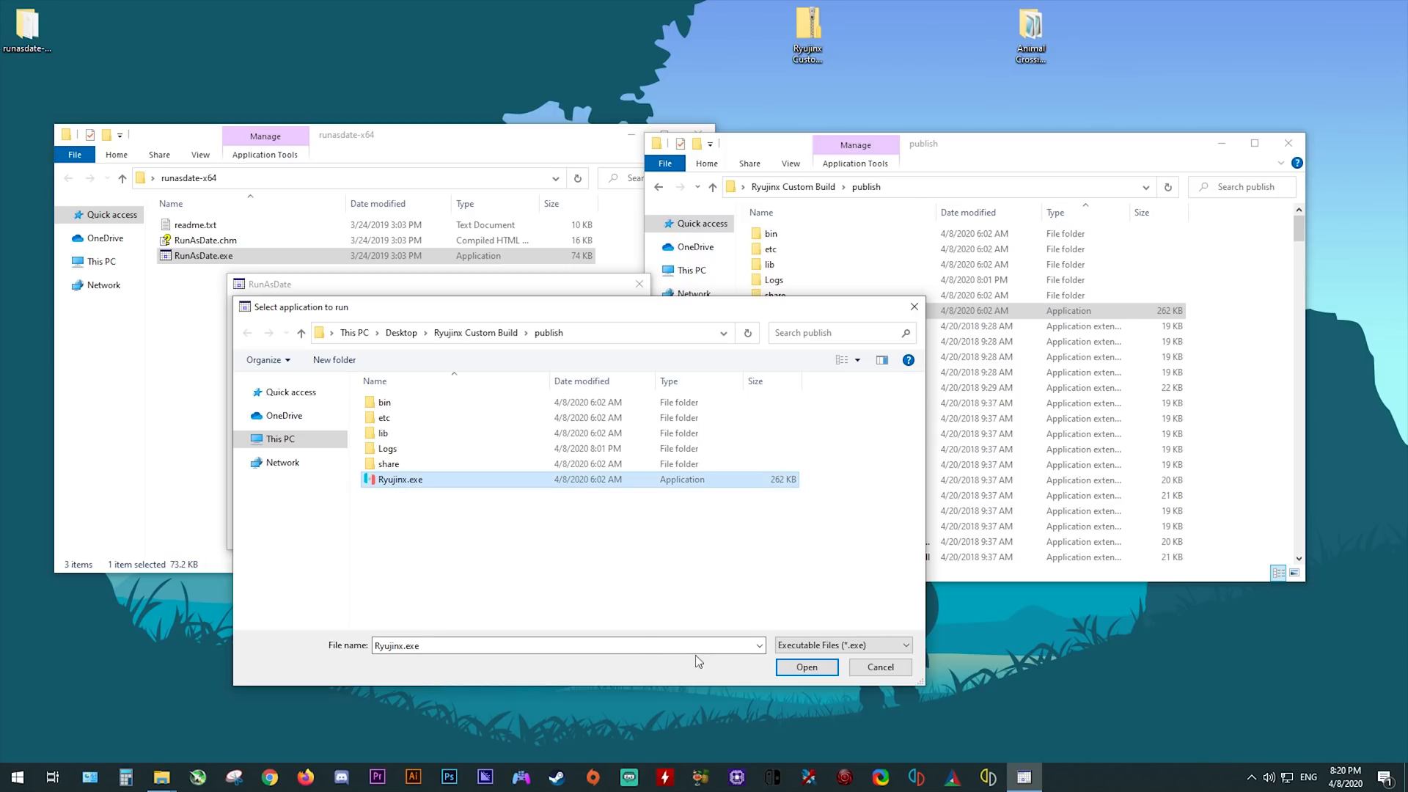
left_click(804, 667)
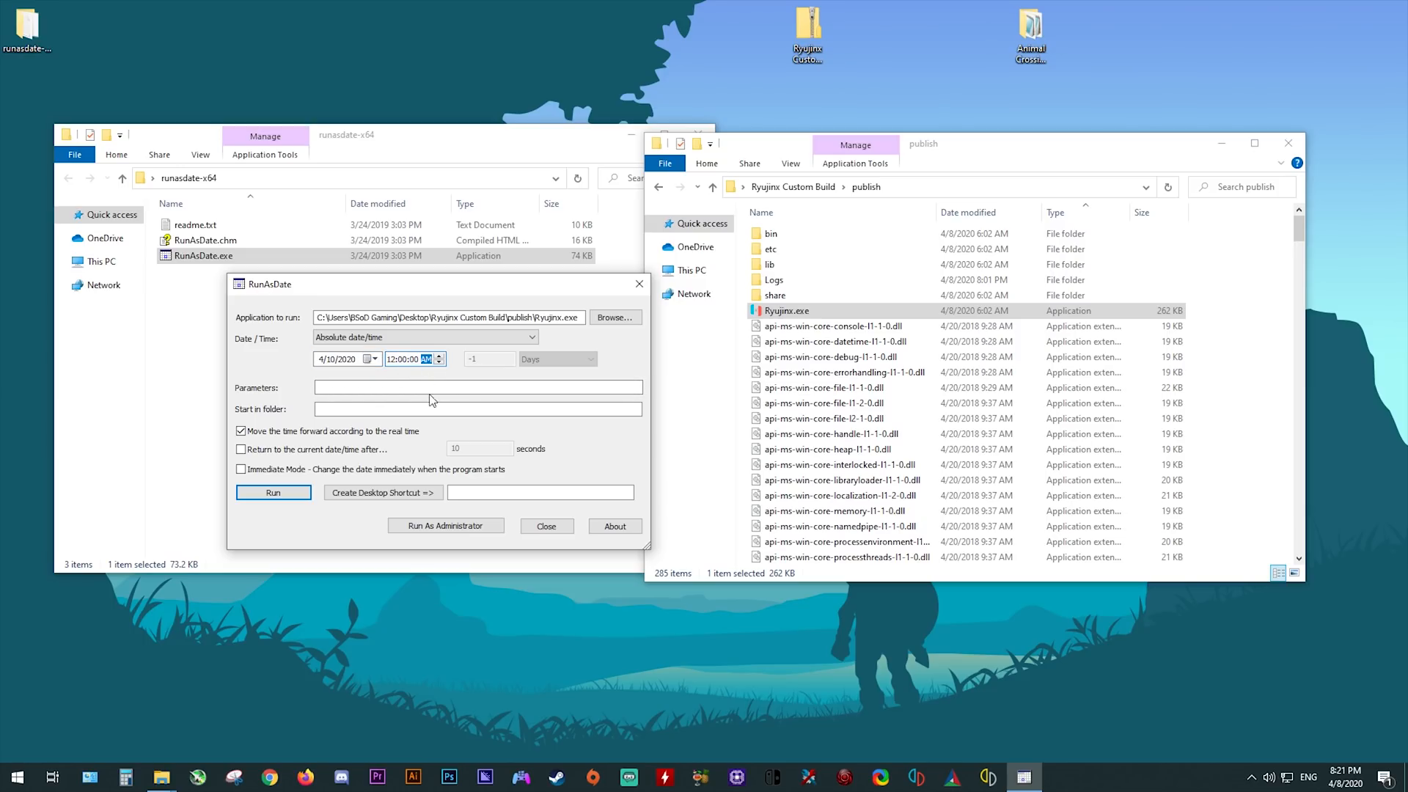
Set RunAsDate's time to 10:00 PM on 4/10/2020 and run Ryujinx.
left_click(395, 359)
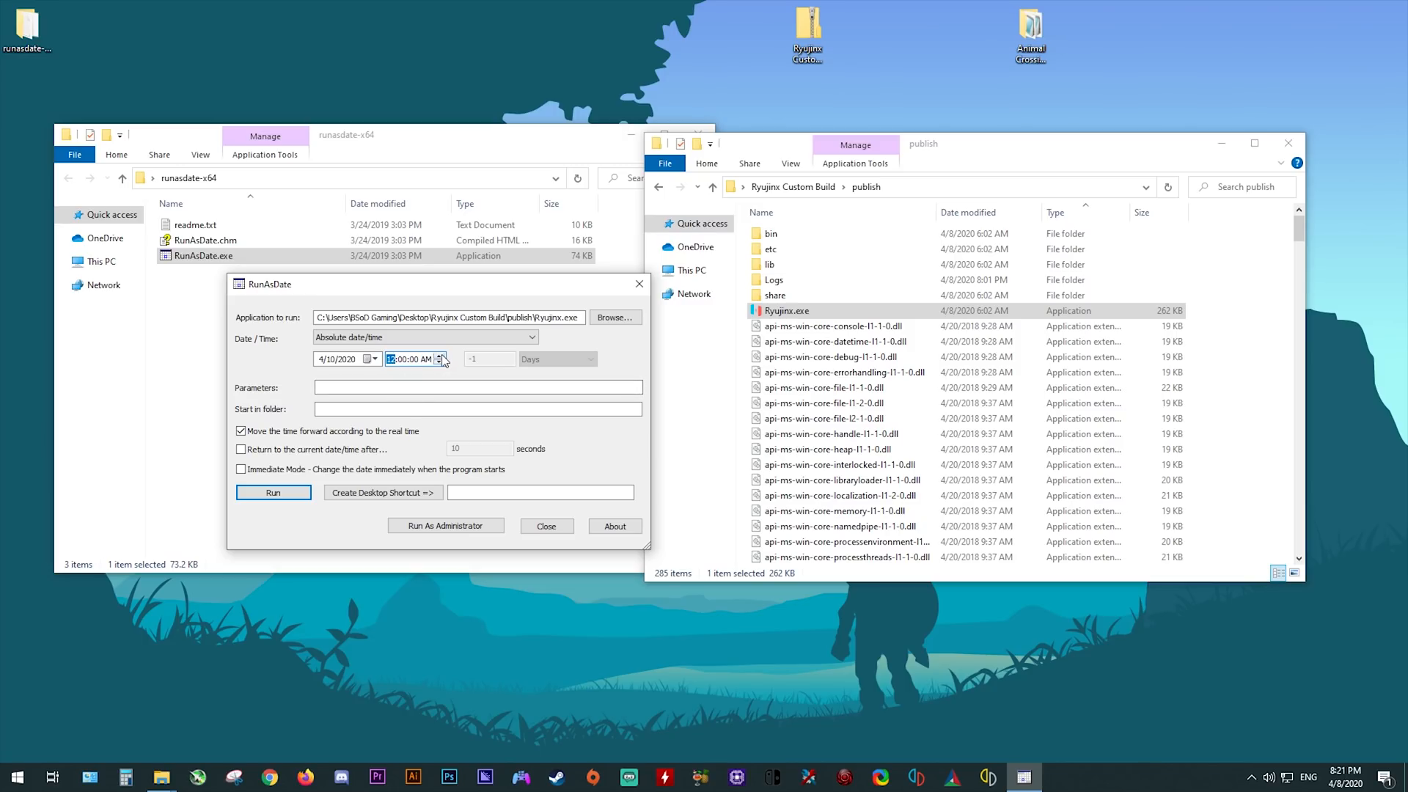
left_click(441, 361)
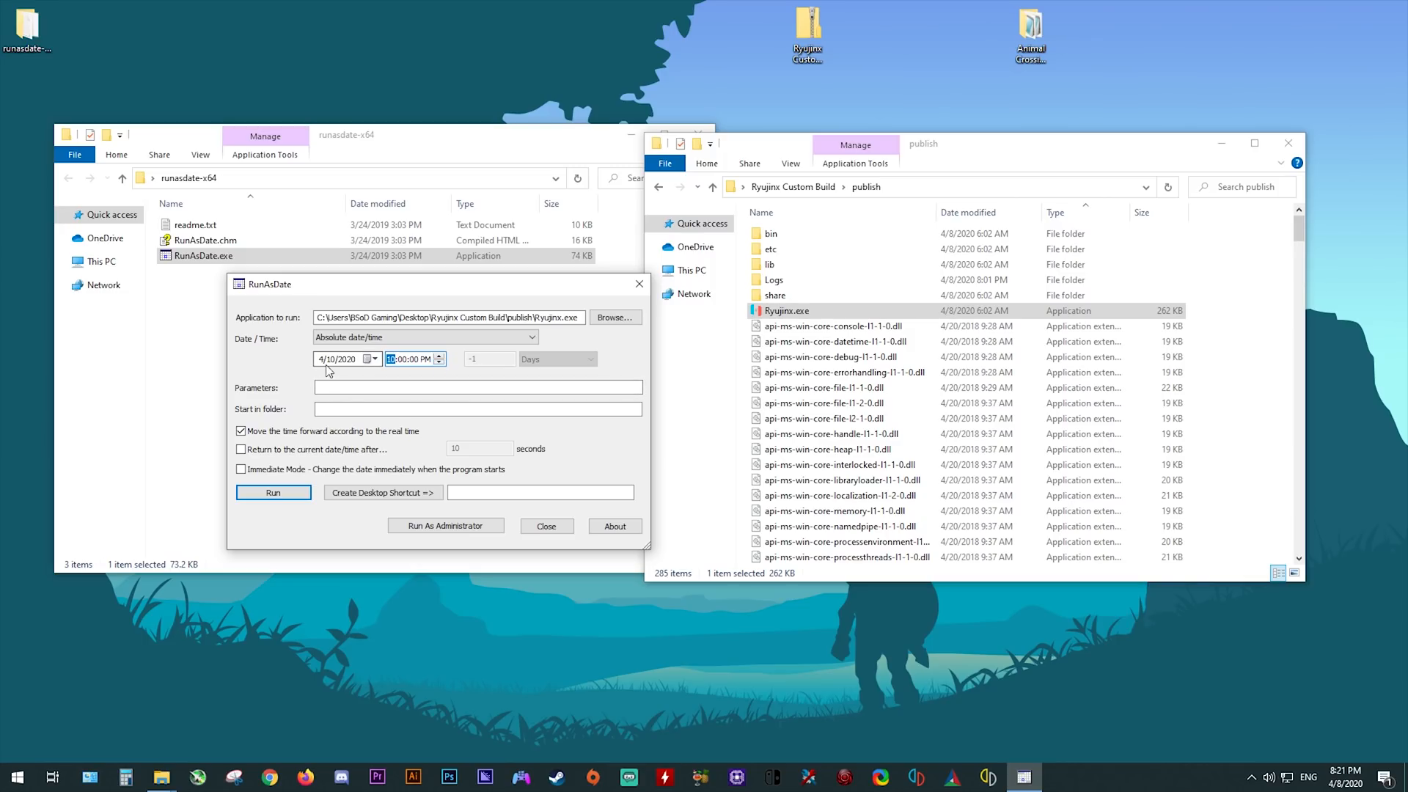
mouse_move(348, 407)
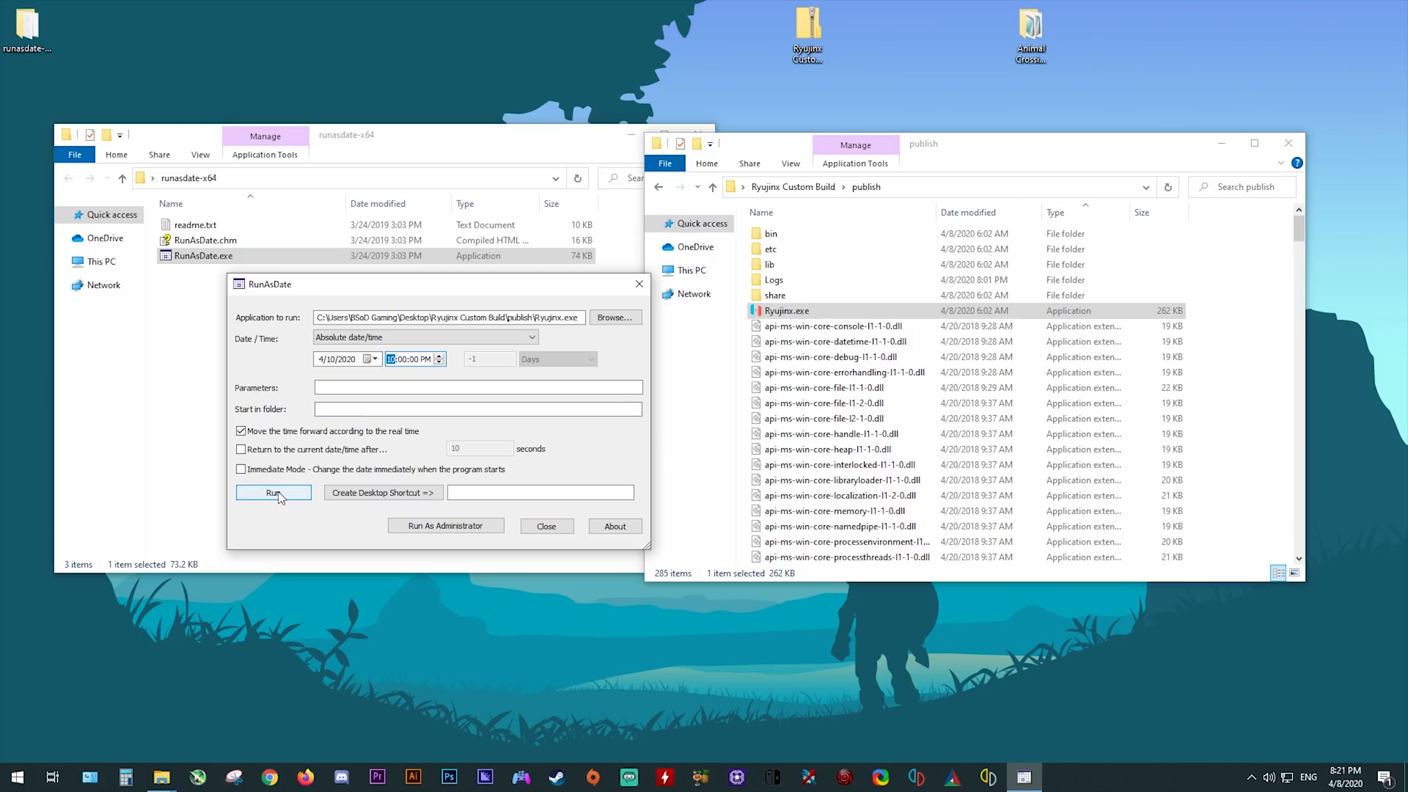
left_click(273, 492)
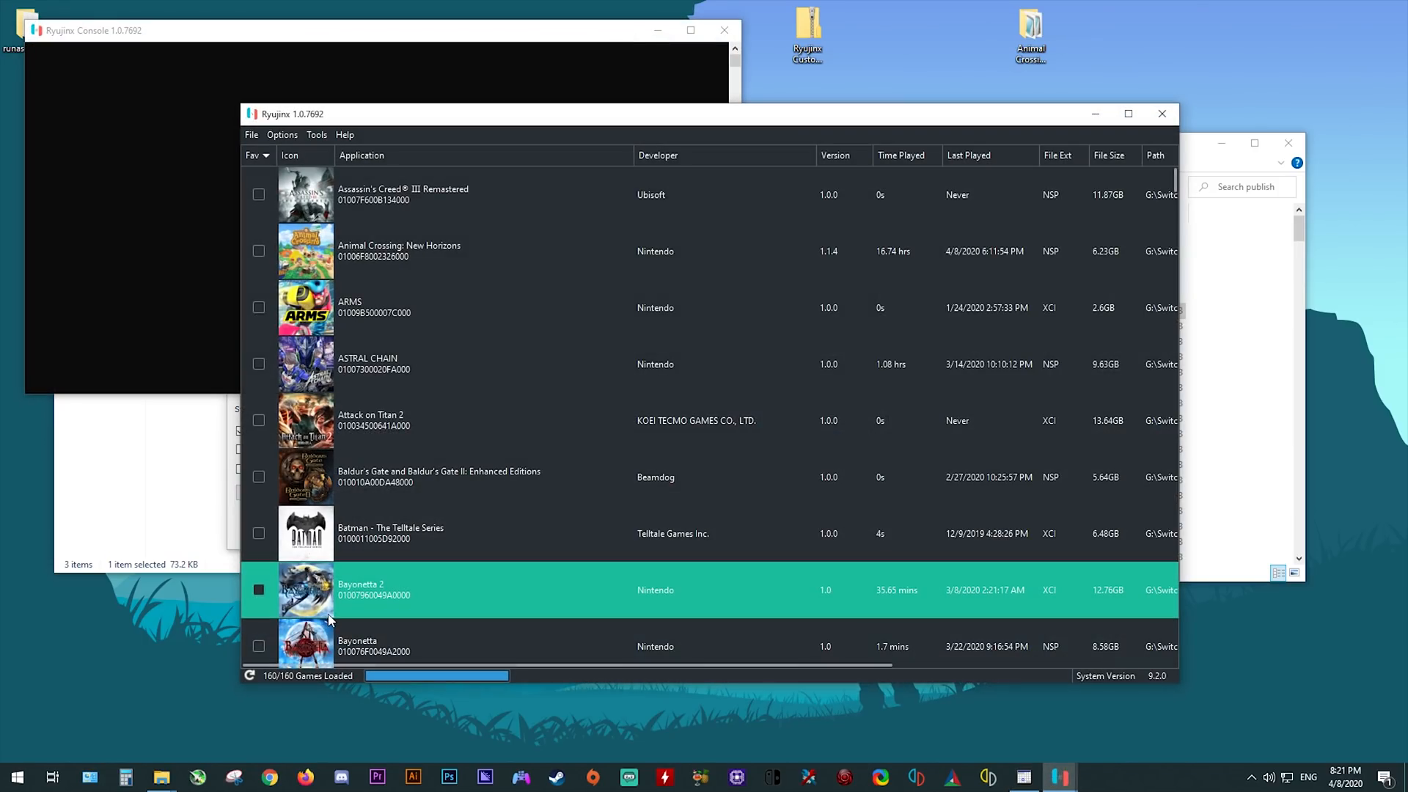
Launch Animal Crossing: New Horizons under the faked April 10, 10 PM time.
left_click(400, 251)
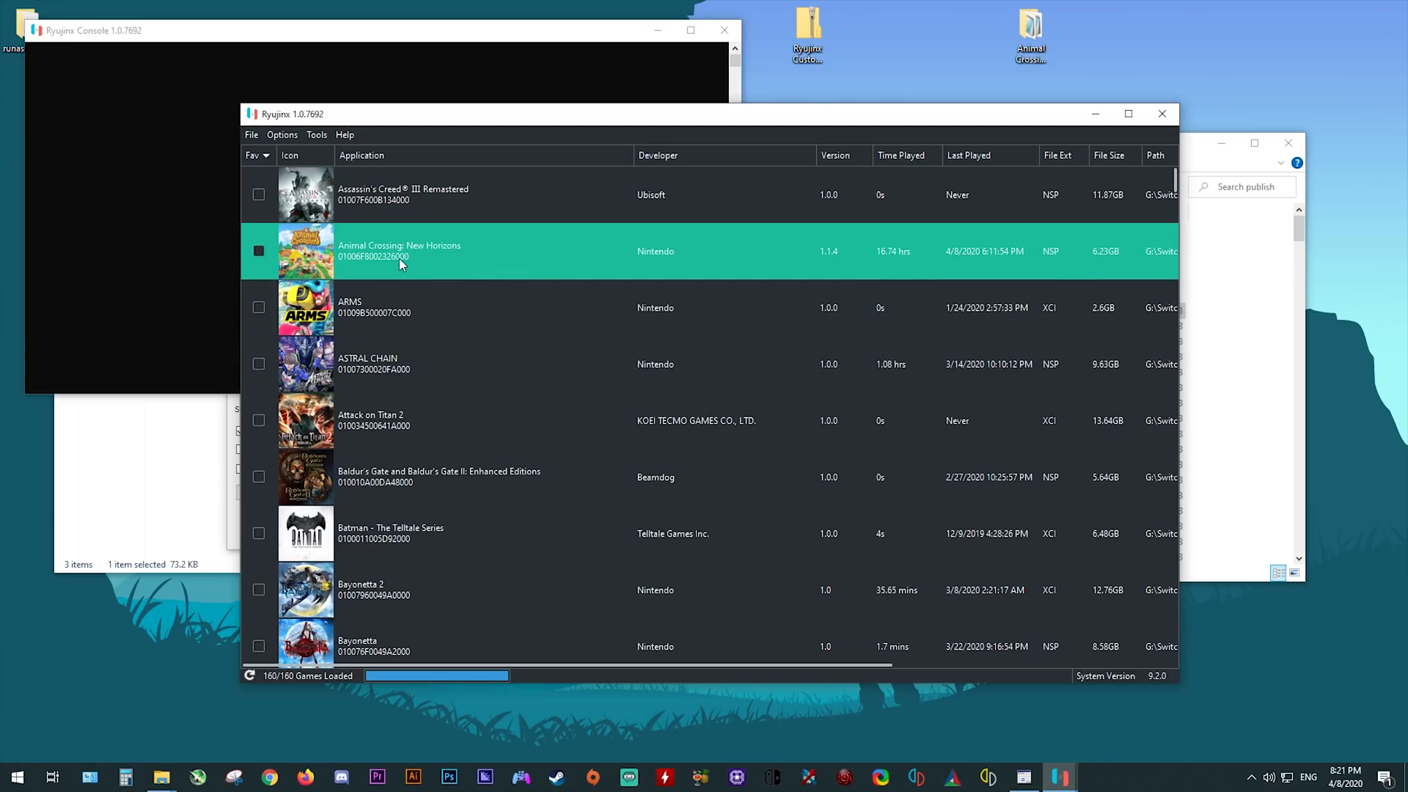
double_click(400, 251)
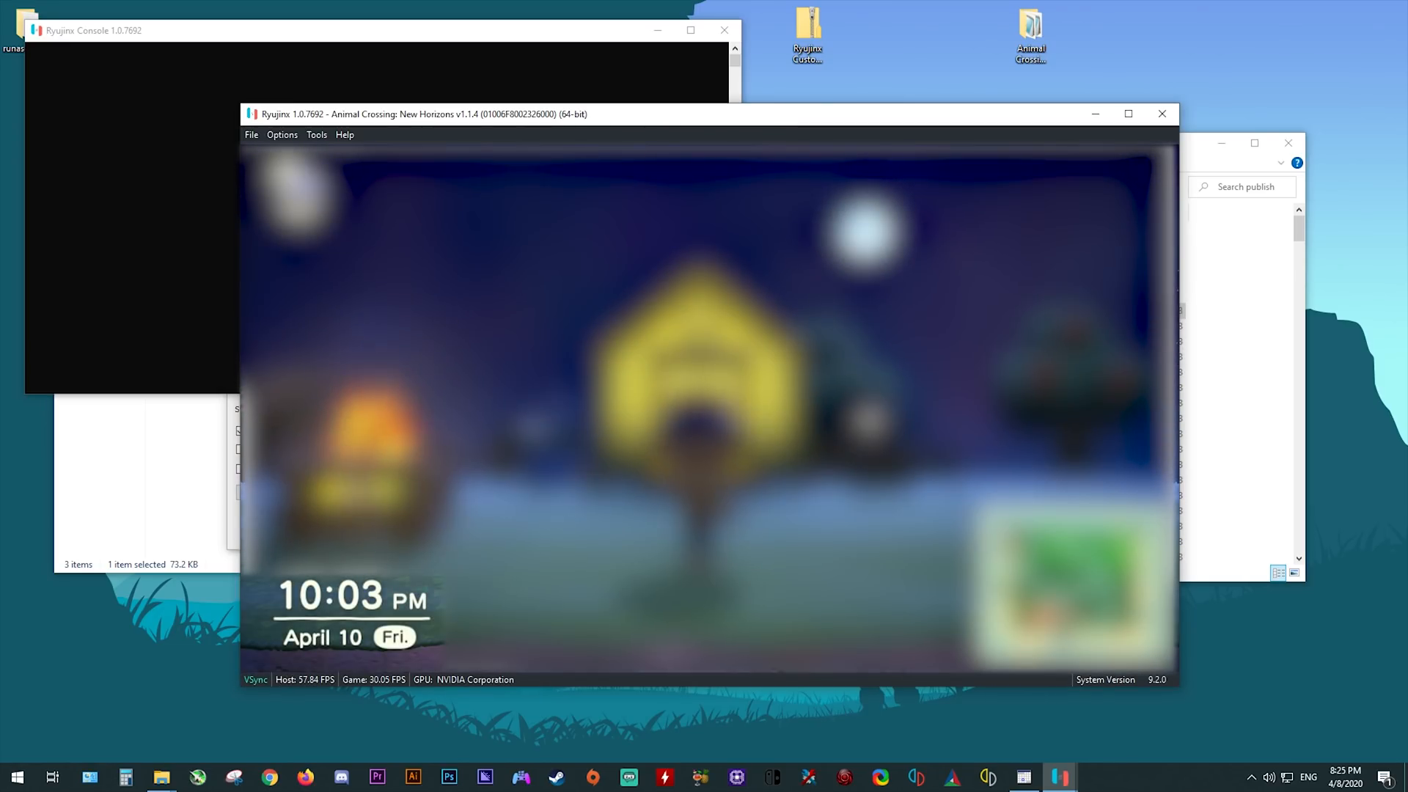